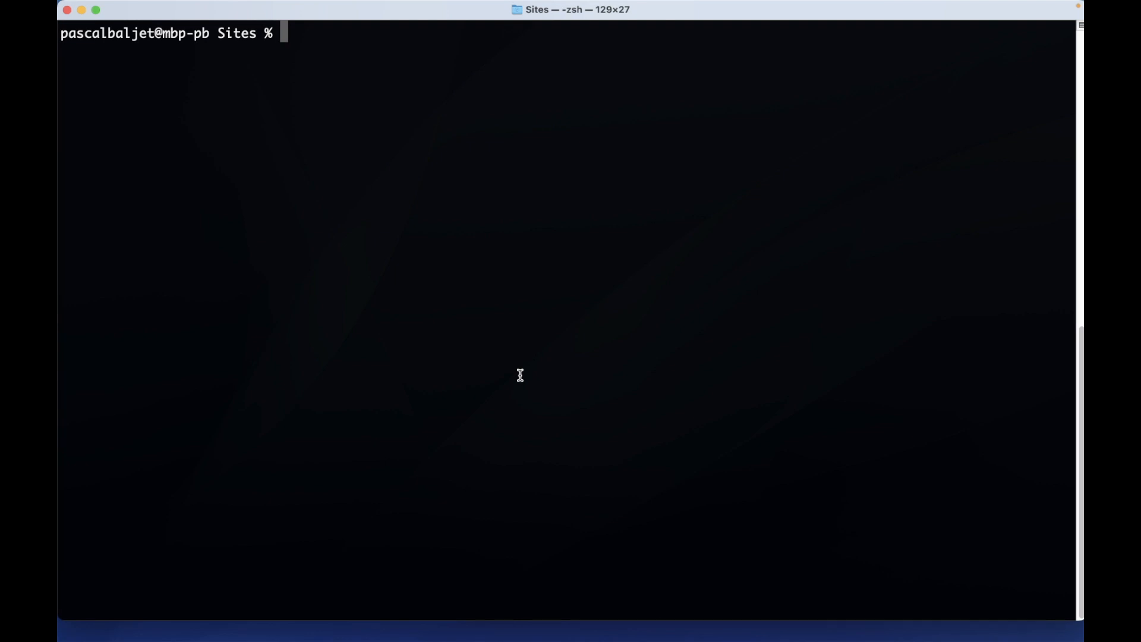
# - Create a new Laravel project named example-app and change into its directory
pyautogui.write('lar')
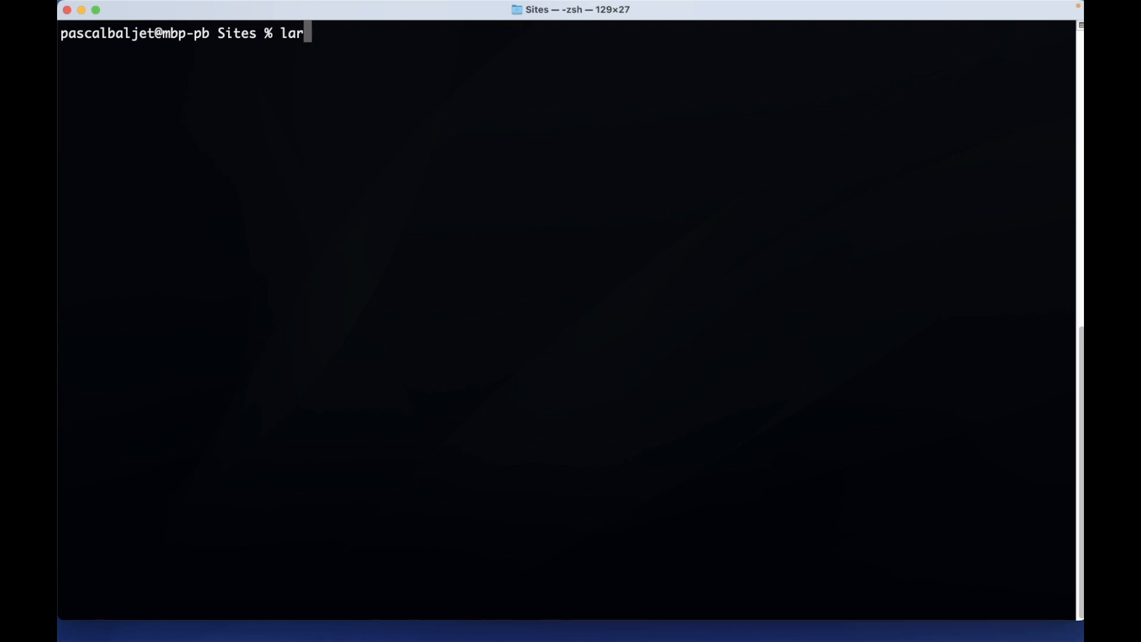
pyautogui.write('avel new examp')
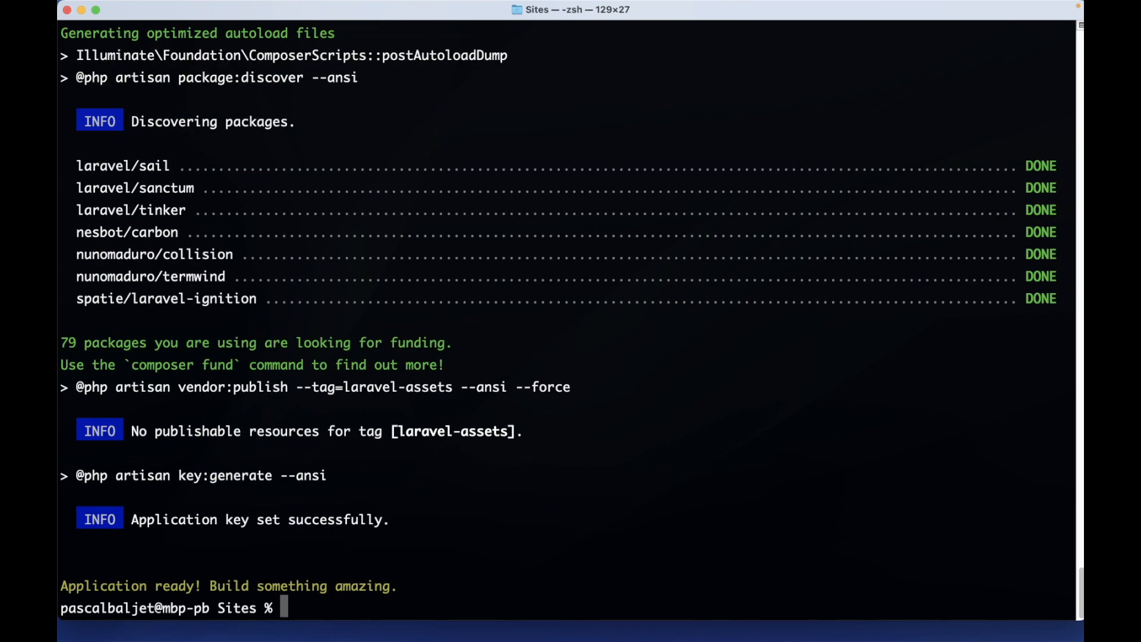
pyautogui.write('cd')
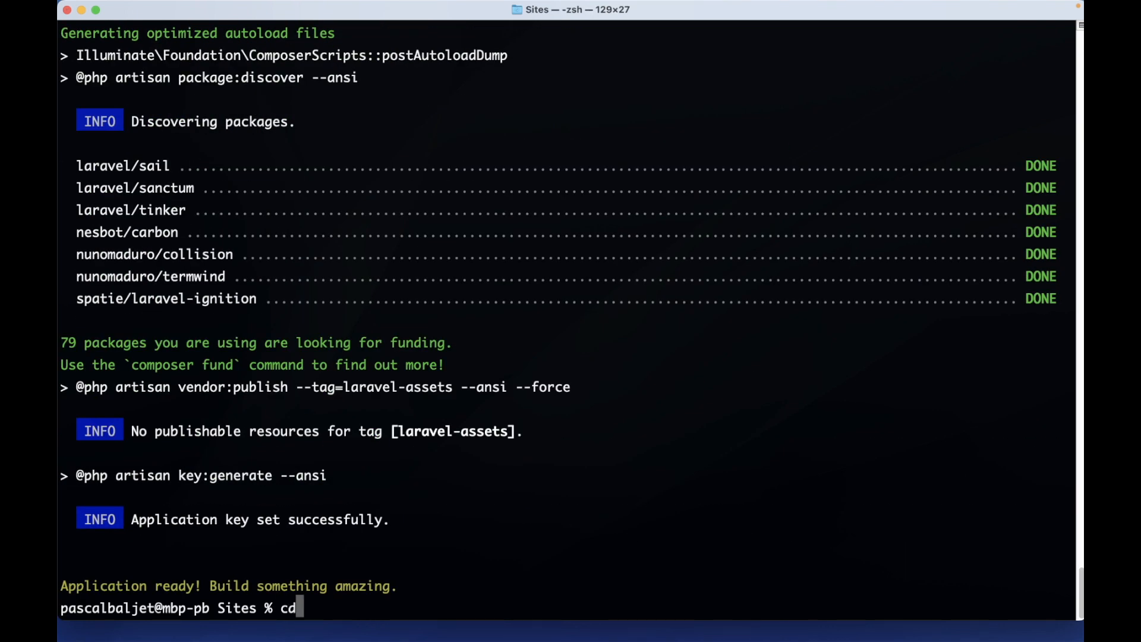
pyautogui.write('example-ap')
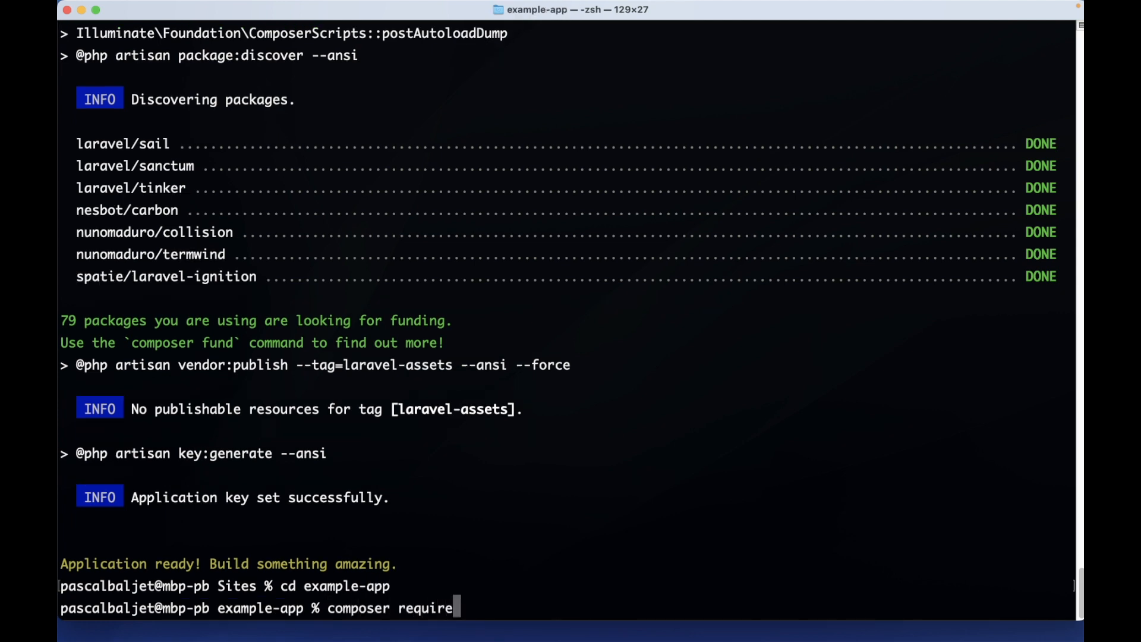
# - Require the protonemedia/laravel-splade package with Composer
pyautogui.write('protonemedia/')
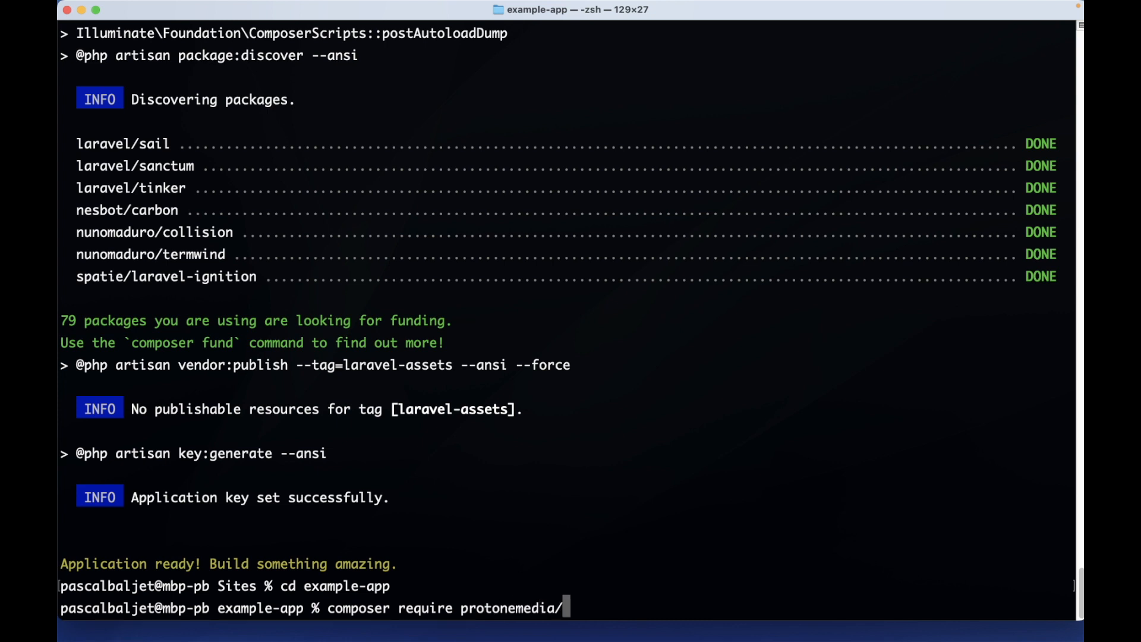
pyautogui.write('laravel')
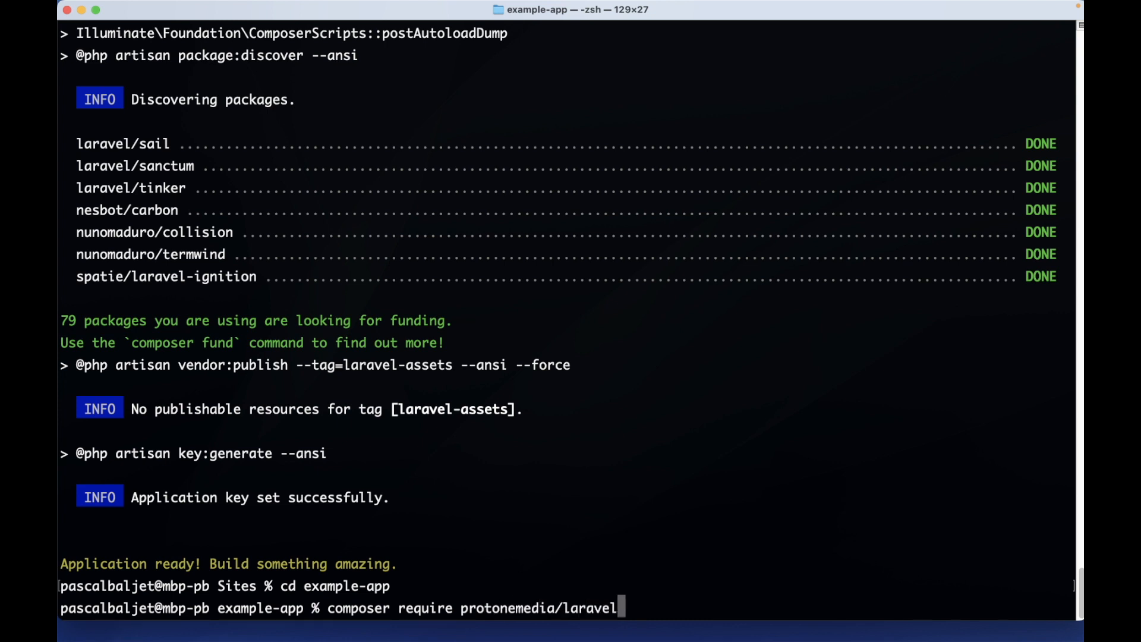
pyautogui.write('-splade')
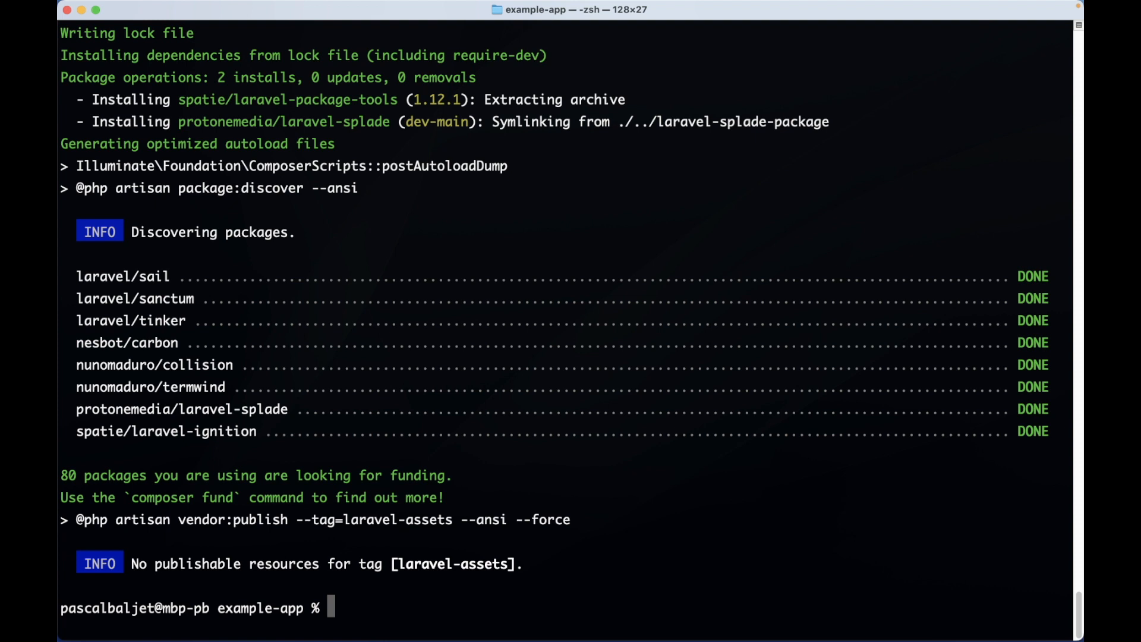
# - Run php artisan splade:install, npm install, then start the Vite dev server with npm run dev
pyautogui.write('php artisan splade:install')
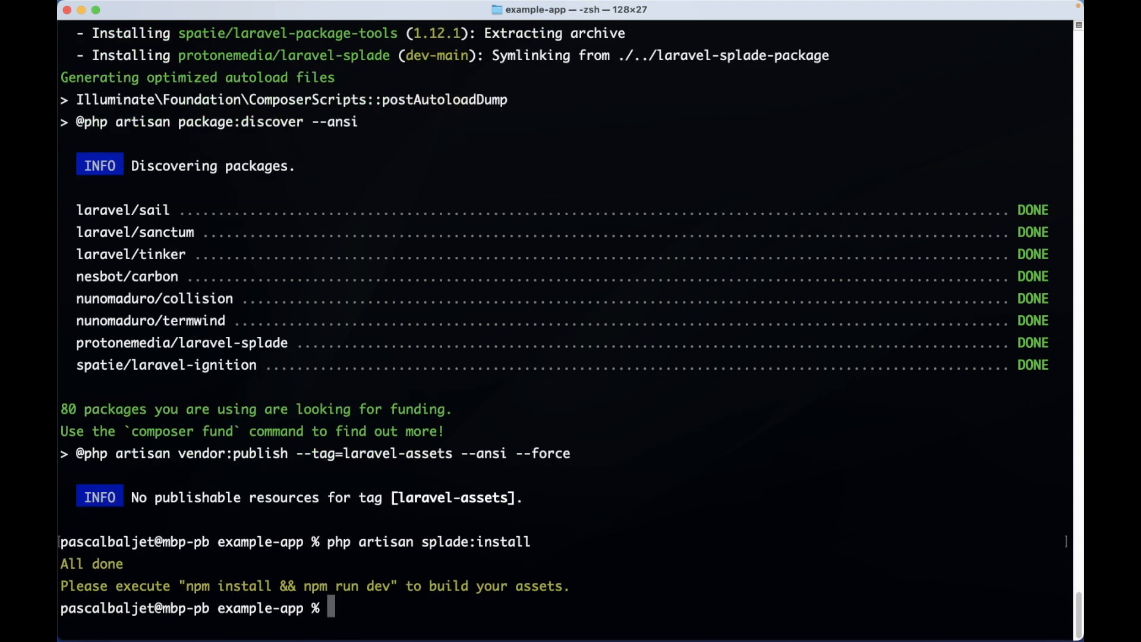
pyautogui.write('npm install')
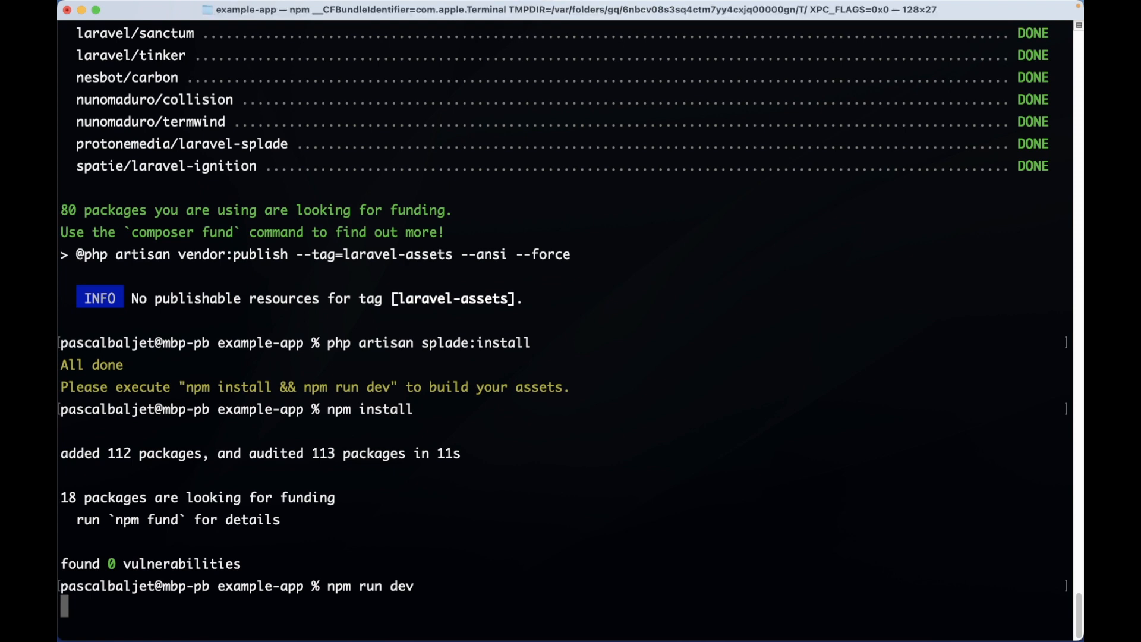
pyautogui.press('Return')
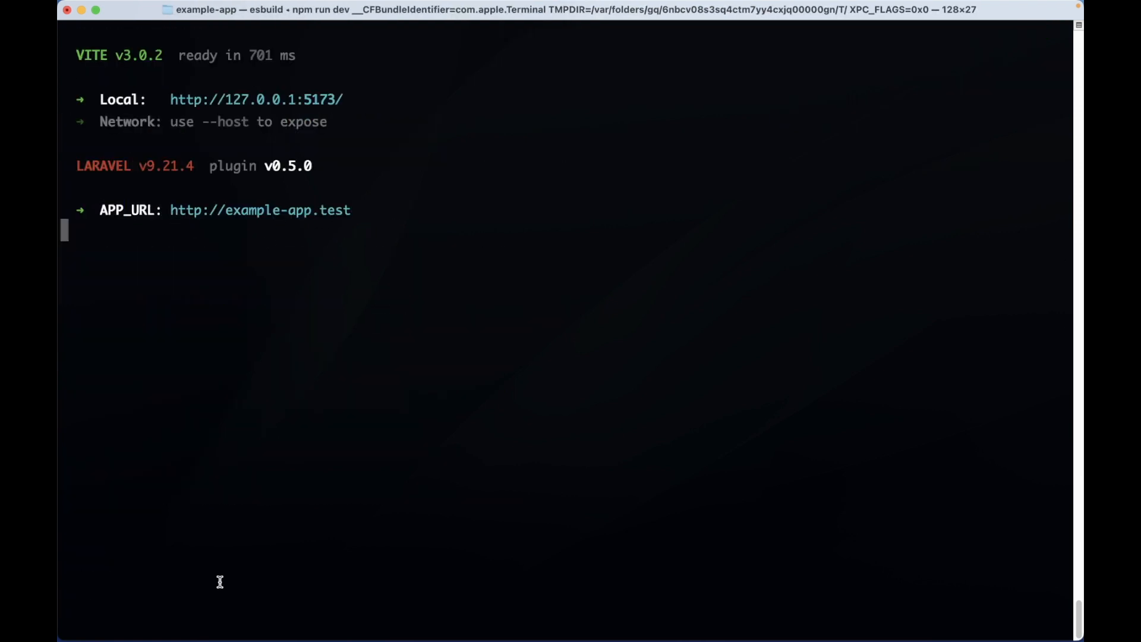
# - Reload example-app.test in Firefox to see the Splade welcome page, visiting Documentation and Home
pyautogui.click(232, 620)
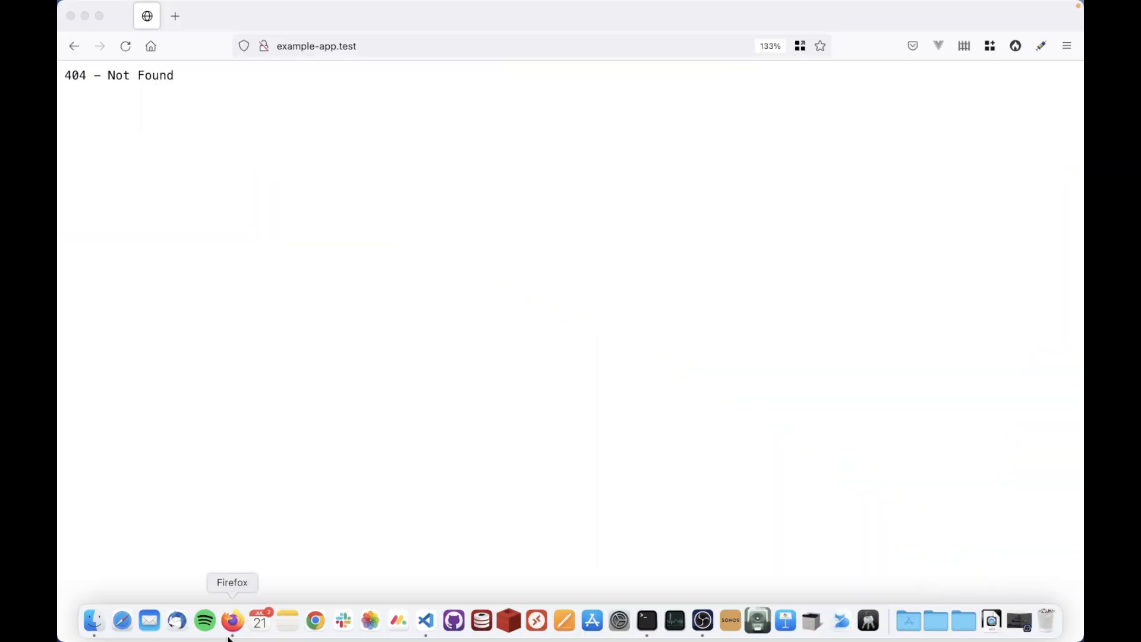
pyautogui.click(124, 46)
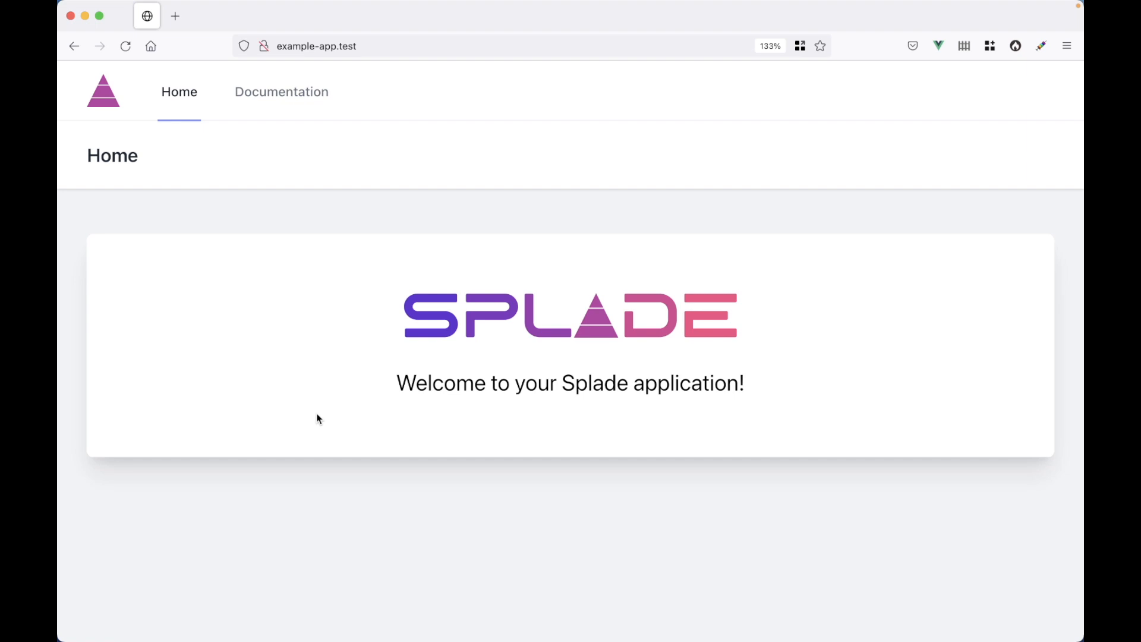
pyautogui.moveTo(335, 389)
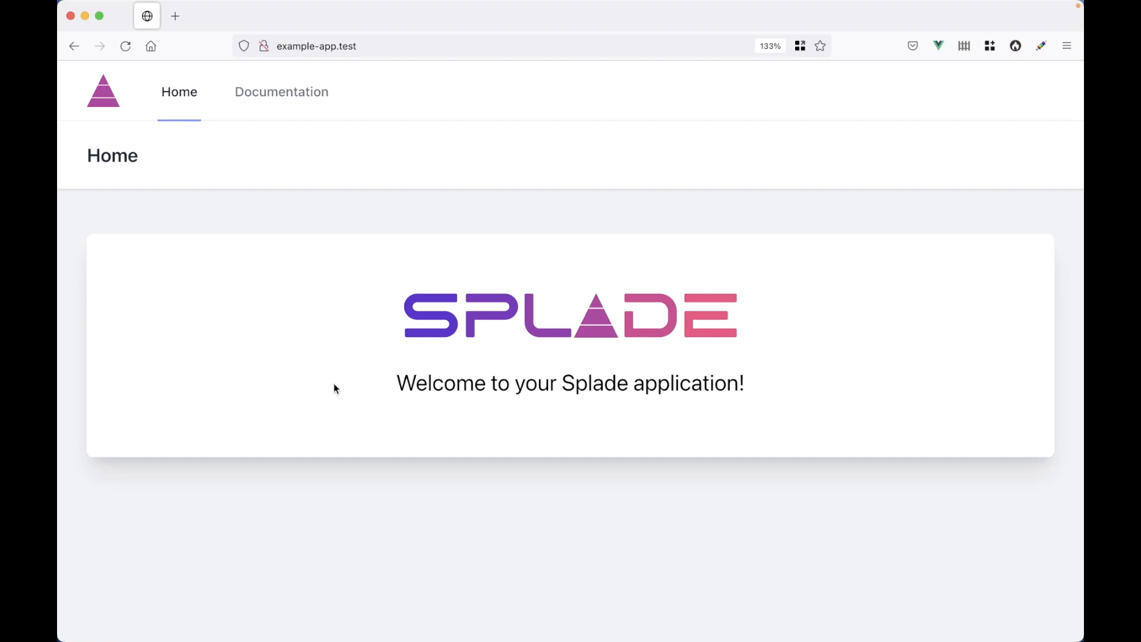
pyautogui.moveTo(302, 343)
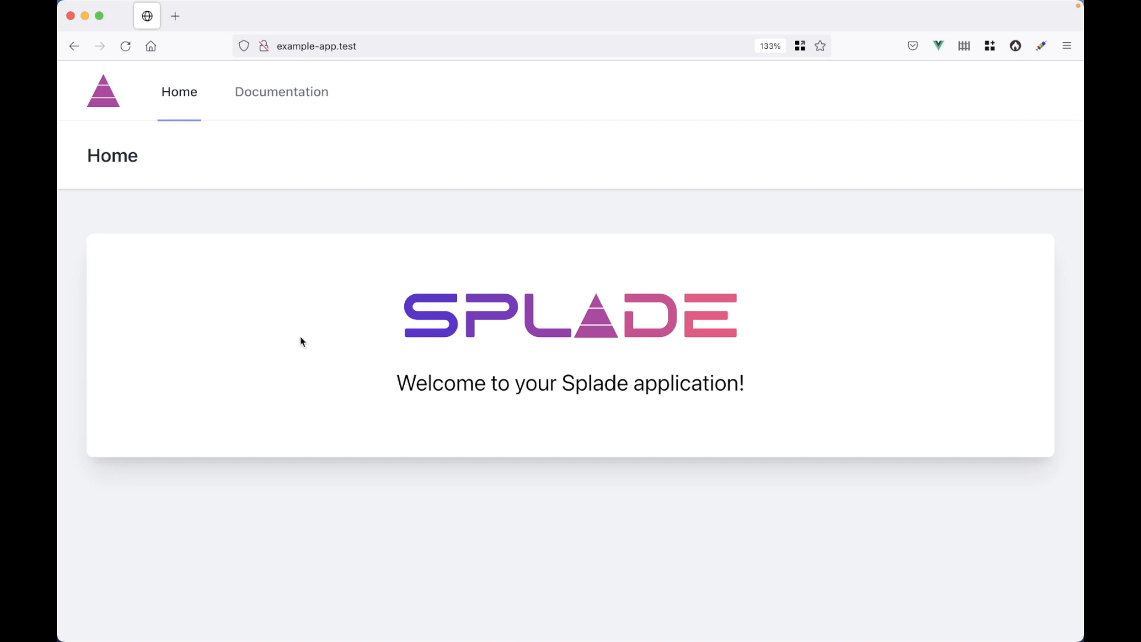
pyautogui.click(280, 92)
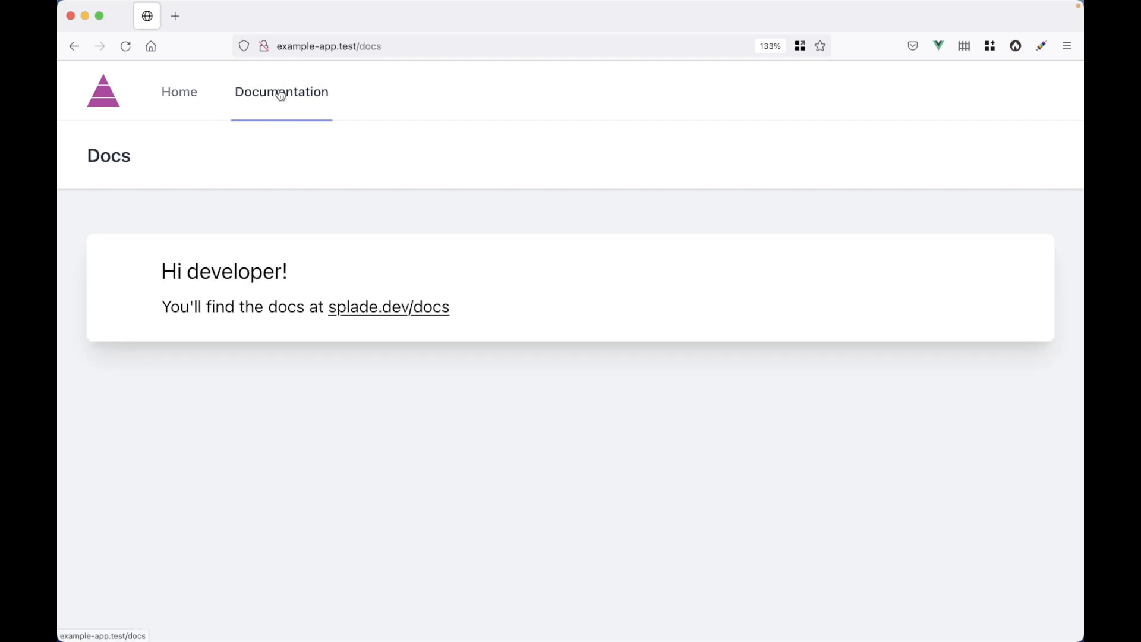
pyautogui.click(180, 92)
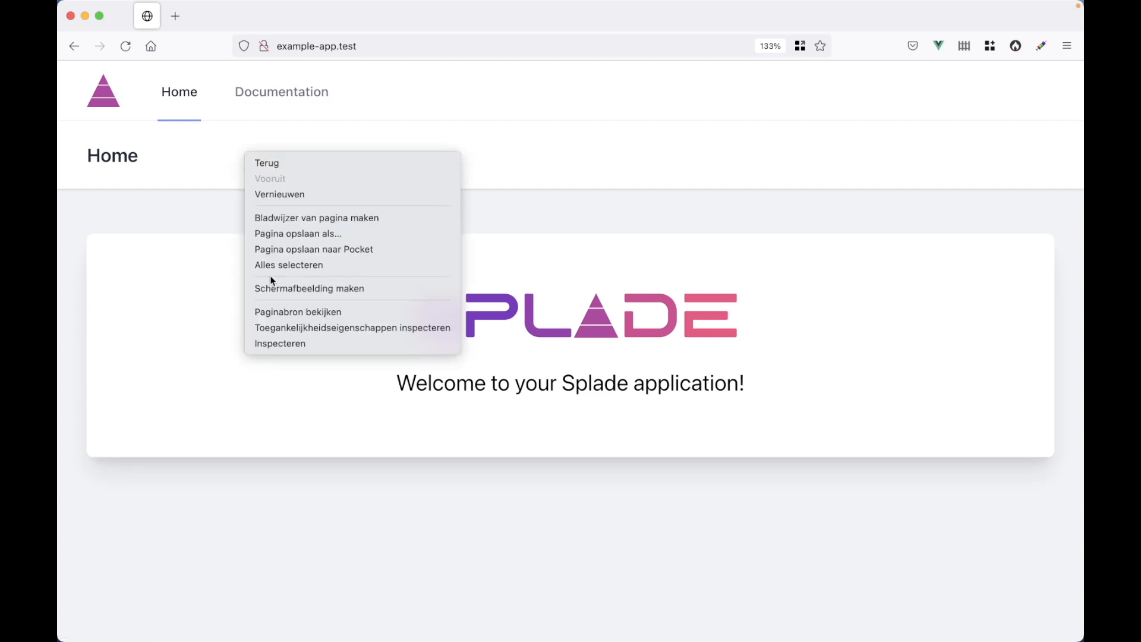
pyautogui.click(281, 342)
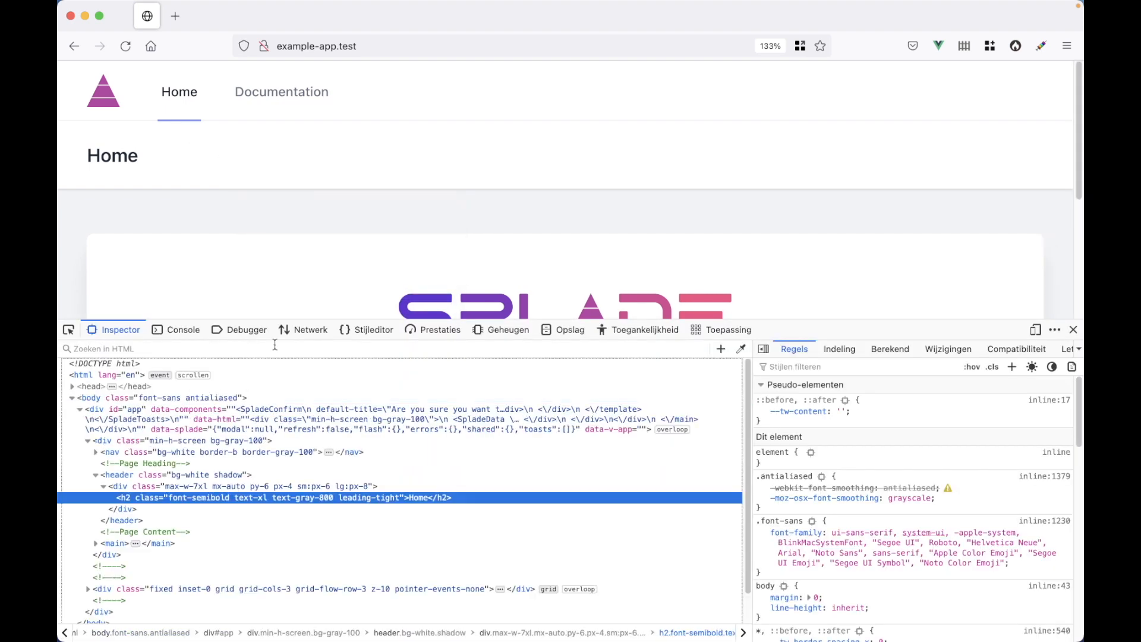
pyautogui.click(309, 330)
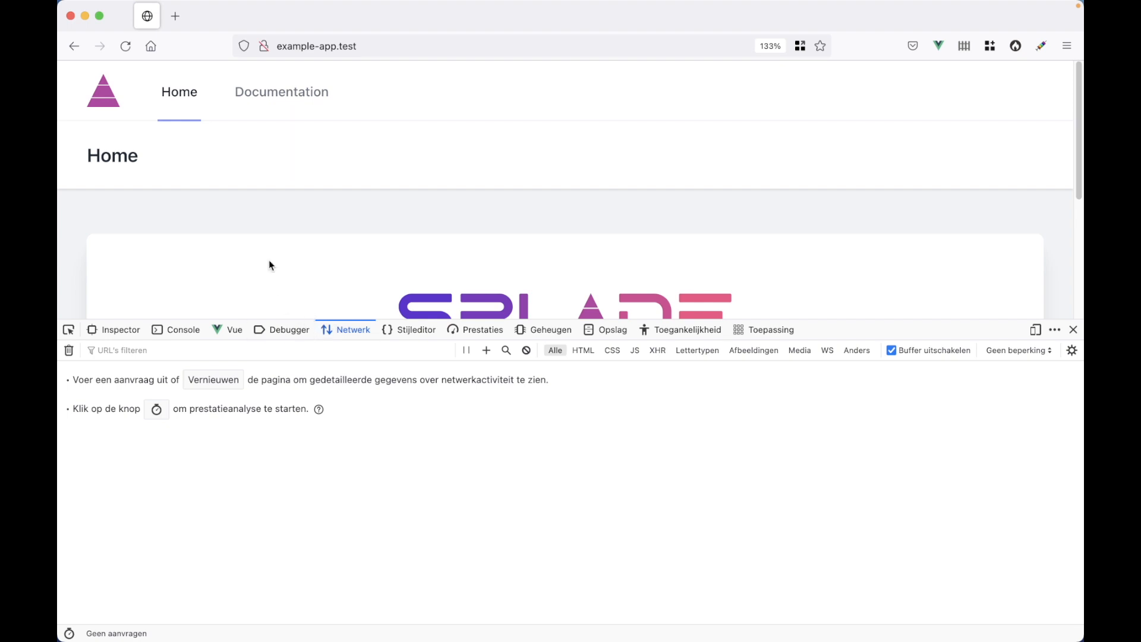
pyautogui.click(280, 92)
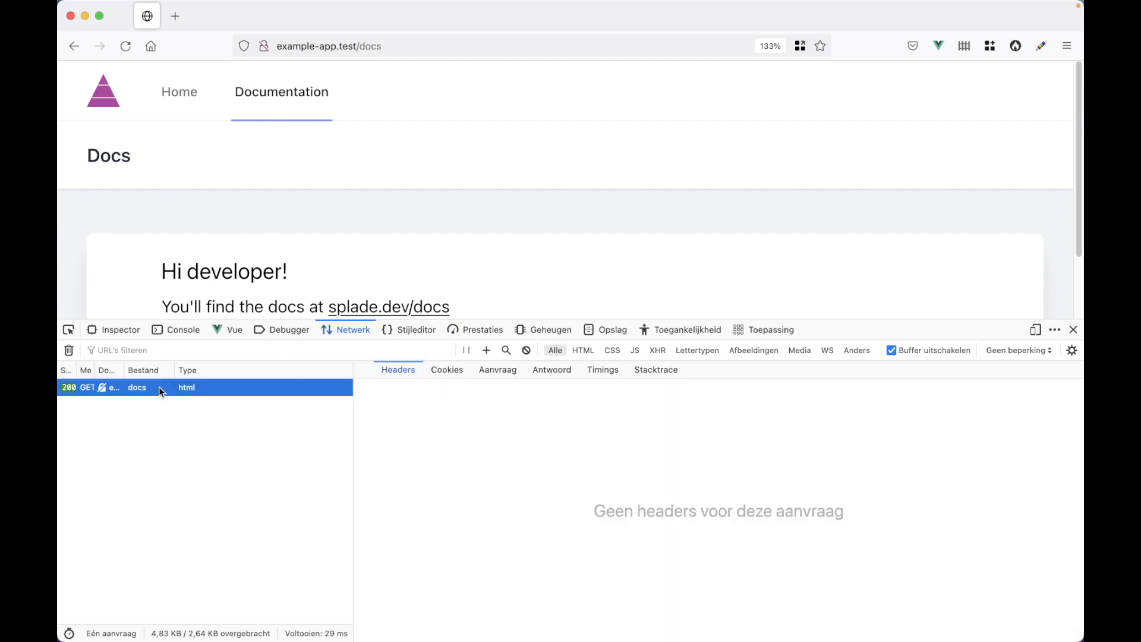
pyautogui.click(551, 370)
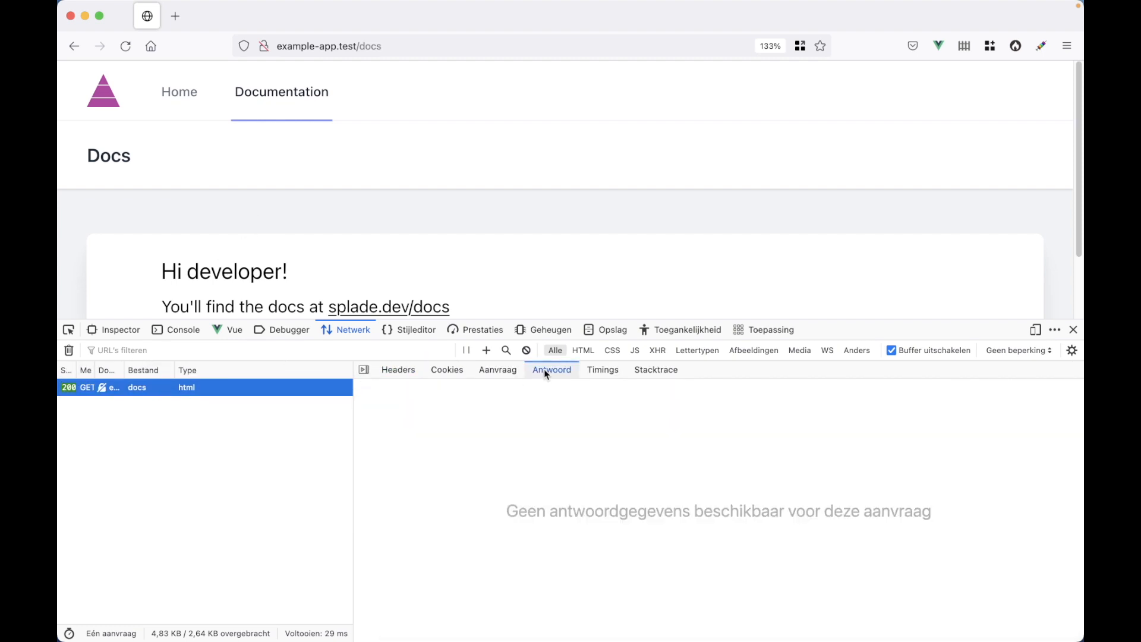
pyautogui.click(551, 369)
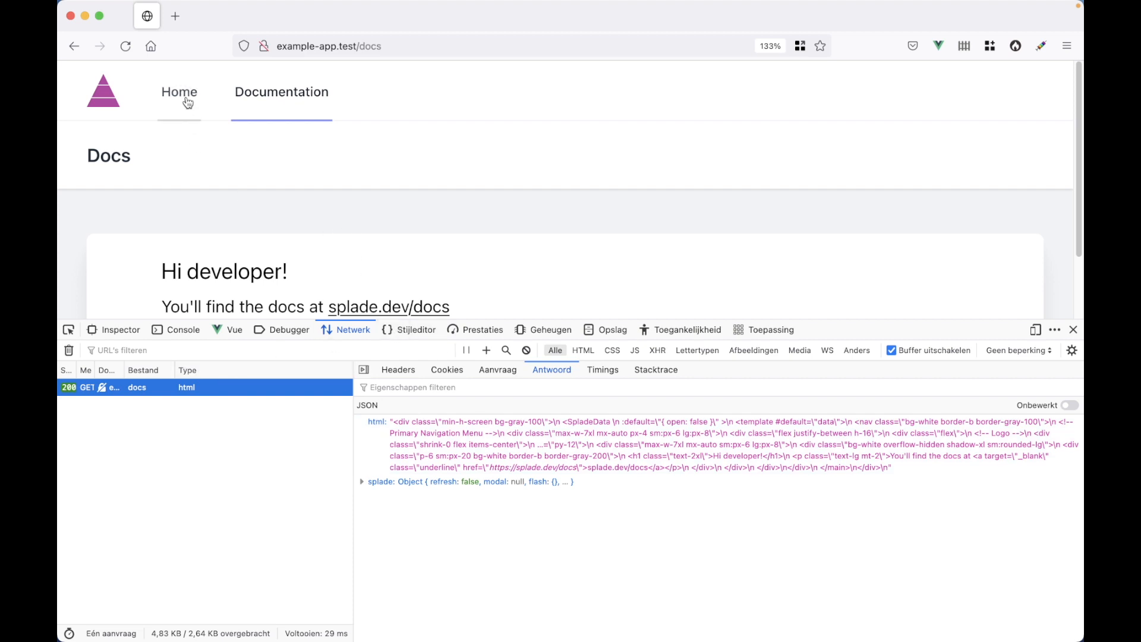
pyautogui.click(179, 92)
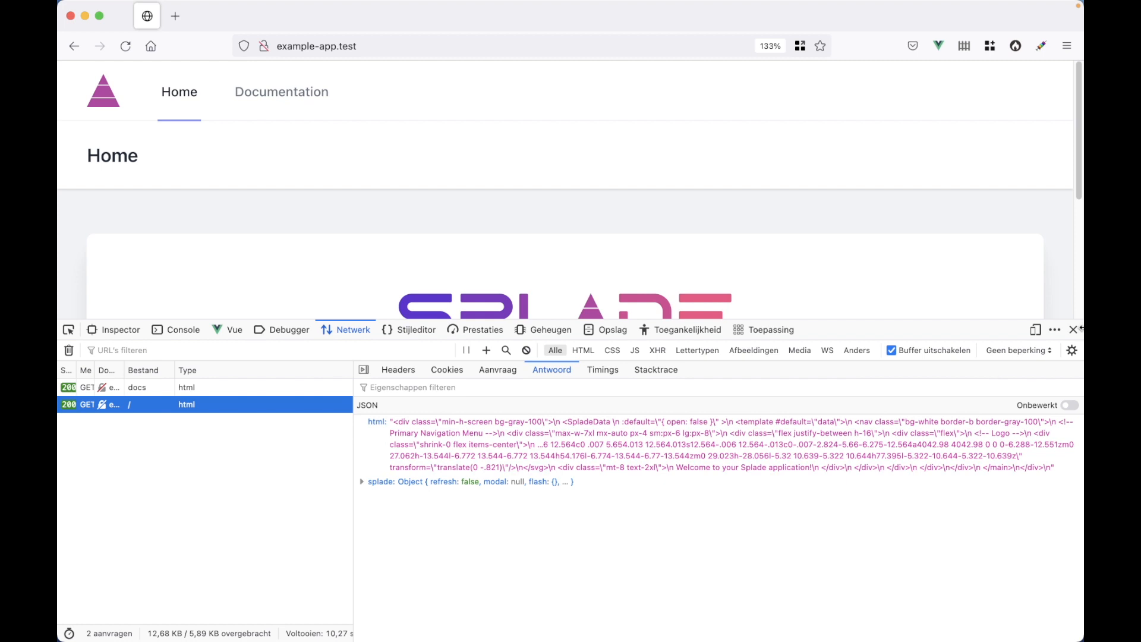
pyautogui.click(1075, 329)
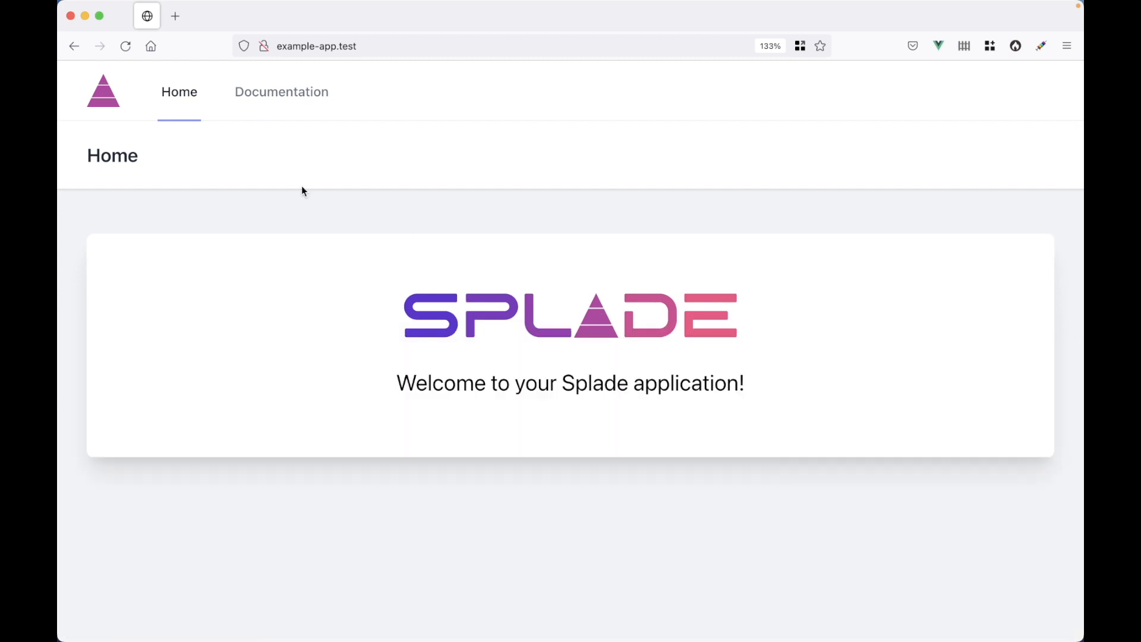
pyautogui.moveTo(320, 352)
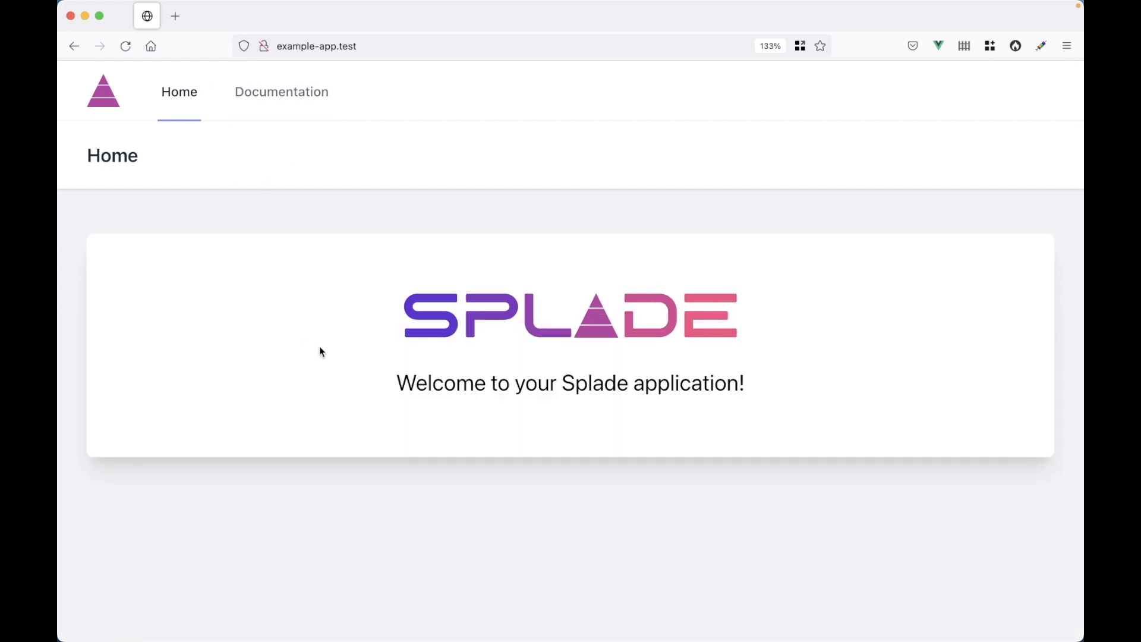
pyautogui.moveTo(535, 434)
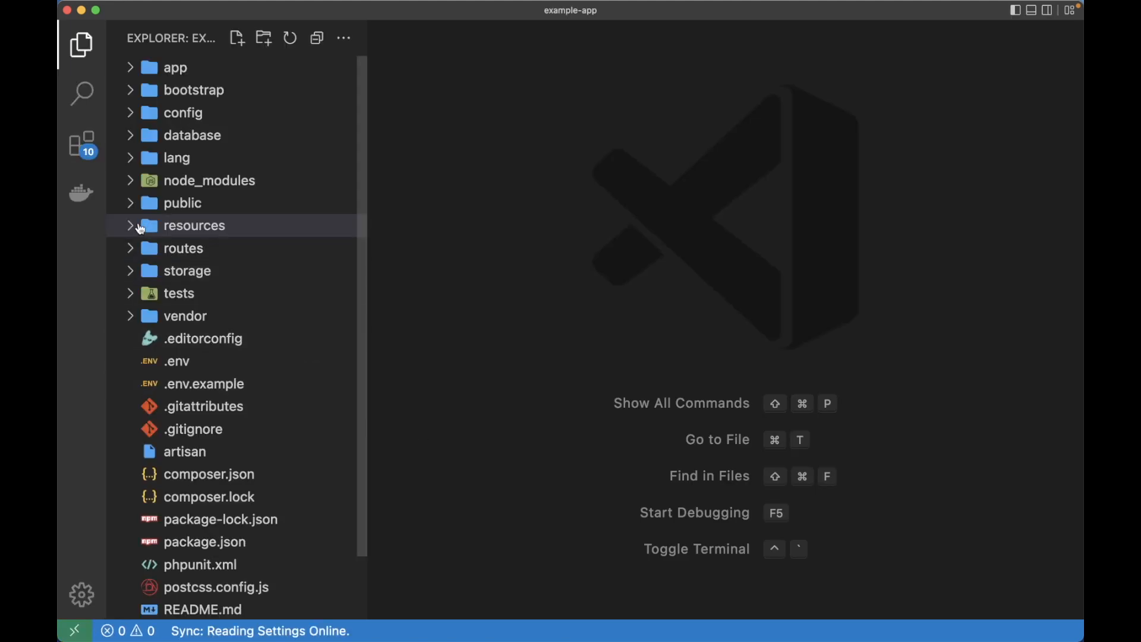
# - In home.blade.php, add a <p class="mt-8"> paragraph below the welcome text
pyautogui.click(194, 225)
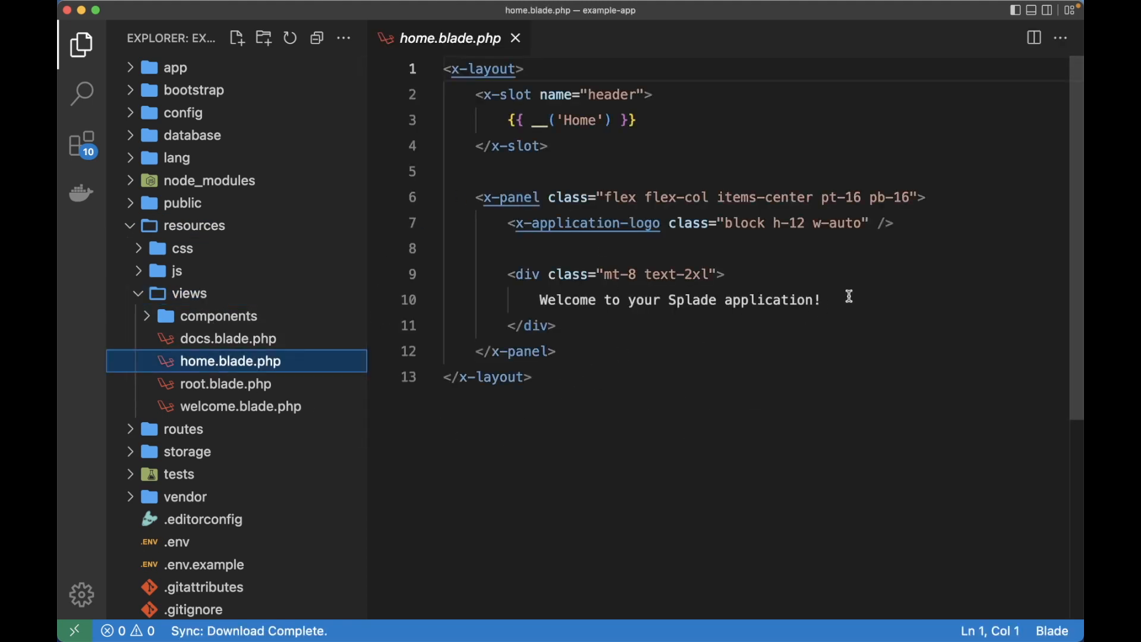
pyautogui.press('enter')
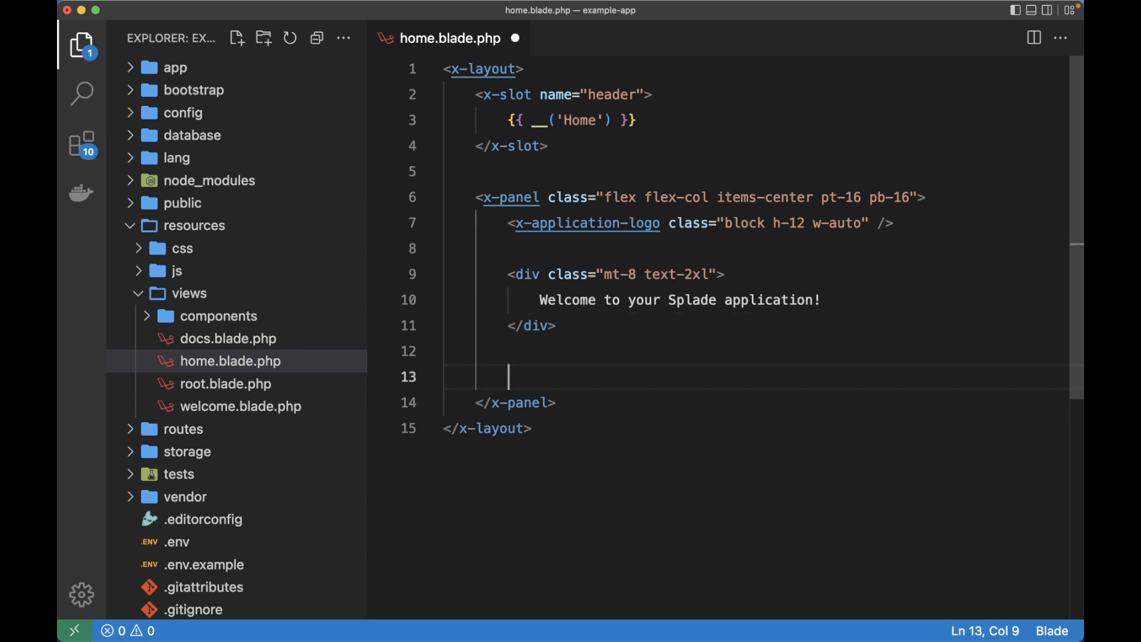
pyautogui.write('<p>')
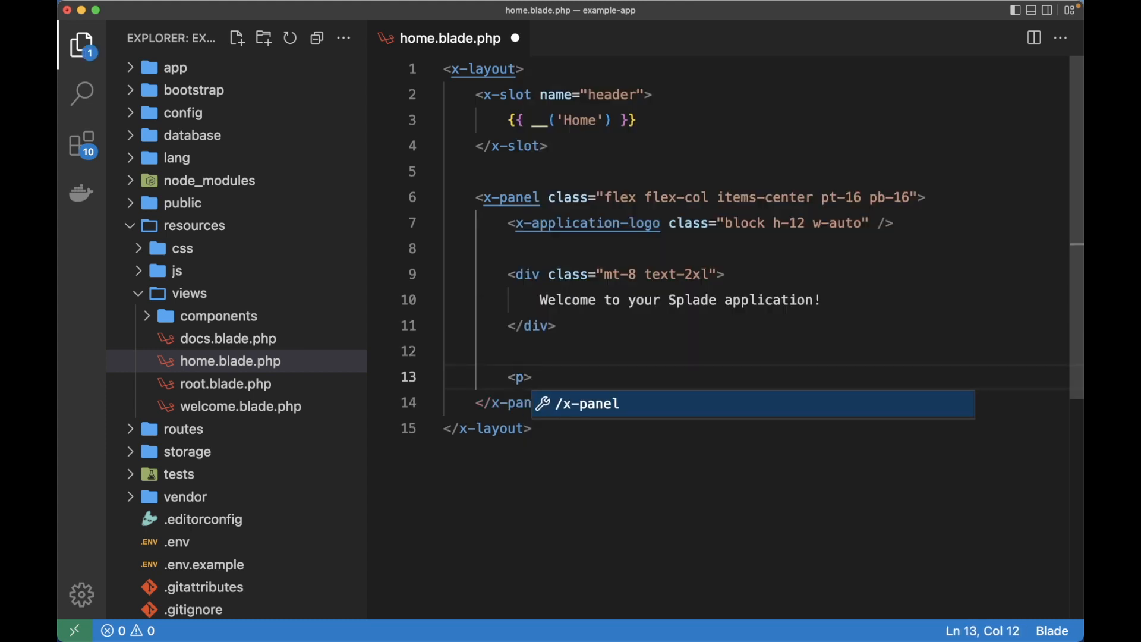
pyautogui.write('class="mt-8')
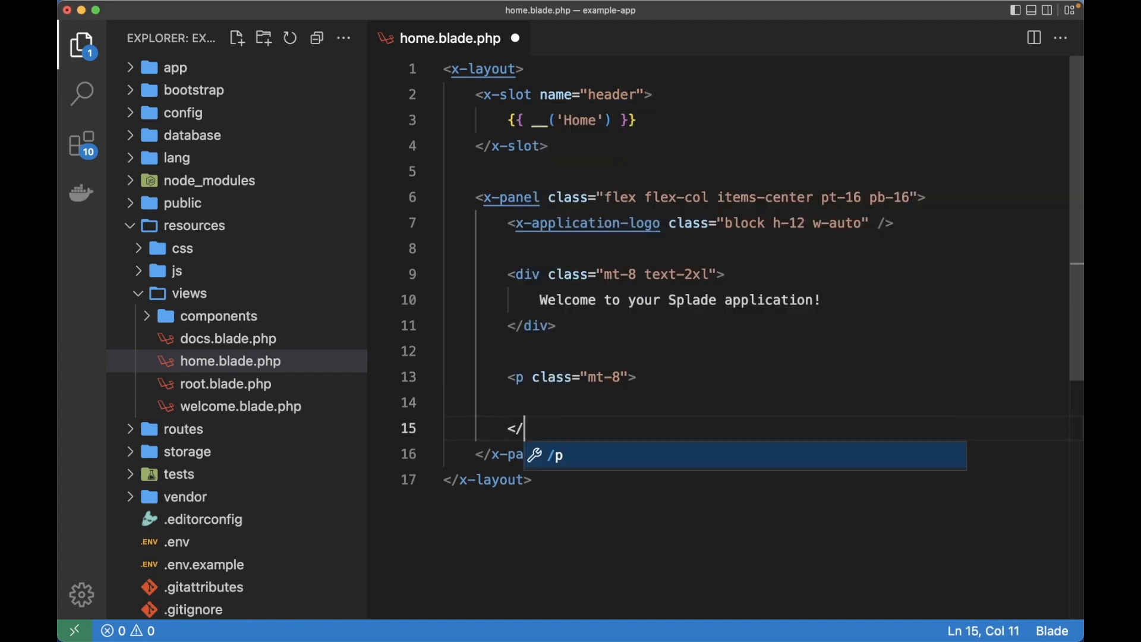
# - Inside that paragraph, add <Link href="/docs">Docs</Link>
pyautogui.write('<Link href=""')
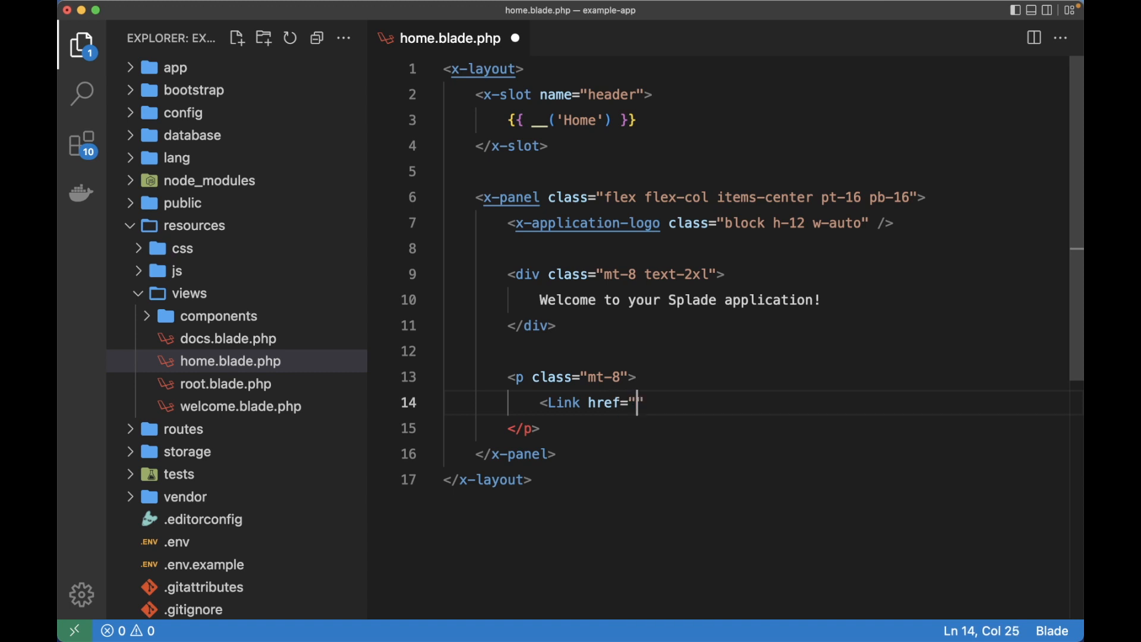
pyautogui.write('/docs')
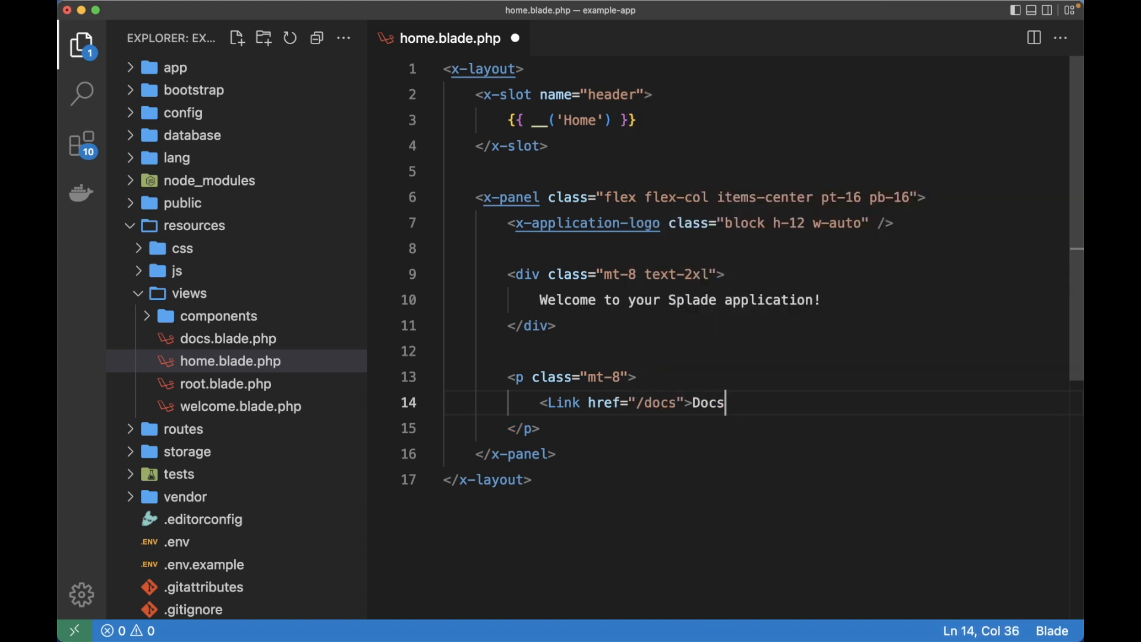
pyautogui.write('</Link>')
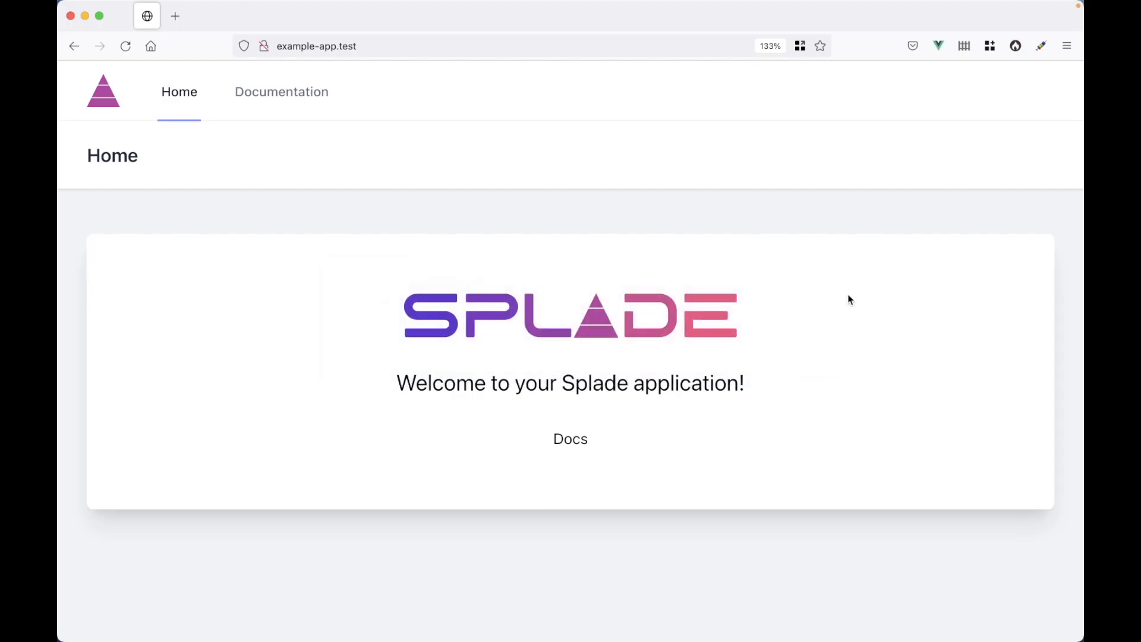
# - Follow the Docs link to /docs, then return to Home and reload
pyautogui.click(570, 439)
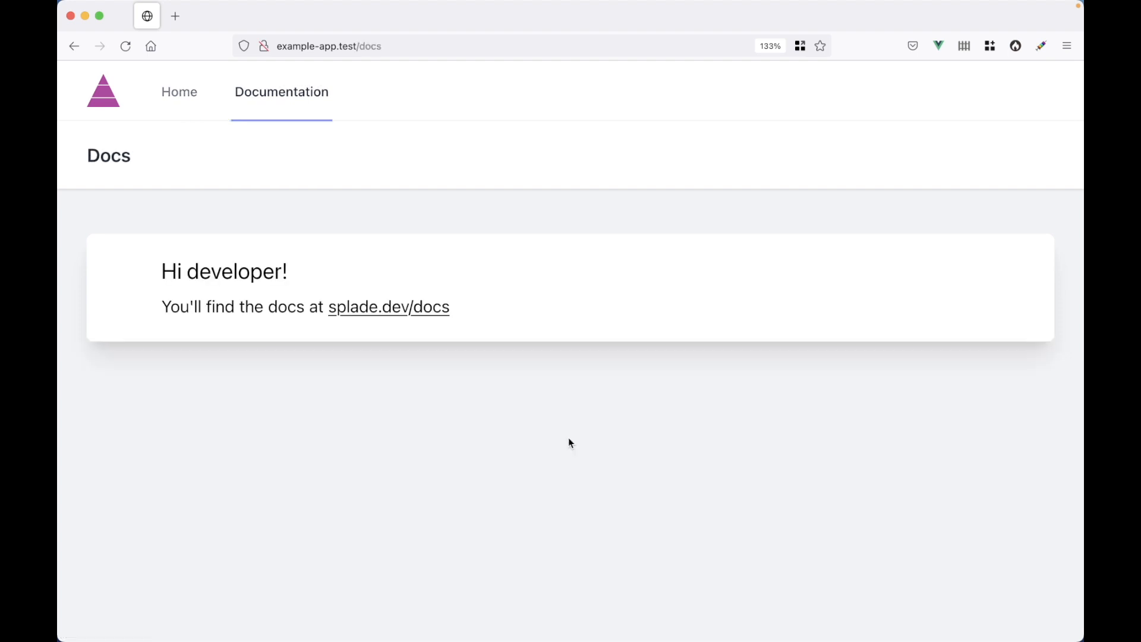
pyautogui.moveTo(179, 126)
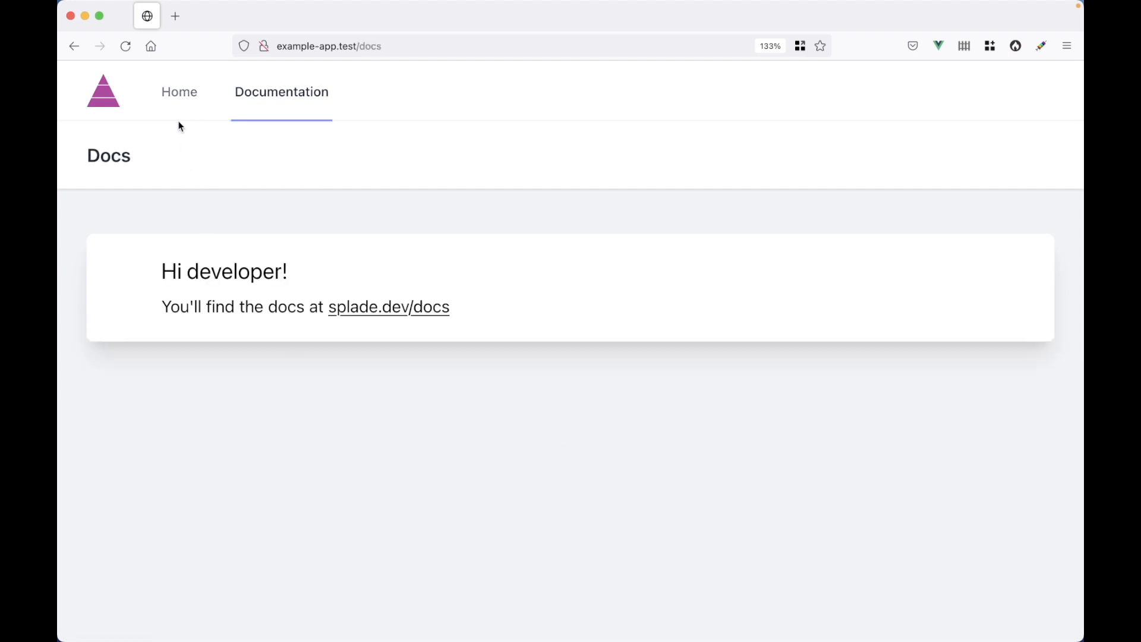
pyautogui.click(178, 92)
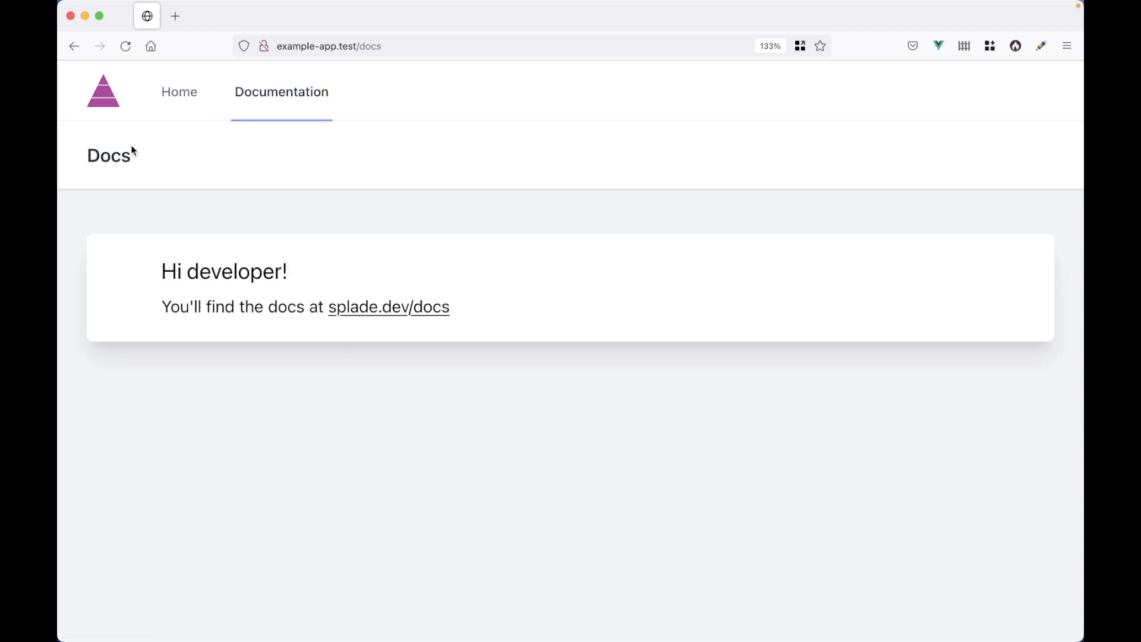
pyautogui.click(74, 47)
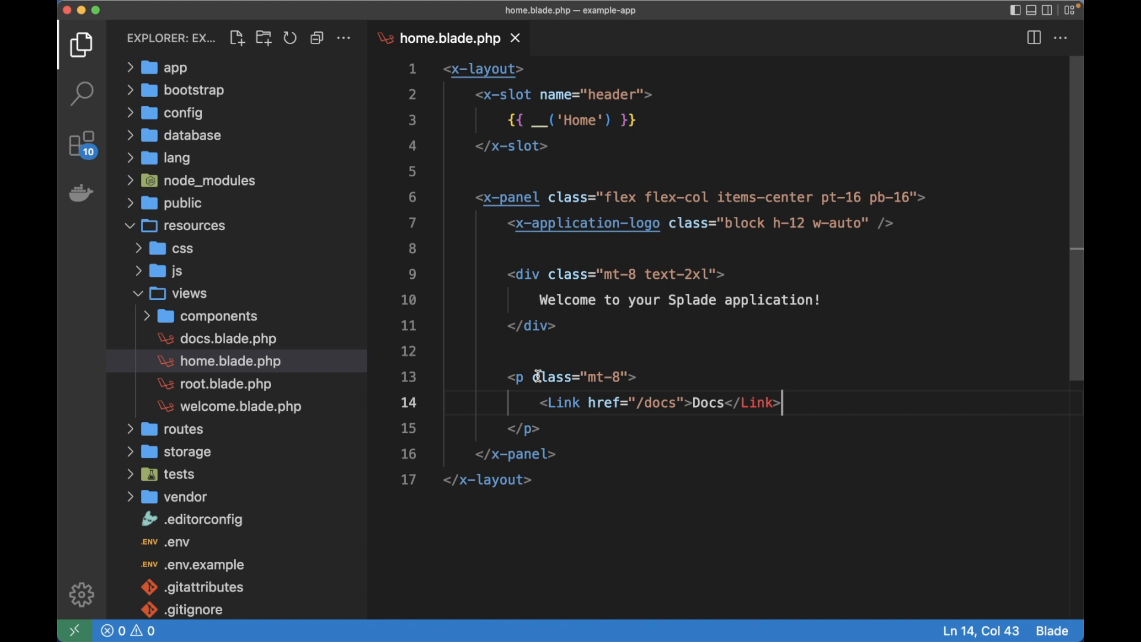
pyautogui.moveTo(563, 387)
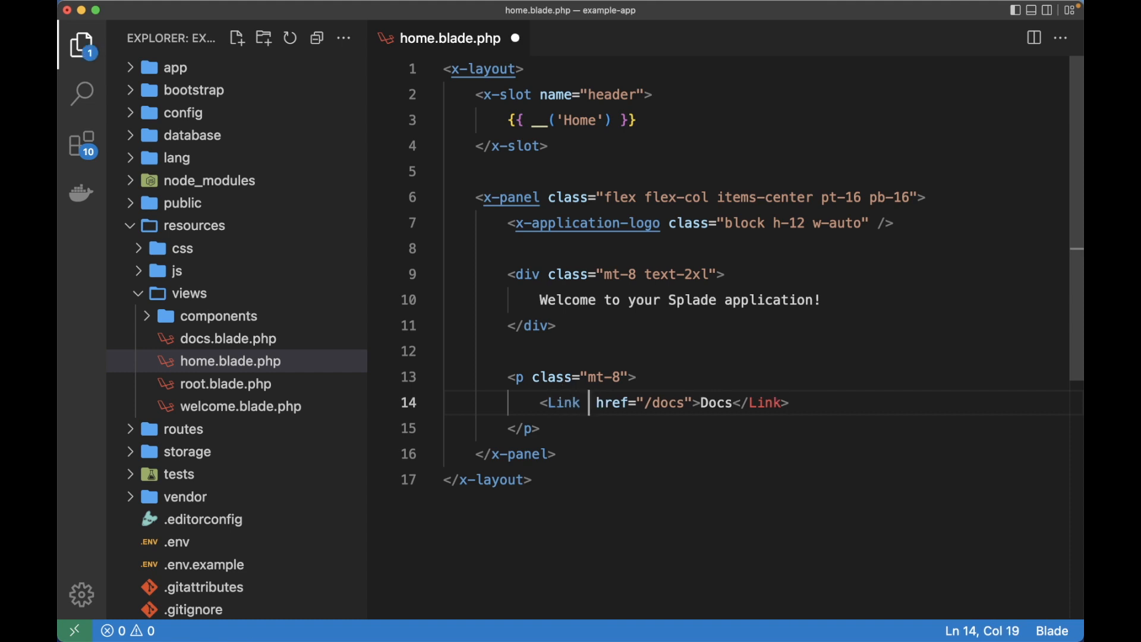
# - Add the modal attribute to the Docs Link and begin an <x-splade-modal> inside docs.blade.php's x-panel
pyautogui.write('modal')
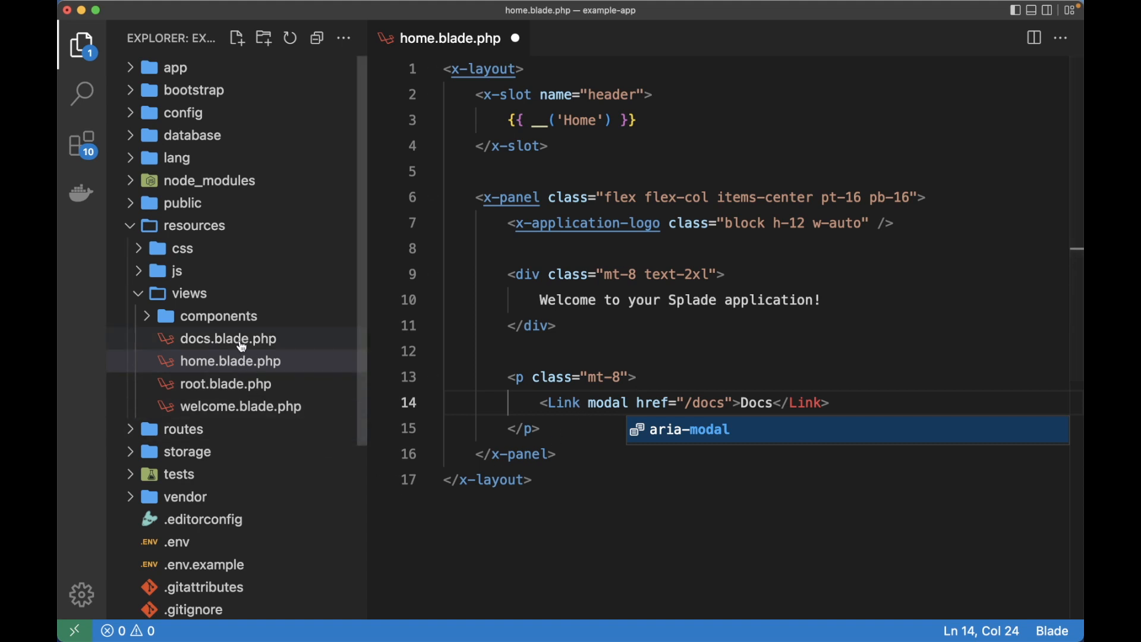
pyautogui.click(229, 338)
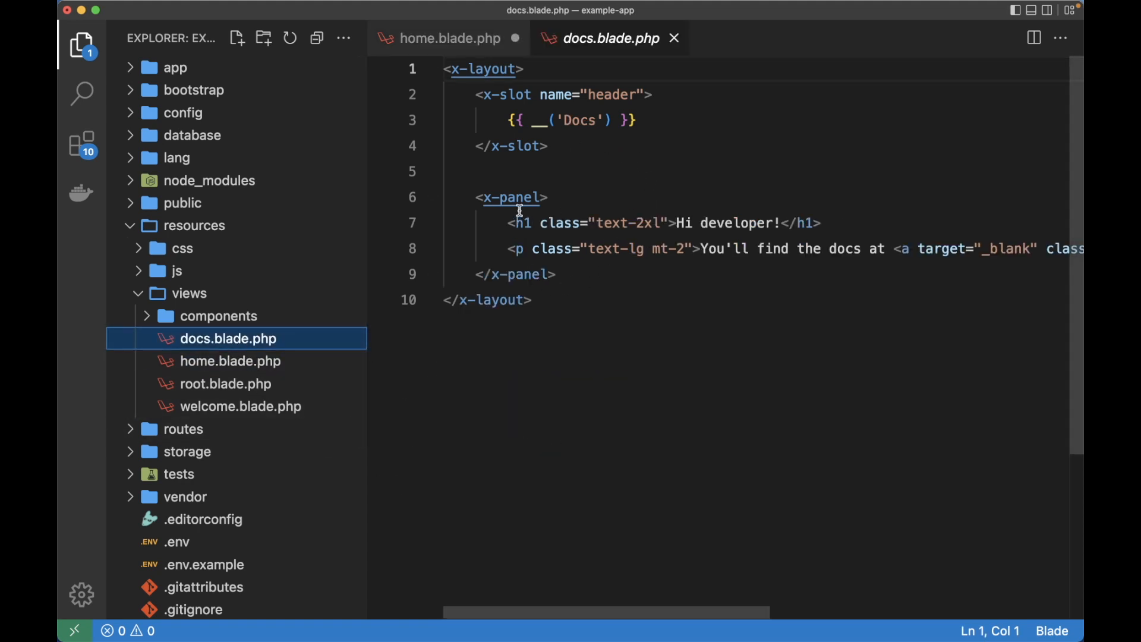
pyautogui.click(549, 197)
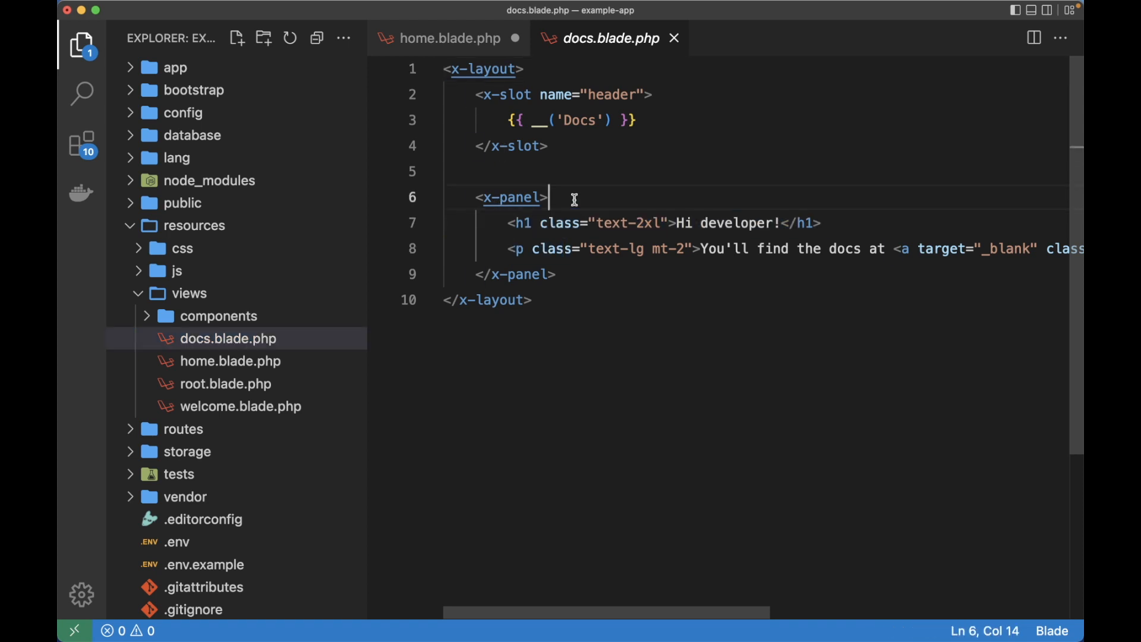
pyautogui.write('<x')
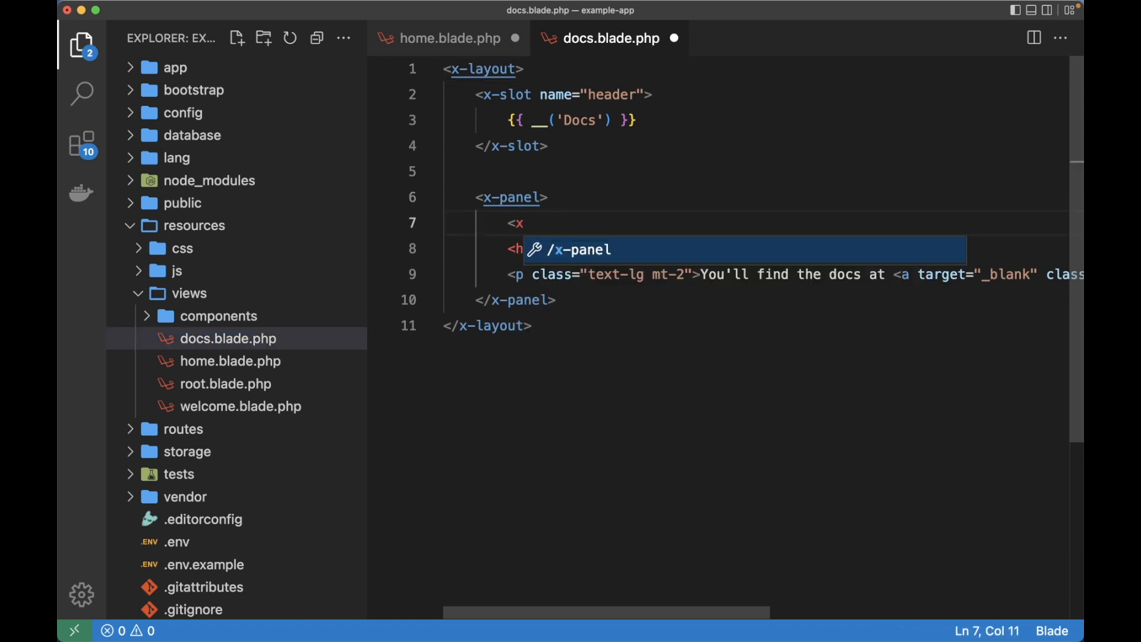
pyautogui.write('splade-mod')
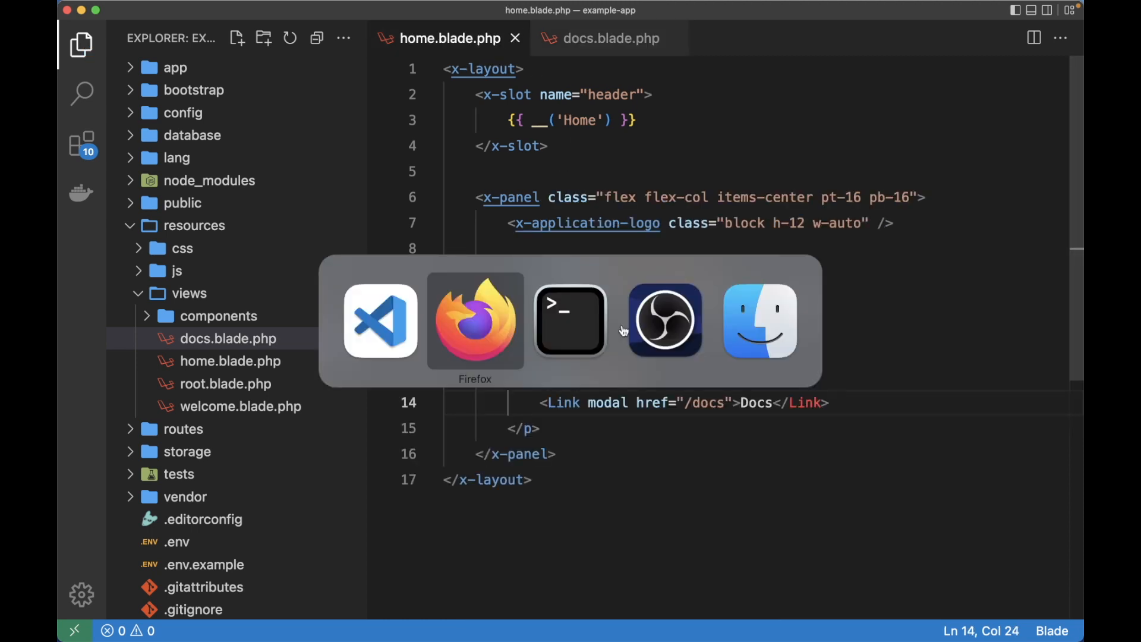
# - Try the Docs link on the home page, go to Documentation, then select the home panel content for removal
pyautogui.click(474, 320)
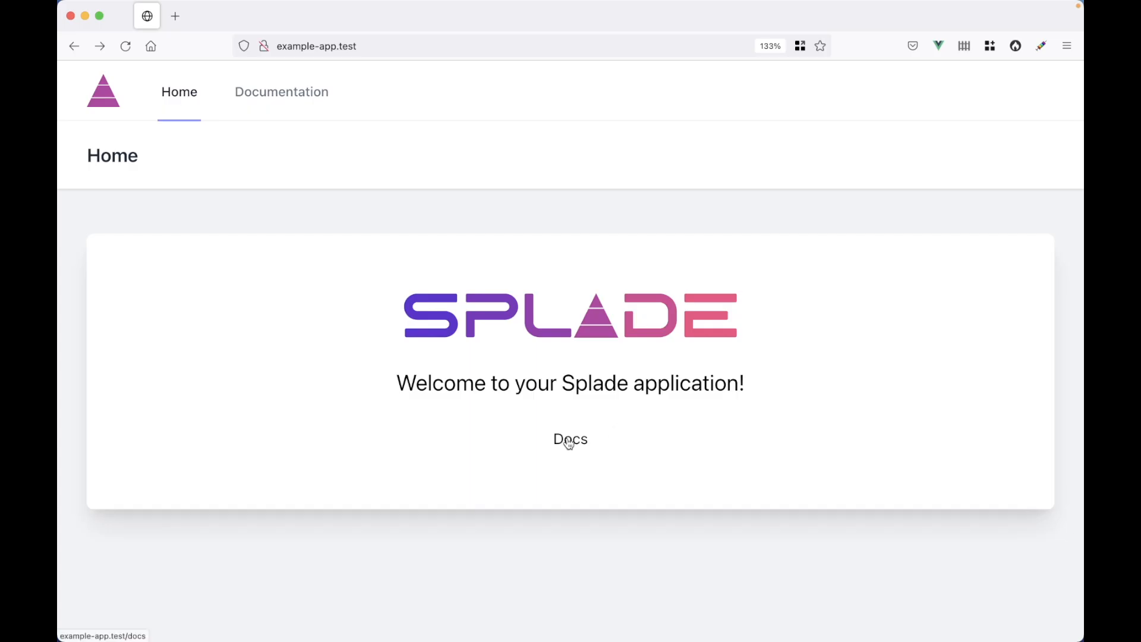
pyautogui.click(569, 439)
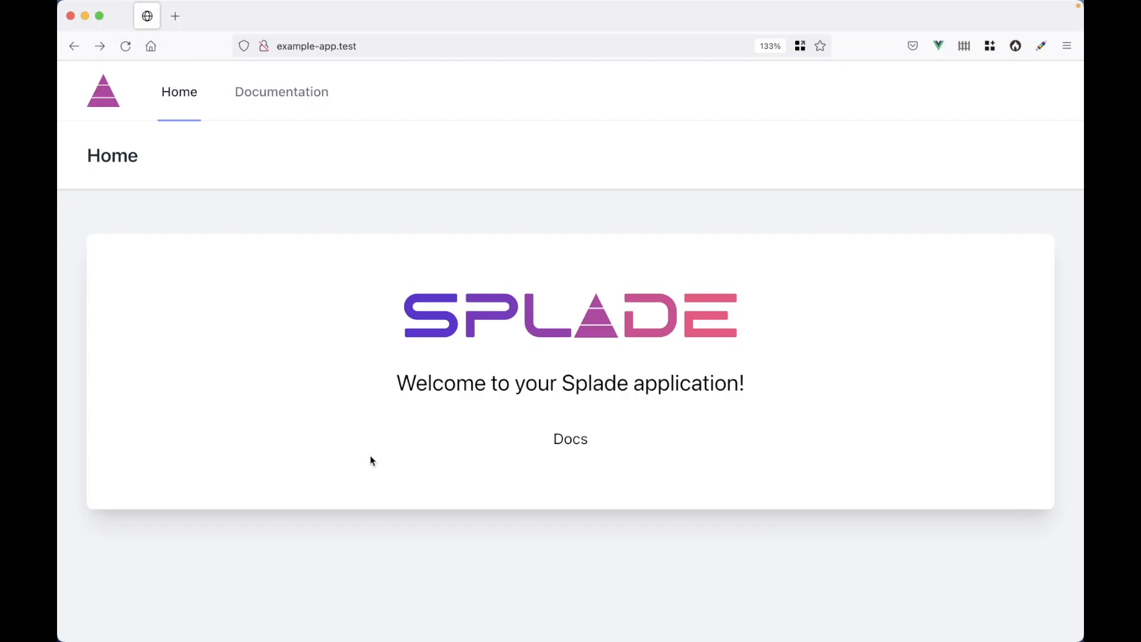
pyautogui.click(569, 439)
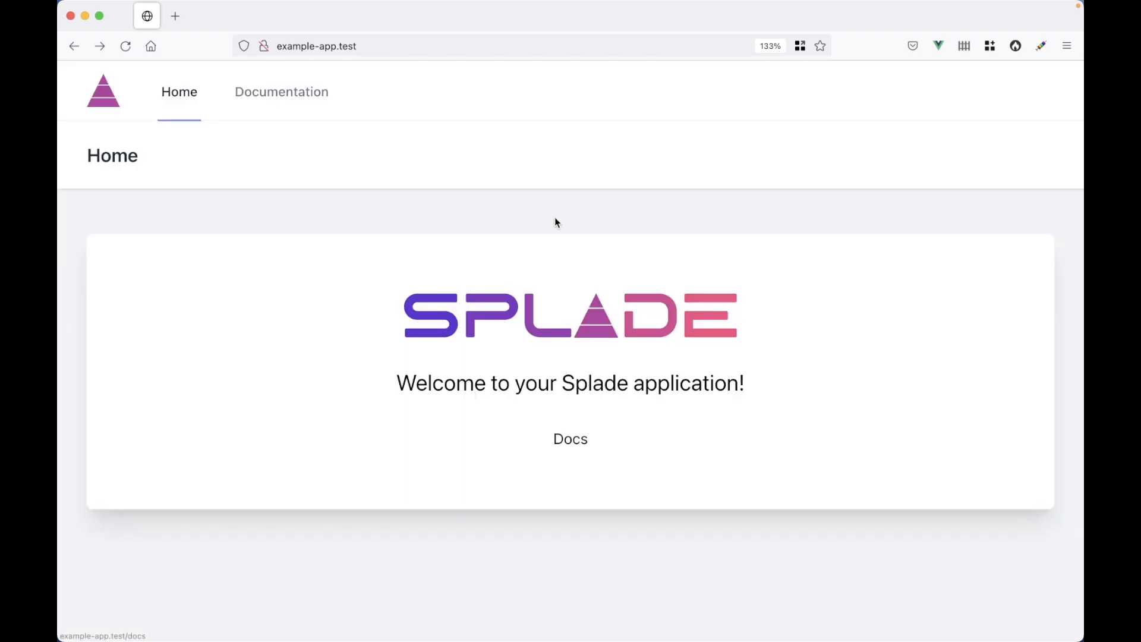
pyautogui.click(281, 92)
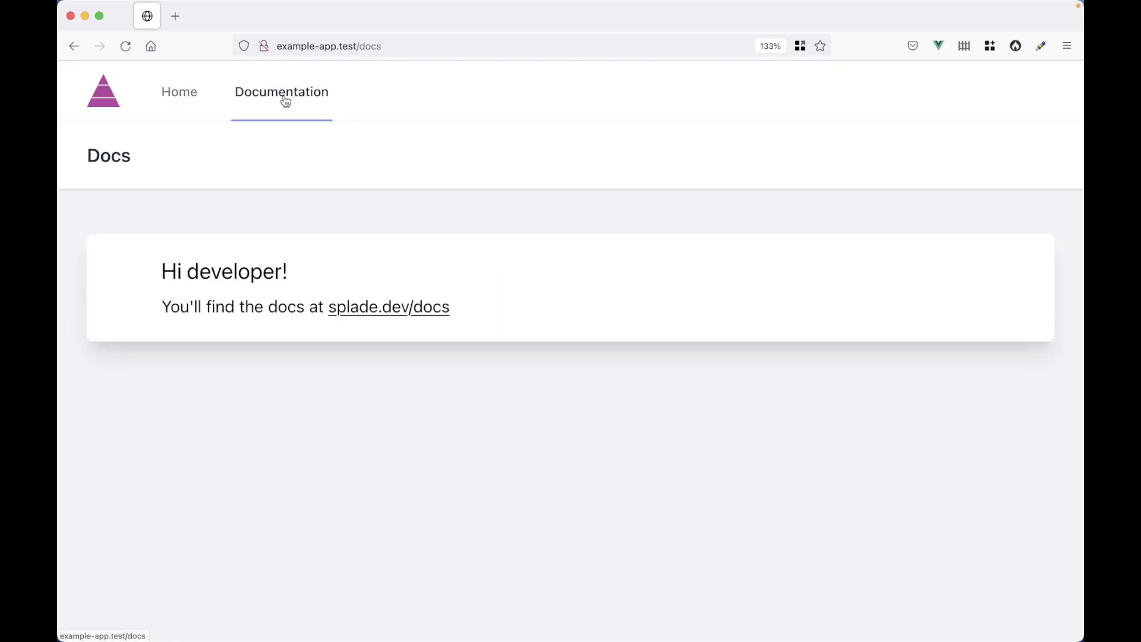
pyautogui.moveTo(162, 271); pyautogui.dragTo(449, 307)
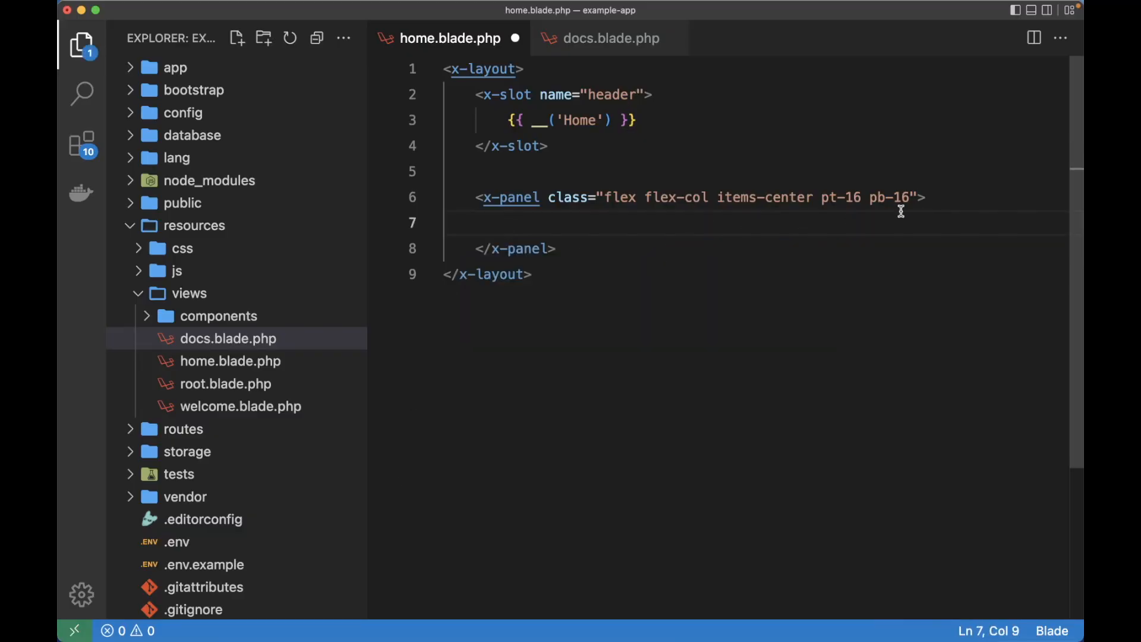
# - Replace the panel content with an <x-splade-toggle> holding a Short content paragraph
pyautogui.moveTo(543, 197); pyautogui.dragTo(925, 197)
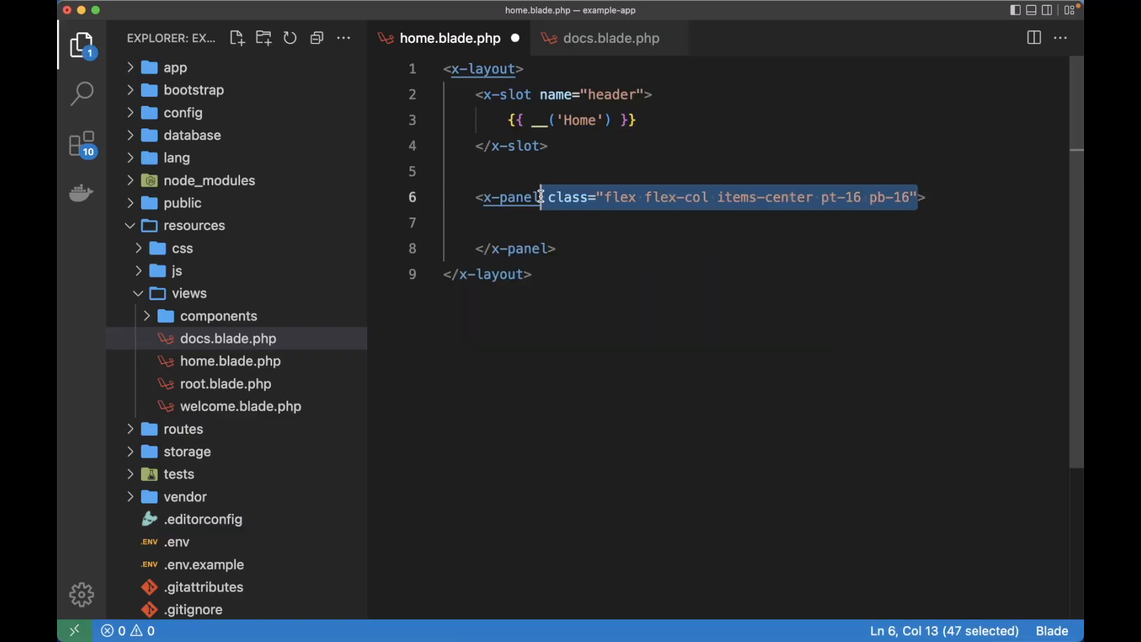
pyautogui.write('<x')
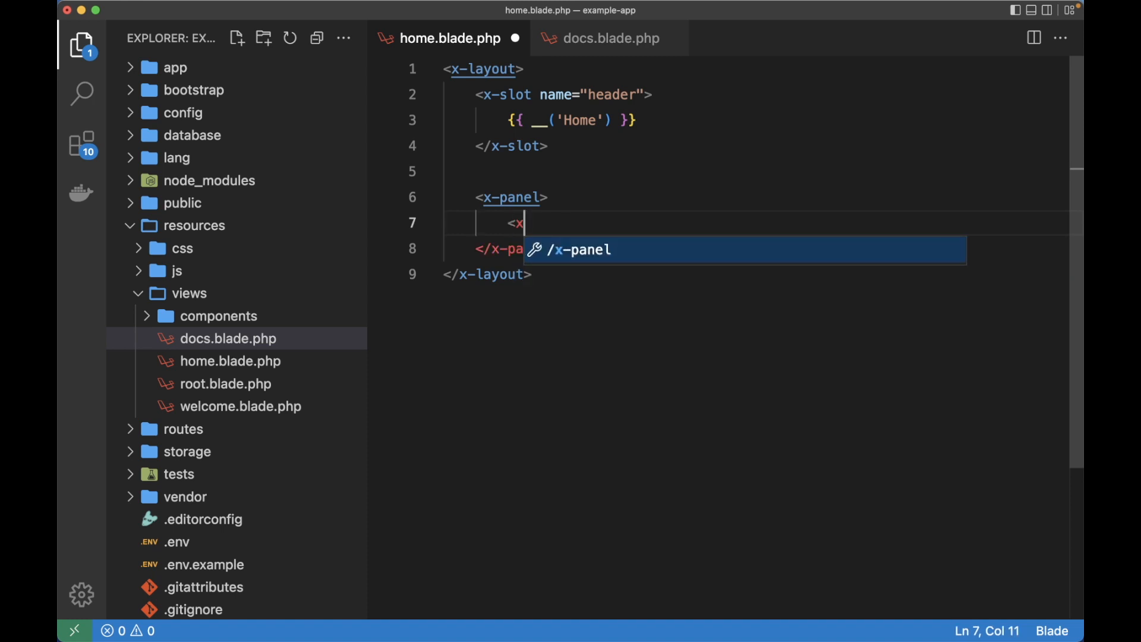
pyautogui.write('-splade-toggle>')
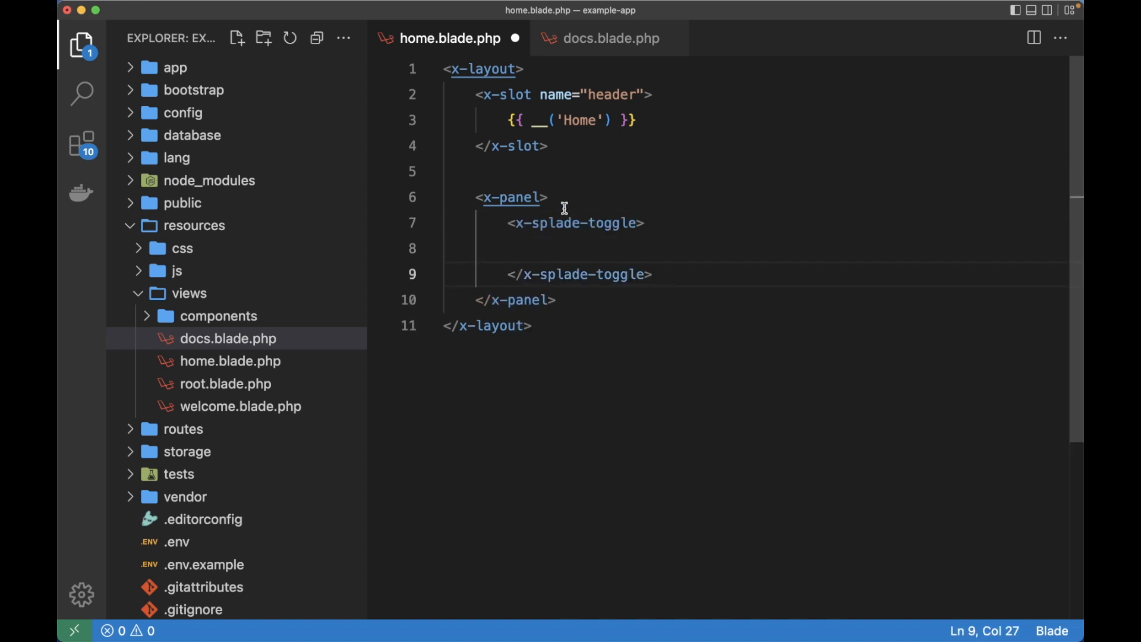
pyautogui.write('<p')
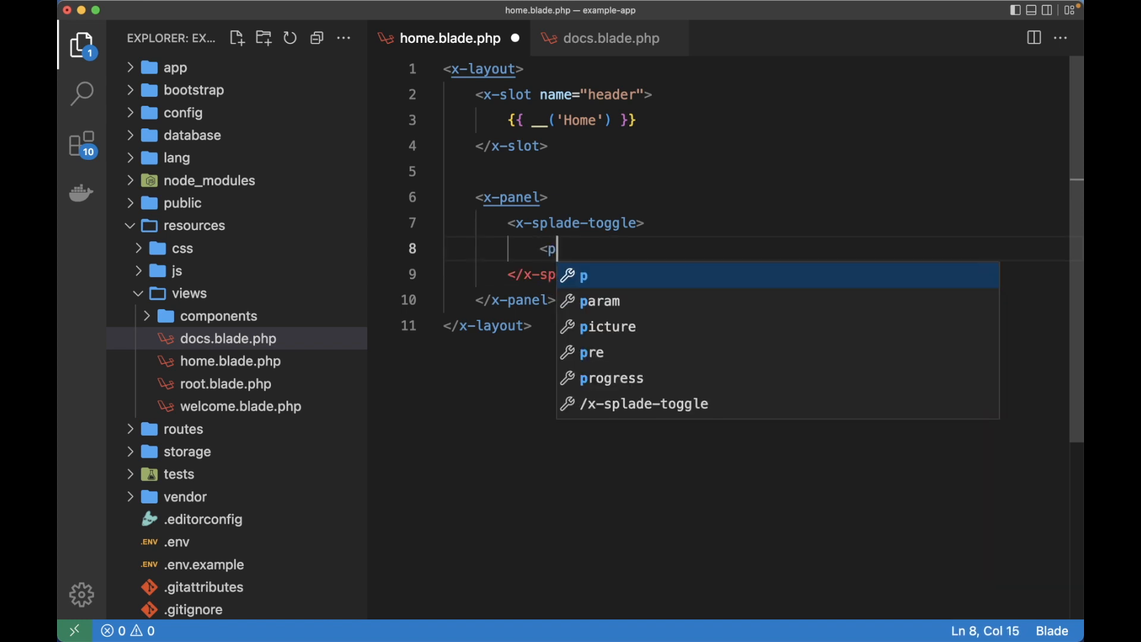
pyautogui.write('>Short content')
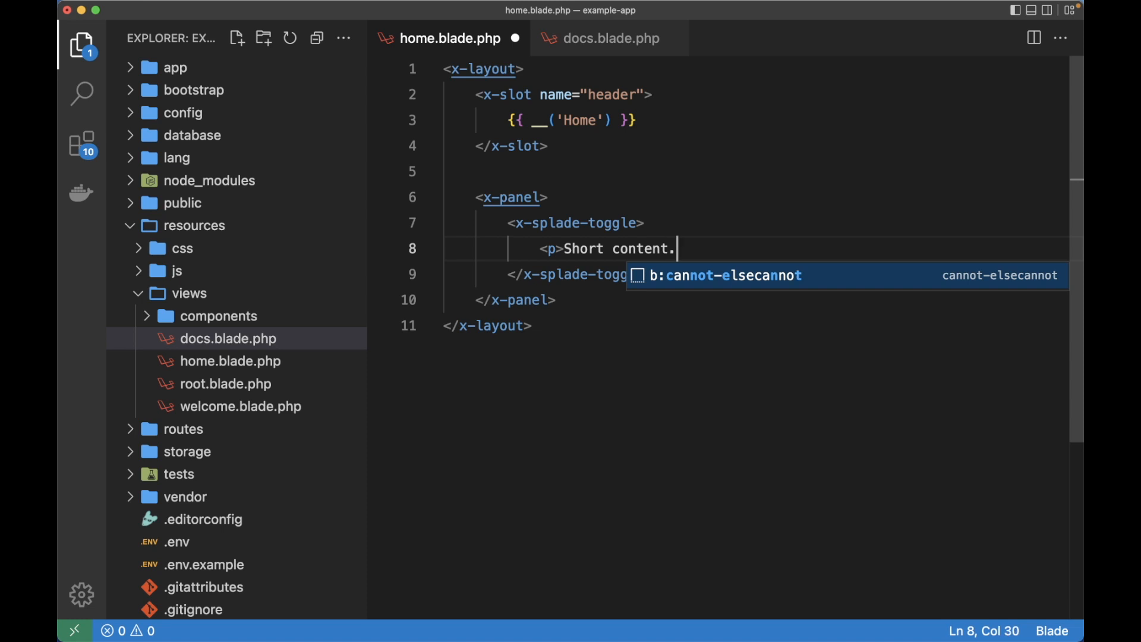
pyautogui.write('..</p>')
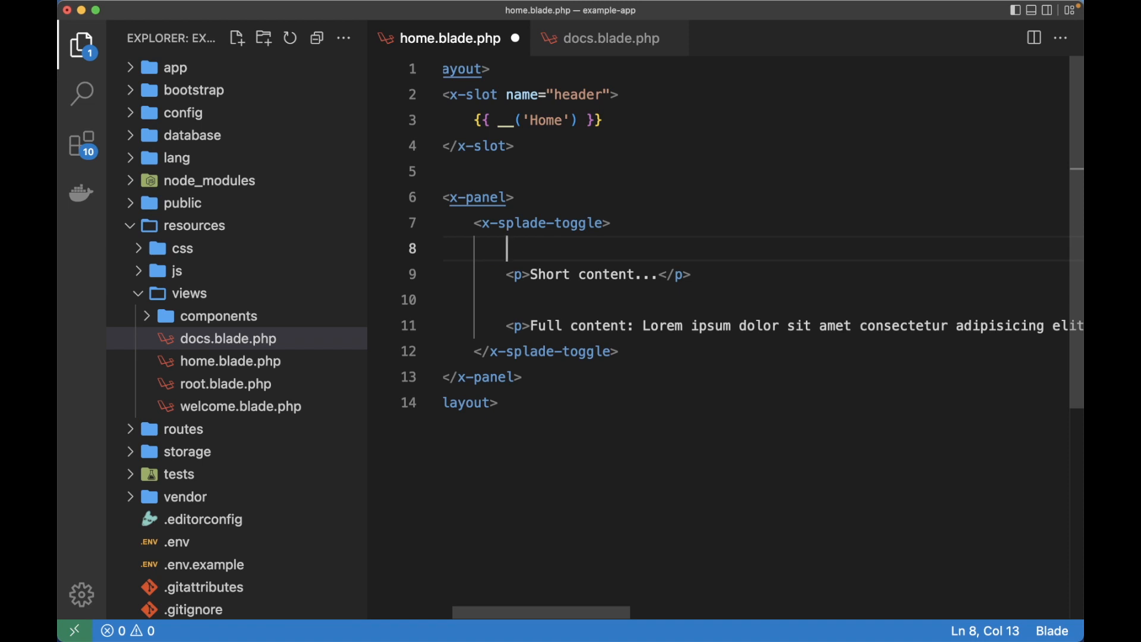
pyautogui.write('<button')
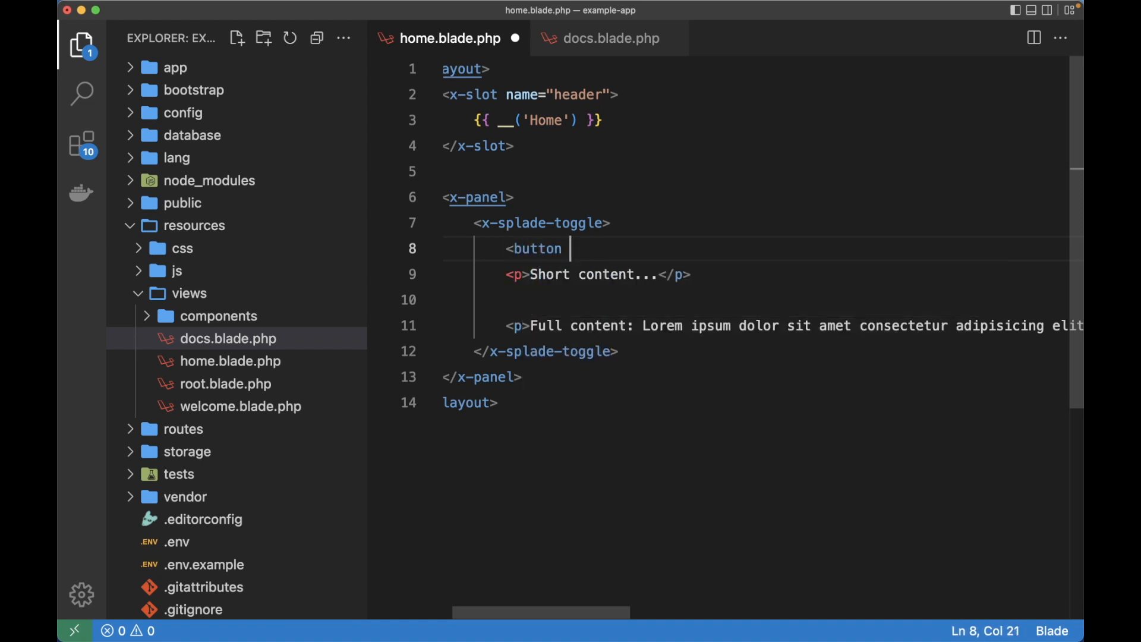
pyautogui.write('@click="tog')
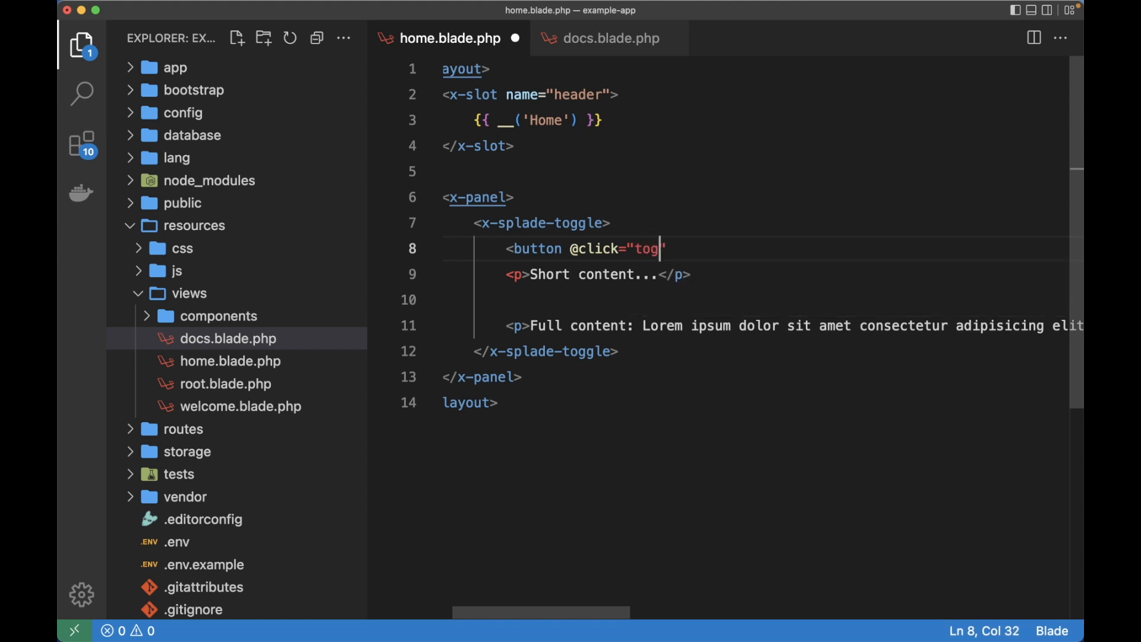
pyautogui.write('gle">')
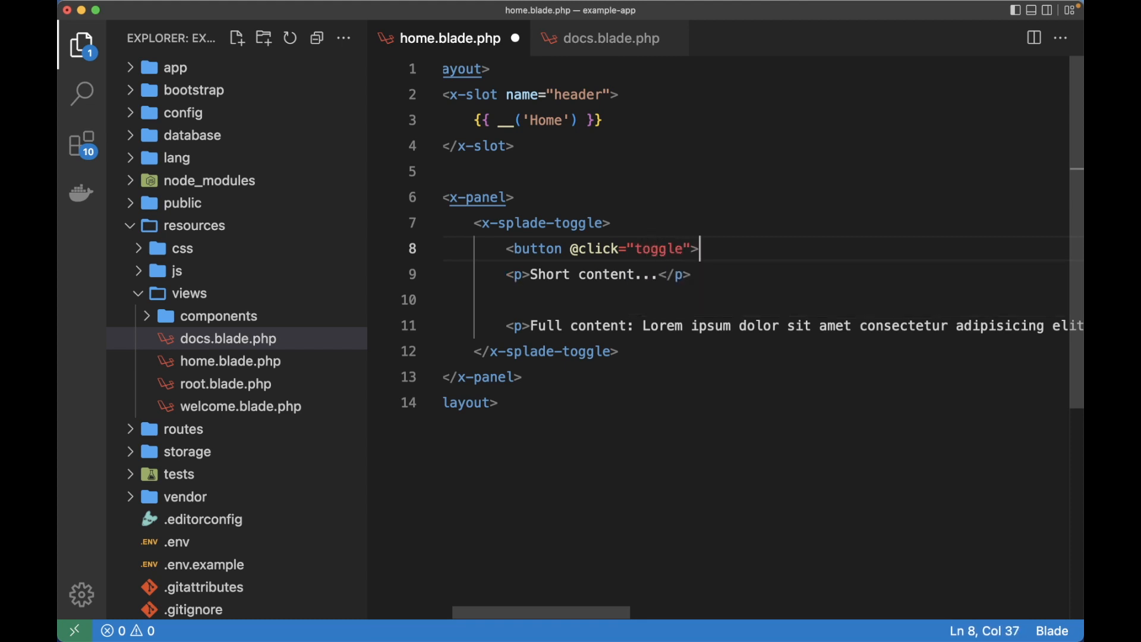
pyautogui.write('Show/')
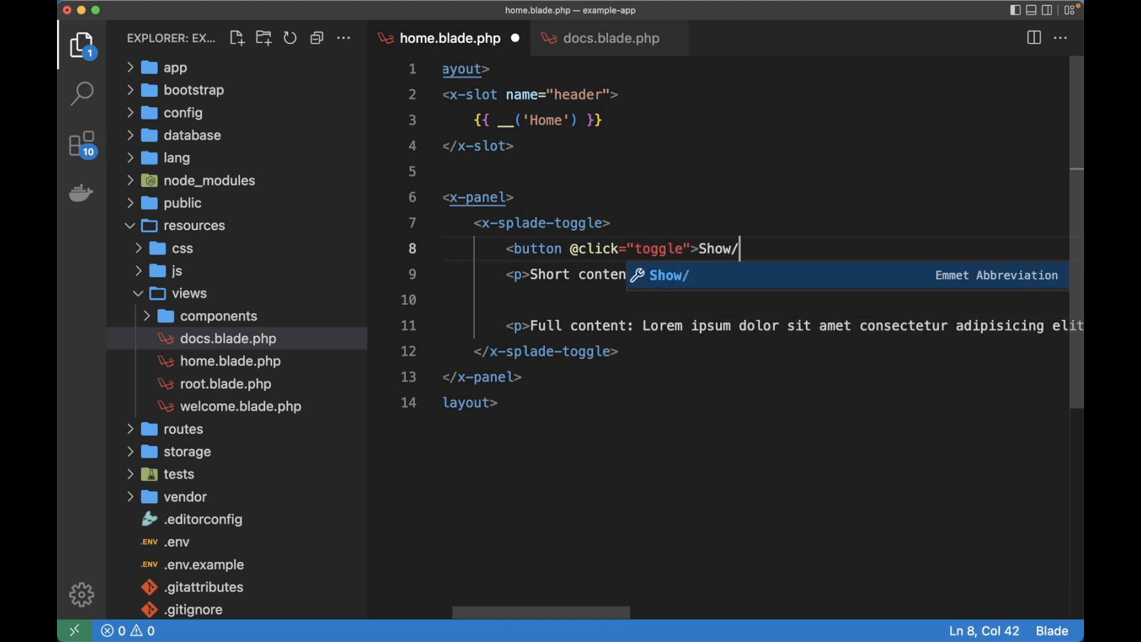
pyautogui.write('hide more</button>')
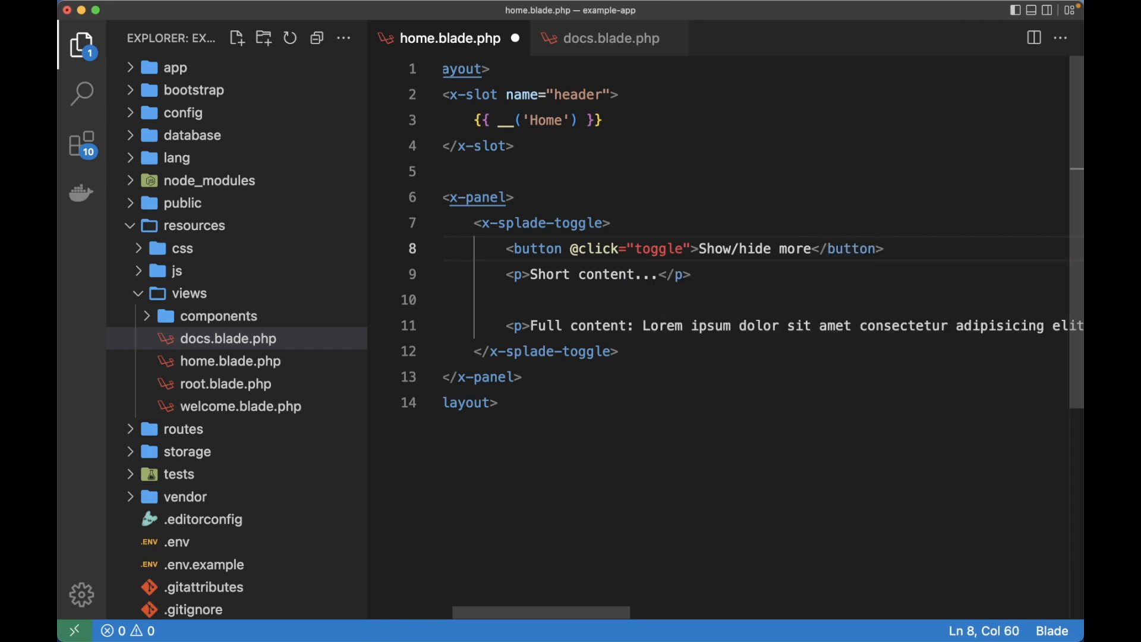
# - Add v-show="!toggled" to the Short content paragraph and v-show="toggled" to the Full content one
pyautogui.press('Enter')
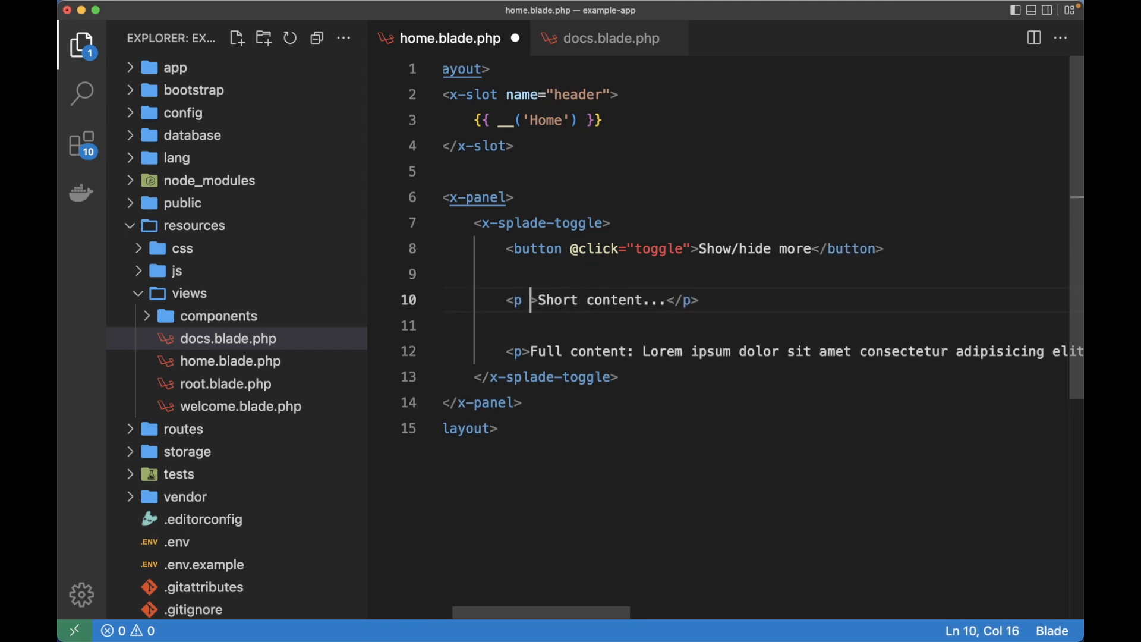
pyautogui.write('v-show="!"')
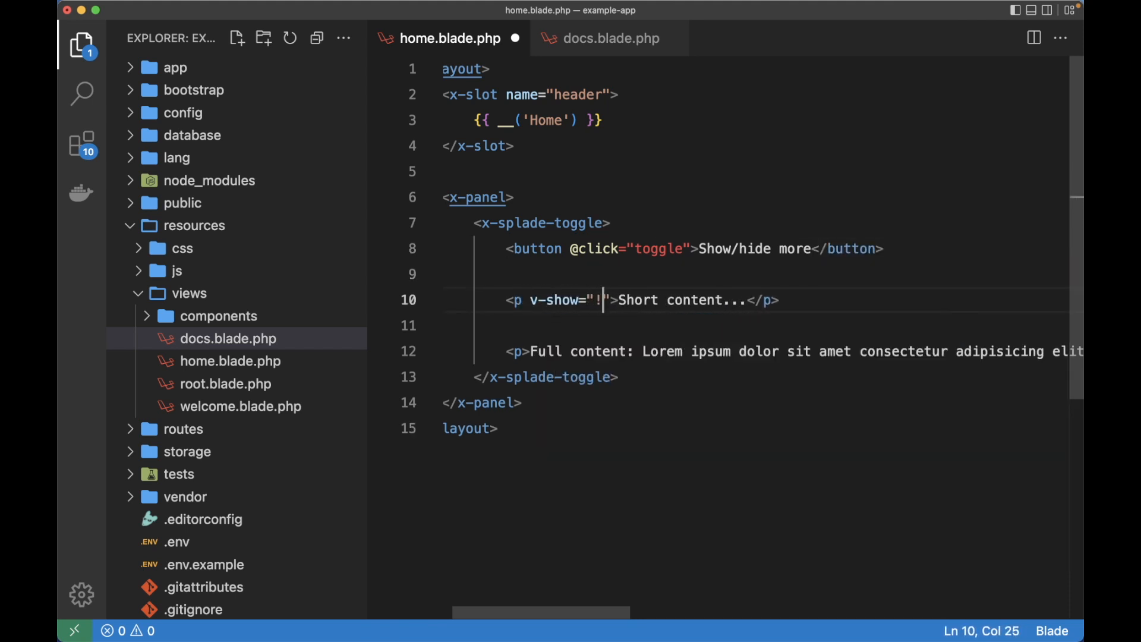
pyautogui.write('toggled')
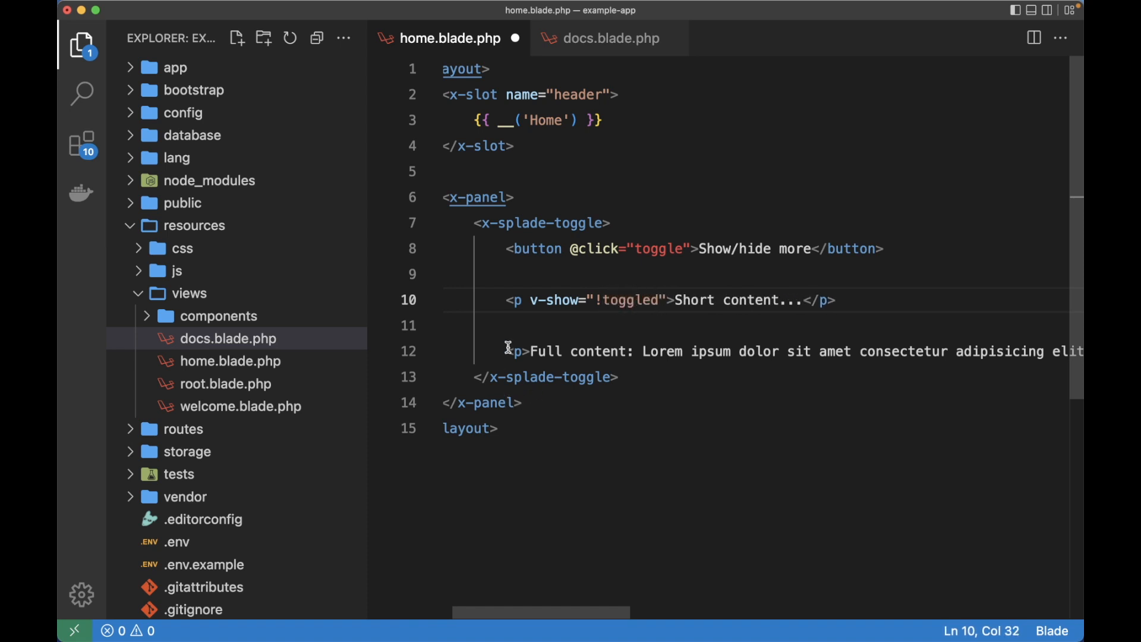
pyautogui.write('v-shp')
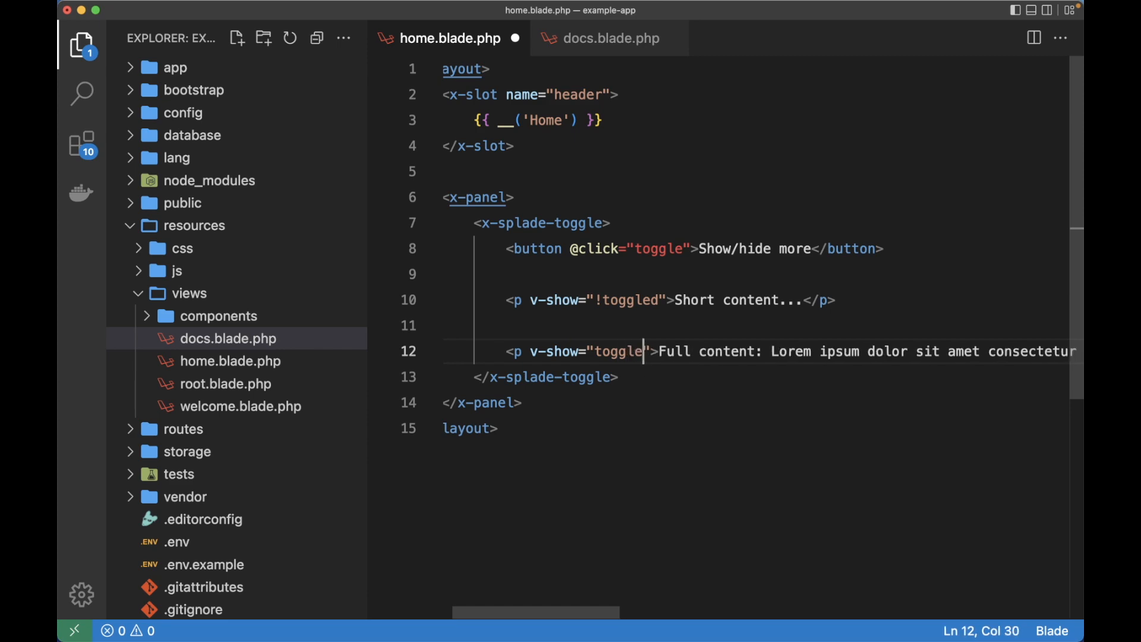
pyautogui.press('cmd+tab')
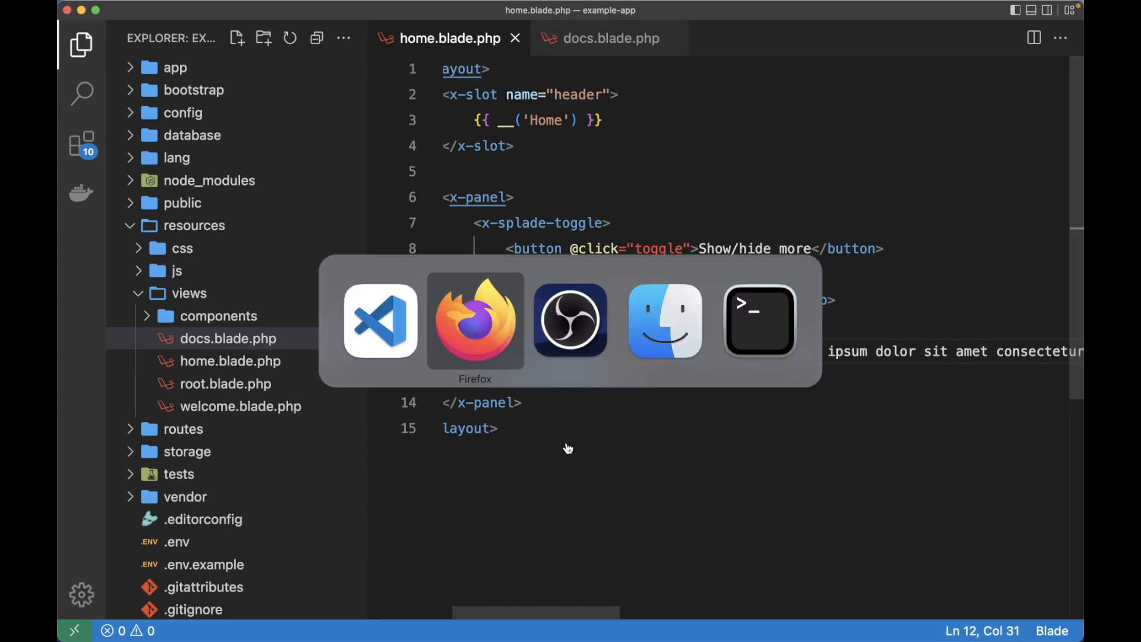
pyautogui.click(475, 320)
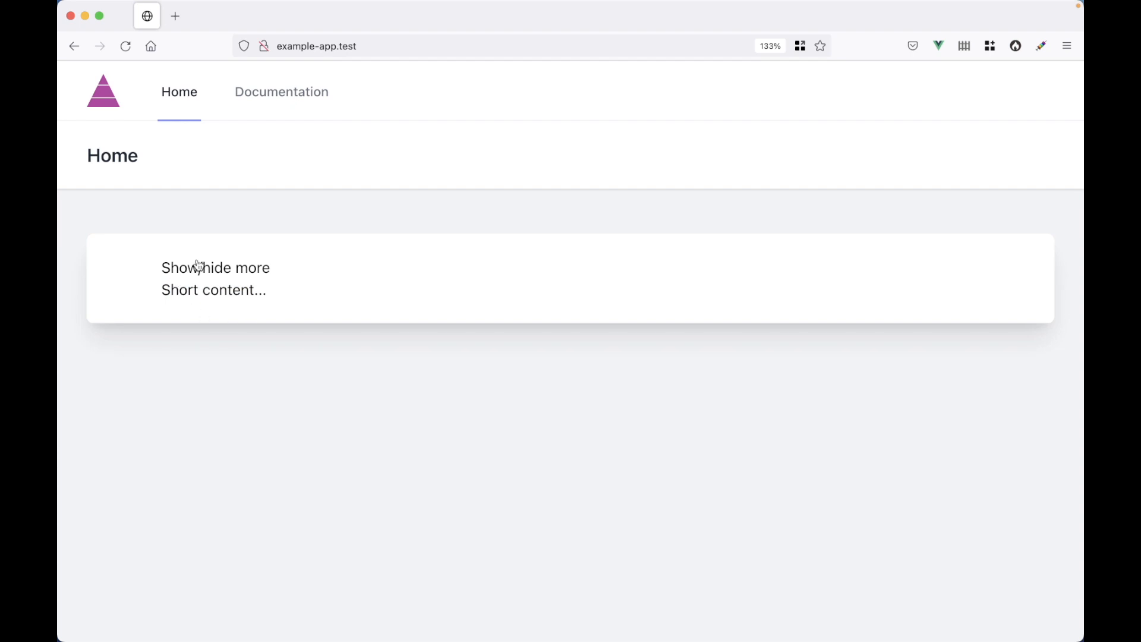
pyautogui.click(215, 268)
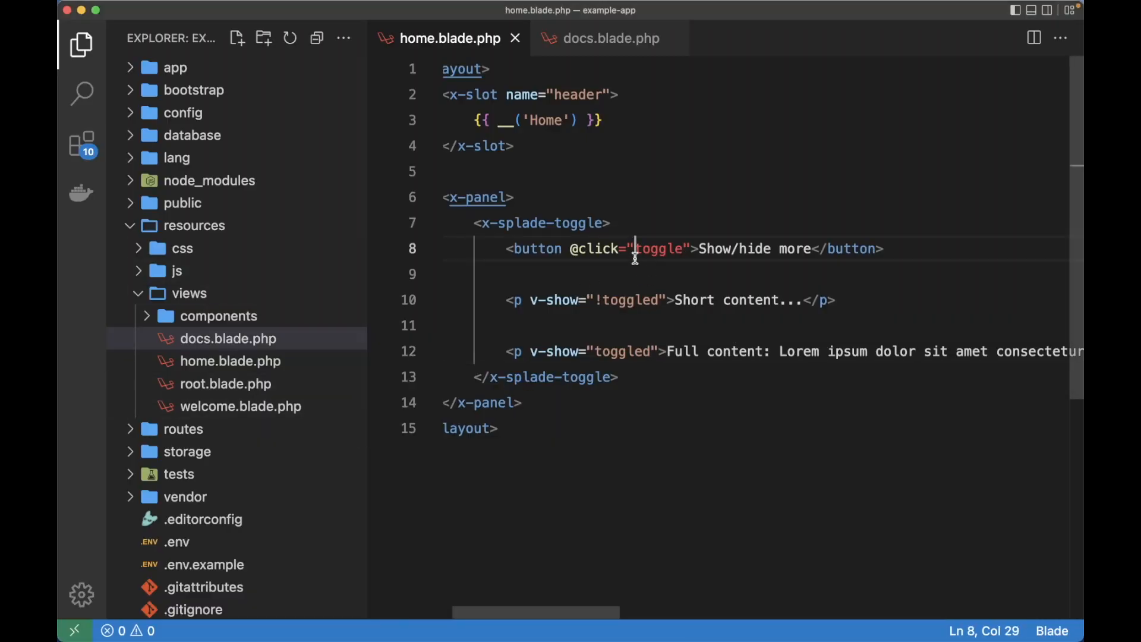
# - Make Show more and Show less buttons using setToggle(true)/setToggle(false) with v-show="!toggled"/v-show="toggled"
pyautogui.write('setToggle')
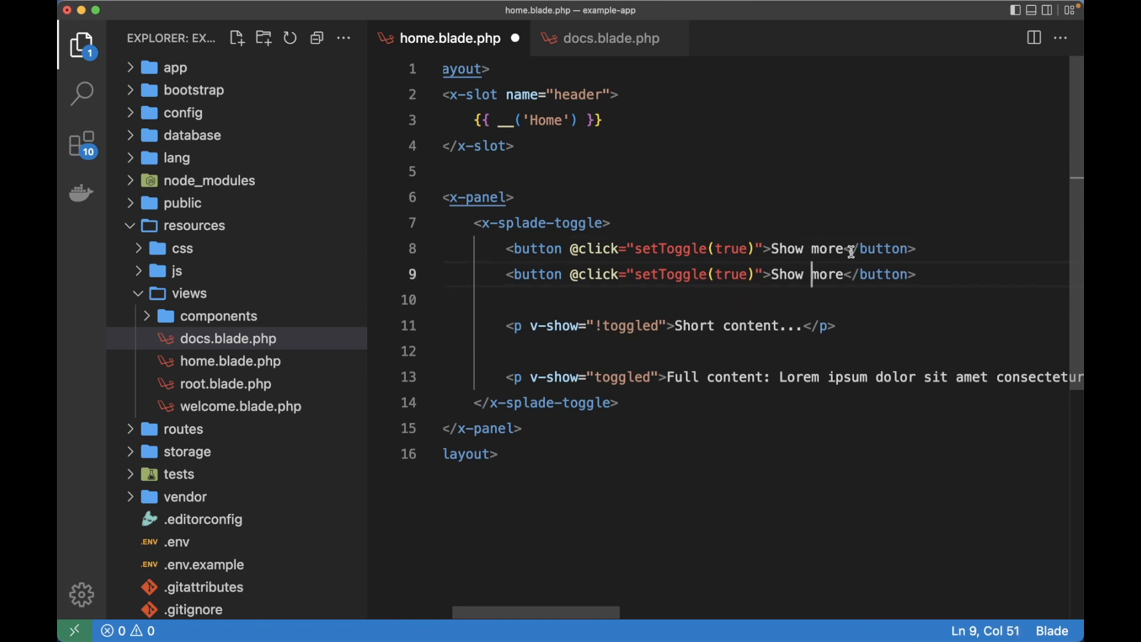
pyautogui.write('less')
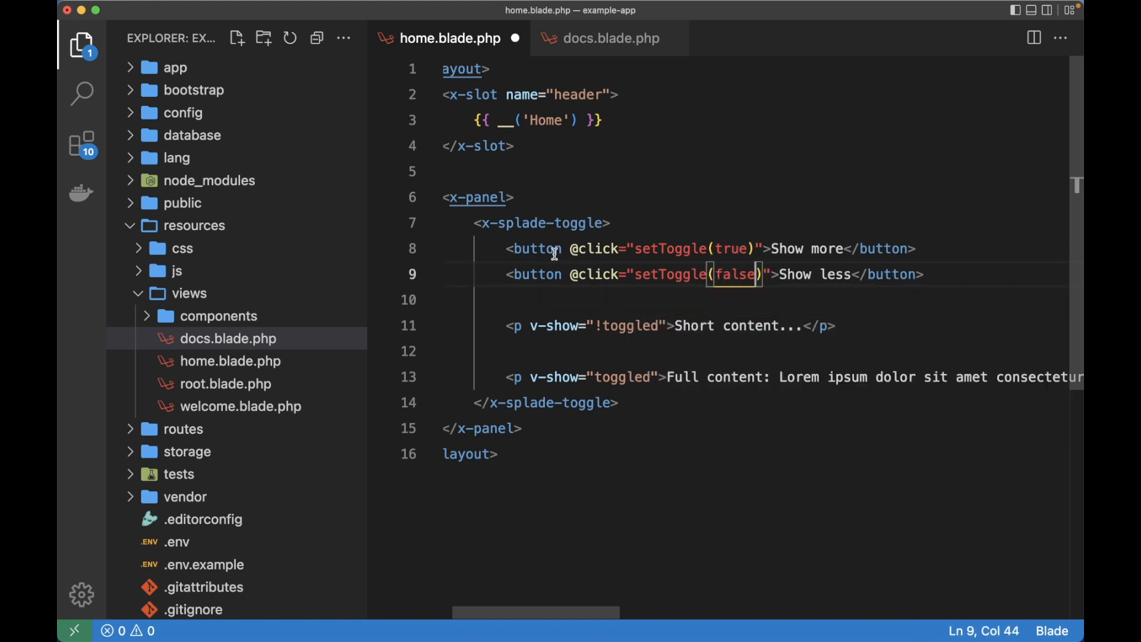
pyautogui.write('v-show="!toggled')
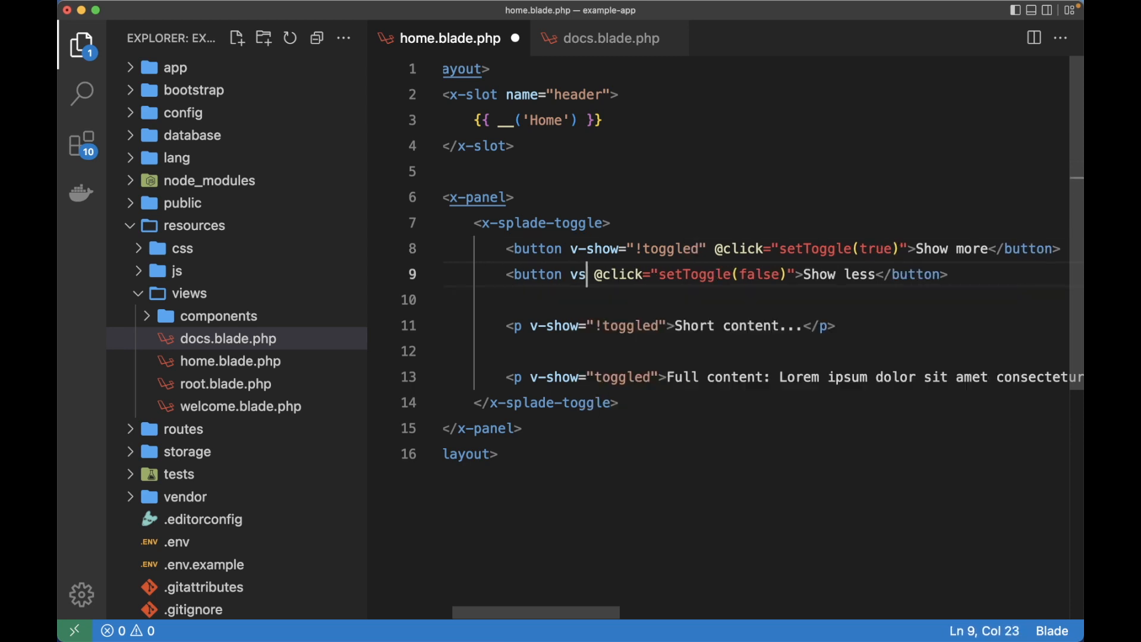
pyautogui.write('-show=')
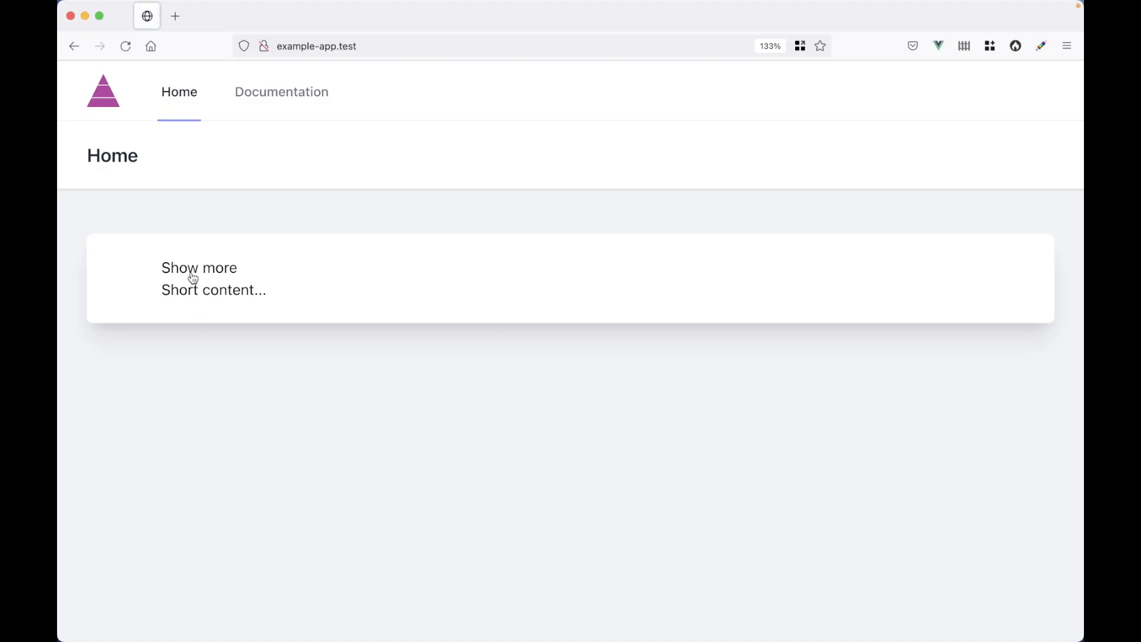
pyautogui.moveTo(215, 282)
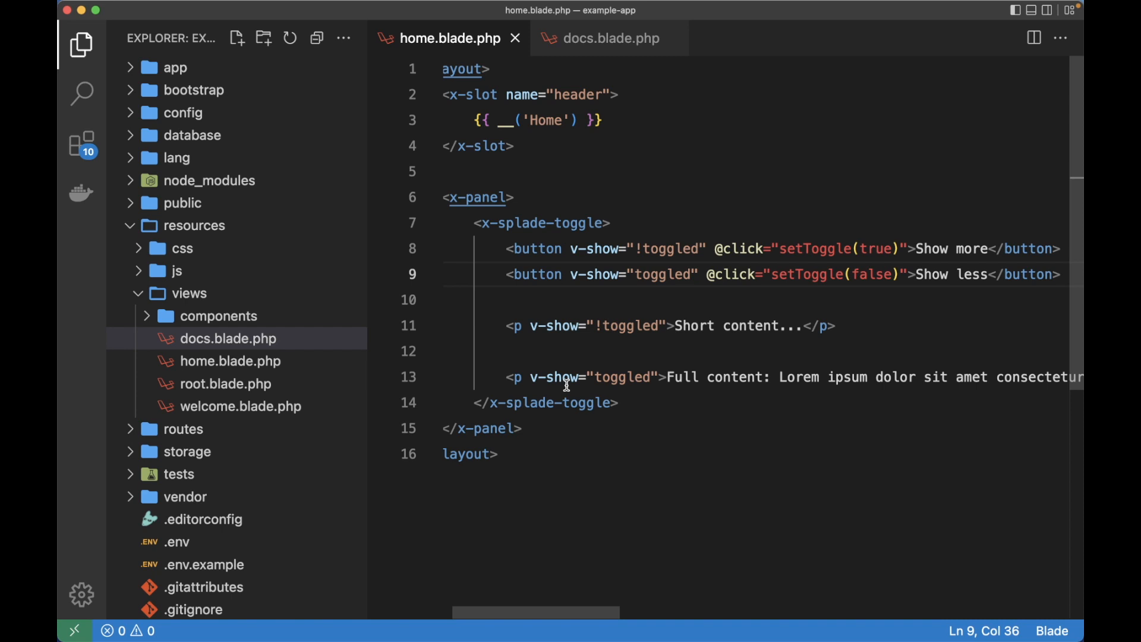
# - Rename x-splade-toggle to x-splade-data with :default="['show' => true]"
pyautogui.doubleClick(575, 222)
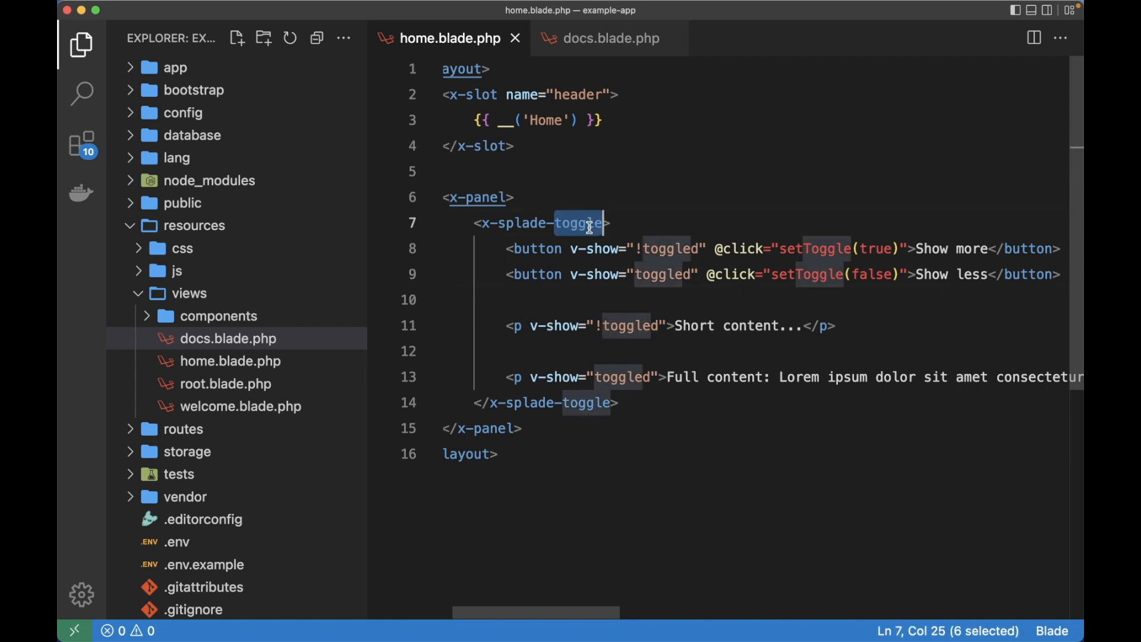
pyautogui.write('data :')
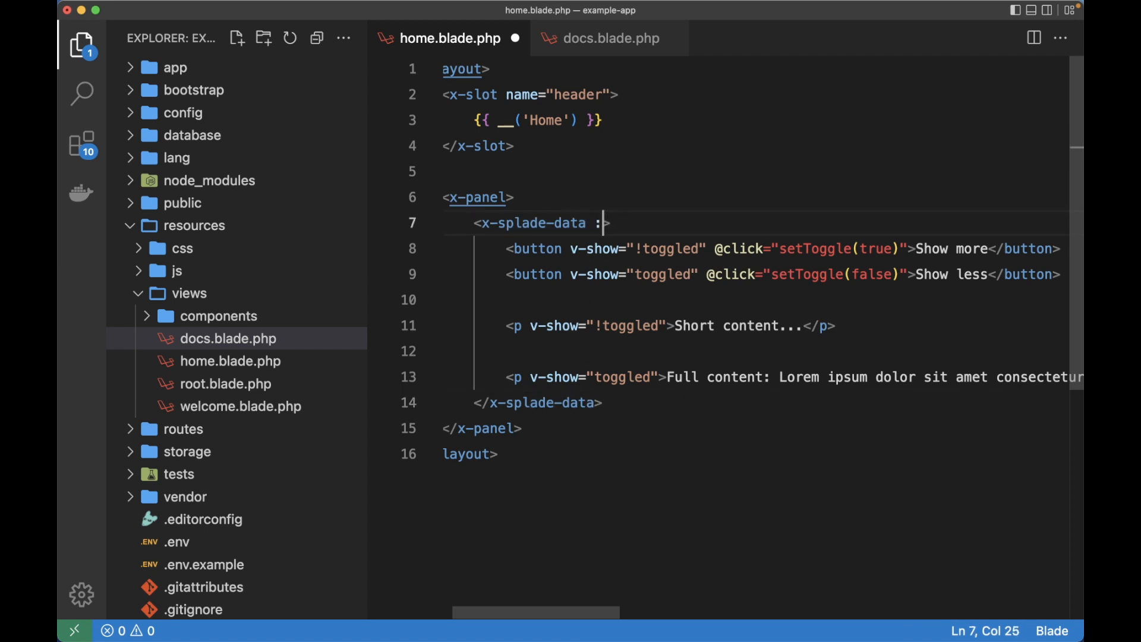
pyautogui.write('default>')
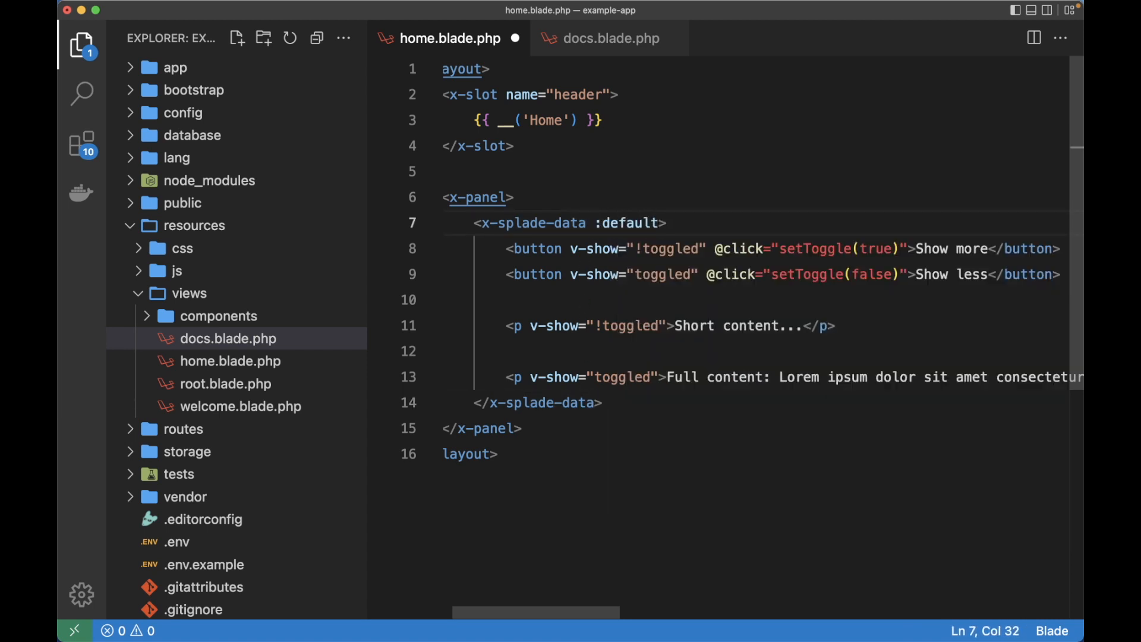
pyautogui.write('="[\'')
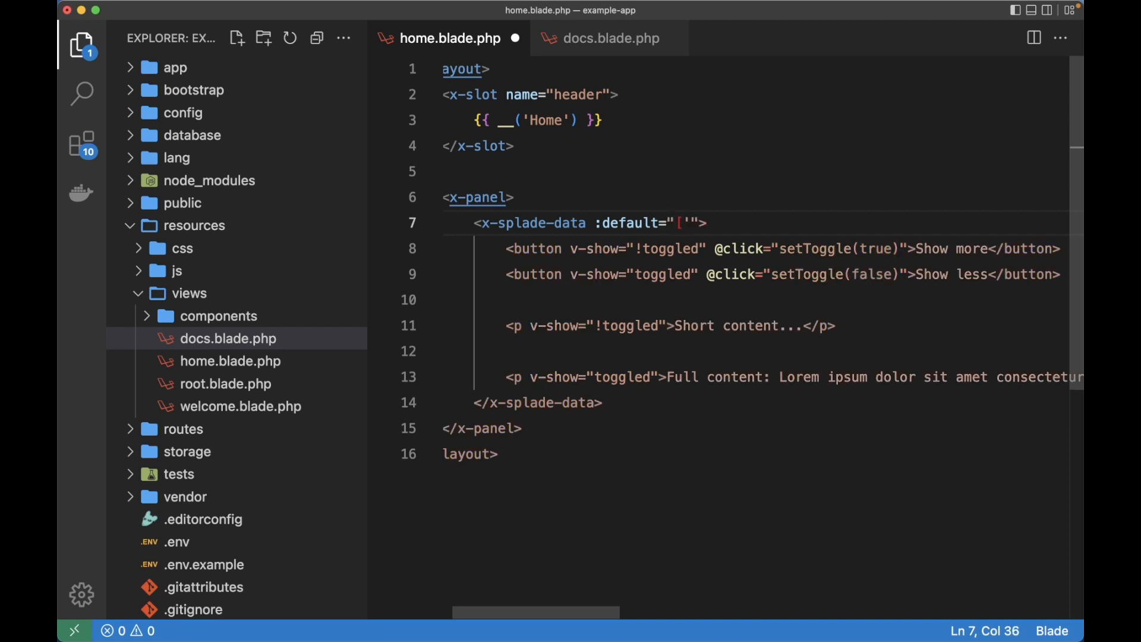
pyautogui.write("'show' => tru")
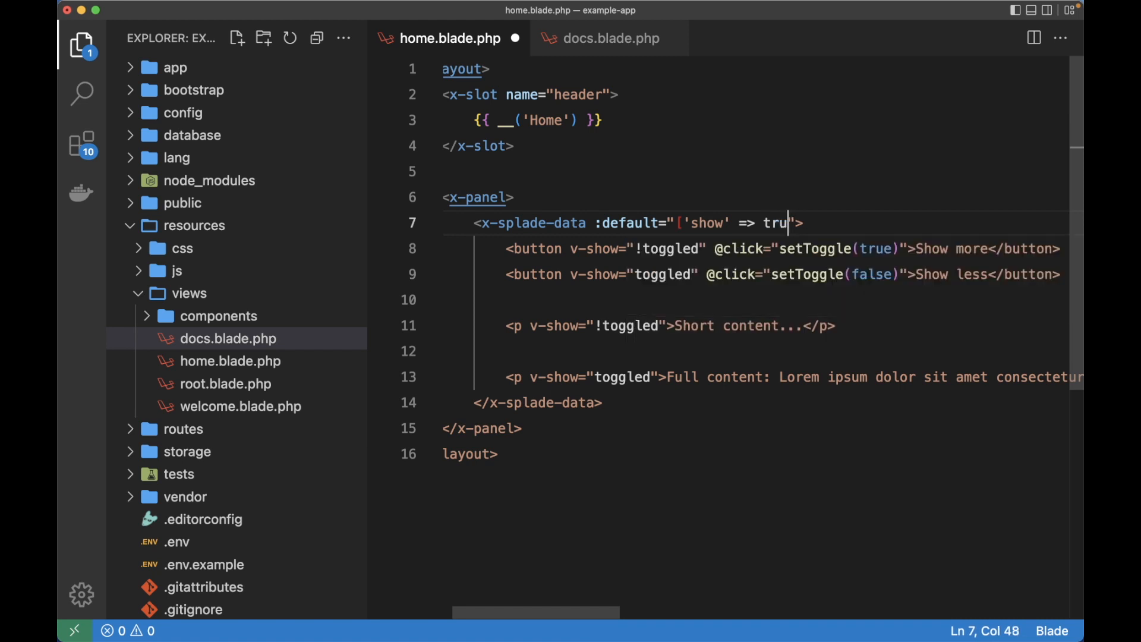
pyautogui.write('e]')
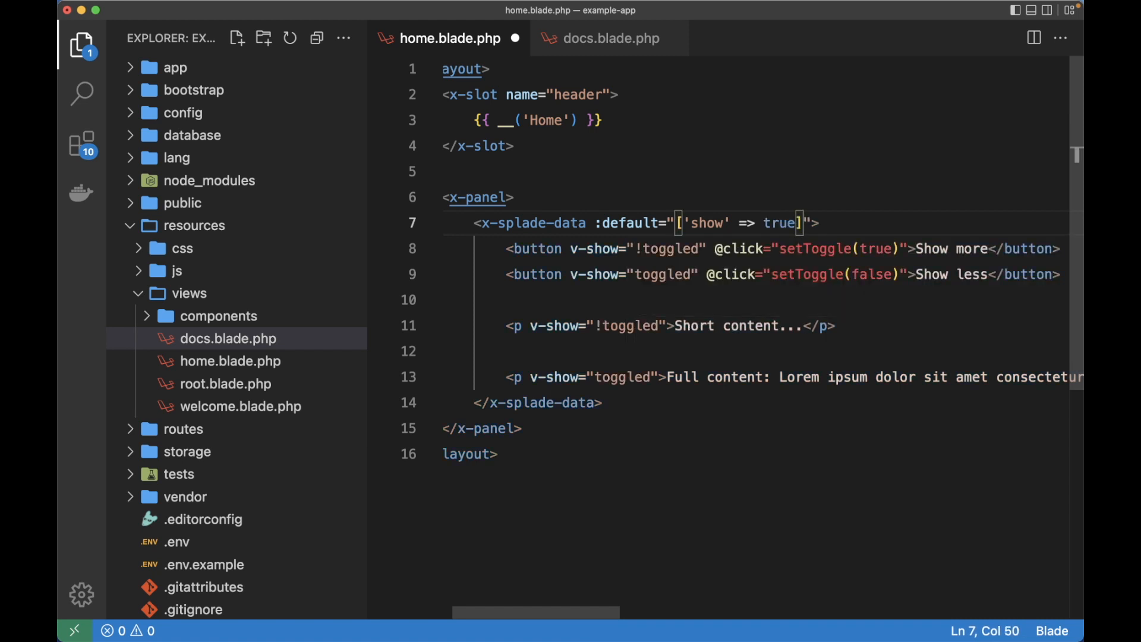
# - Replace toggled with data.show and the setToggle calls with data.show assignments
pyautogui.doubleClick(665, 248)
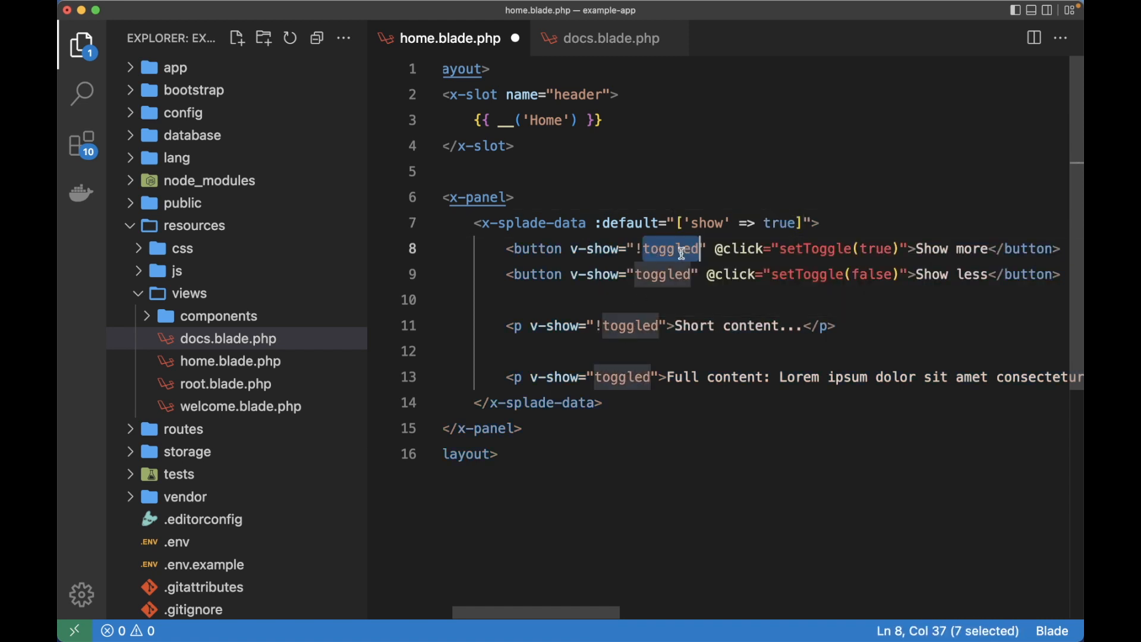
pyautogui.write('data')
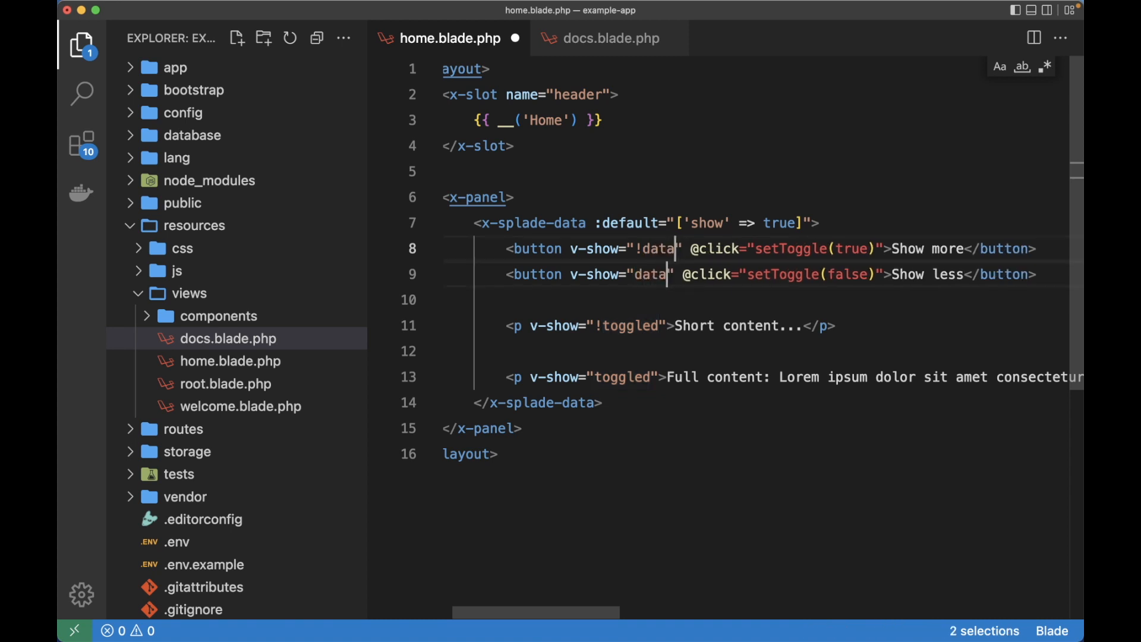
pyautogui.write('.show')
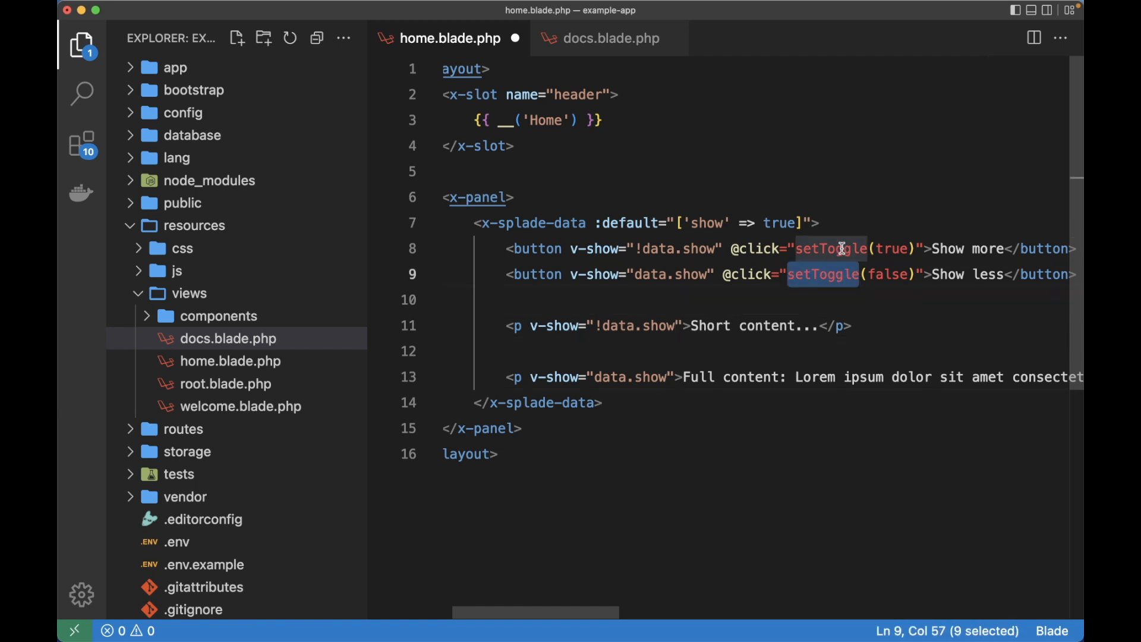
pyautogui.write('data')
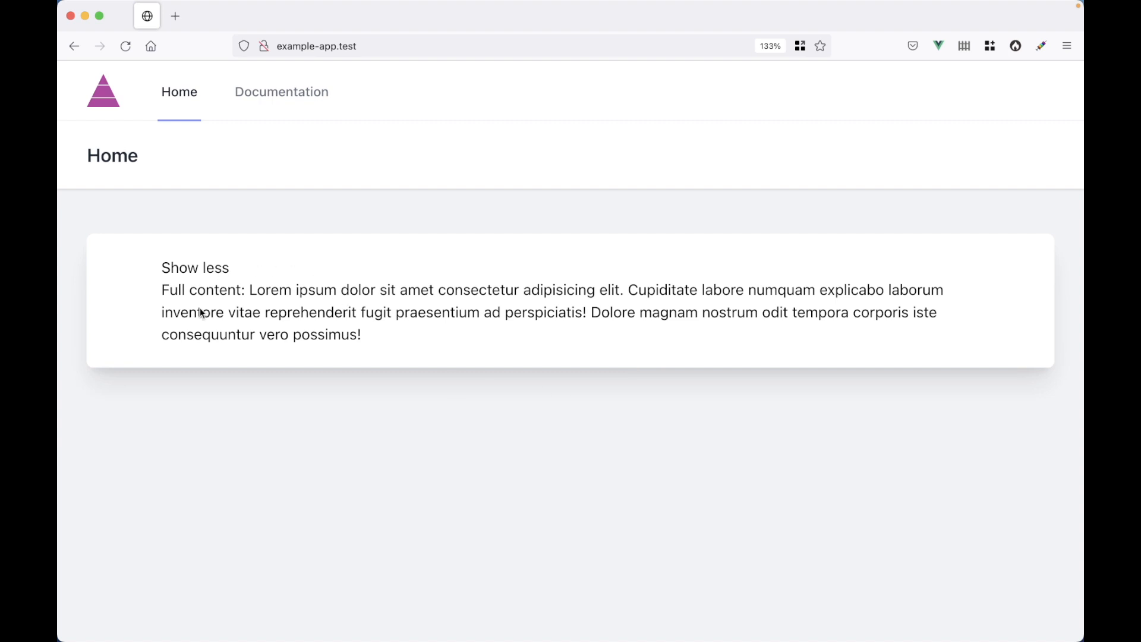
pyautogui.moveTo(214, 283)
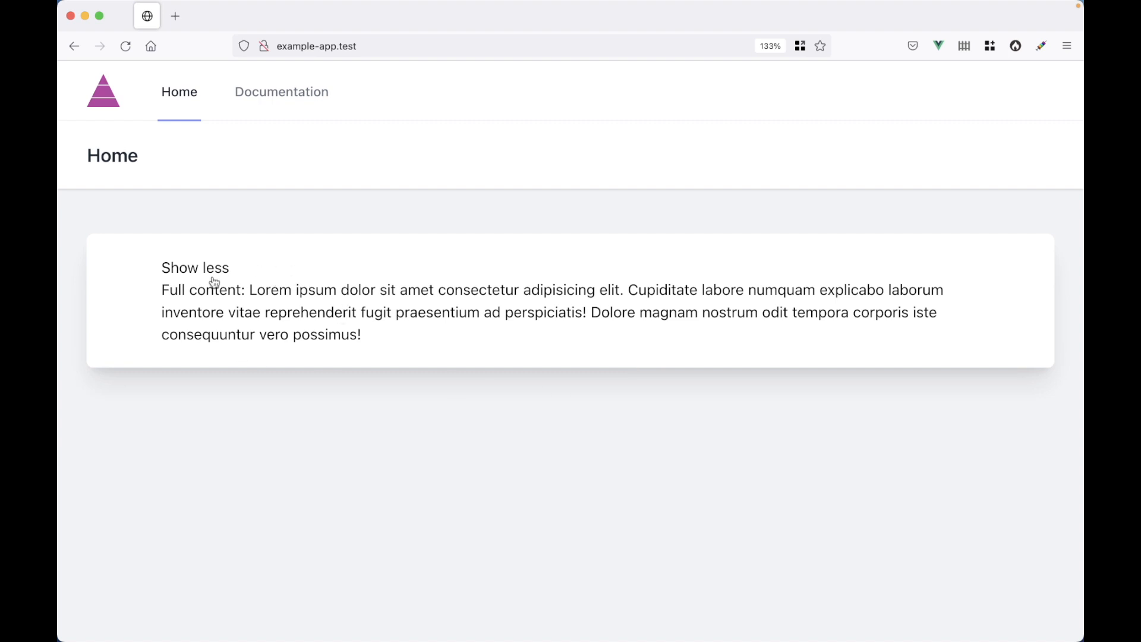
# - Collapse the home panel with Show less, visit Documentation, then return Home
pyautogui.click(195, 268)
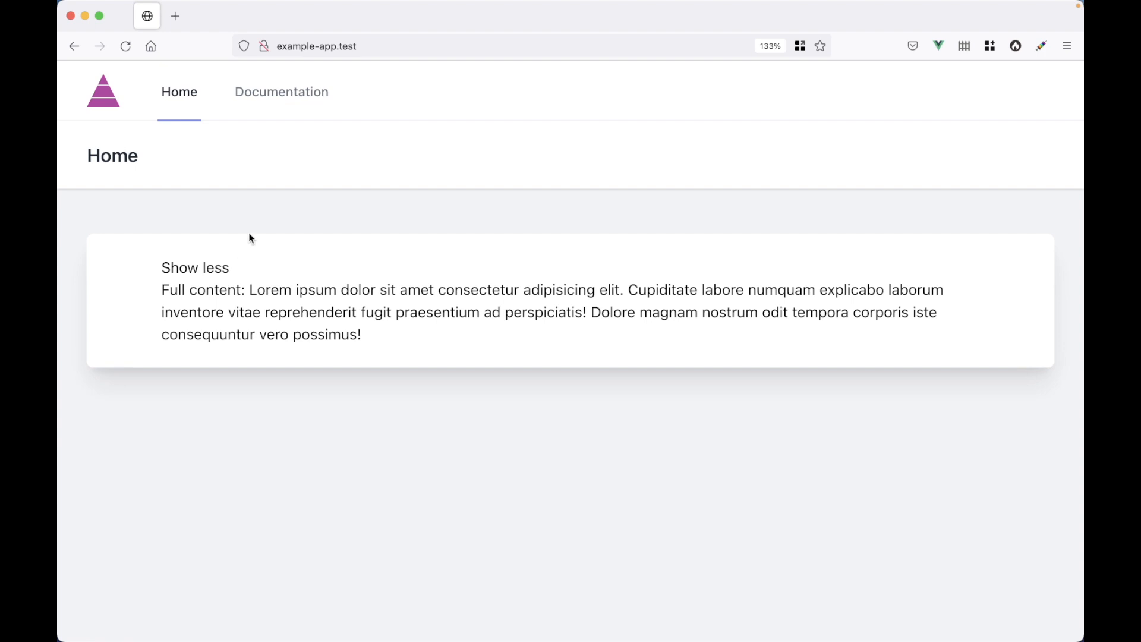
pyautogui.click(195, 267)
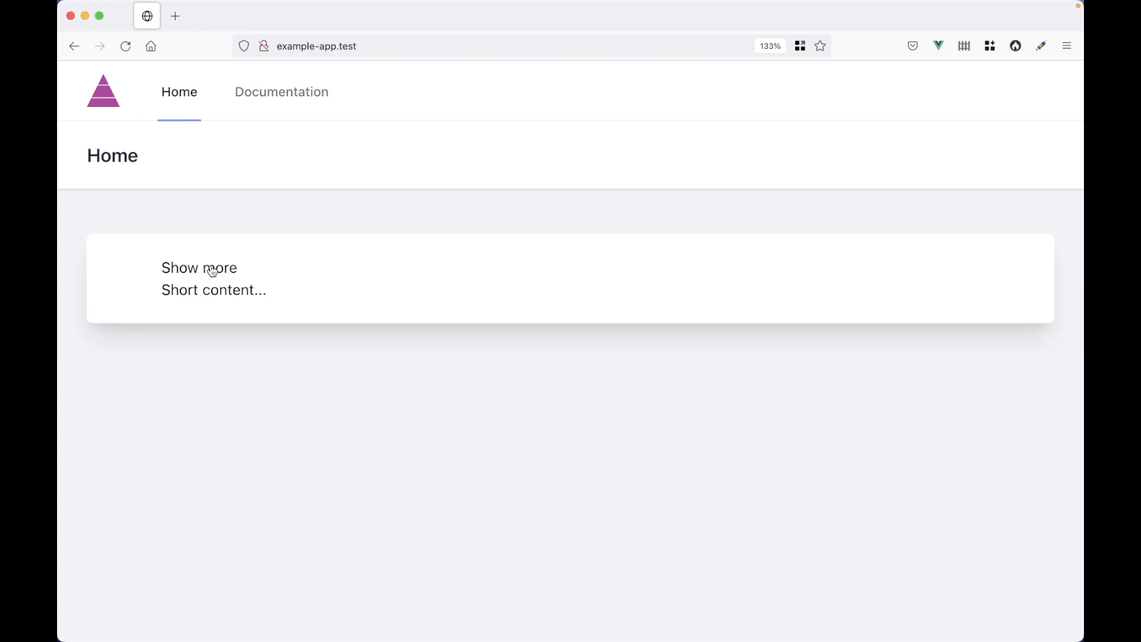
pyautogui.click(281, 91)
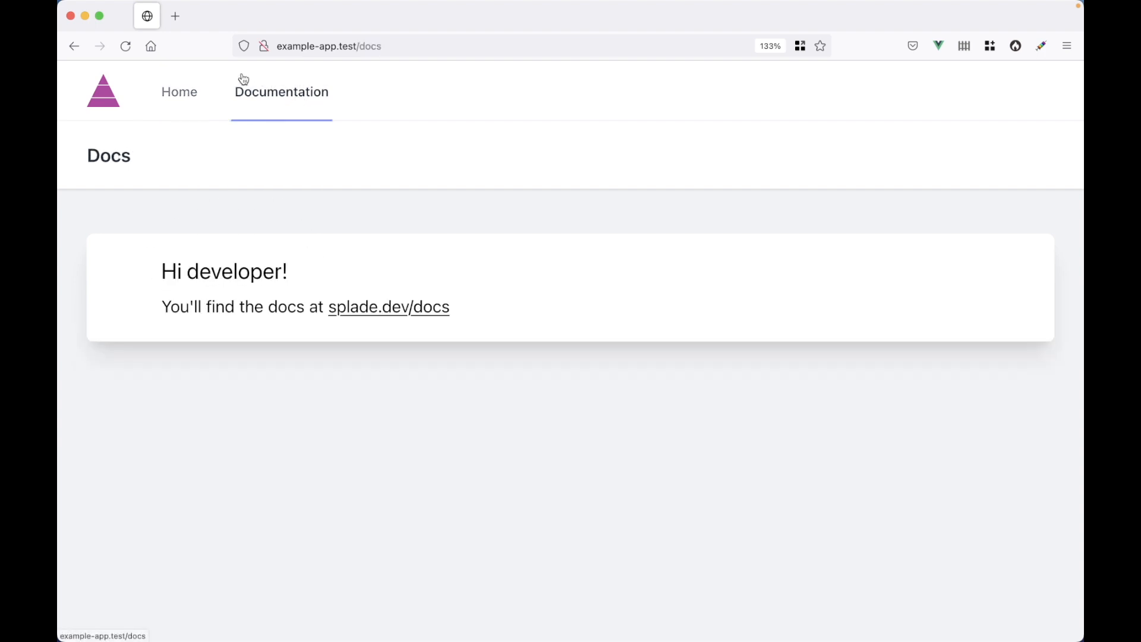
pyautogui.click(179, 92)
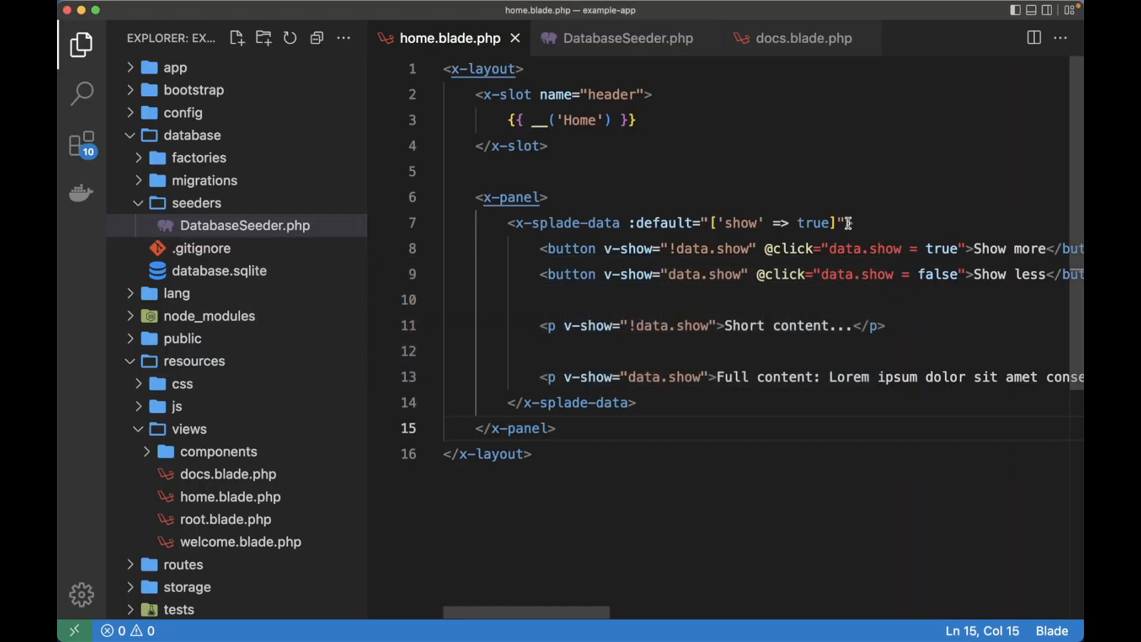
# - Add a remember attribute to the x-splade-data tag in home.blade.php
pyautogui.write('remember="')
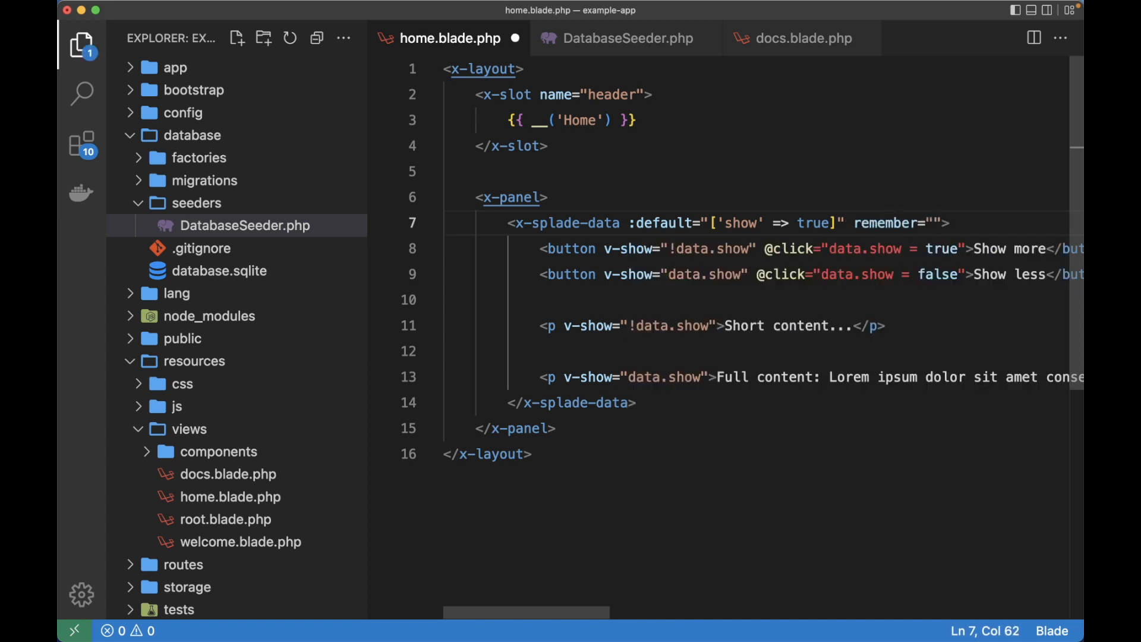
pyautogui.write('con')
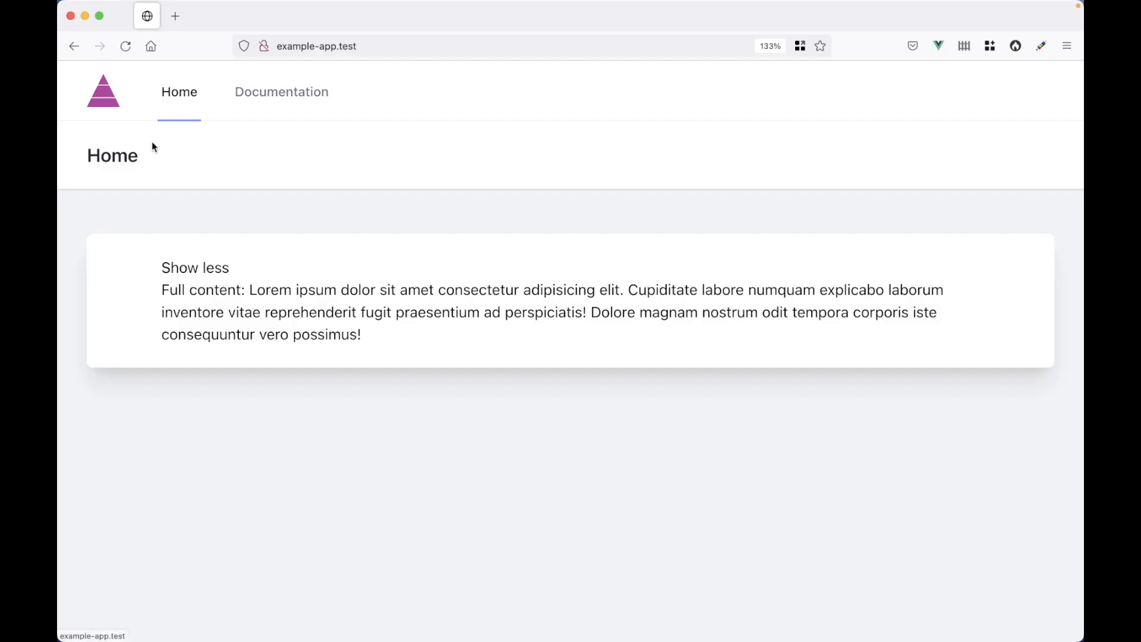
pyautogui.click(195, 268)
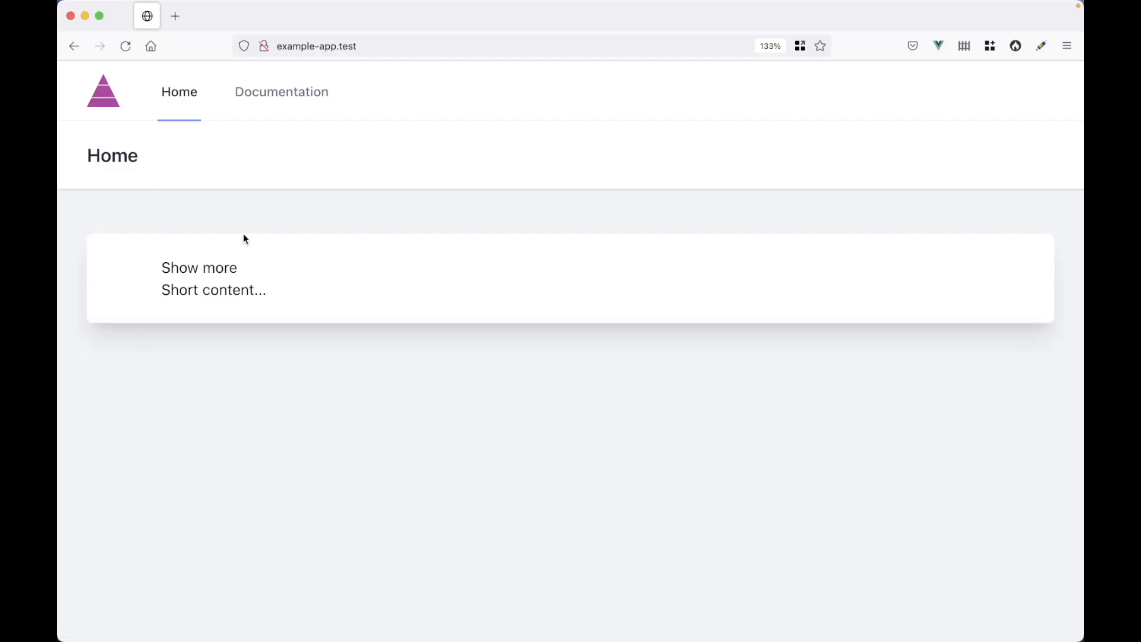
pyautogui.click(281, 91)
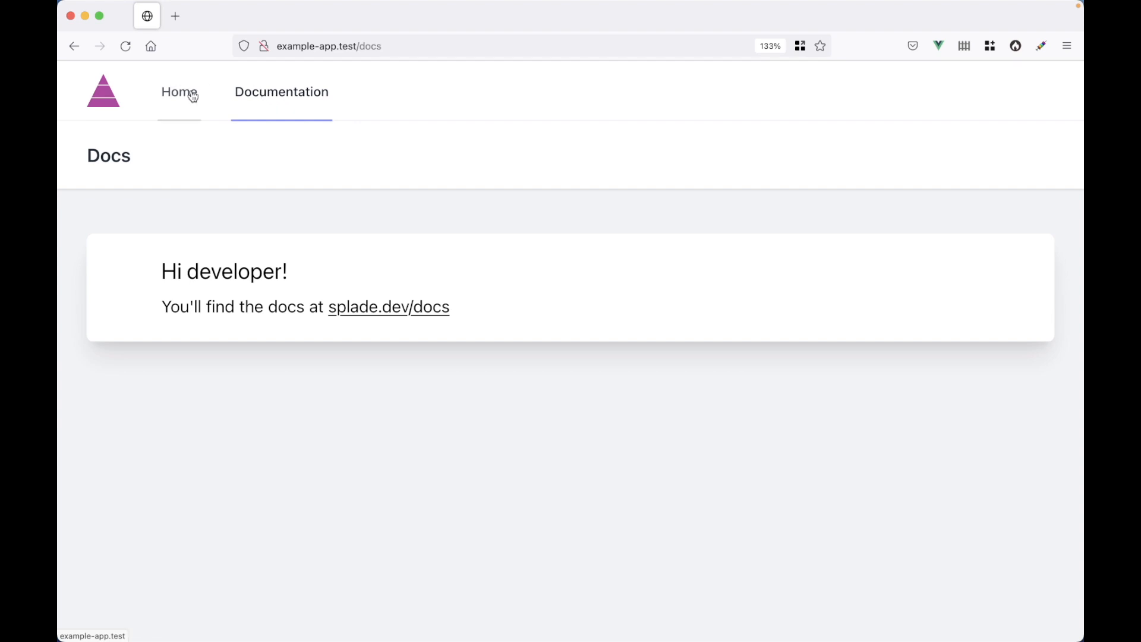
pyautogui.click(178, 92)
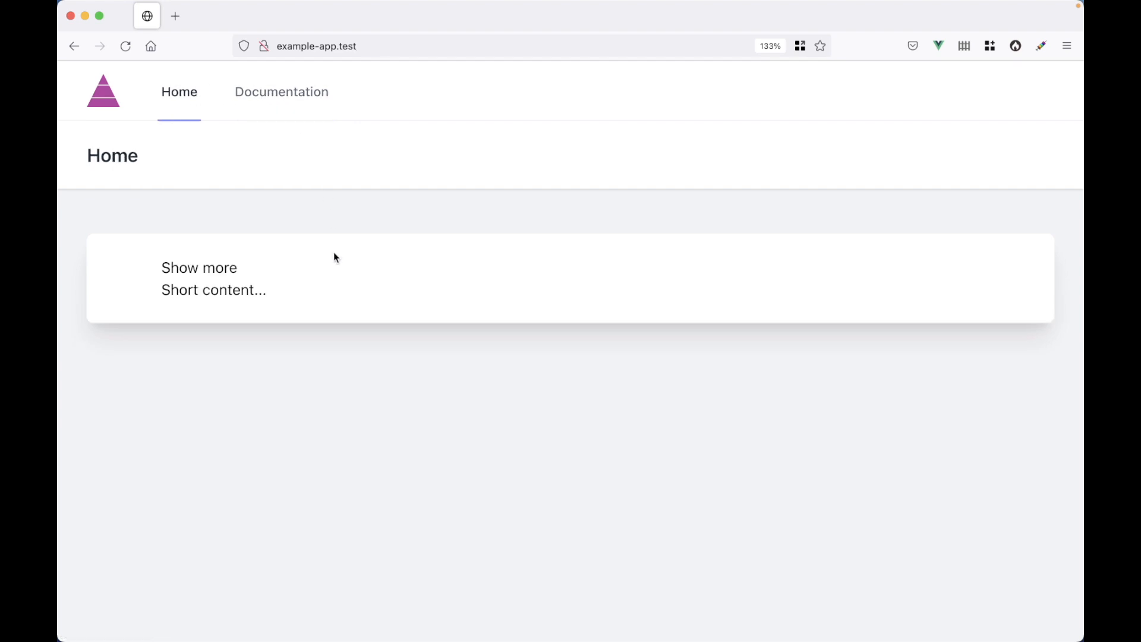
pyautogui.click(198, 267)
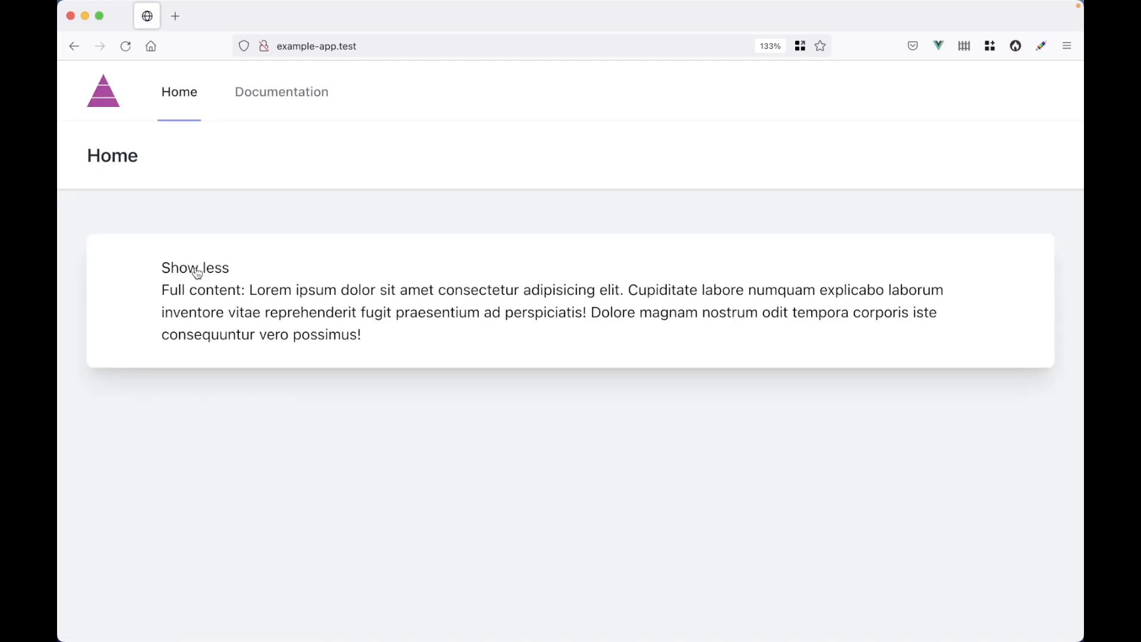
pyautogui.click(195, 267)
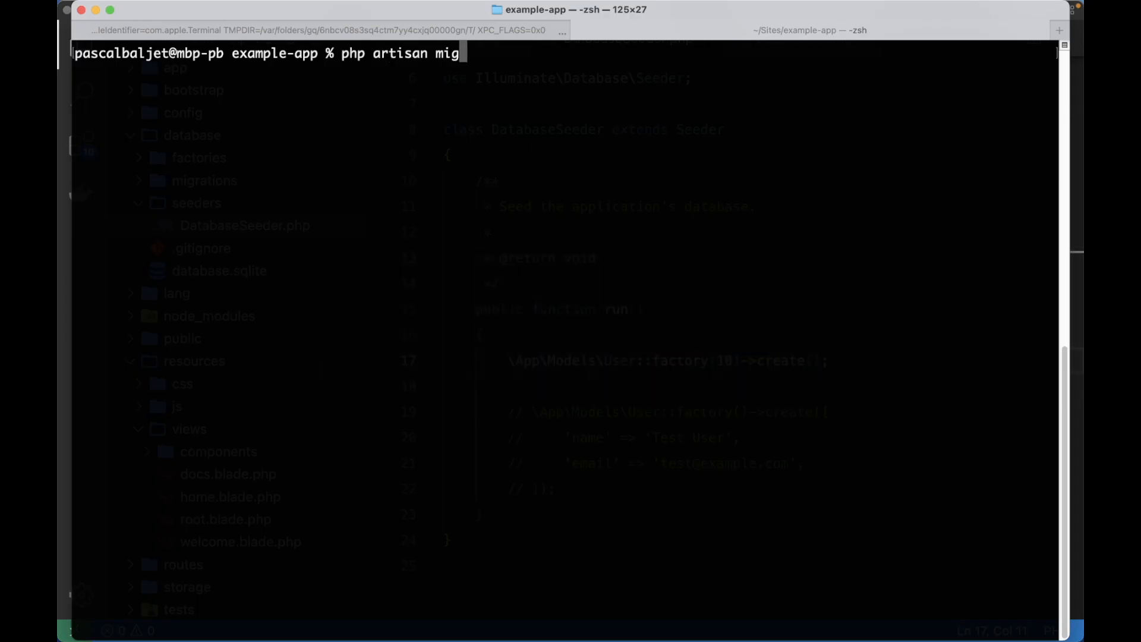
# - Run php artisan migrate:fresh --seed, then return to home.blade.php
pyautogui.write('rate:fresh --se')
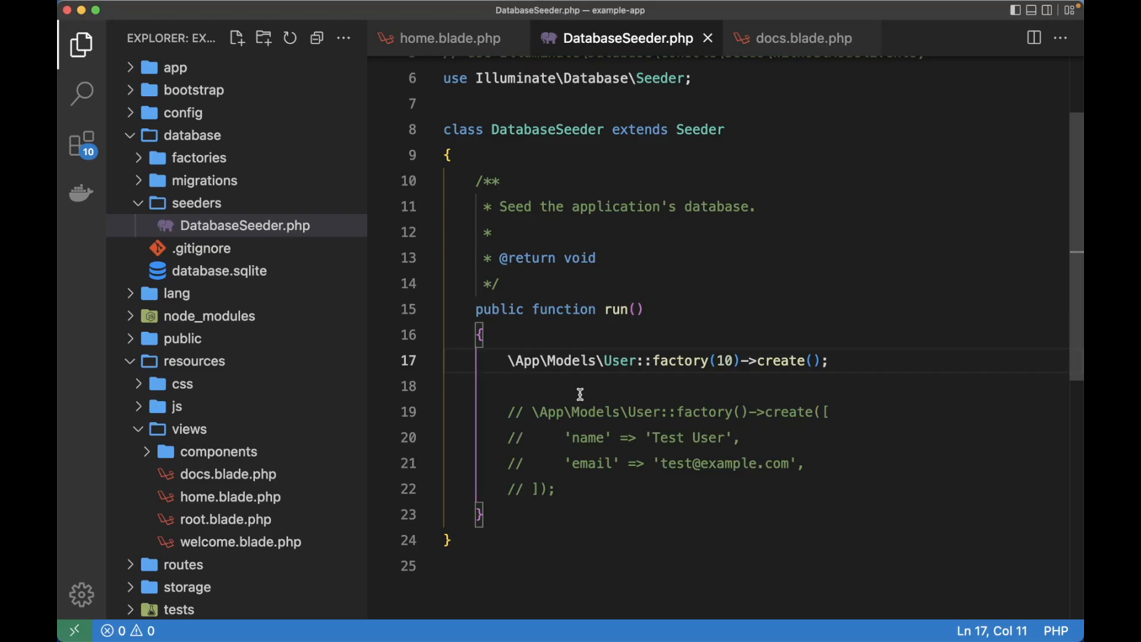
pyautogui.click(450, 38)
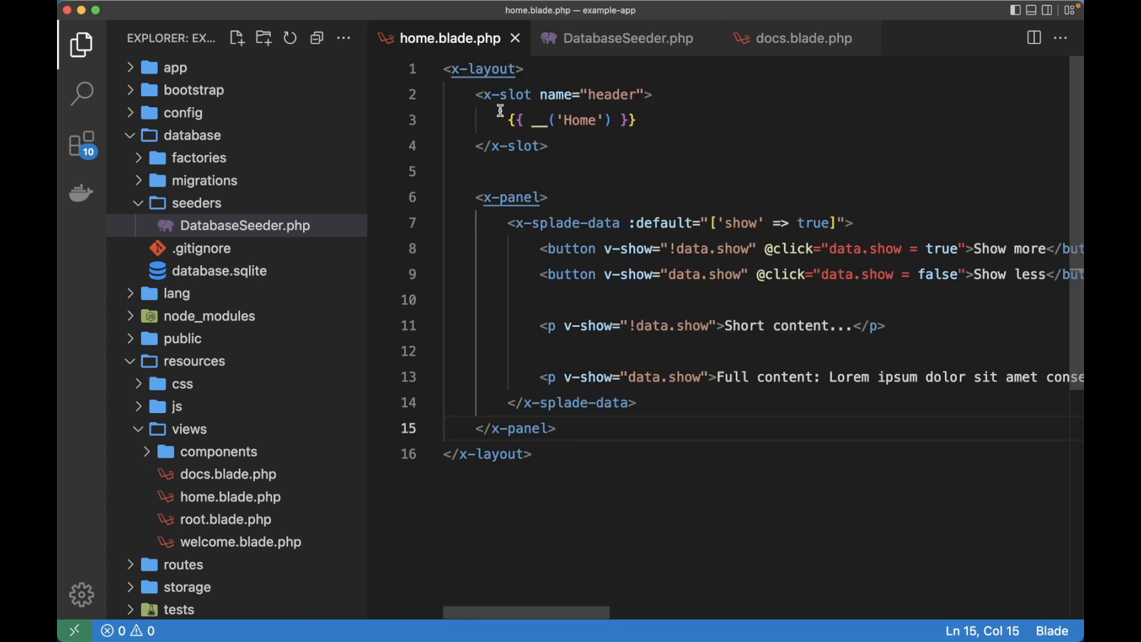
# - Default the splade-data to \App\Models\User::first() instead of the show array
pyautogui.moveTo(711, 223); pyautogui.dragTo(844, 222)
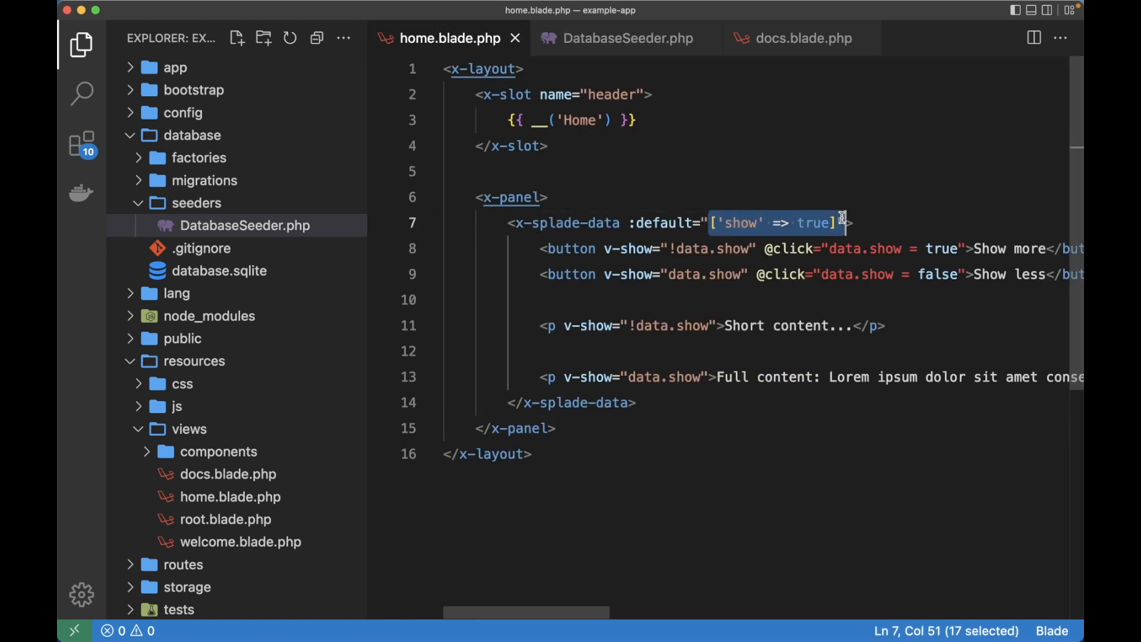
pyautogui.write('\\Ap')
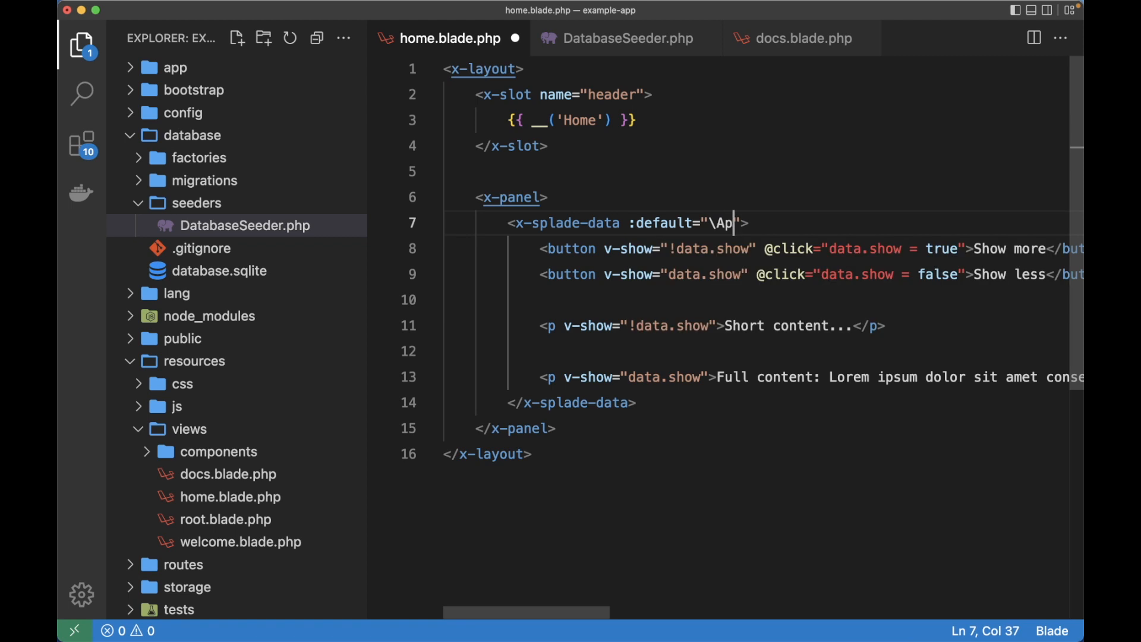
pyautogui.write('p\\Models\\')
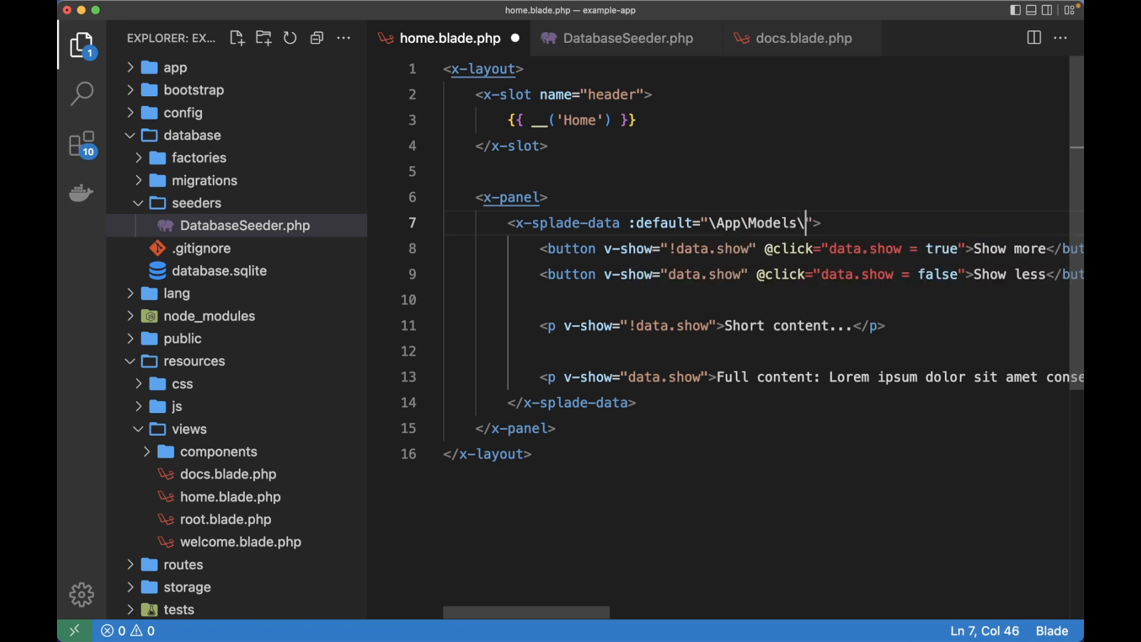
pyautogui.write('User::first()')
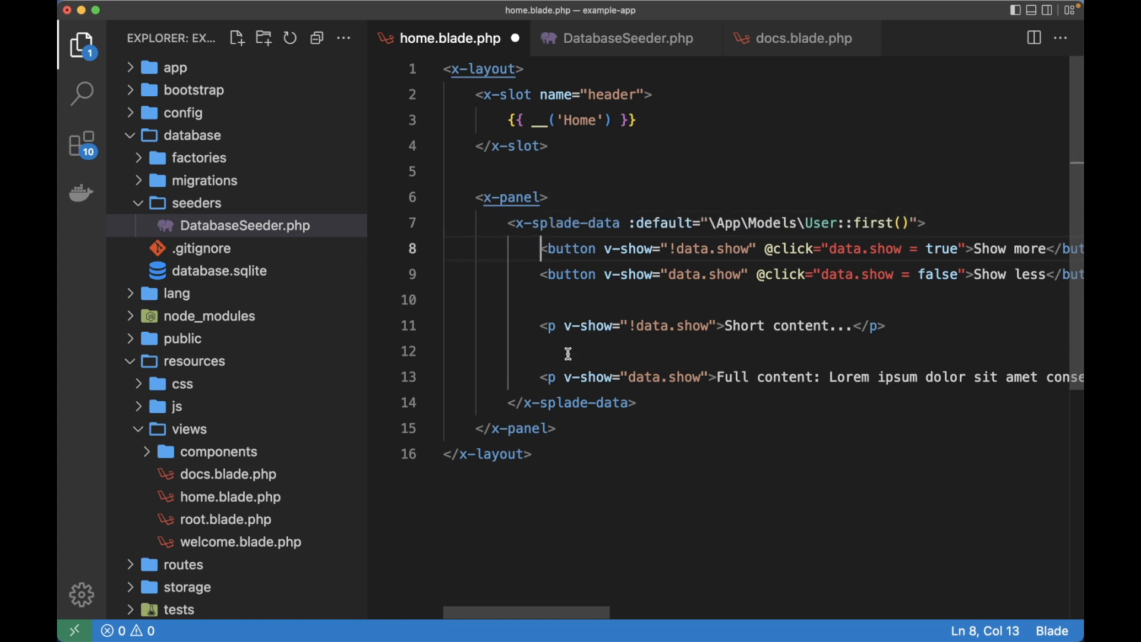
# - Render a paragraph with v-text="data.name" and switch to the browser to check
pyautogui.hscroll(3)
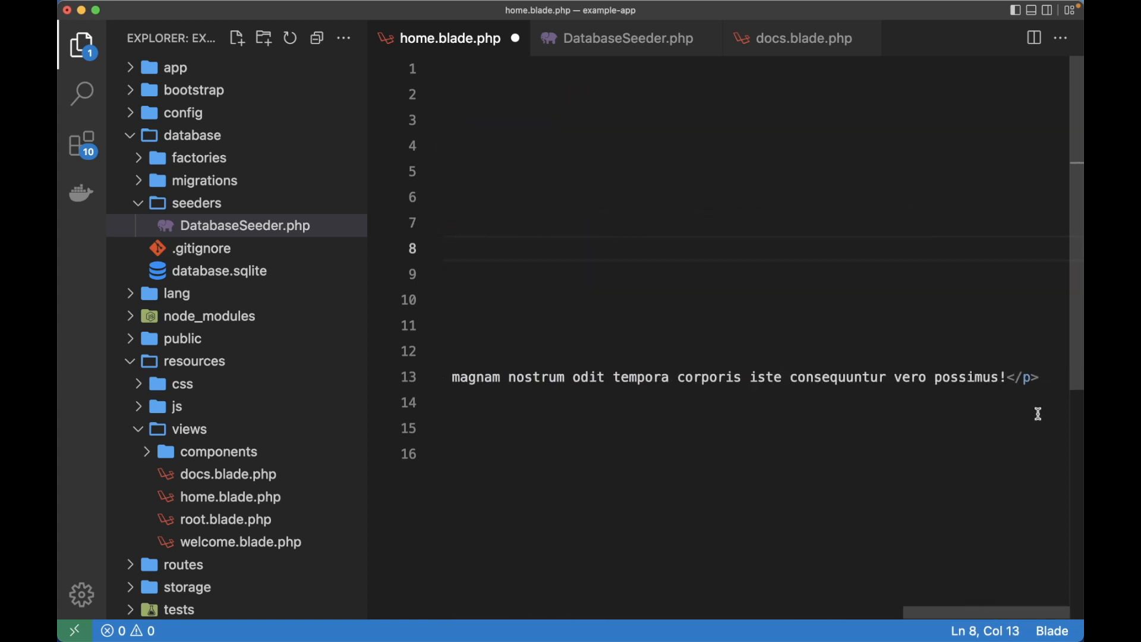
pyautogui.write('<p v-t>')
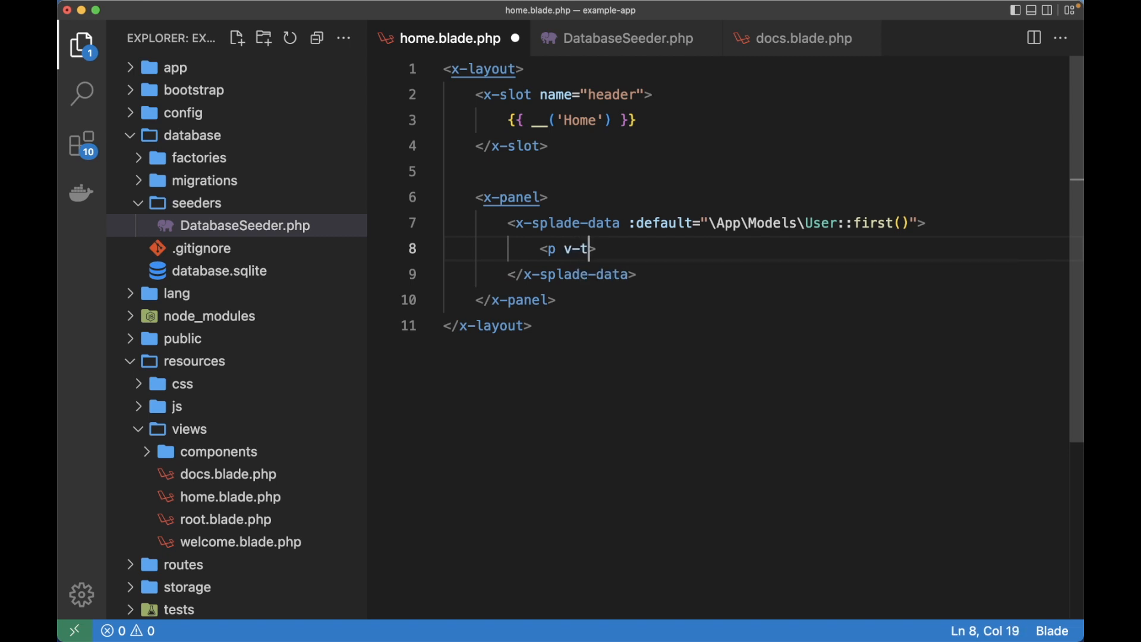
pyautogui.write('ext=""')
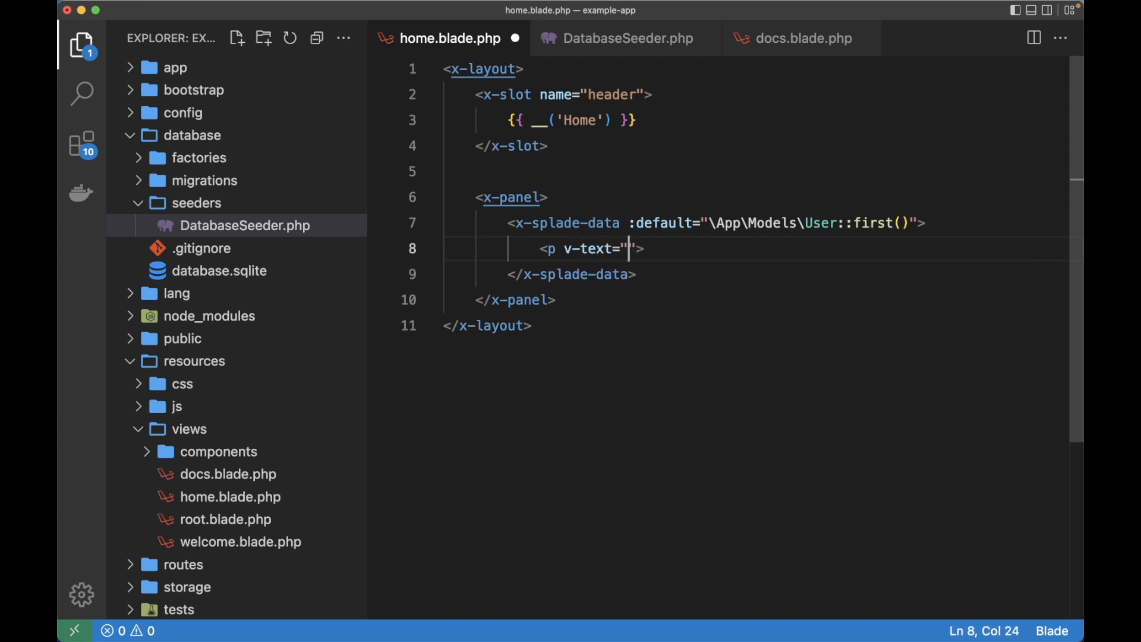
pyautogui.write('data.name')
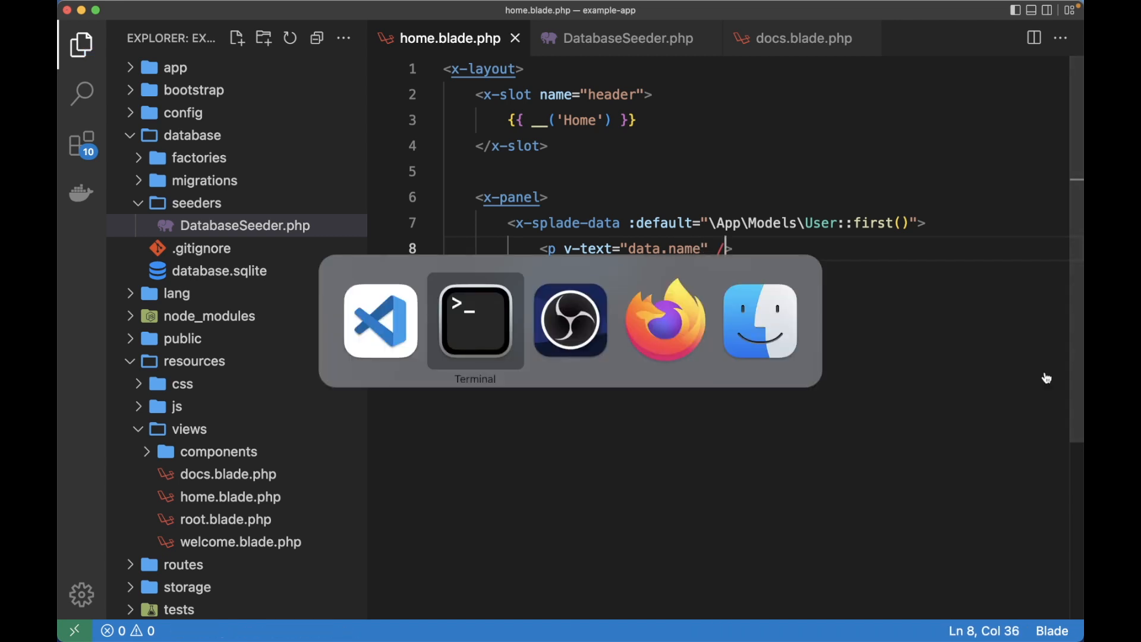
pyautogui.click(663, 320)
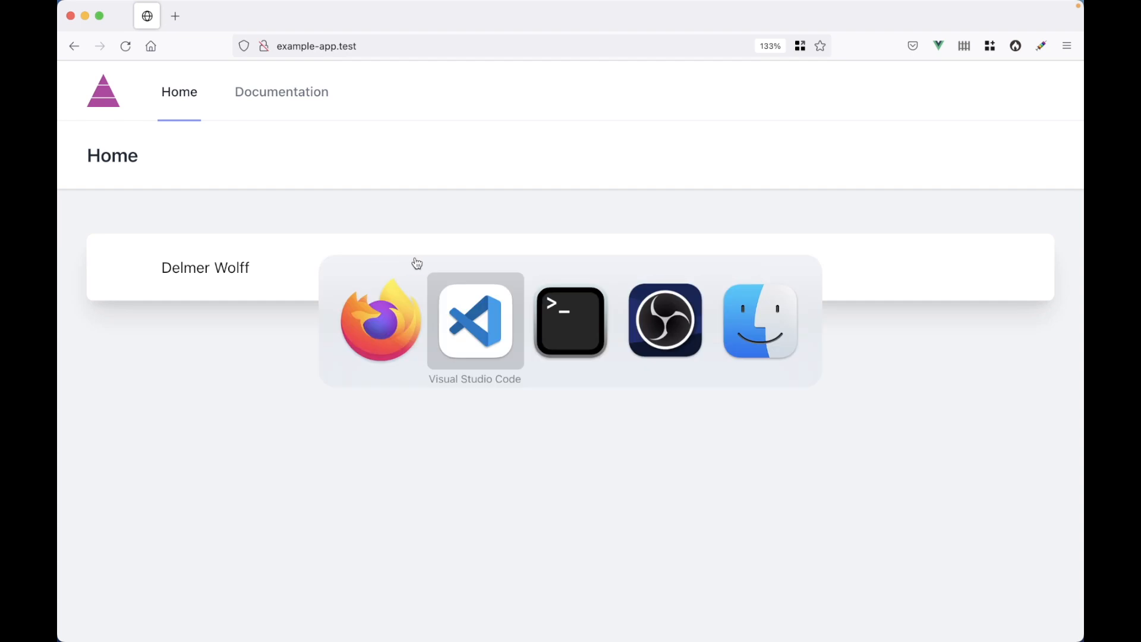
# - In the terminal's tinker session, evaluate User::first() to see the first user
pyautogui.click(570, 321)
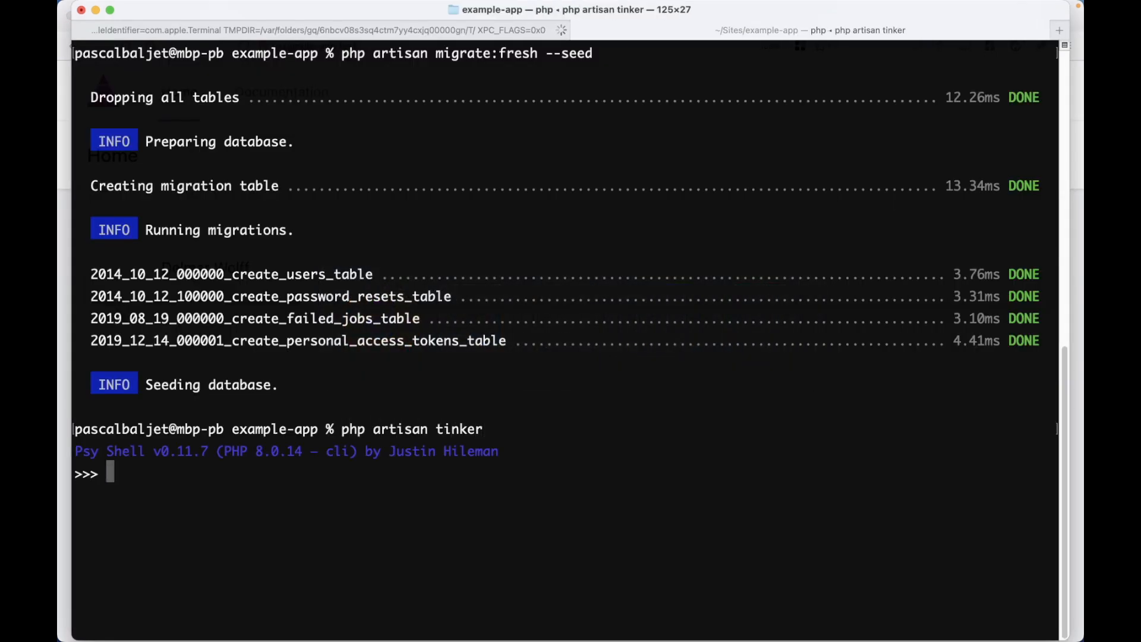
pyautogui.write('User::first()')
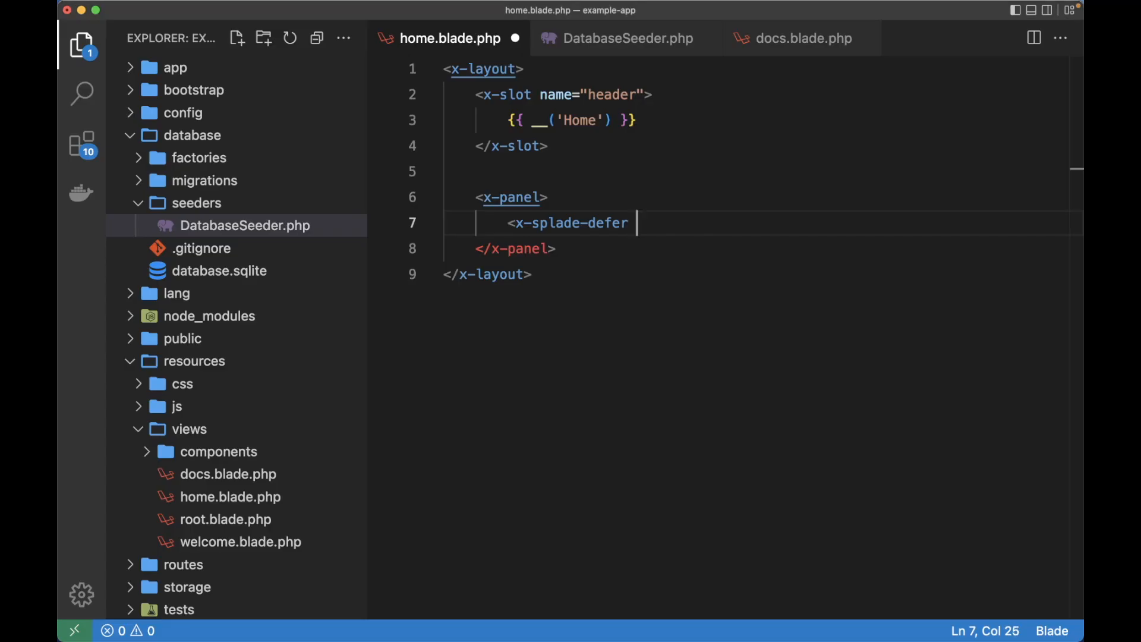
pyautogui.write('url="http://api.quotable.io/random">')
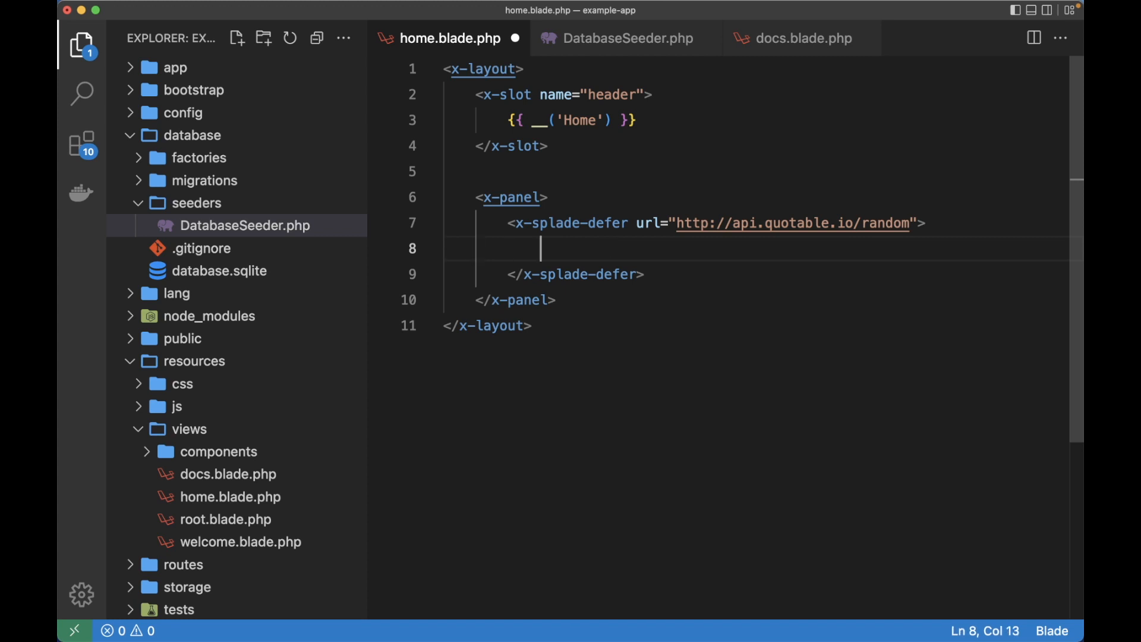
pyautogui.write('<p>')
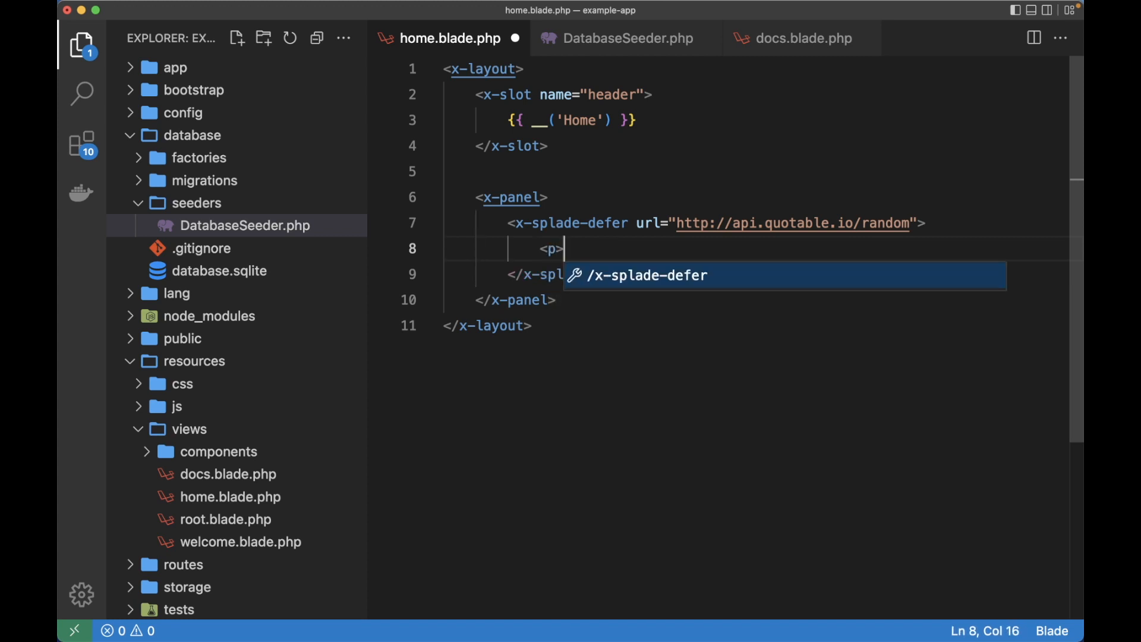
pyautogui.write('Pro')
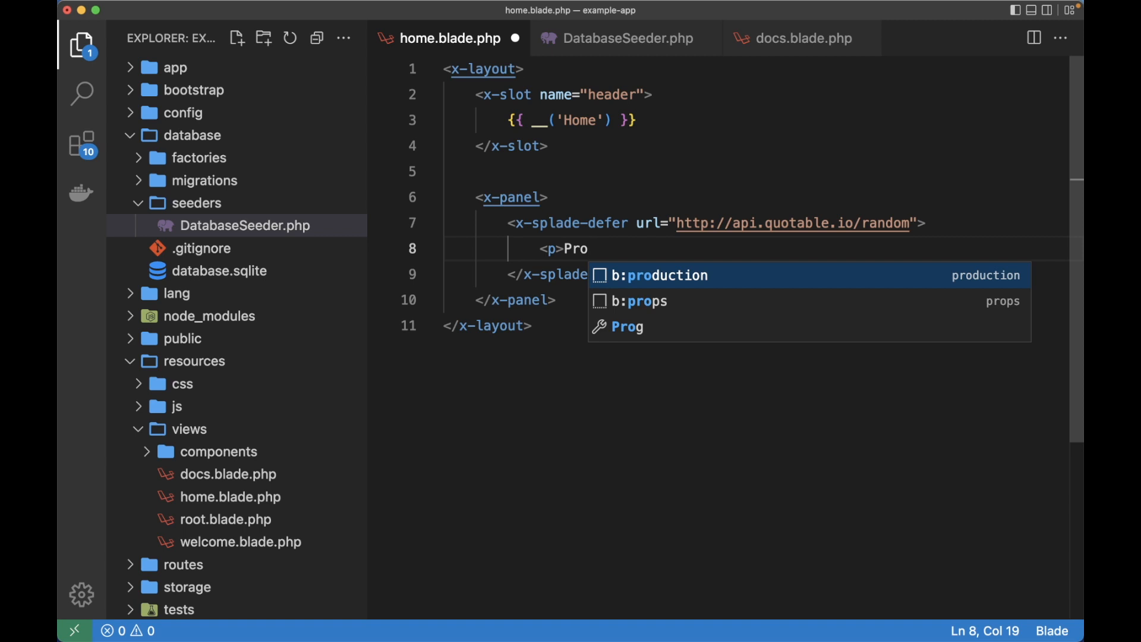
pyautogui.write('cessing..;')
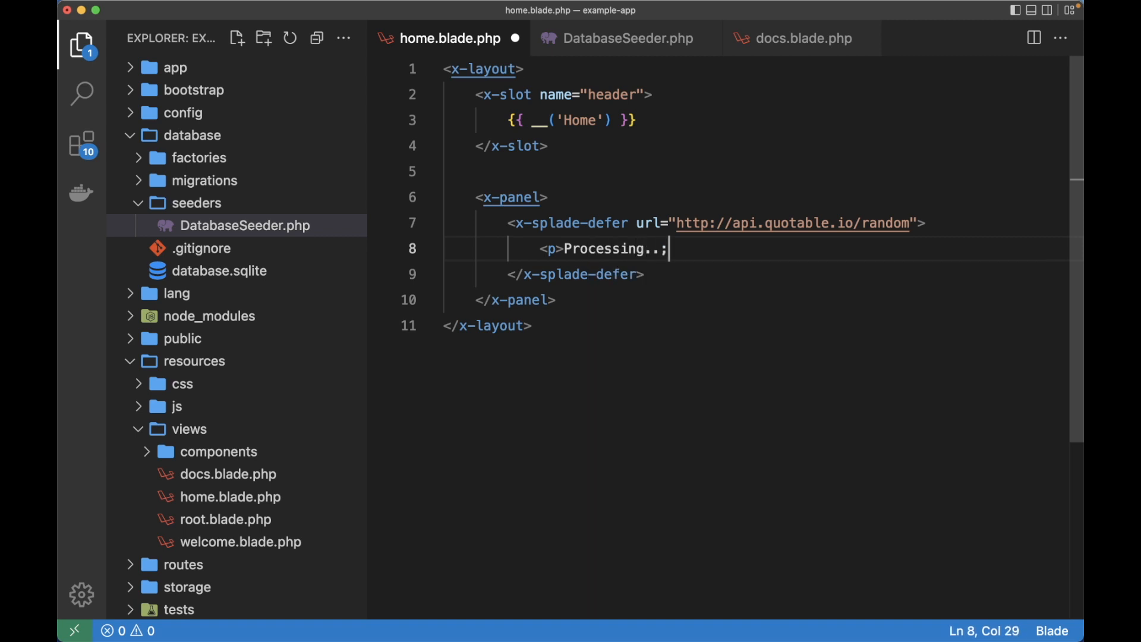
pyautogui.write('.</p>')
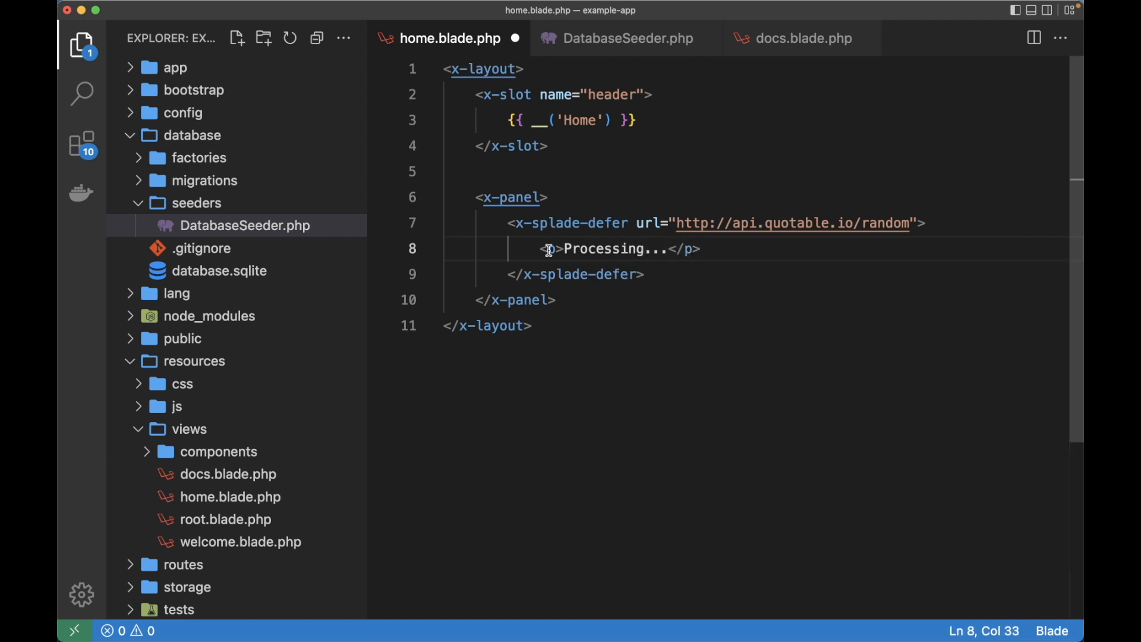
pyautogui.write('v-if="processing')
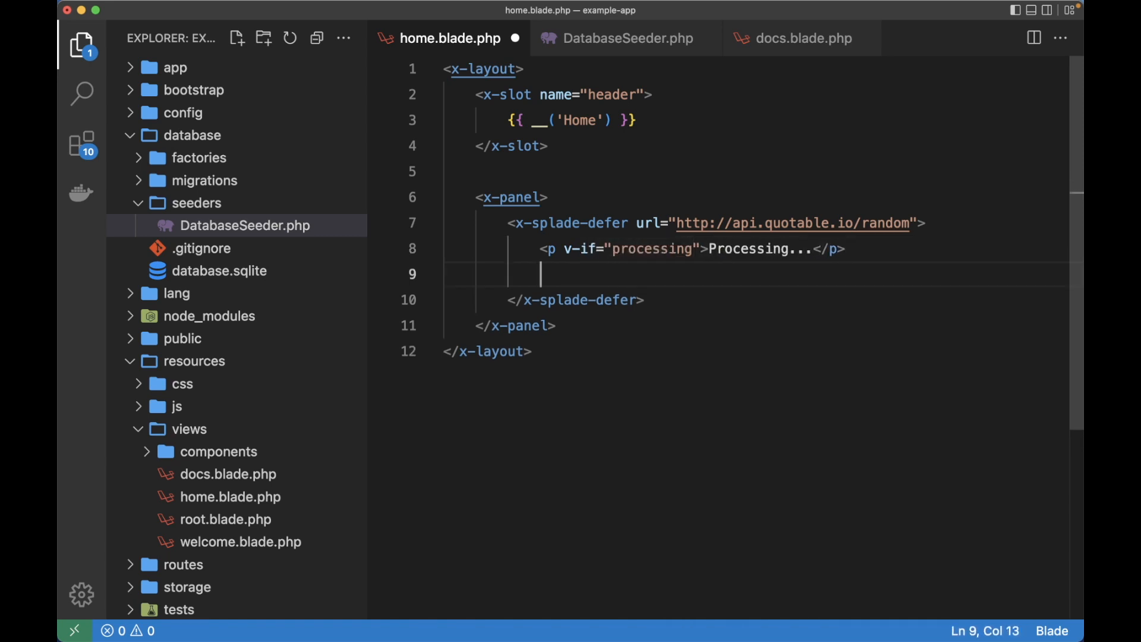
# - Add a Reload button calling reload and a paragraph showing the response content
pyautogui.write('<button @cli')
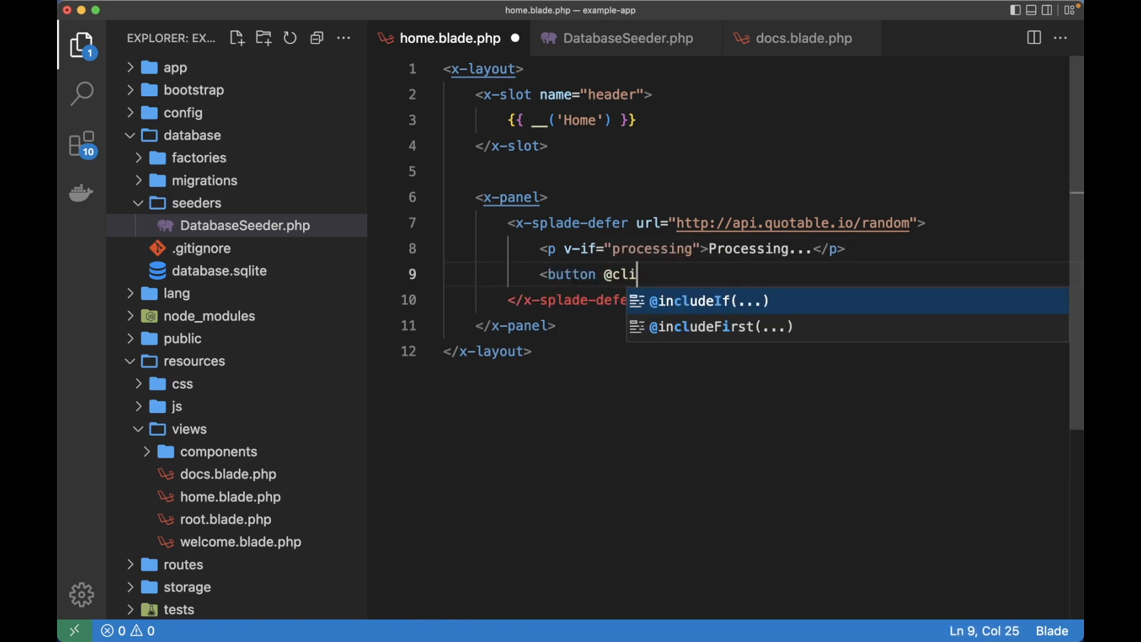
pyautogui.write('ck="reload"><')
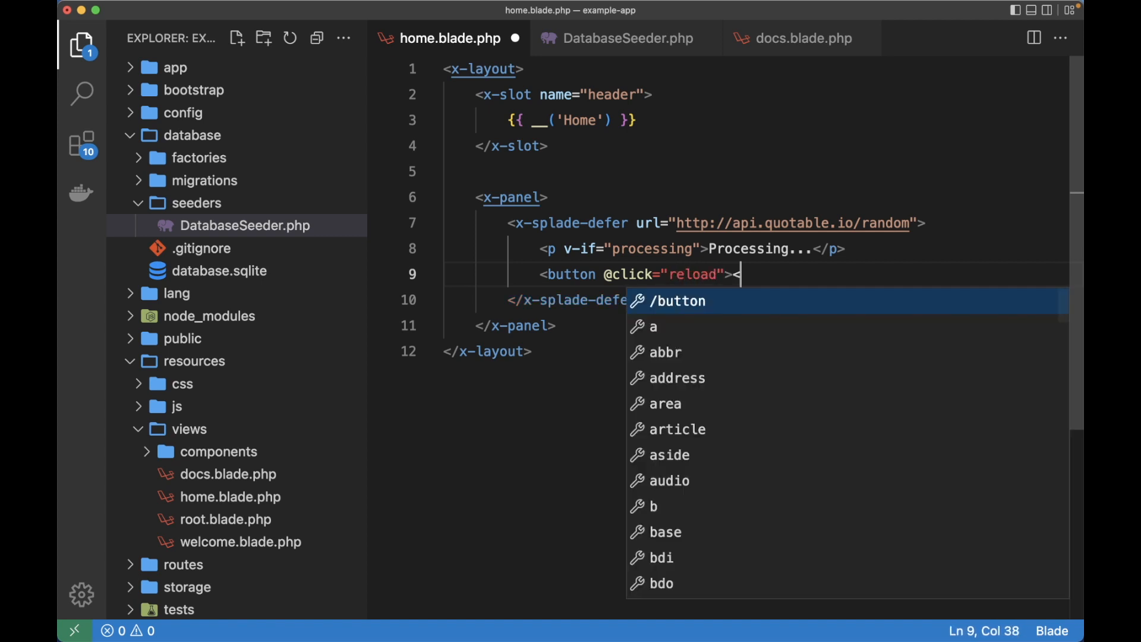
pyautogui.press('Tab')
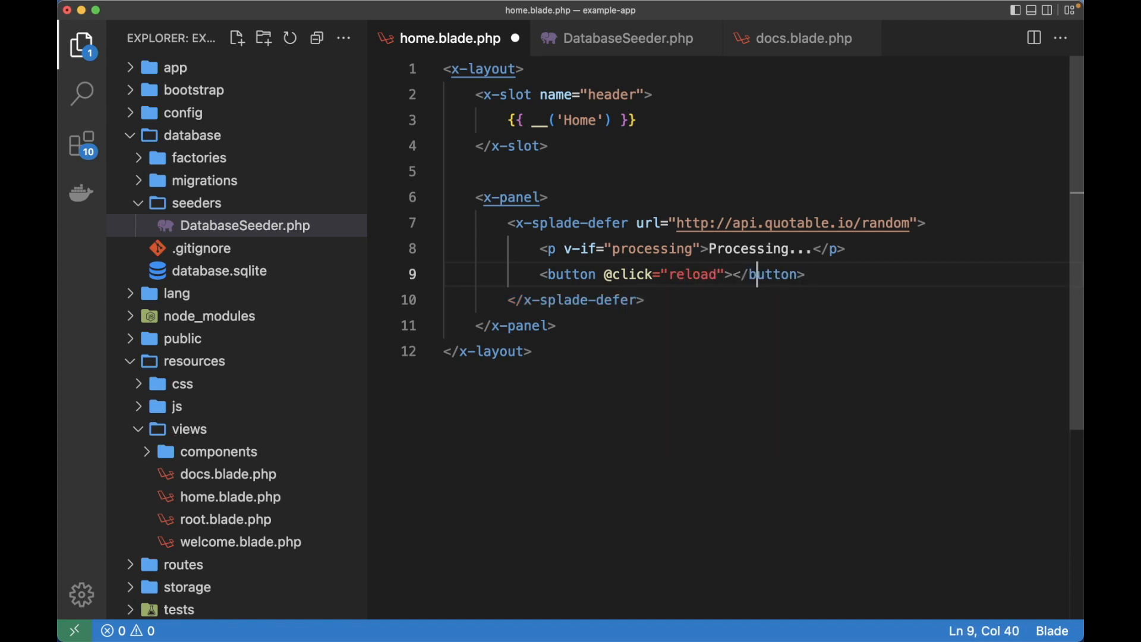
pyautogui.write('Reload')
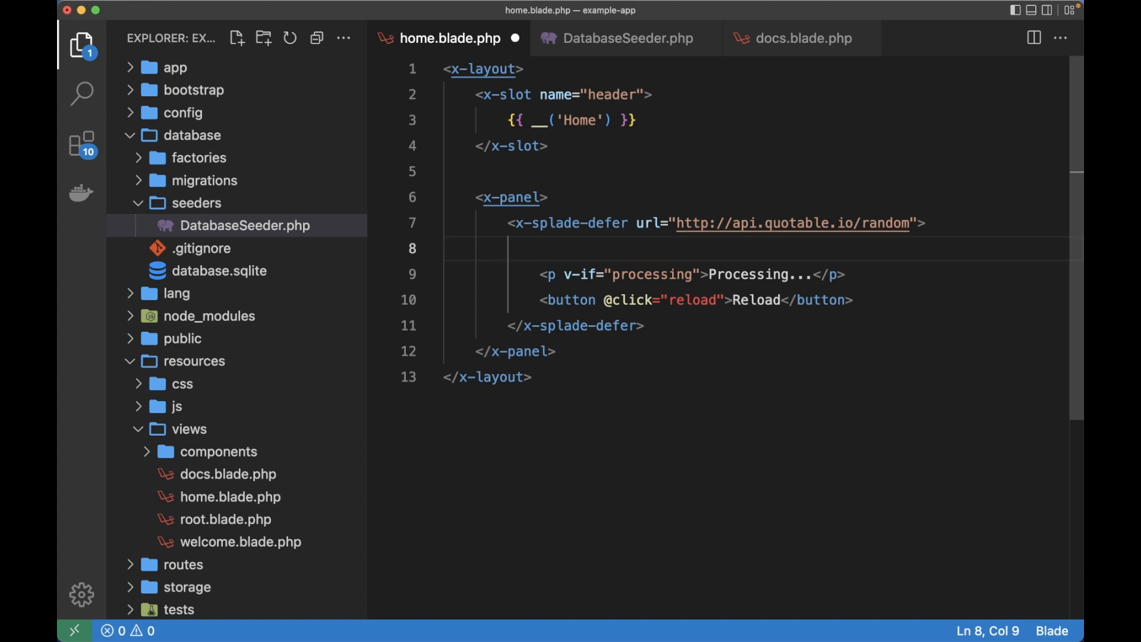
pyautogui.write('<p')
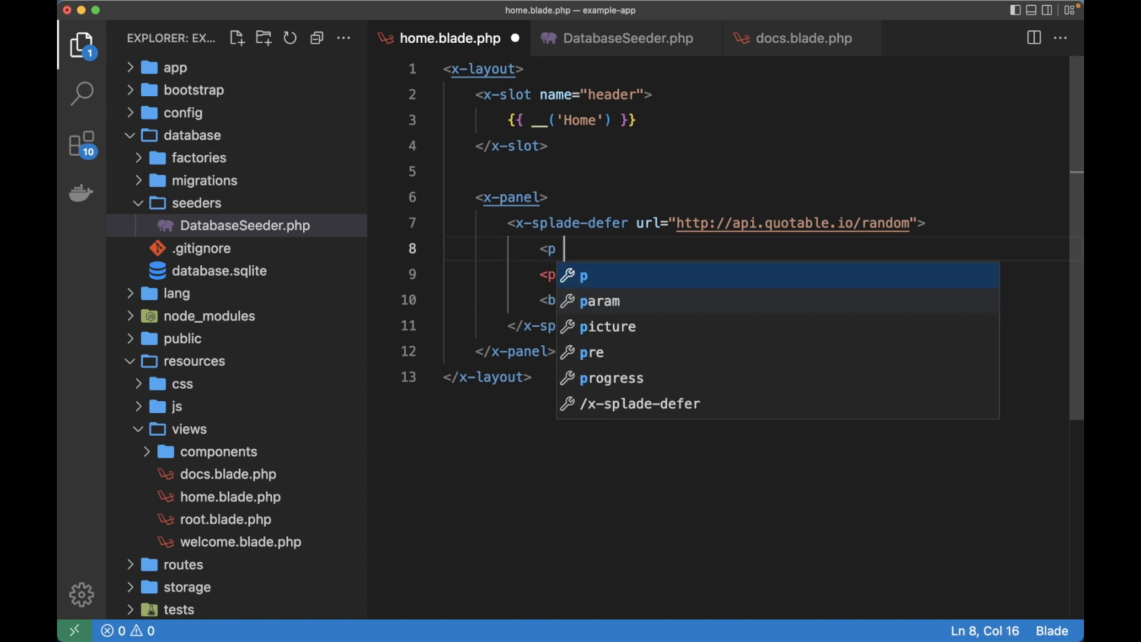
pyautogui.write('v-text=""')
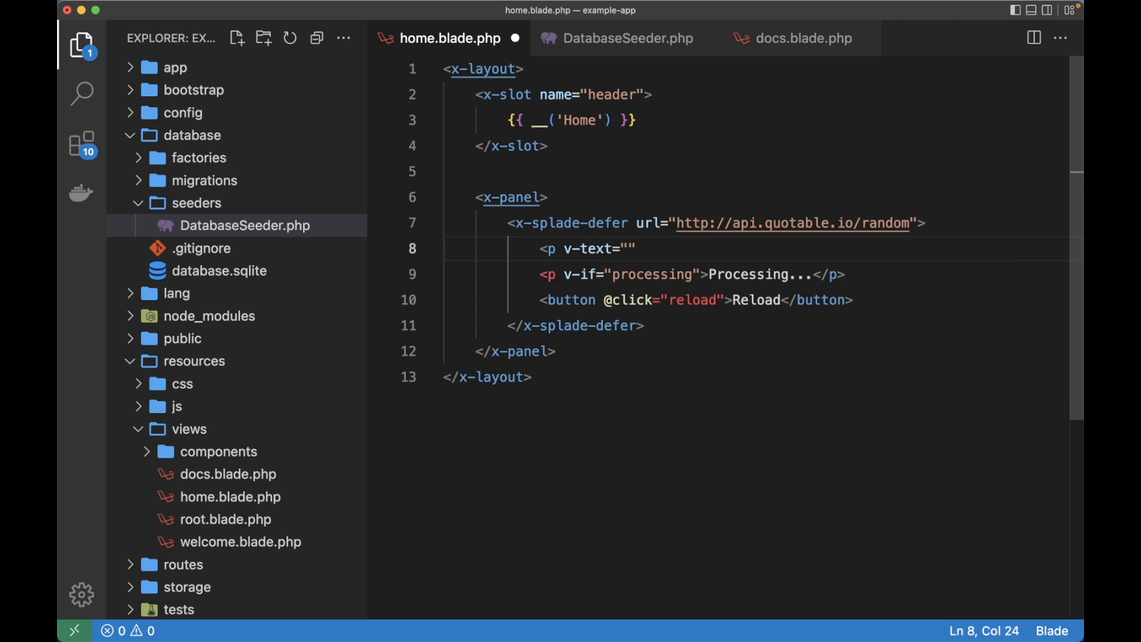
pyautogui.write('response.')
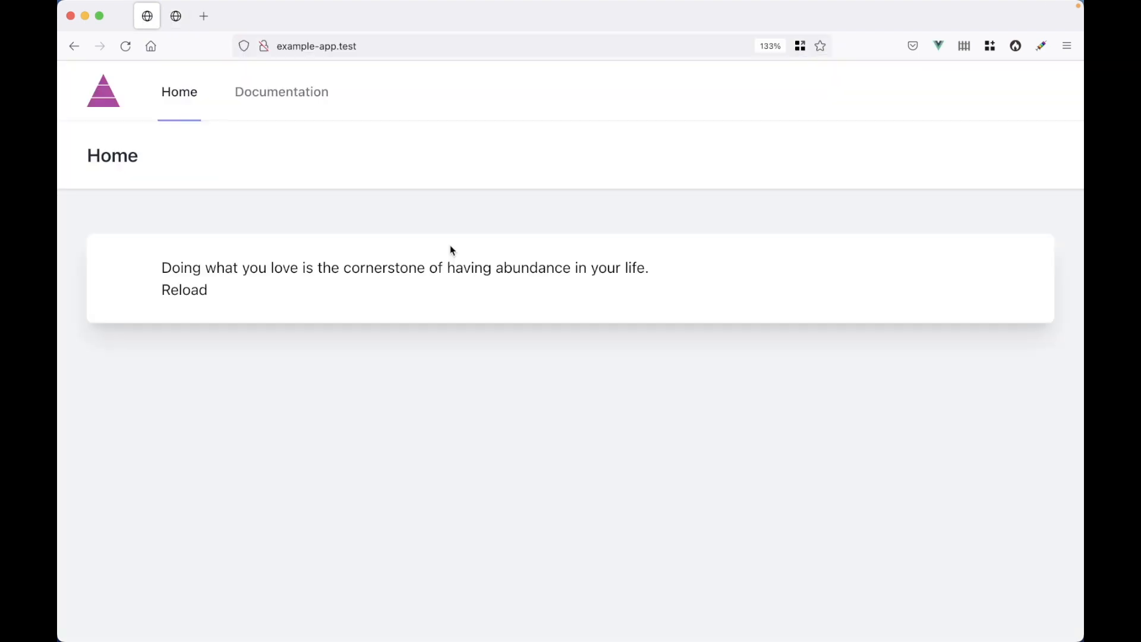
pyautogui.moveTo(179, 274)
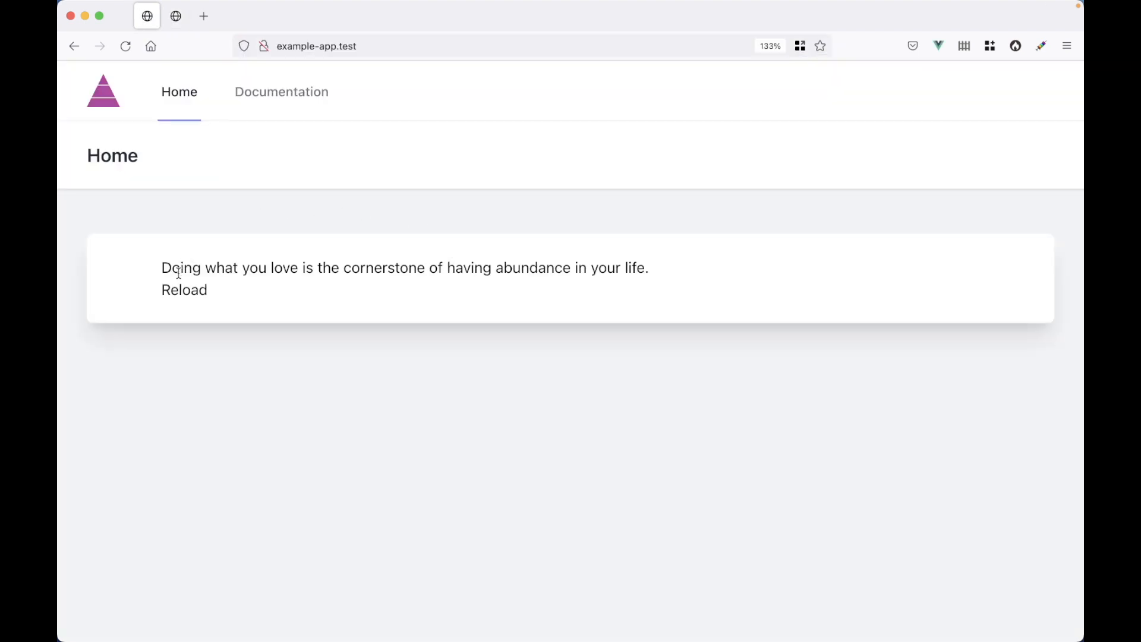
# - Reload the home panel twice to fetch fresh random quotes
pyautogui.click(185, 290)
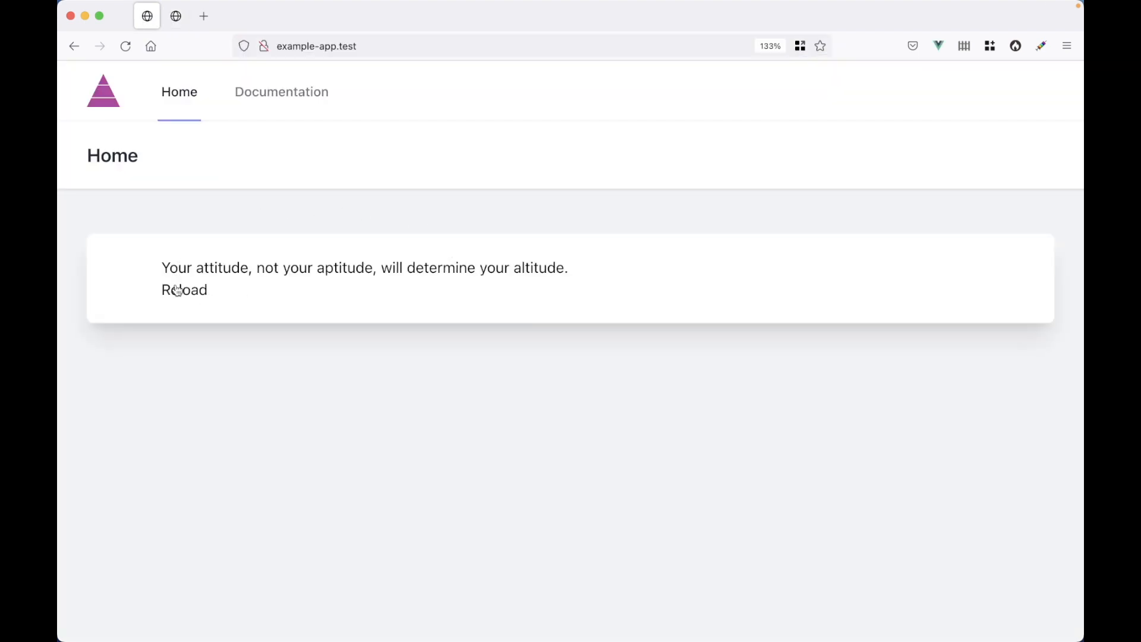
pyautogui.click(185, 290)
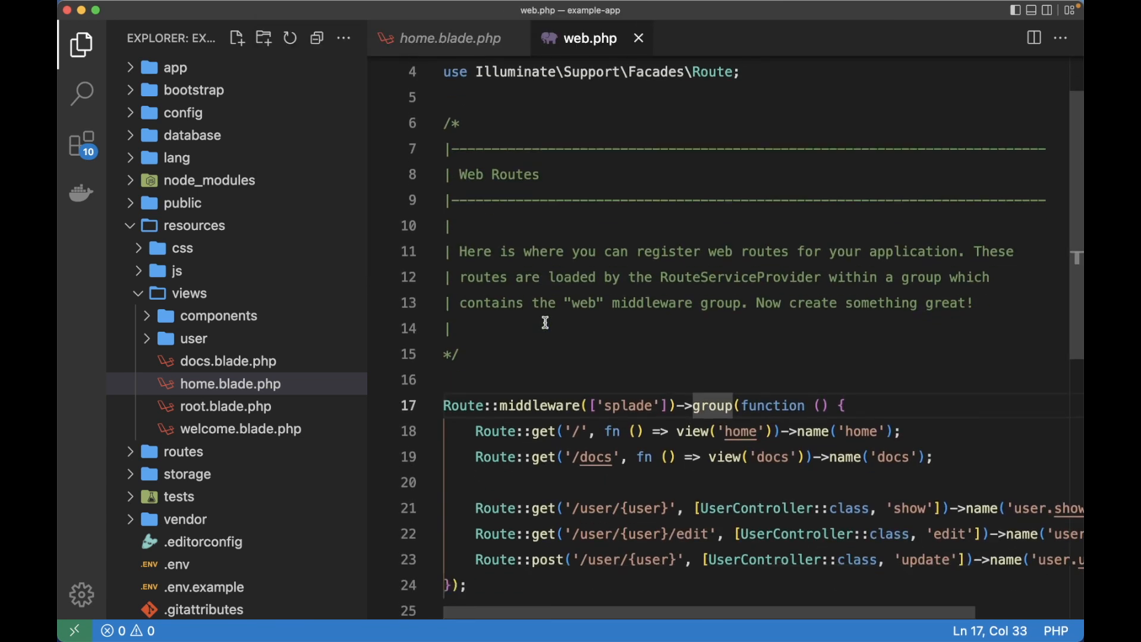
pyautogui.scroll(-3)
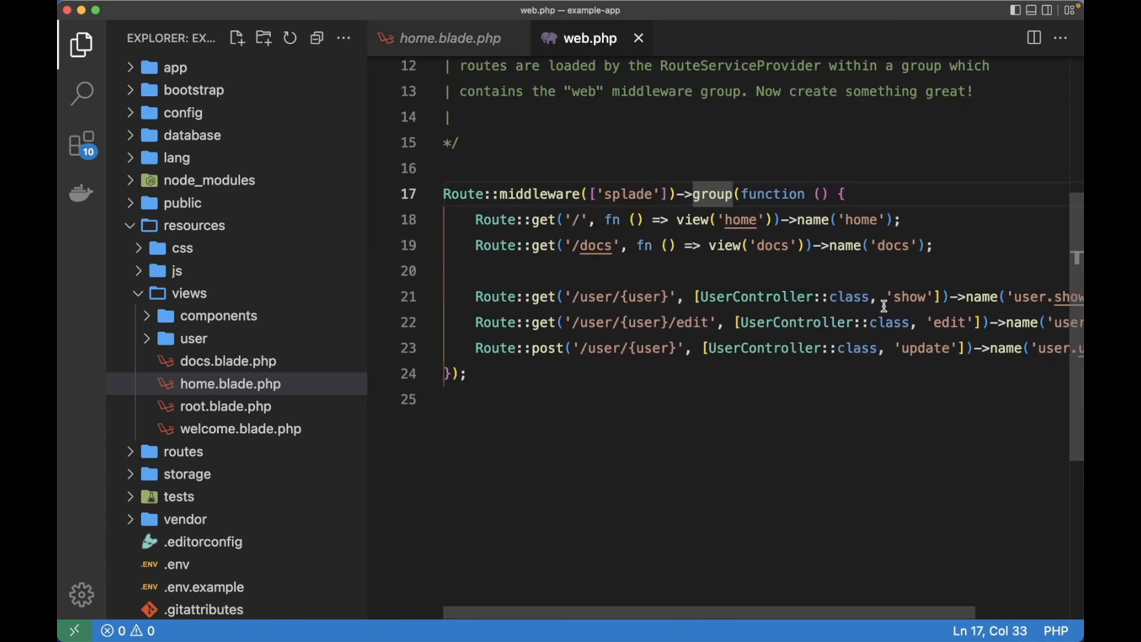
pyautogui.moveTo(950, 322)
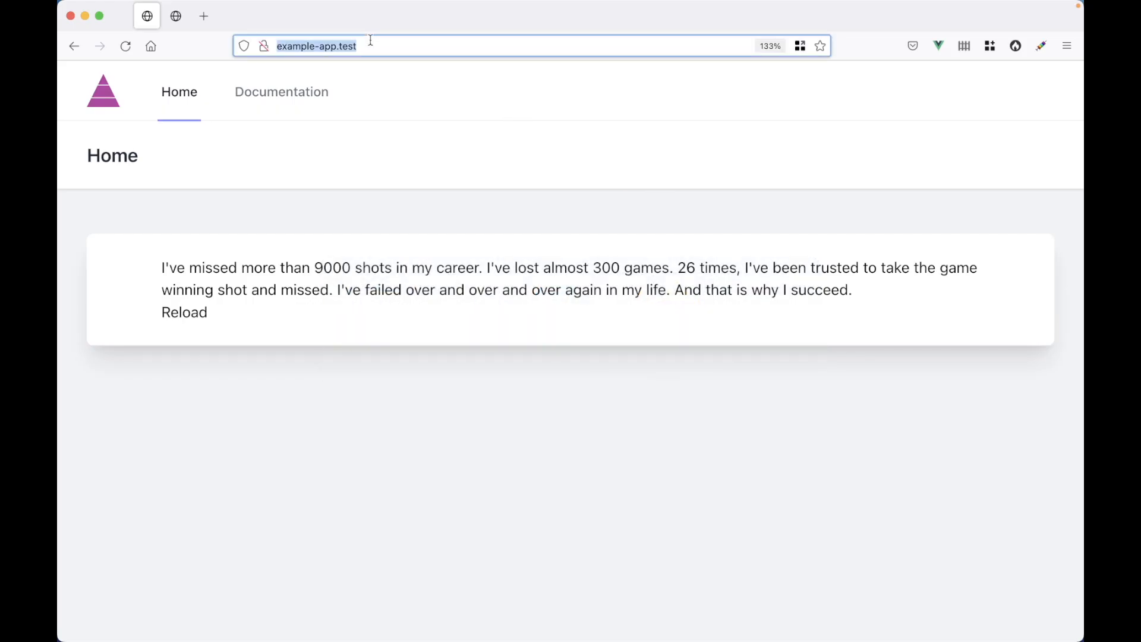
# - Browse to example-app.test/user/1, then switch to the code editor
pyautogui.write('/user/1')
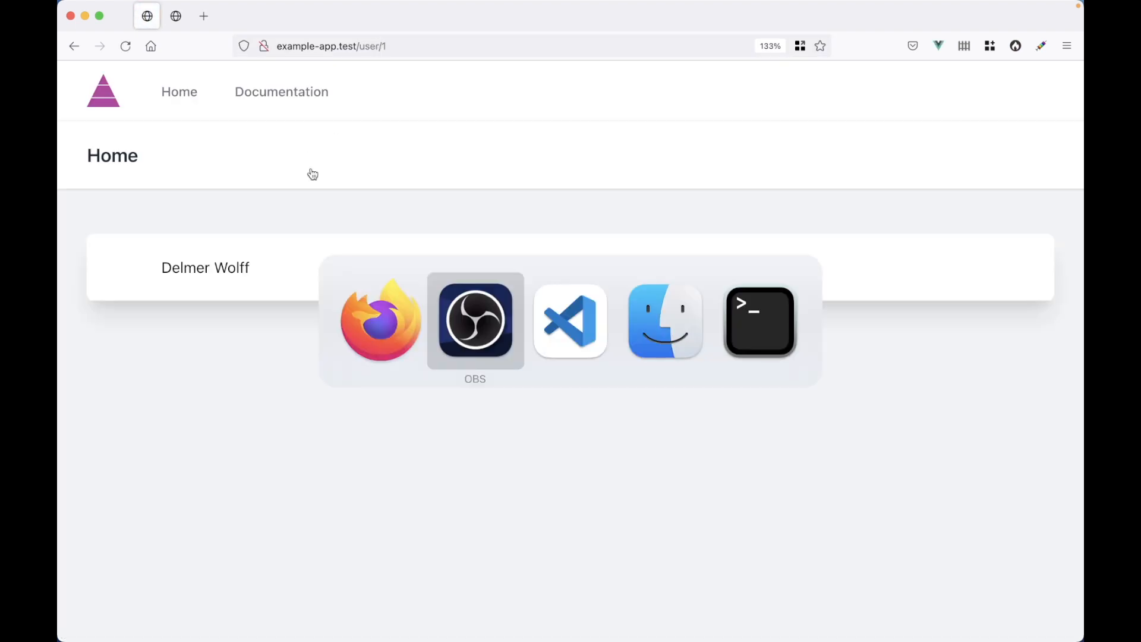
pyautogui.click(570, 320)
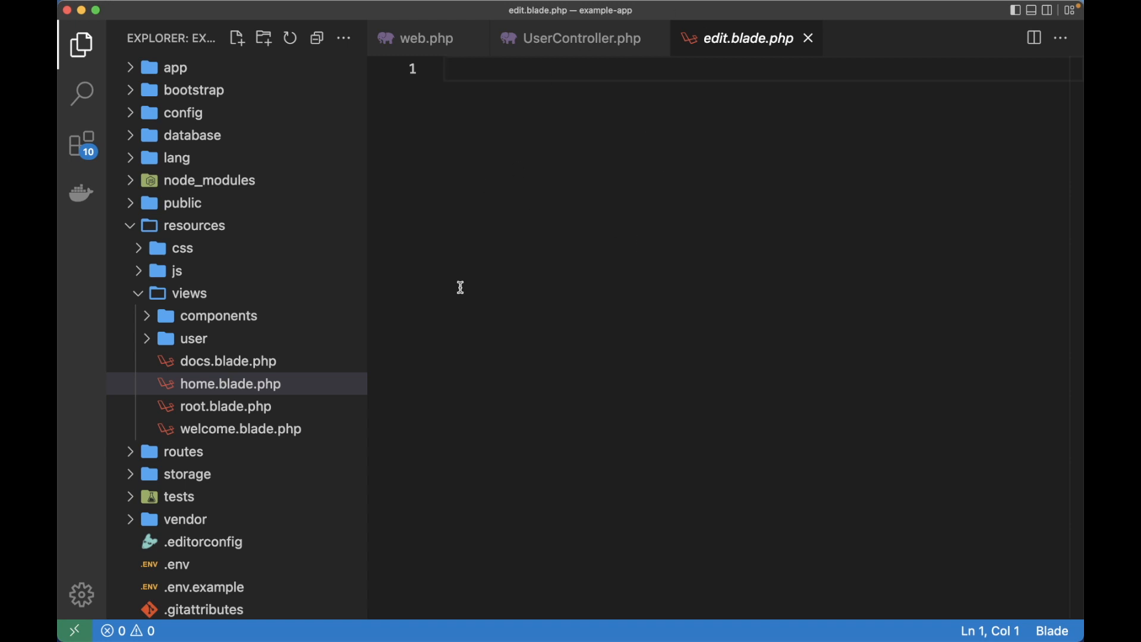
# - In edit.blade.php, start an x-splade-form defaulting to $user with action route('user.update')
pyautogui.click(238, 384)
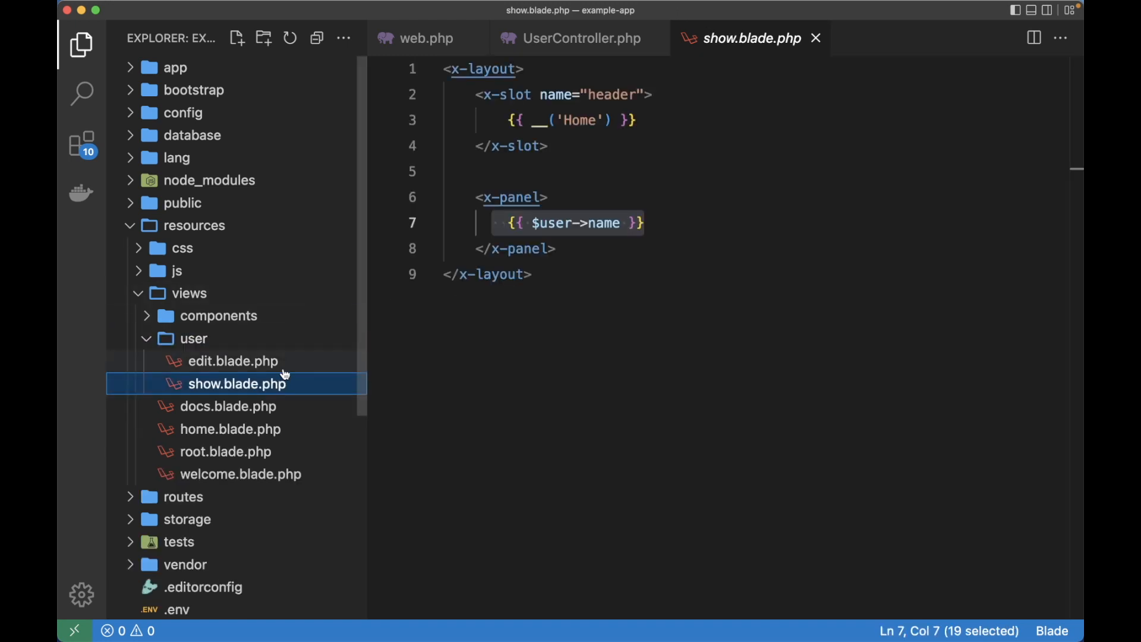
pyautogui.press('cmd+a')
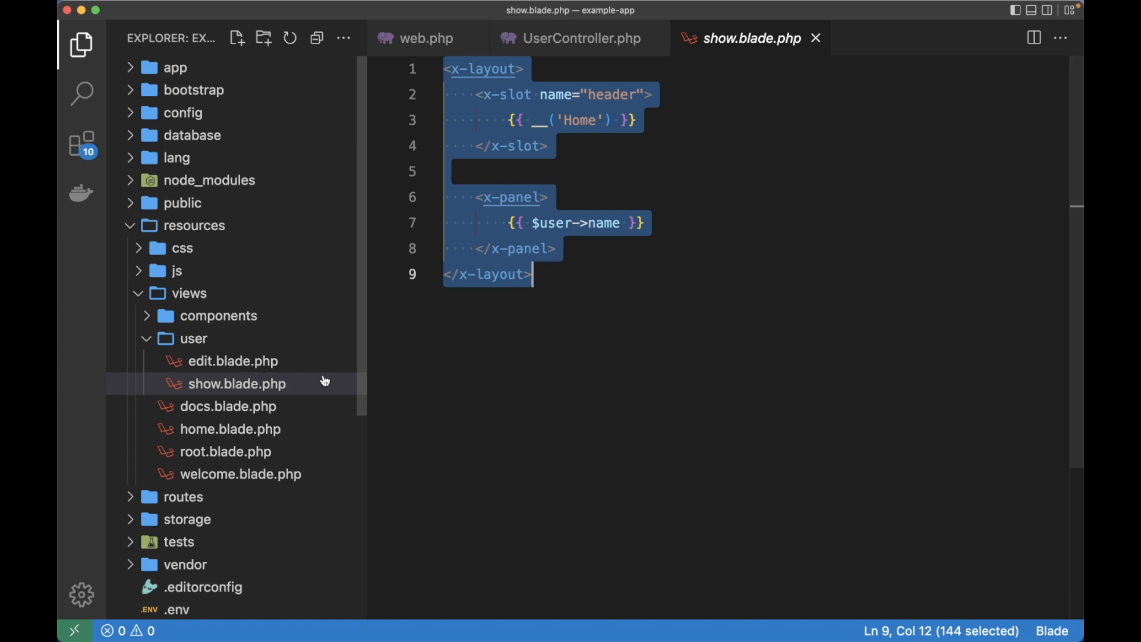
pyautogui.click(234, 362)
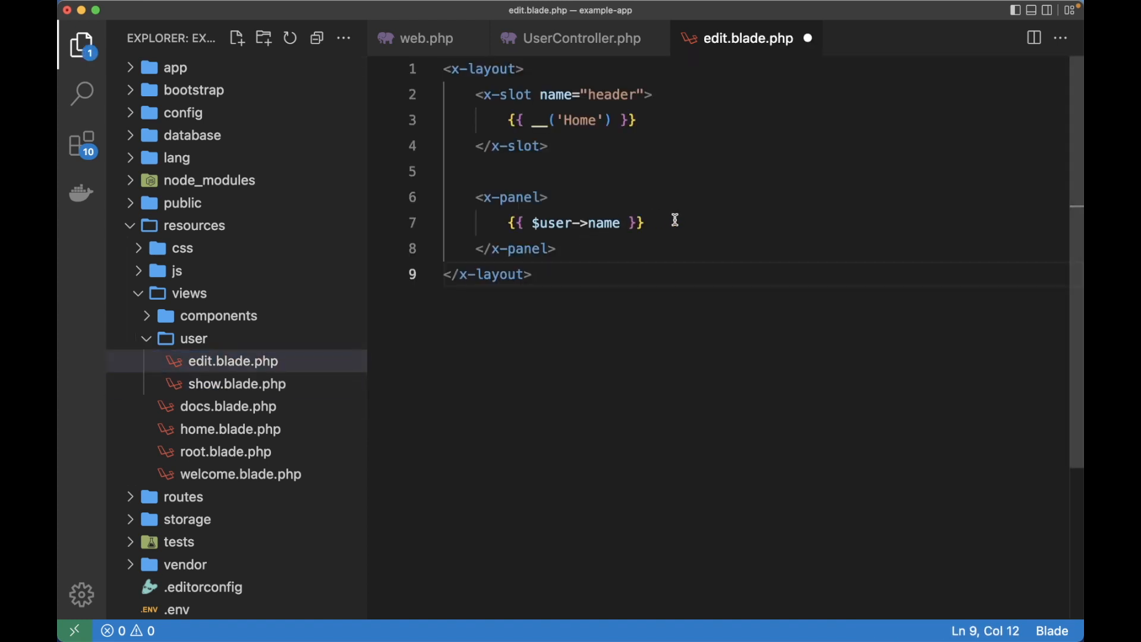
pyautogui.write('<')
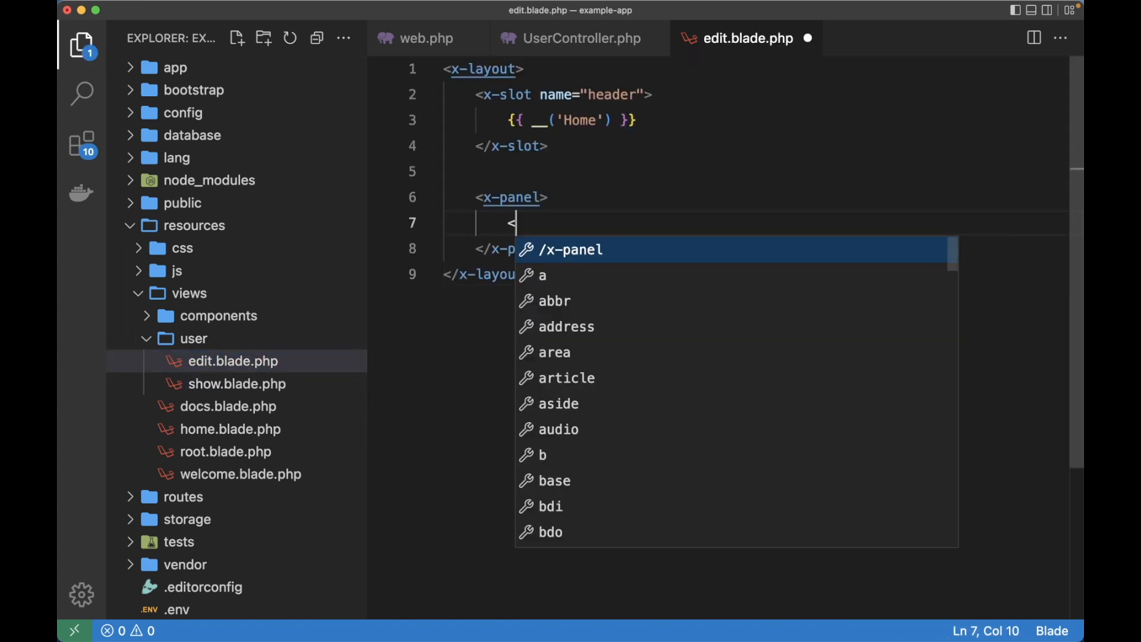
pyautogui.write('x-splade-form')
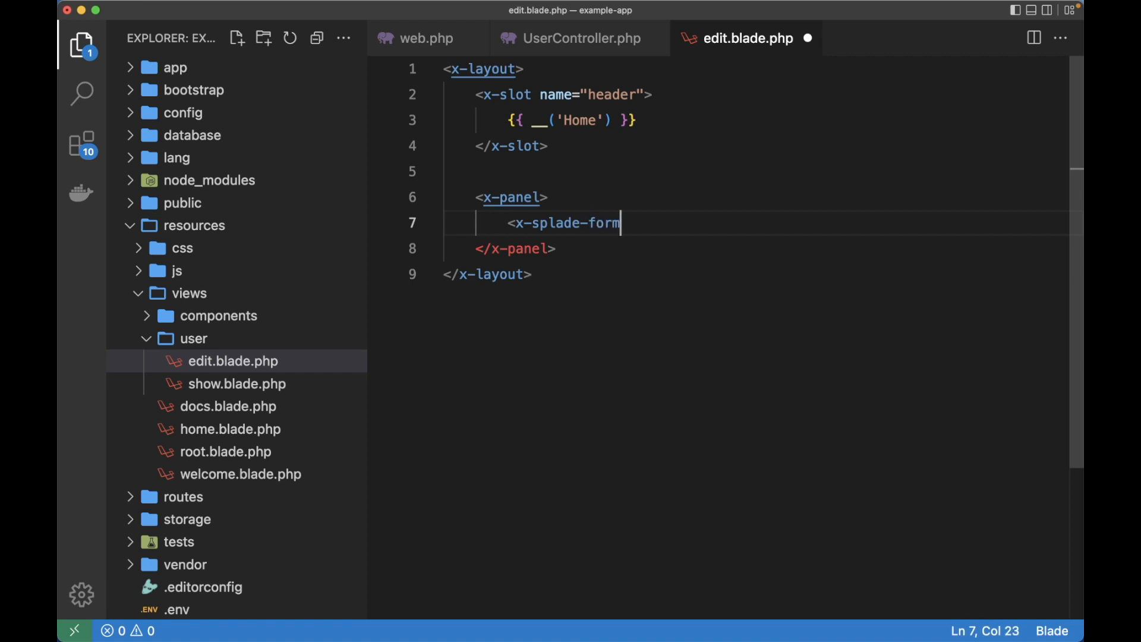
pyautogui.write(':')
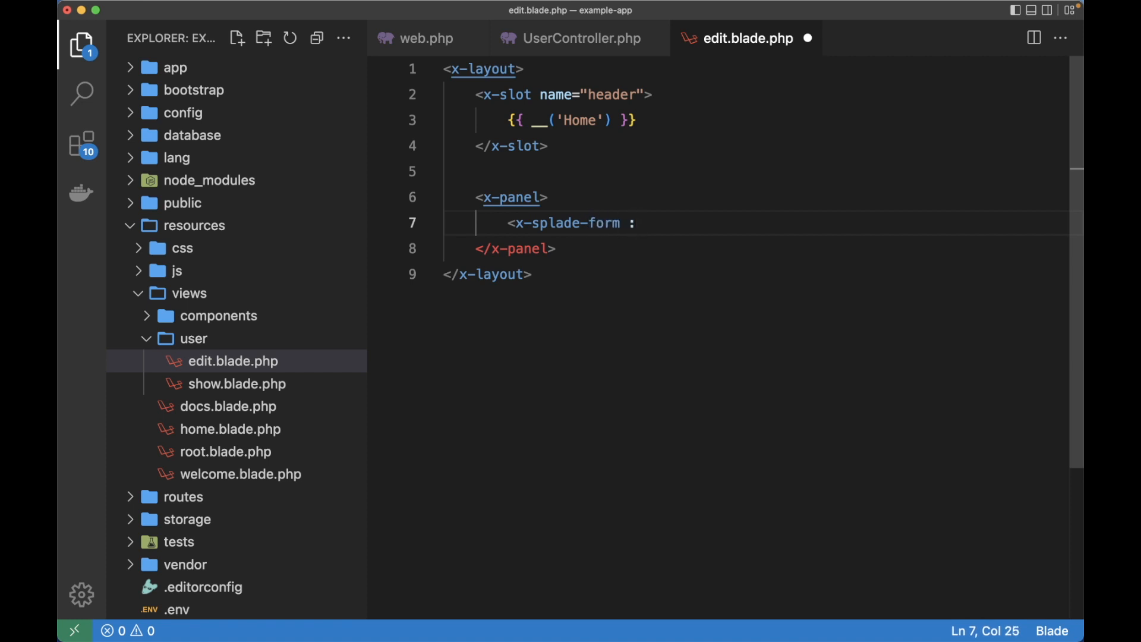
pyautogui.write('default=""')
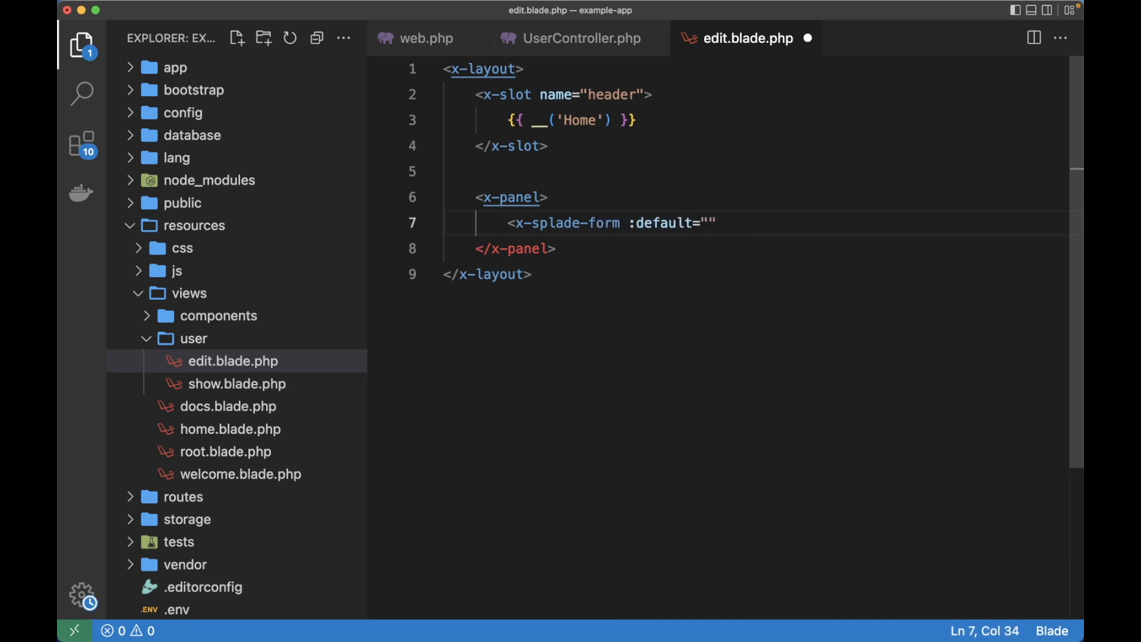
pyautogui.write('$user')
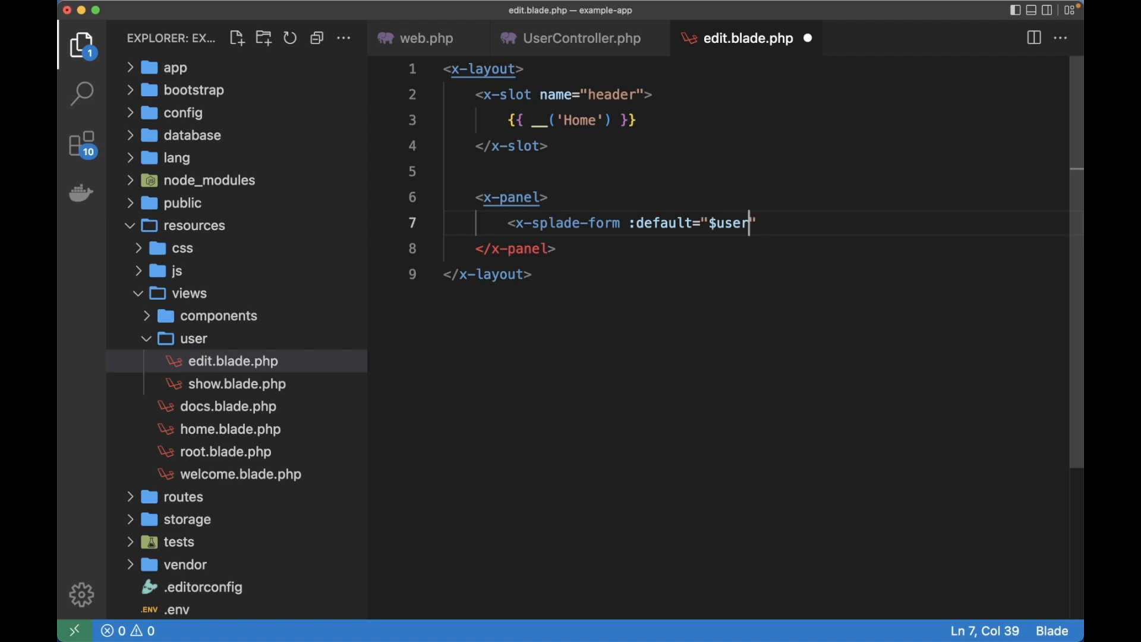
pyautogui.write(':action')
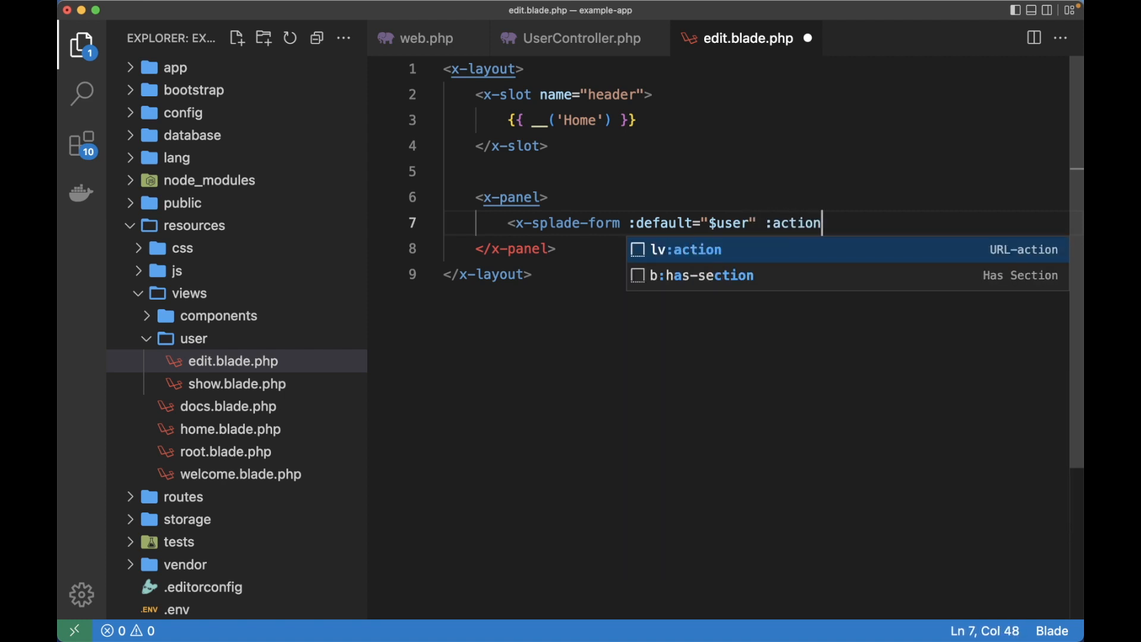
pyautogui.write('="route("')
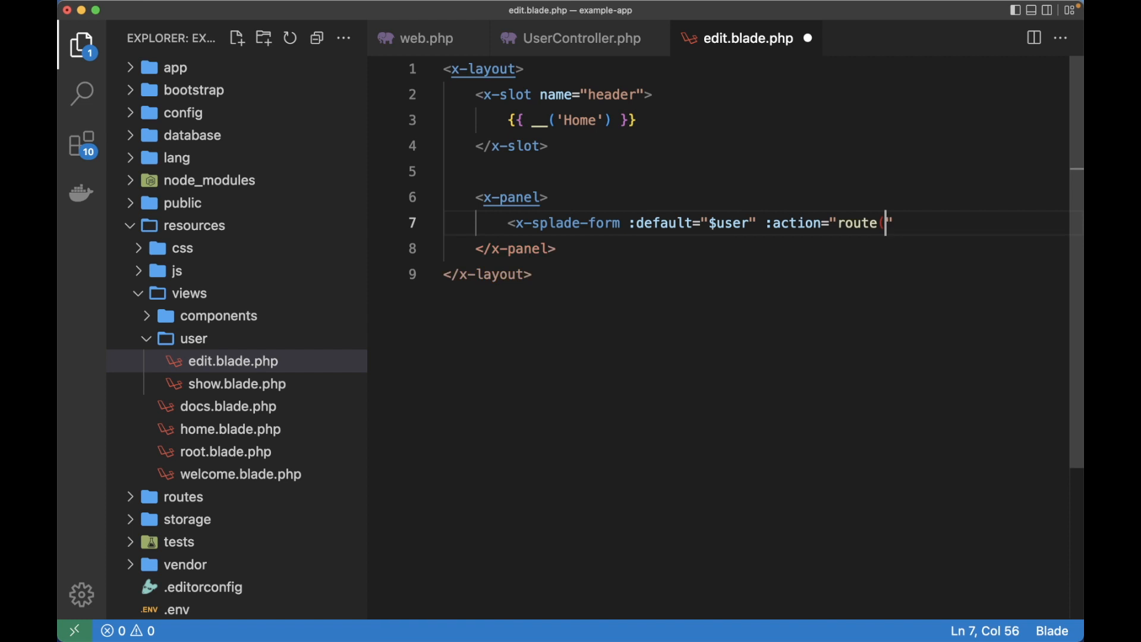
pyautogui.write("'user.update")
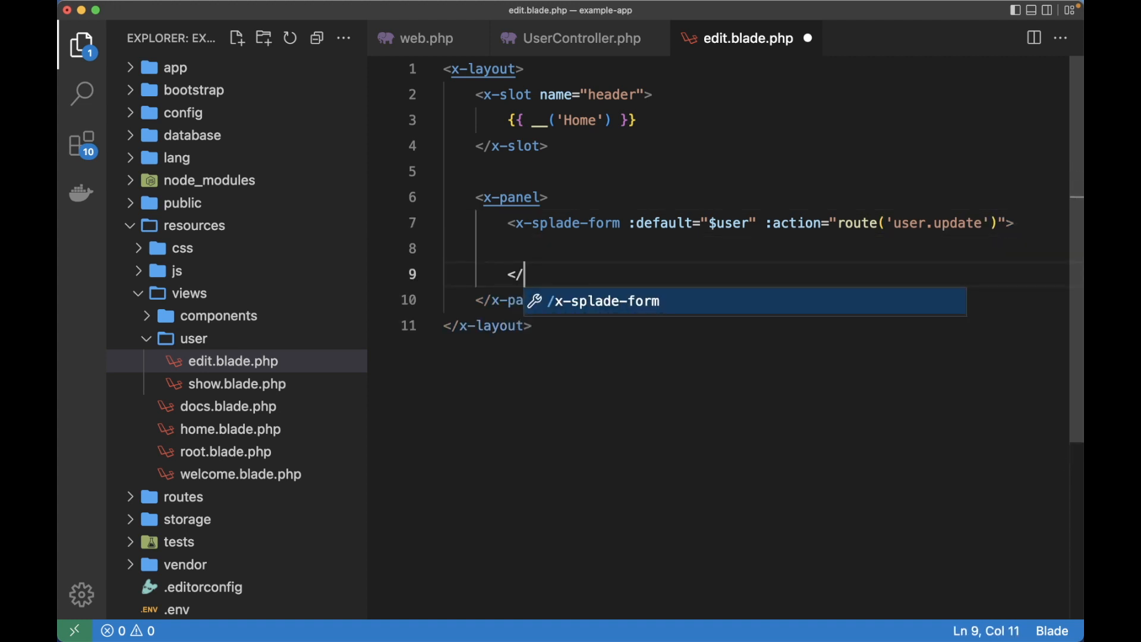
# - Add a name input bound with v-model="form.name"
pyautogui.write('<')
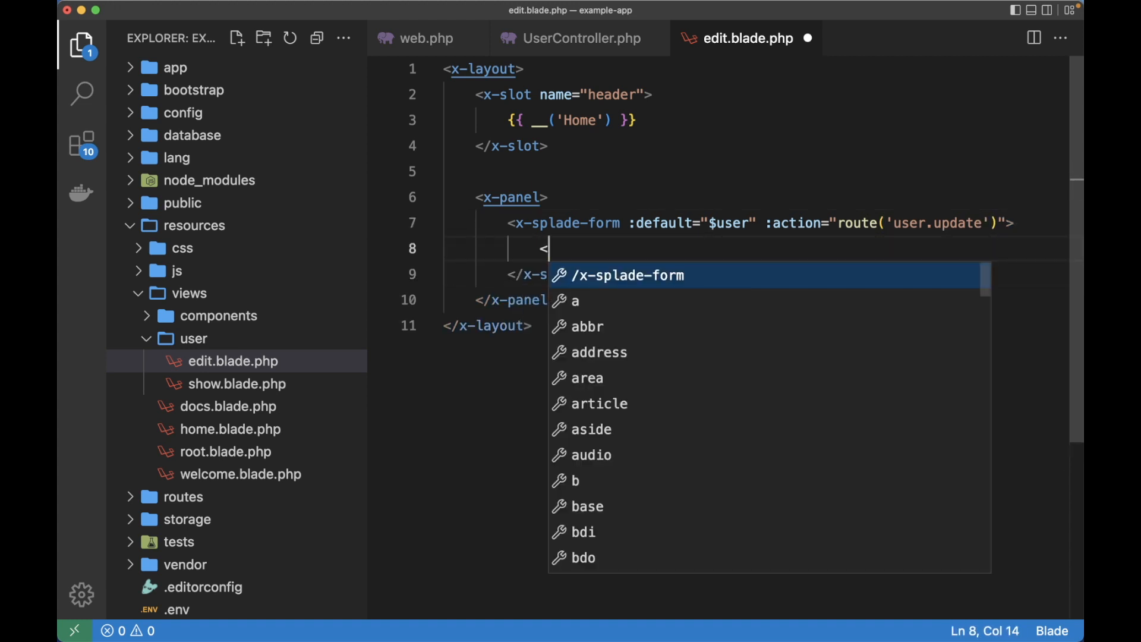
pyautogui.write('i')
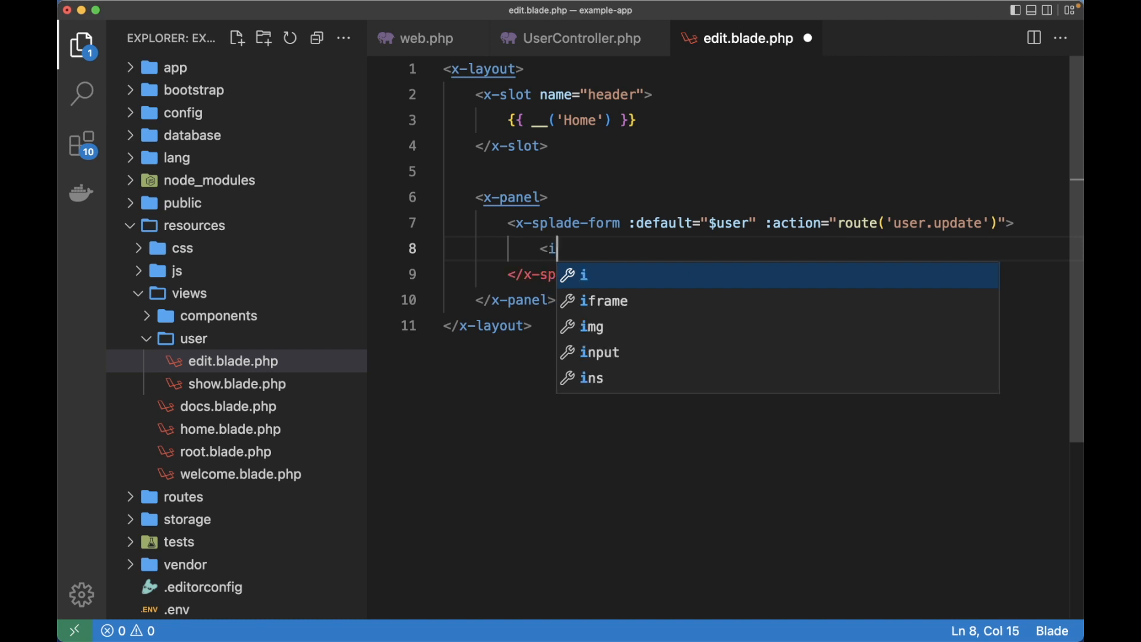
pyautogui.write('nput type="')
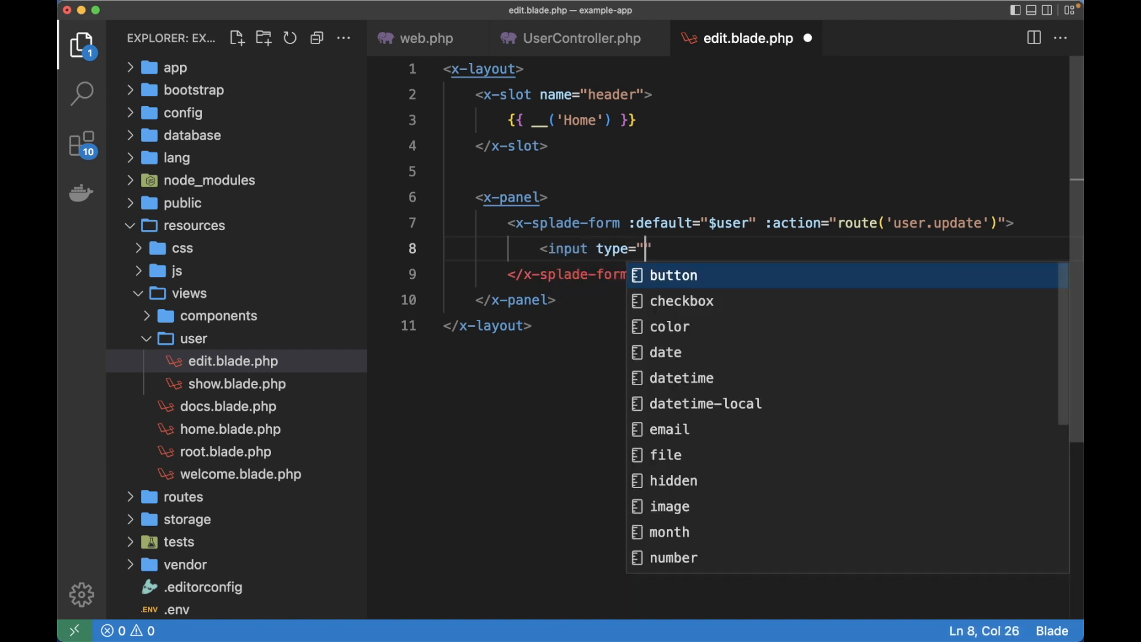
pyautogui.write('name" v')
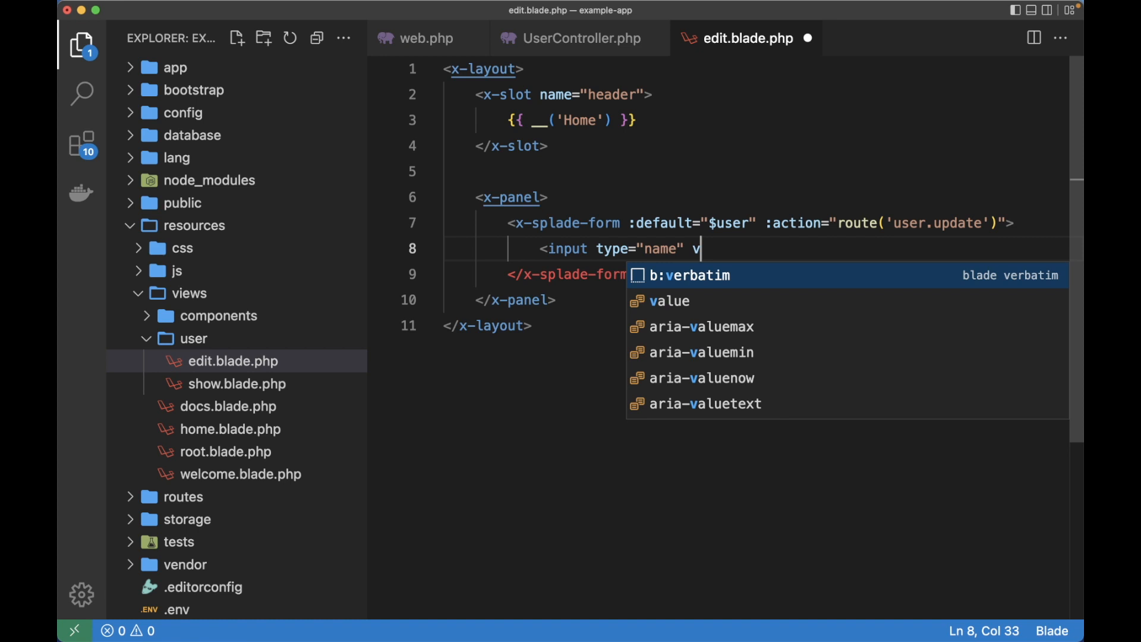
pyautogui.write('-model="form"')
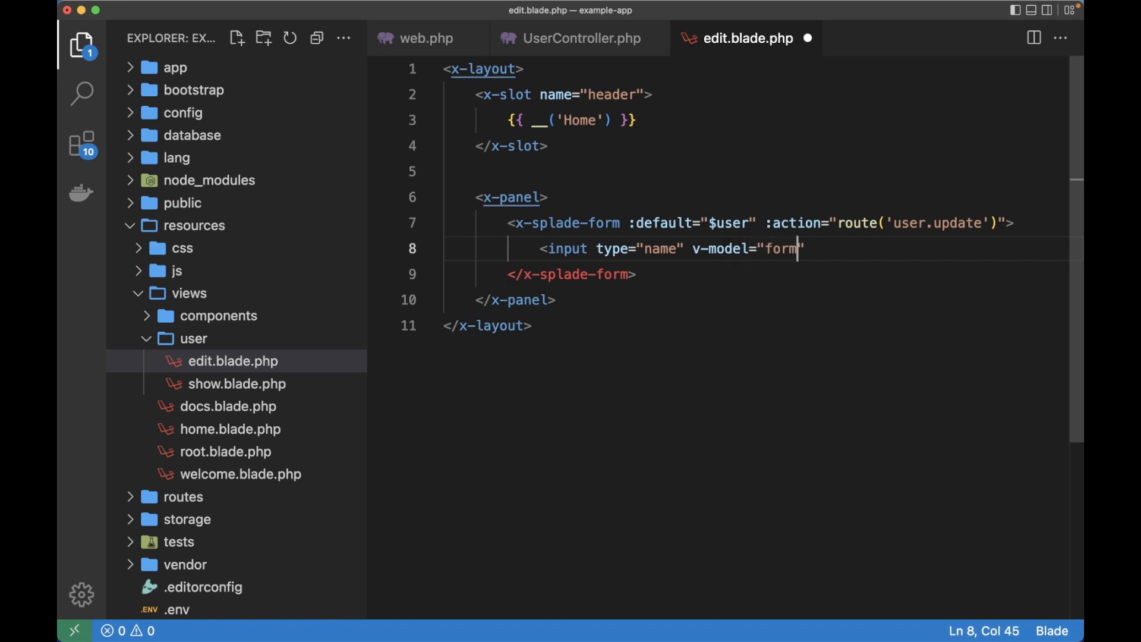
pyautogui.write('.name" />')
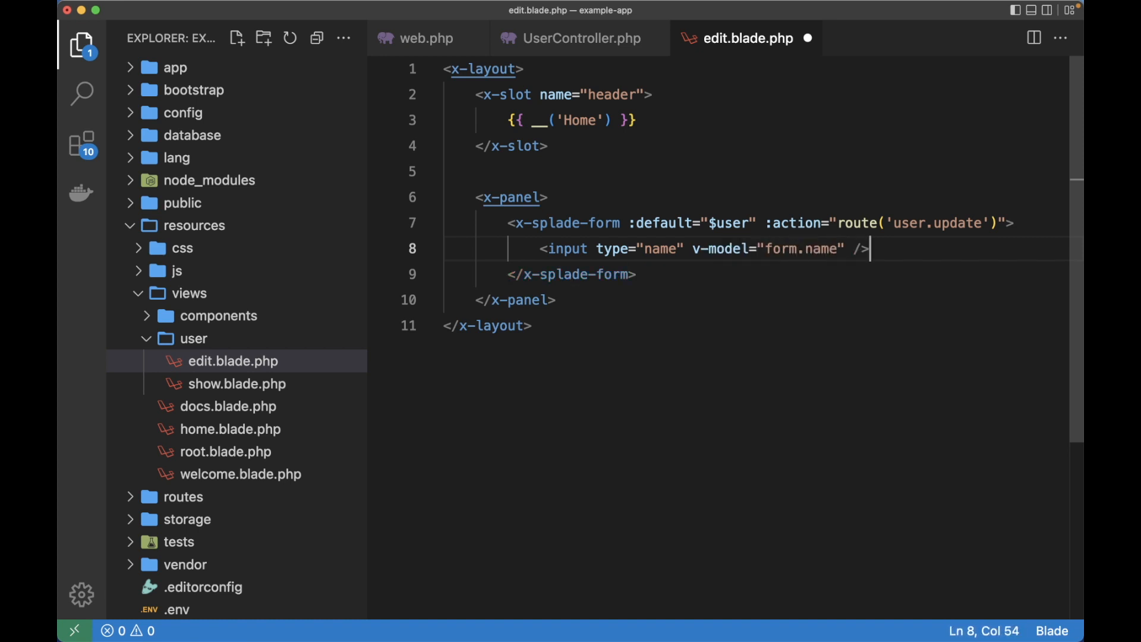
pyautogui.press('Enter')
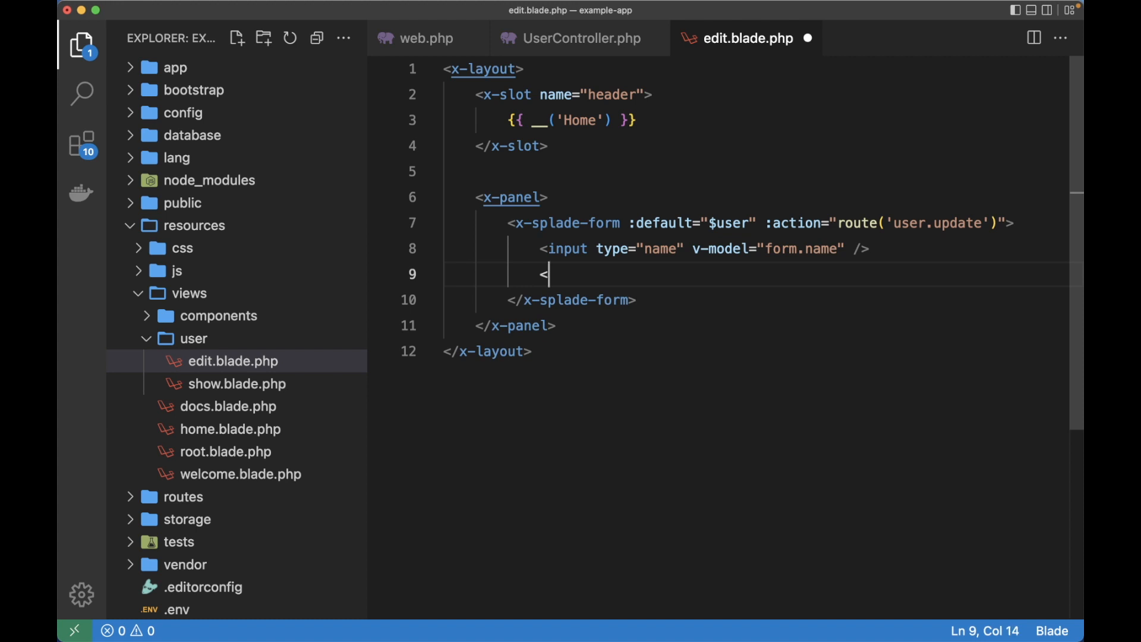
# - Add a form.errors.name paragraph and an Update submit button, then save
pyautogui.write('p>')
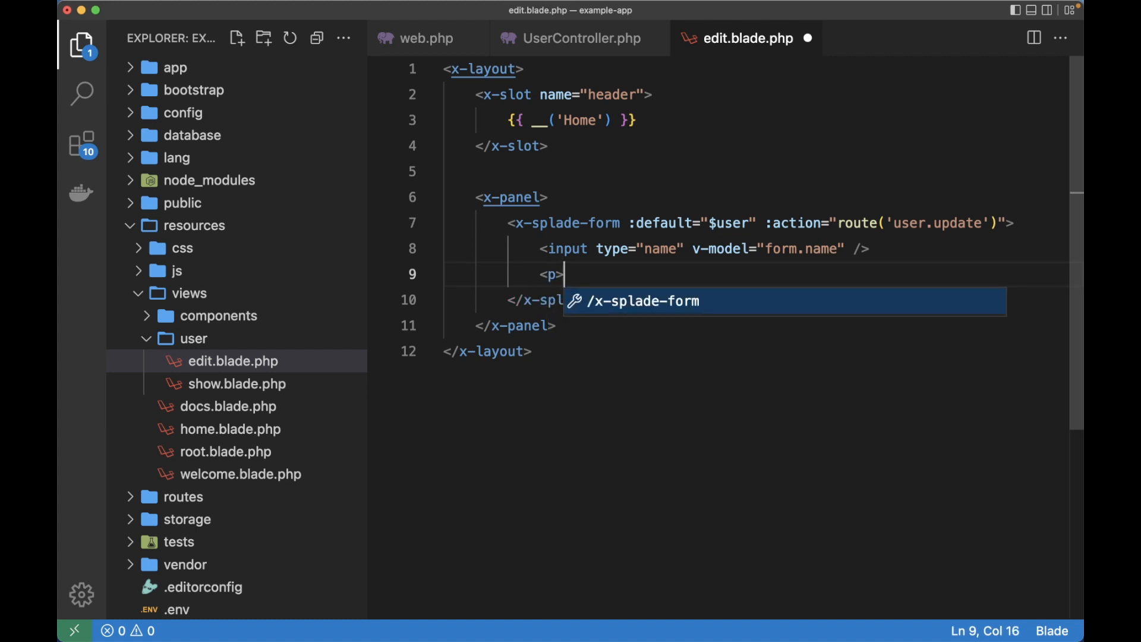
pyautogui.write('v-text=')
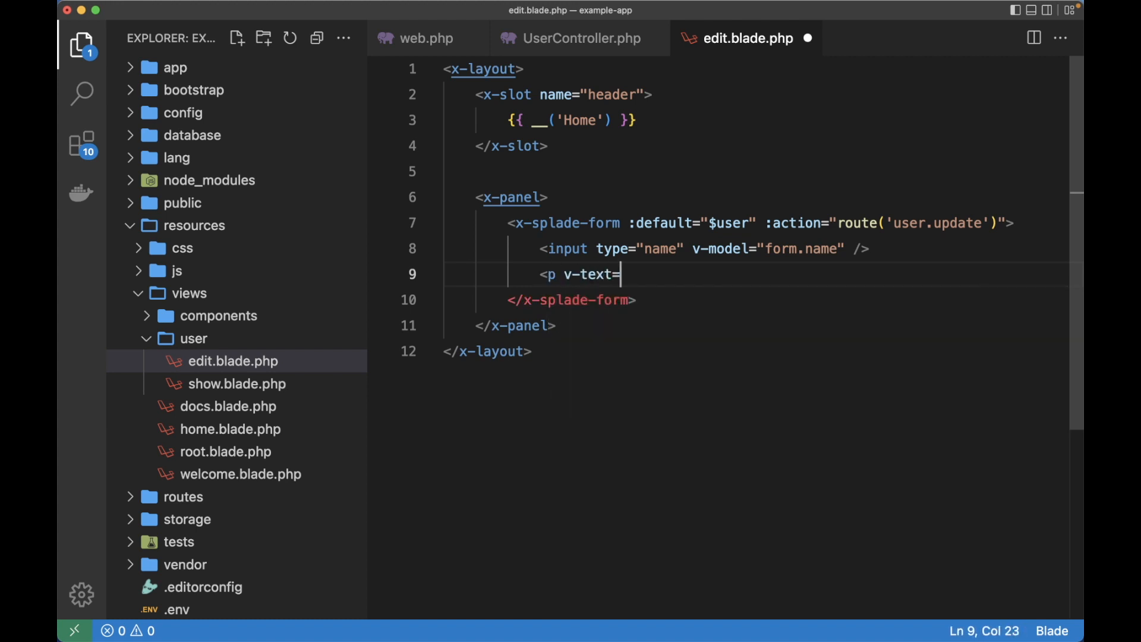
pyautogui.write('"form.errors.a')
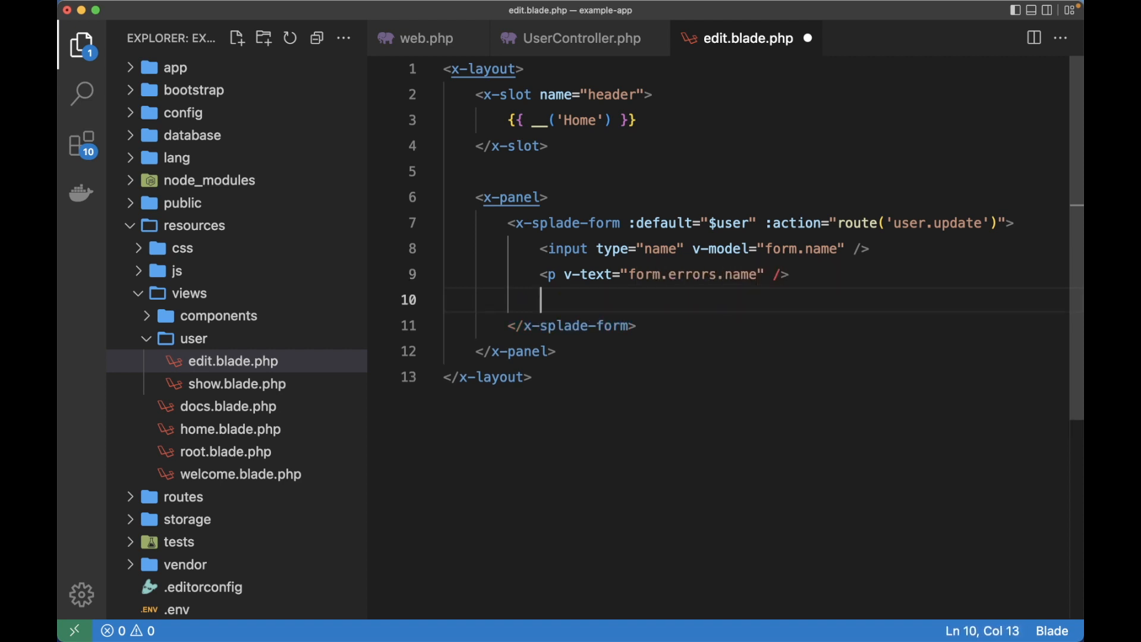
pyautogui.write('<button')
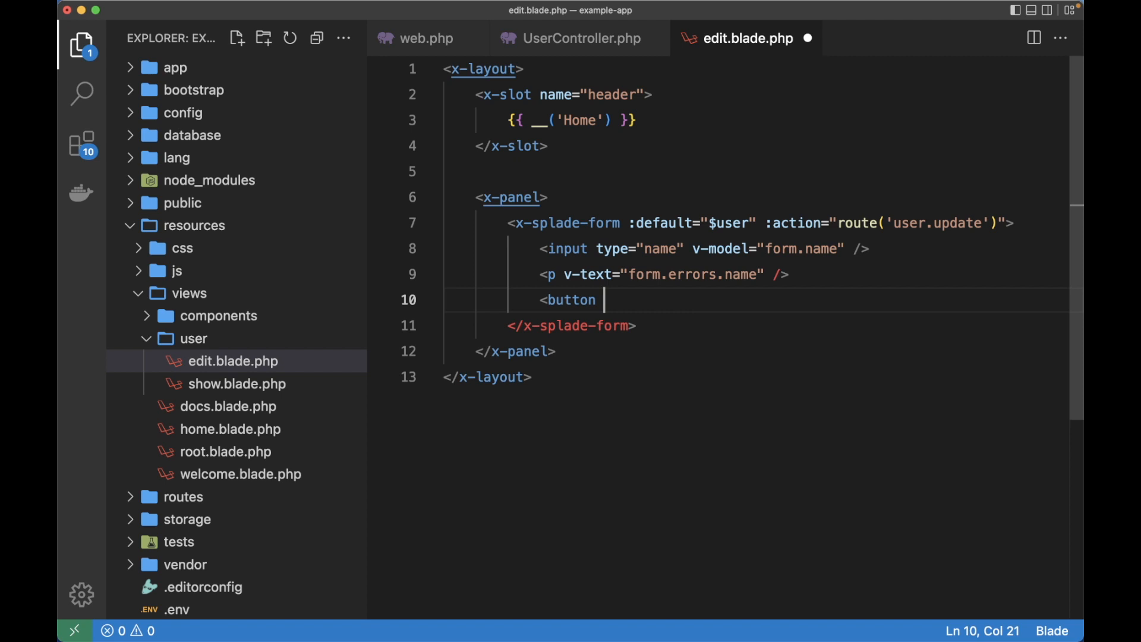
pyautogui.write('type="submit">U')
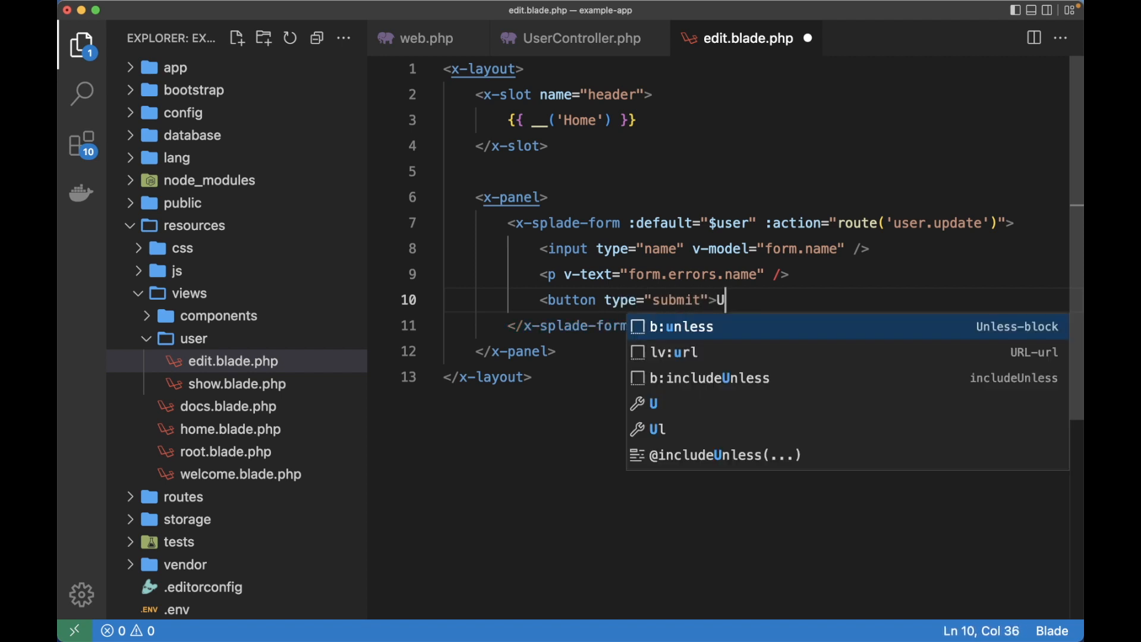
pyautogui.write('pdate</button>')
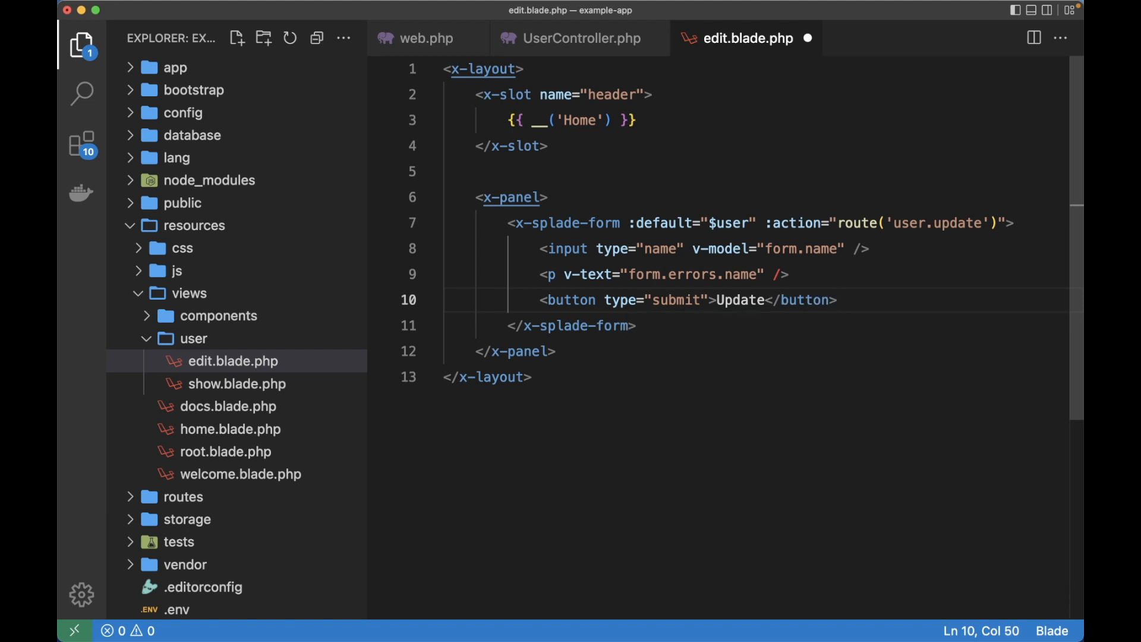
pyautogui.press('cmd+s')
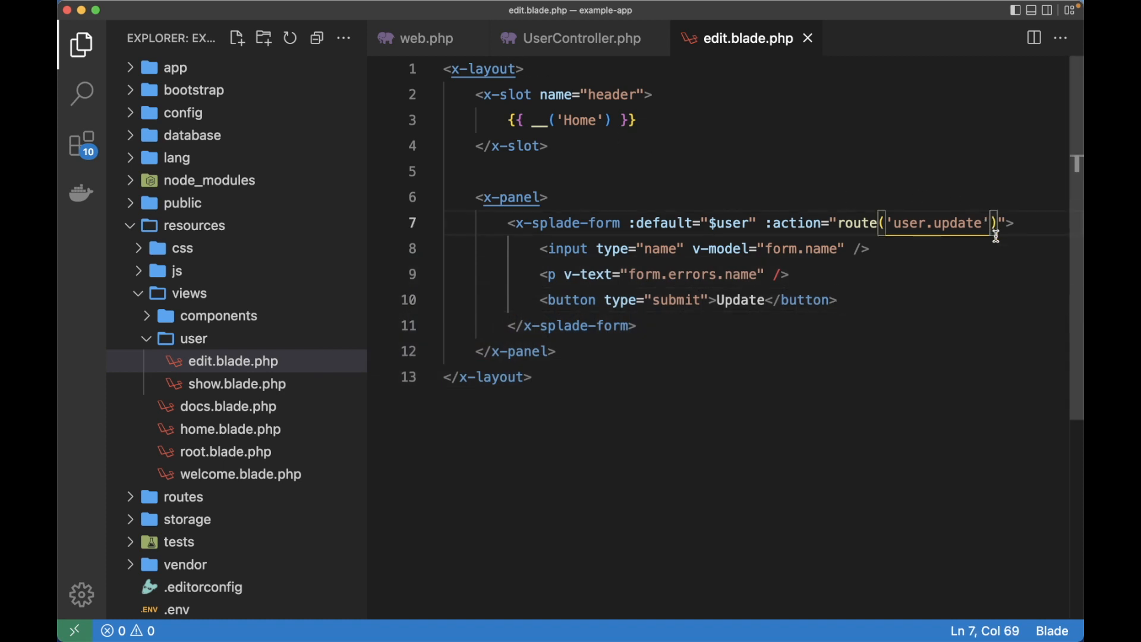
# - Pass $user to the form's route('user.update', $user) action
pyautogui.write(', $user')
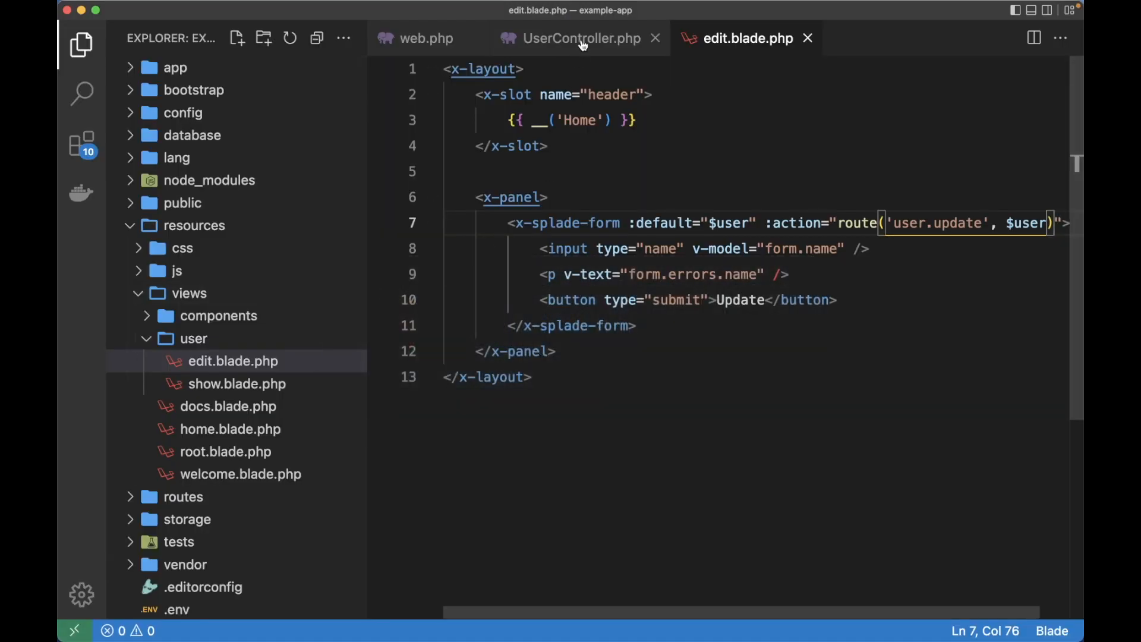
# - In UserController, validate name as required|string|max:100 into $data and inject User $user
pyautogui.click(581, 38)
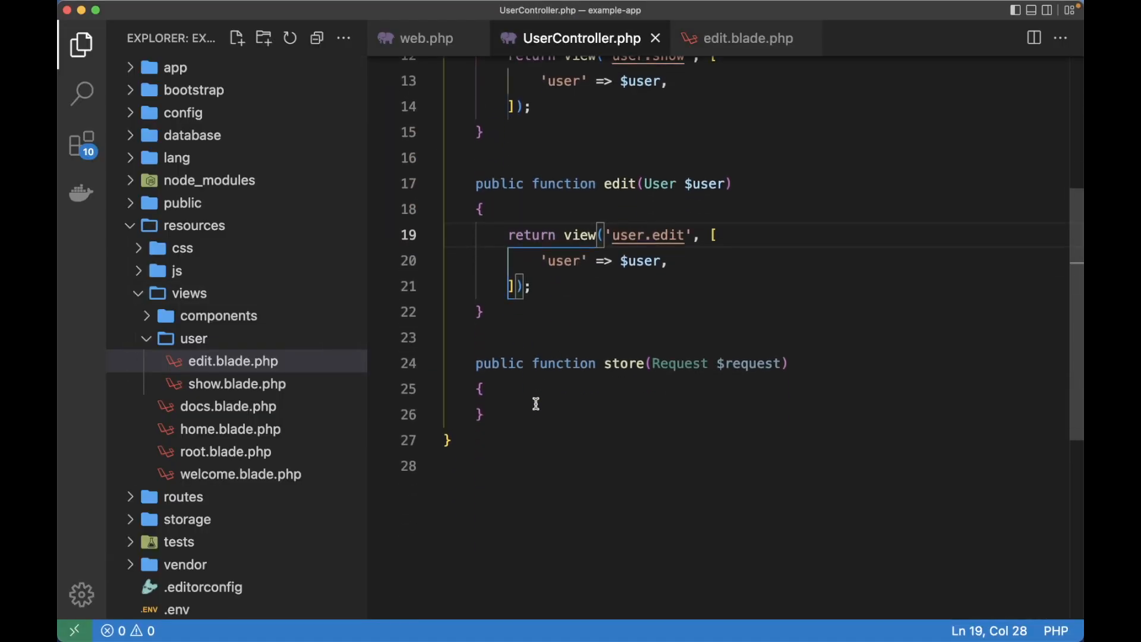
pyautogui.write('$request')
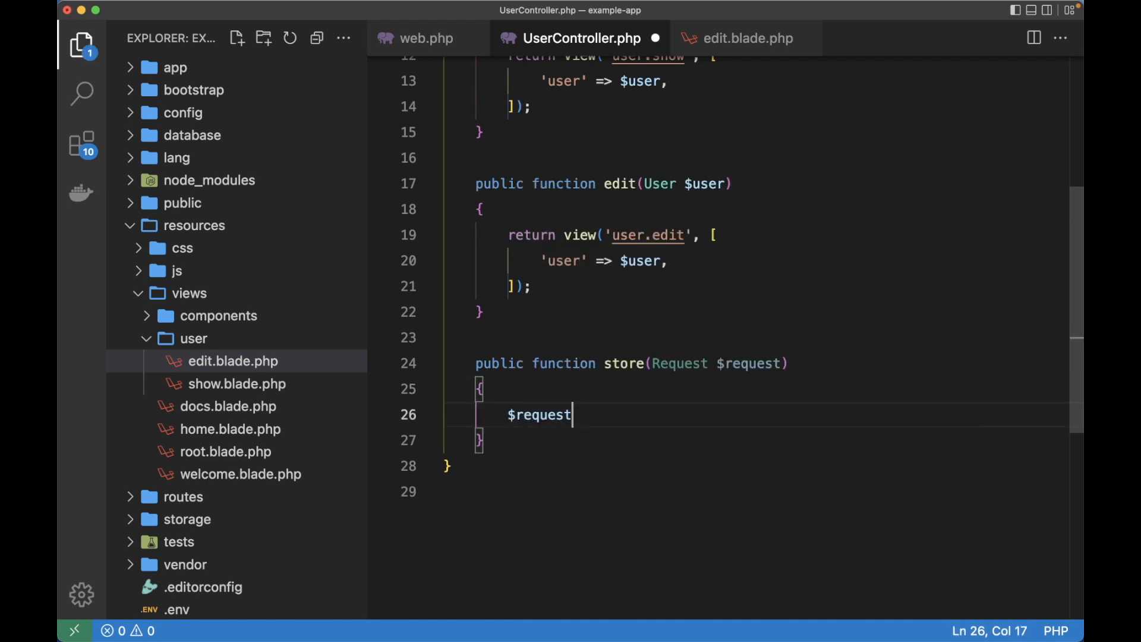
pyautogui.write('->validate()')
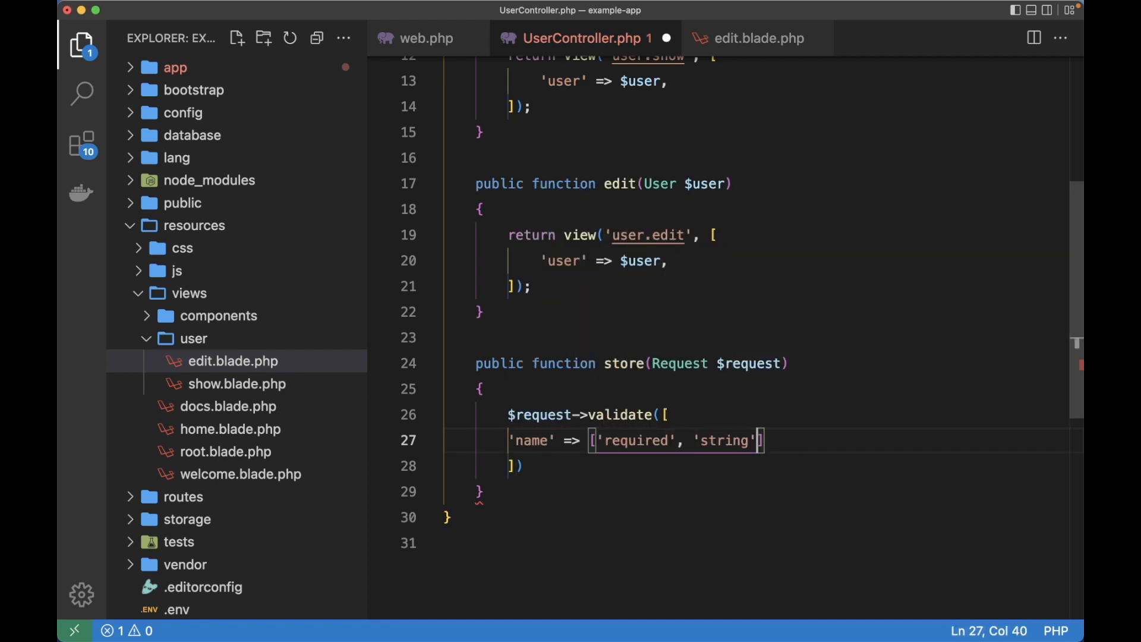
pyautogui.write(", 'max:100'")
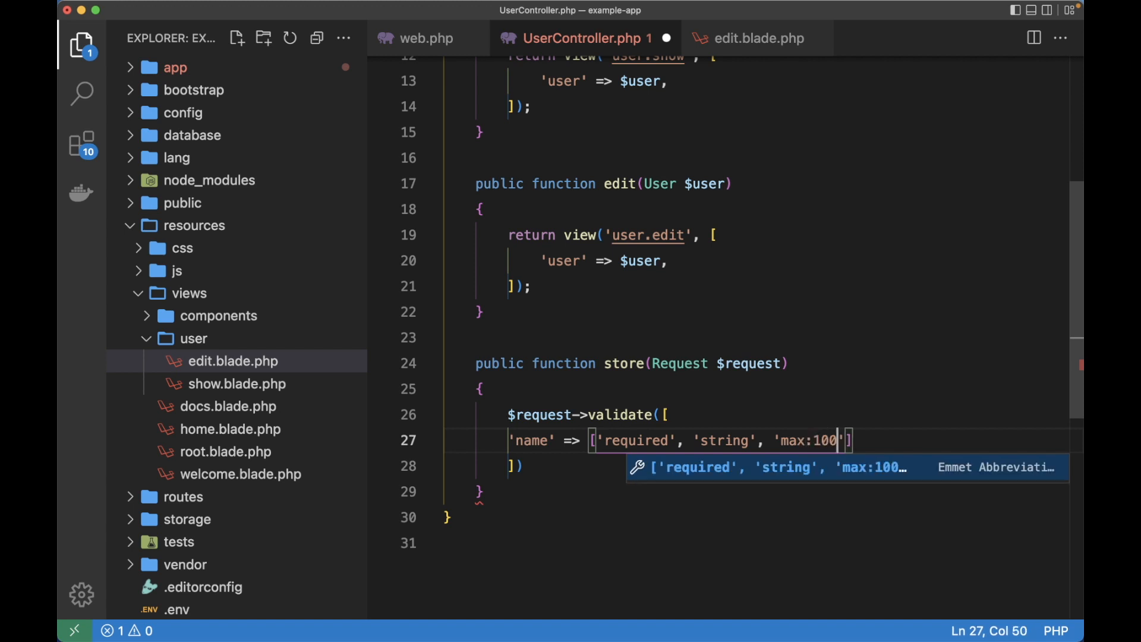
pyautogui.press('enter')
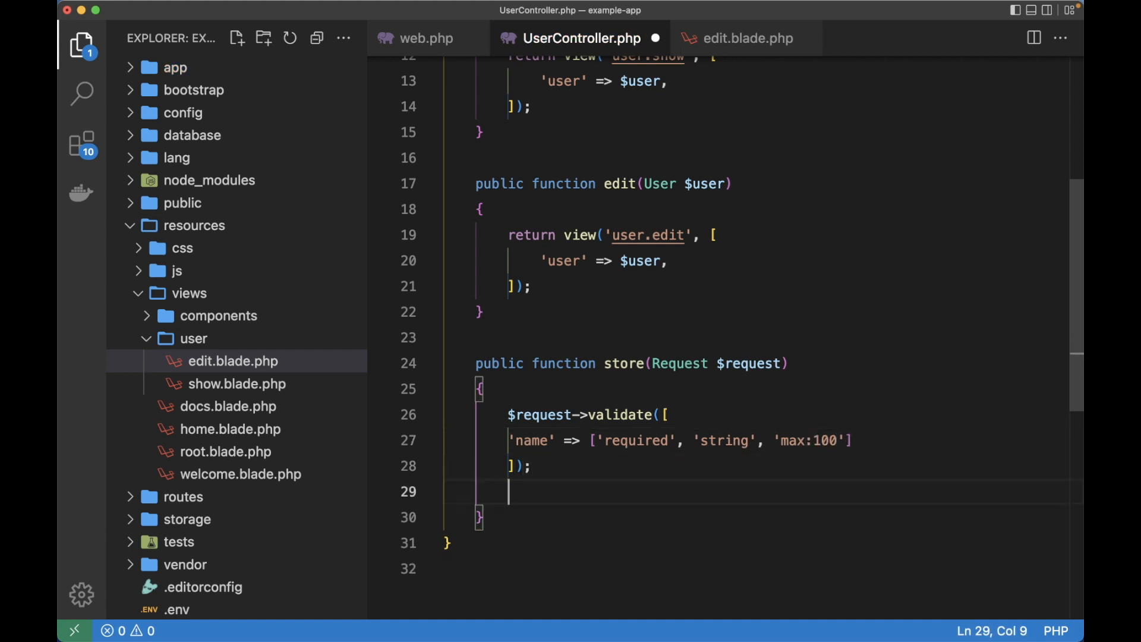
pyautogui.write('$data =')
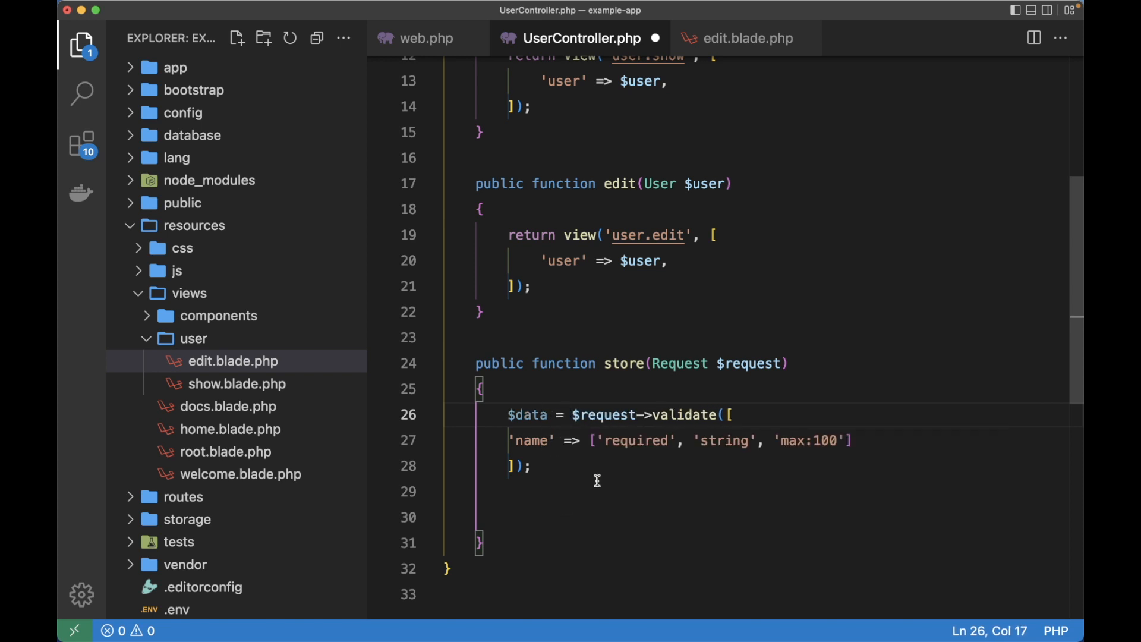
pyautogui.write(',')
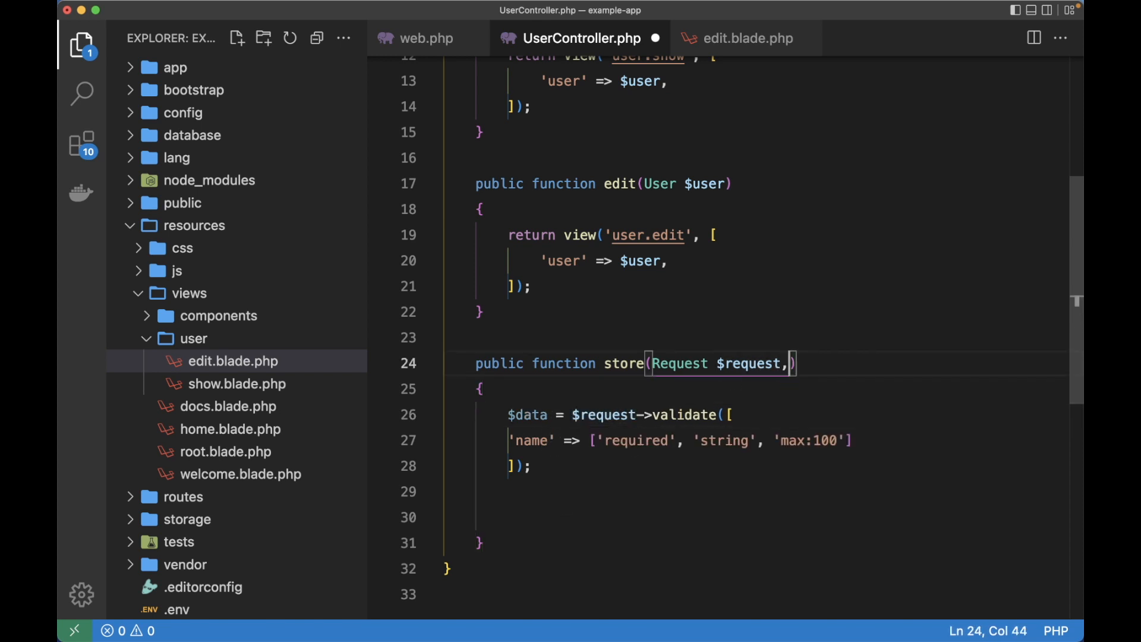
pyautogui.write('User $user')
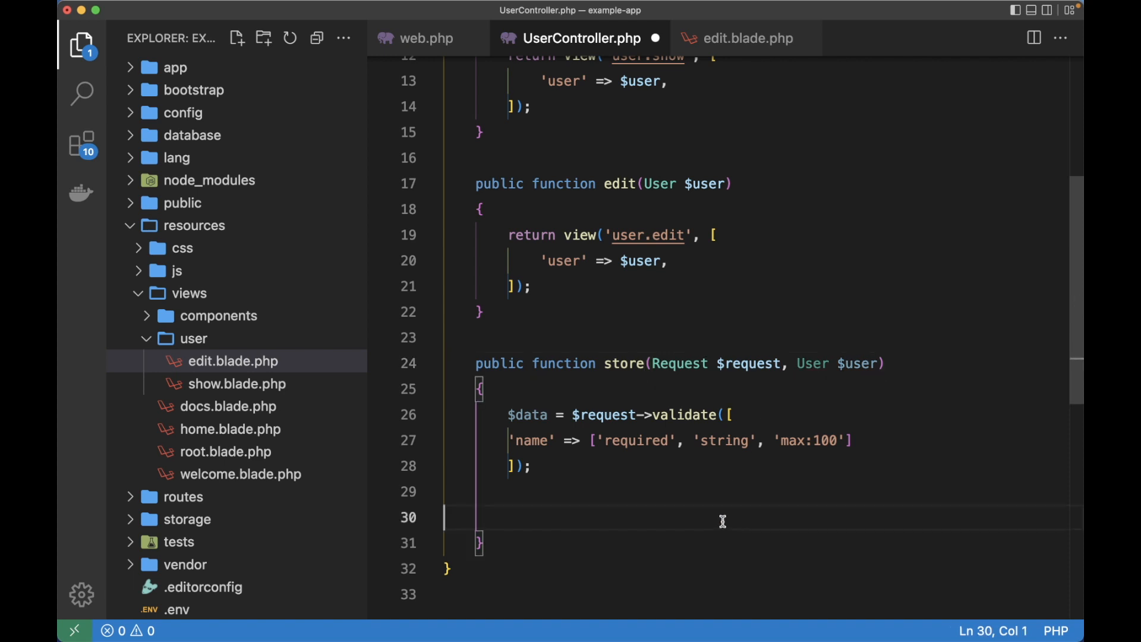
# - Update the user with $data and return a redirect to the user route
pyautogui.press('Tab')
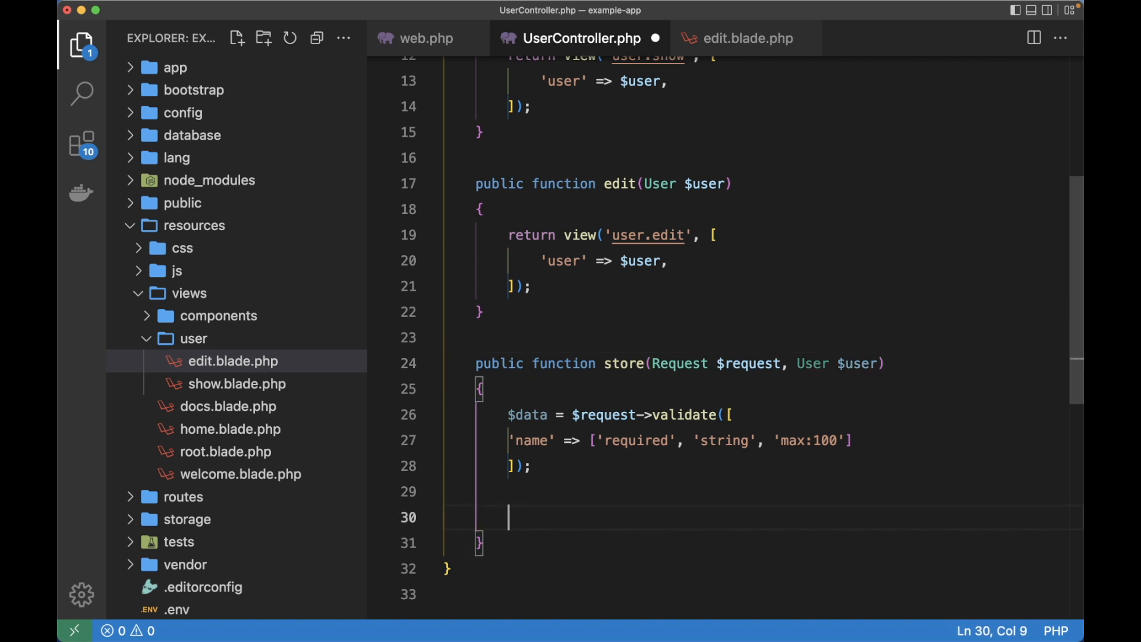
pyautogui.write('$')
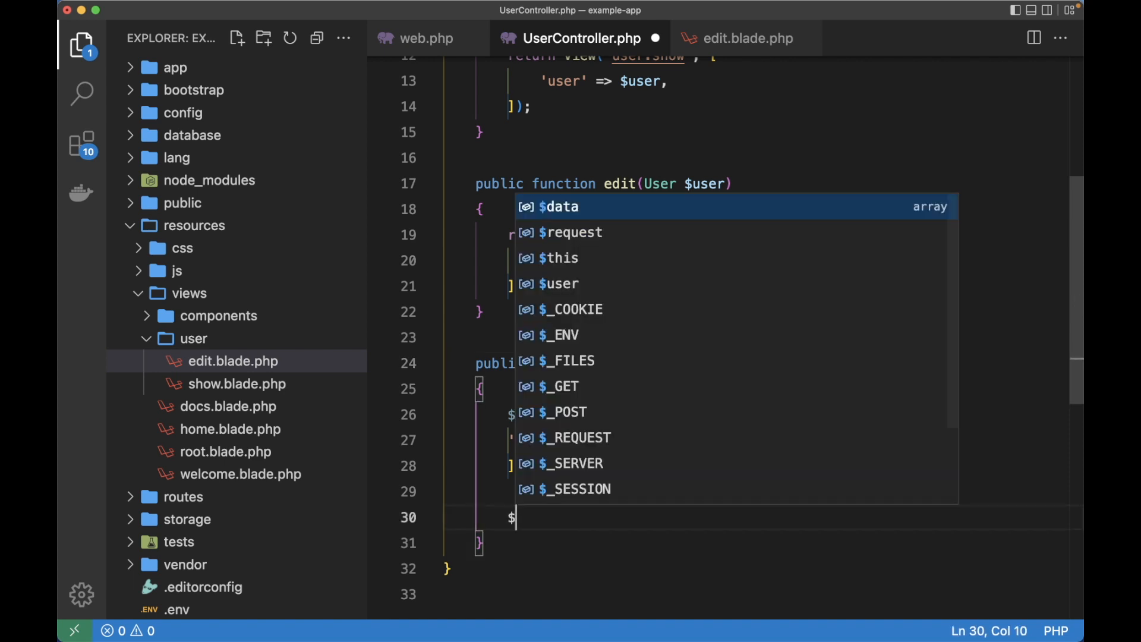
pyautogui.write('user->update($data);')
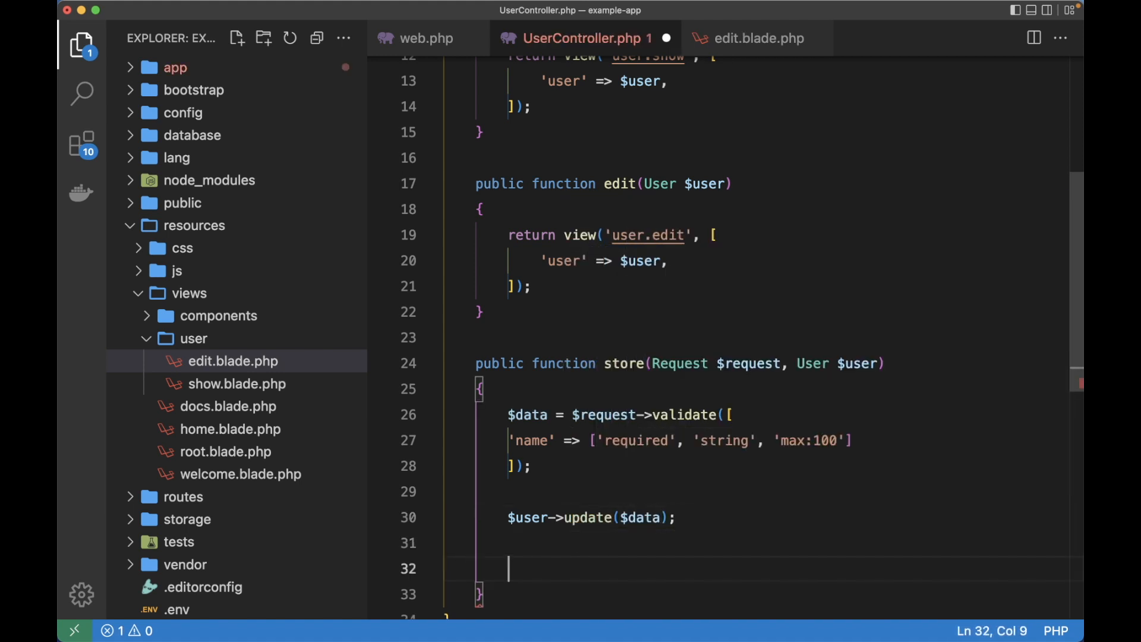
pyautogui.write('return redirect()->')
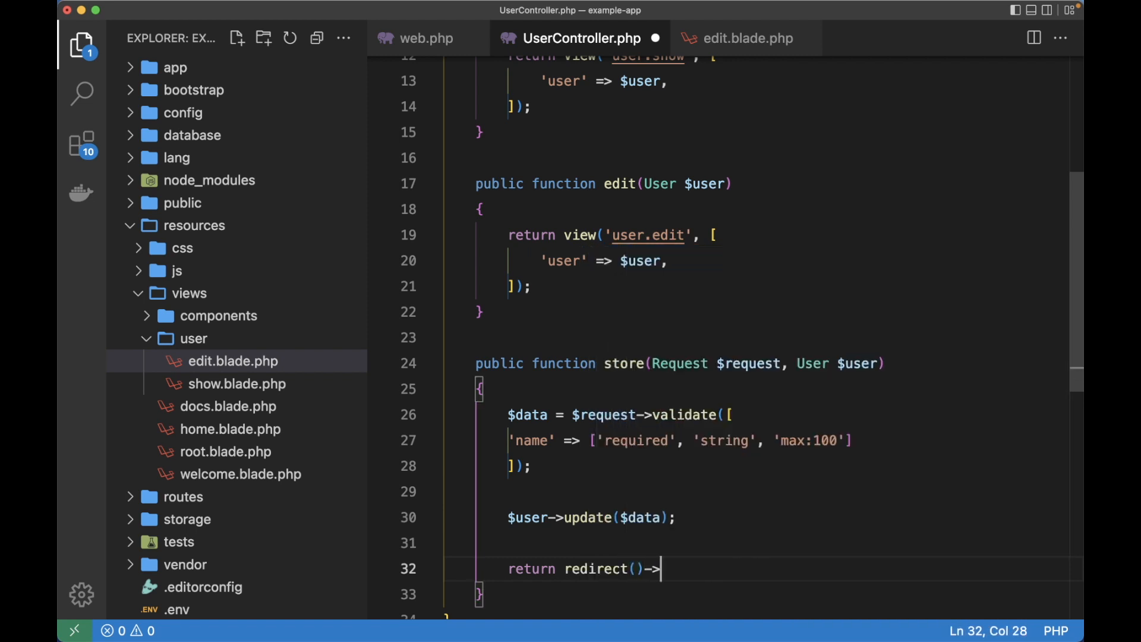
pyautogui.write("route('")
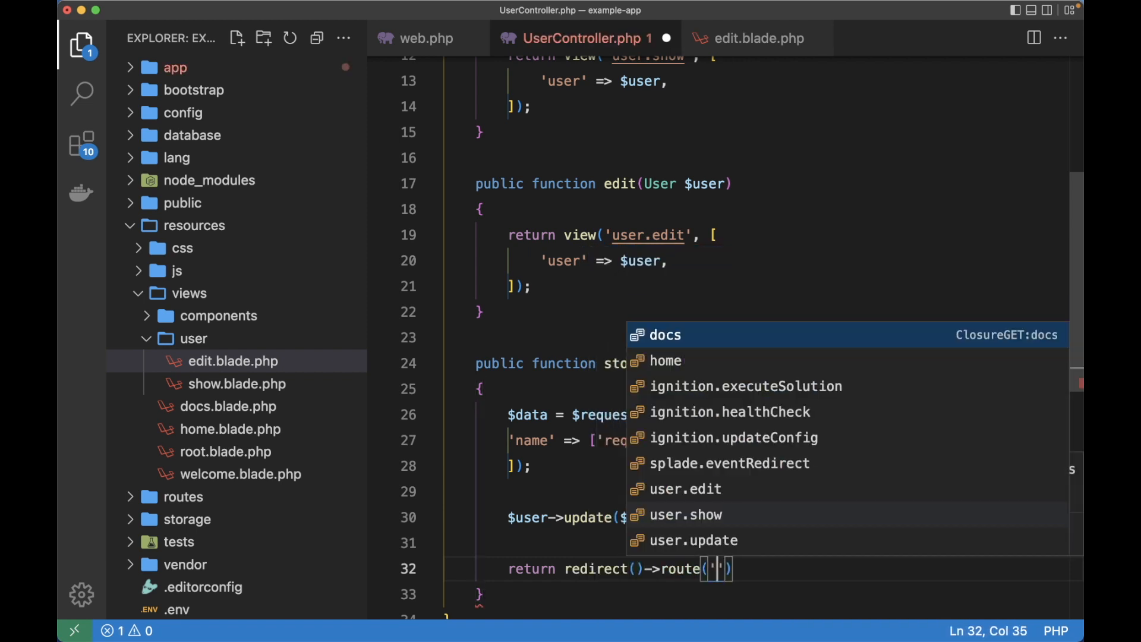
pyautogui.click(686, 515)
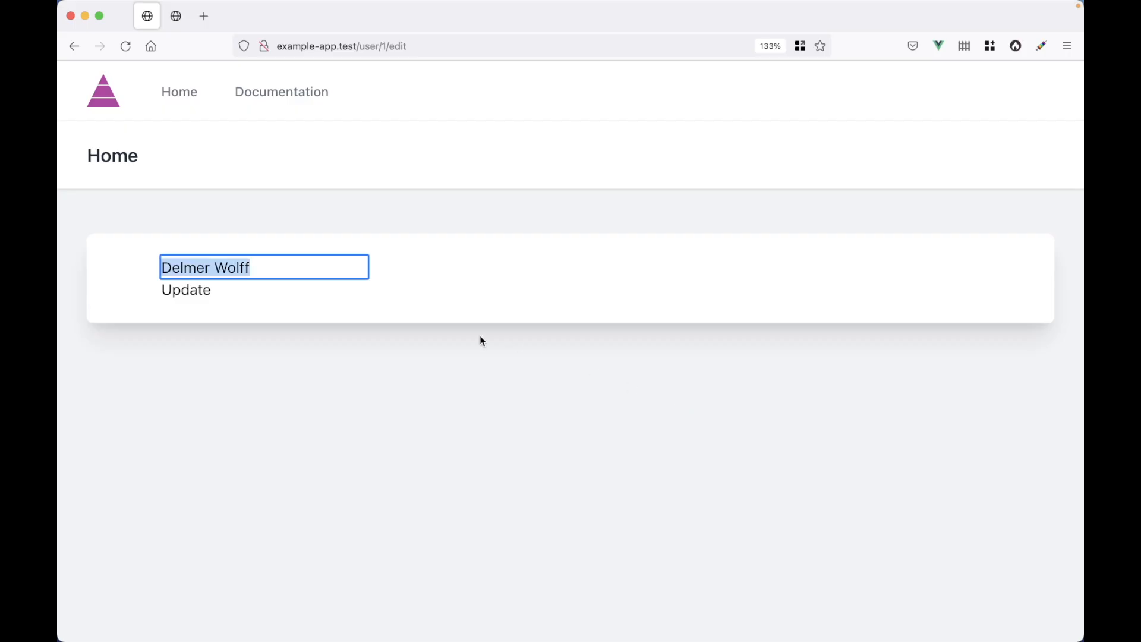
# - Submit an empty name to see the required error, then save test123 and land on /user/1
pyautogui.click(186, 290)
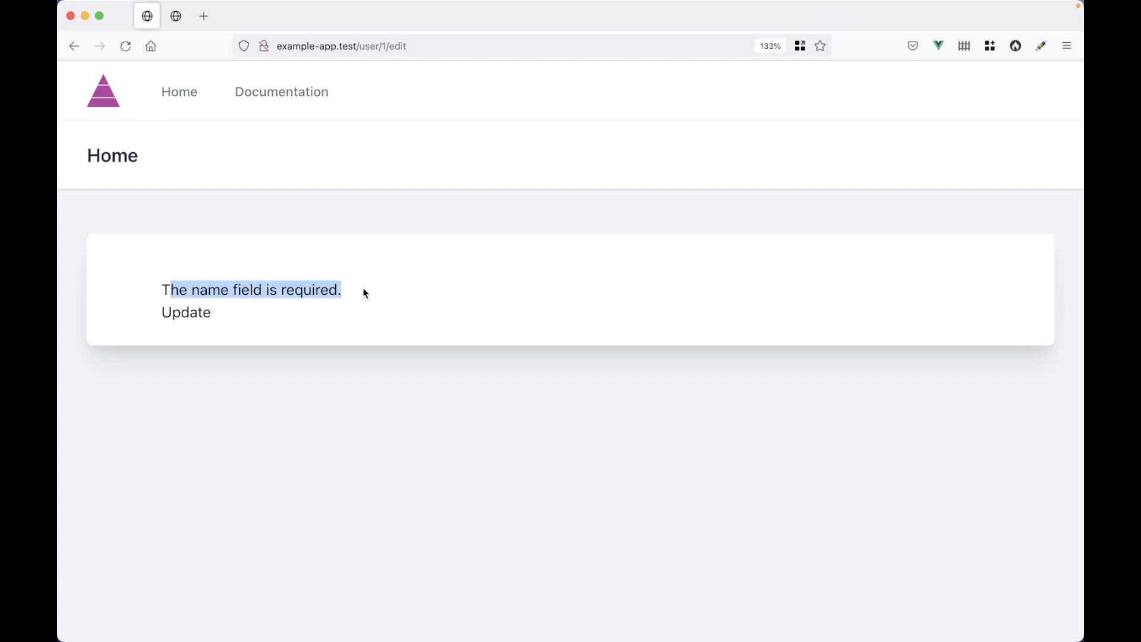
pyautogui.click(264, 266)
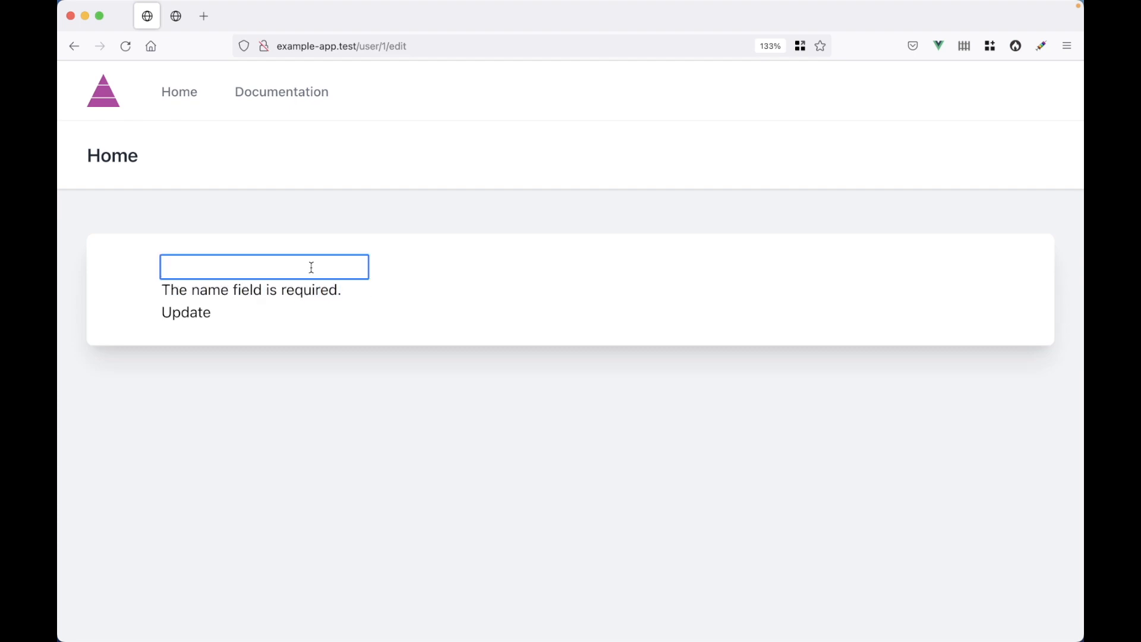
pyautogui.write('test123')
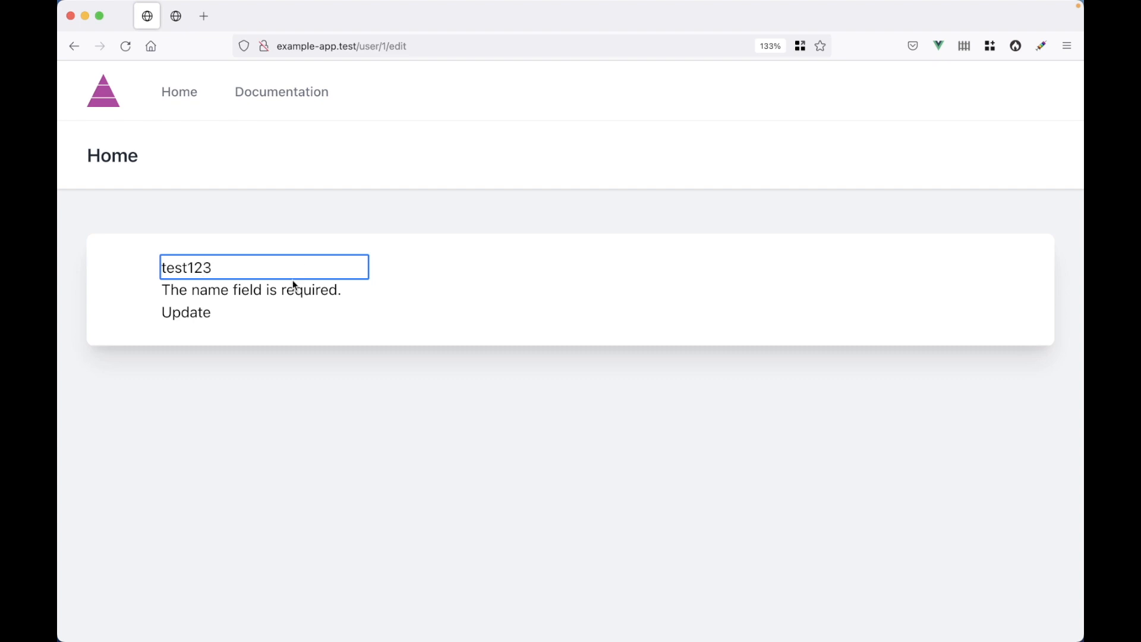
pyautogui.click(185, 312)
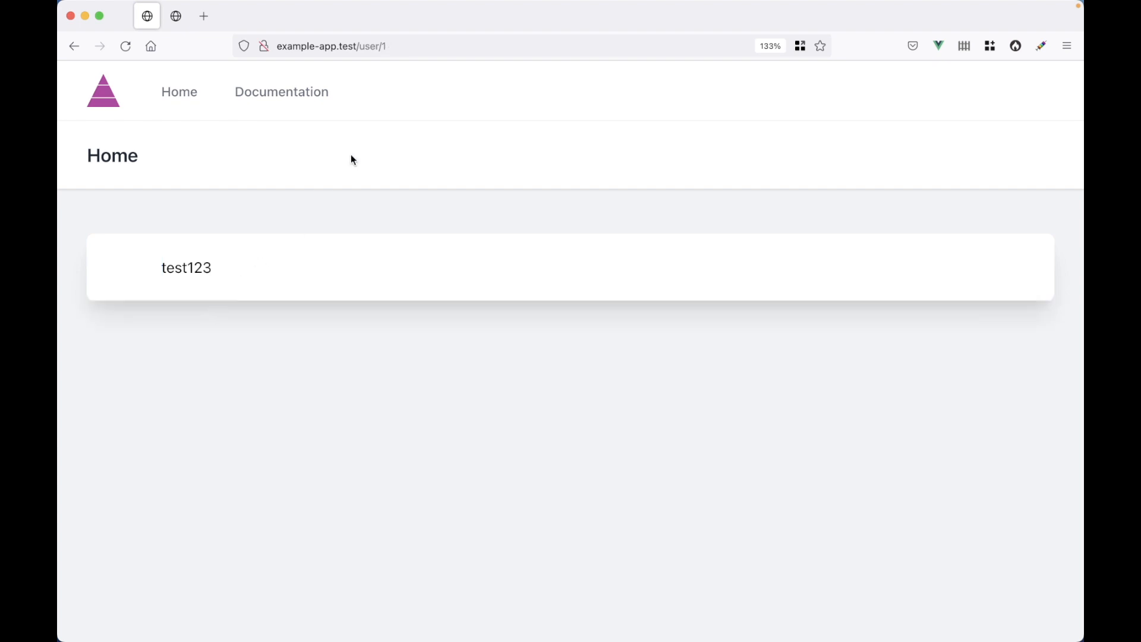
pyautogui.moveTo(404, 69)
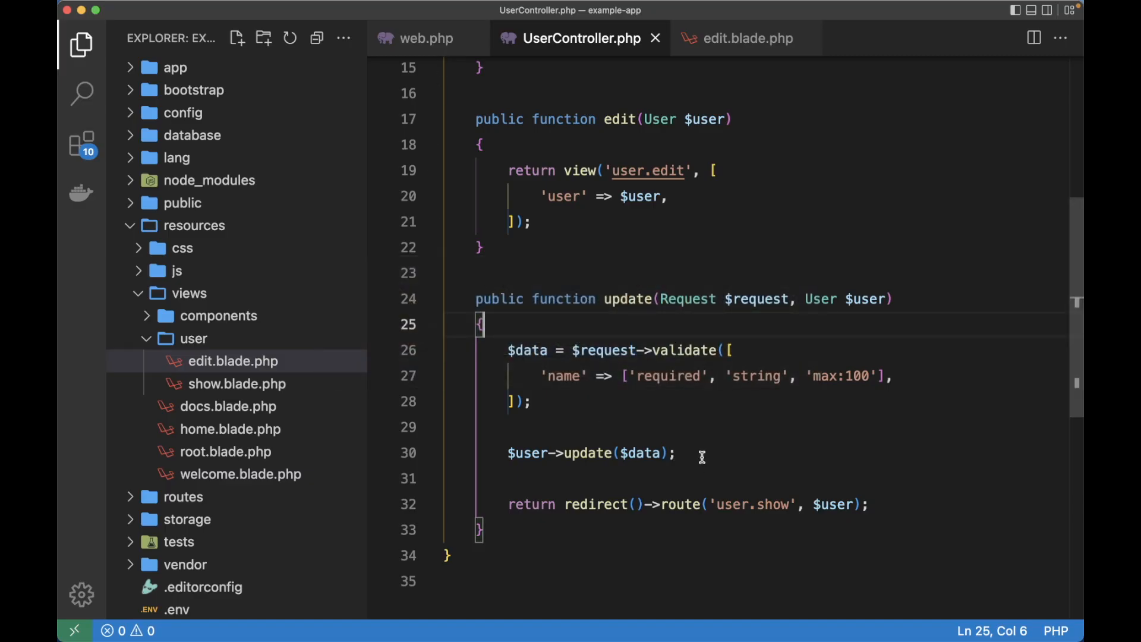
# - Add Toast::title('The user was updated!') before the redirect in the update action
pyautogui.write('Toast')
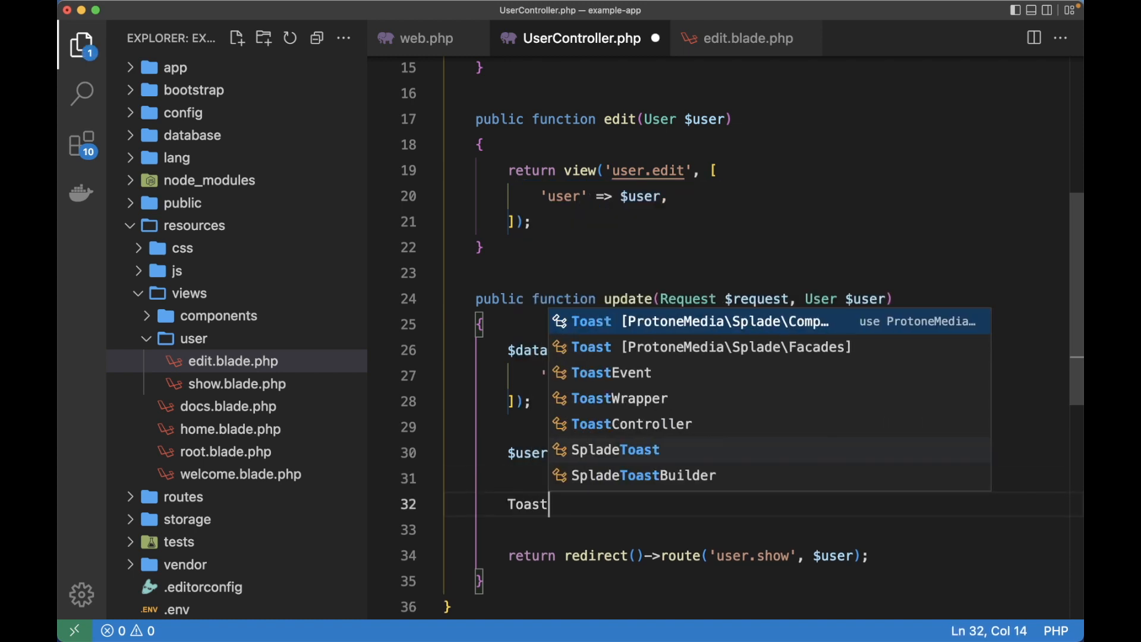
pyautogui.write('::title(')
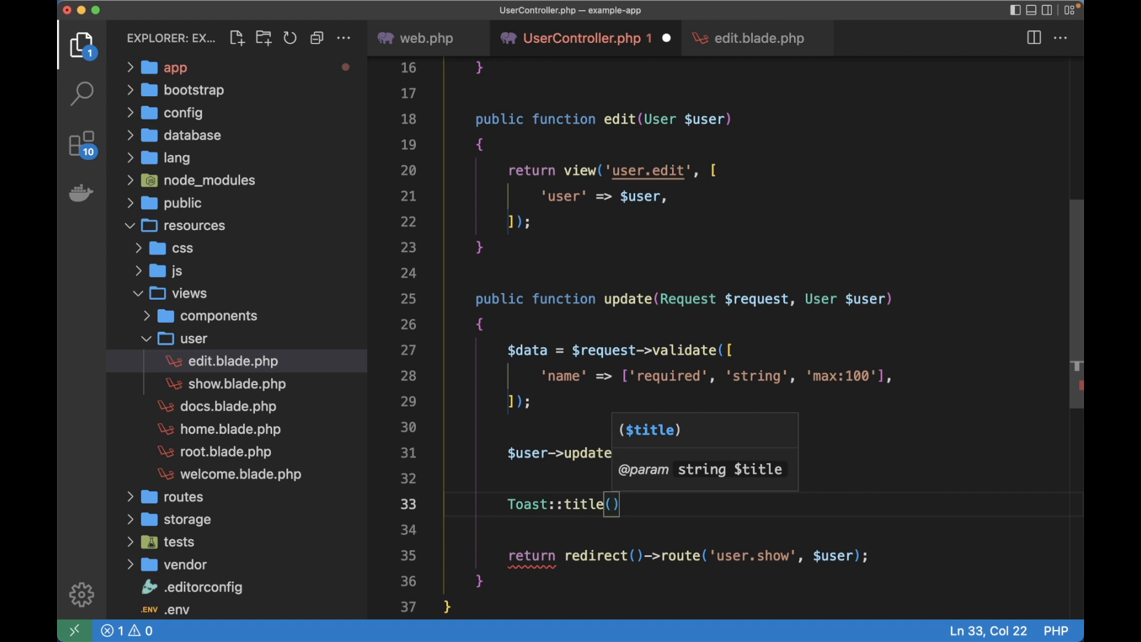
pyautogui.write("'The user wa")
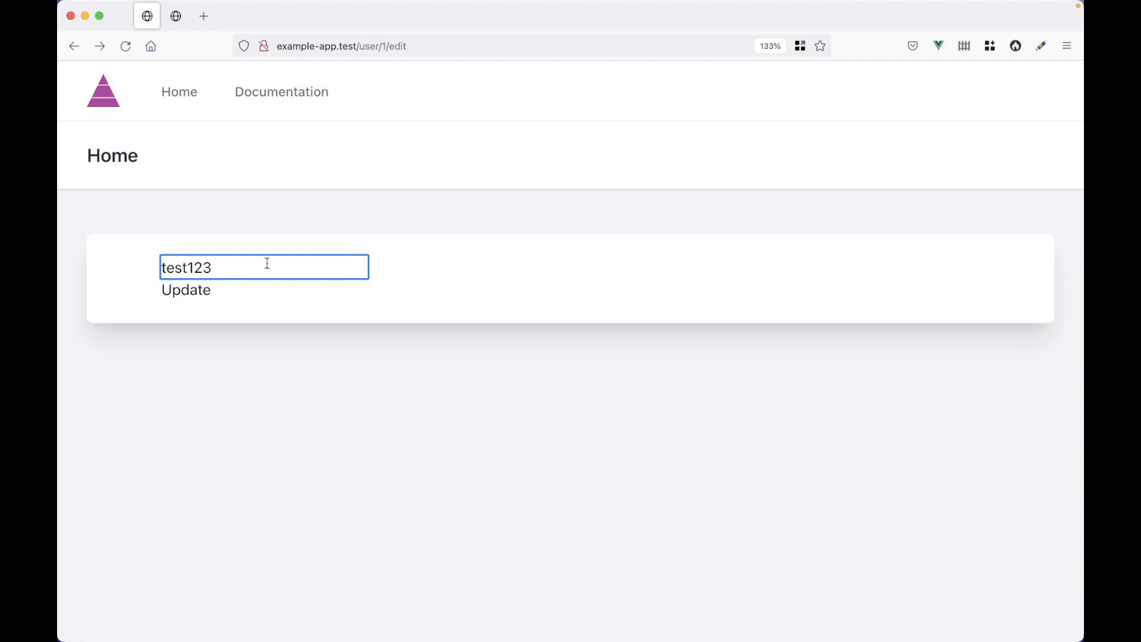
# - Save the form and dismiss the 'The user was updated!' success toast
pyautogui.click(185, 290)
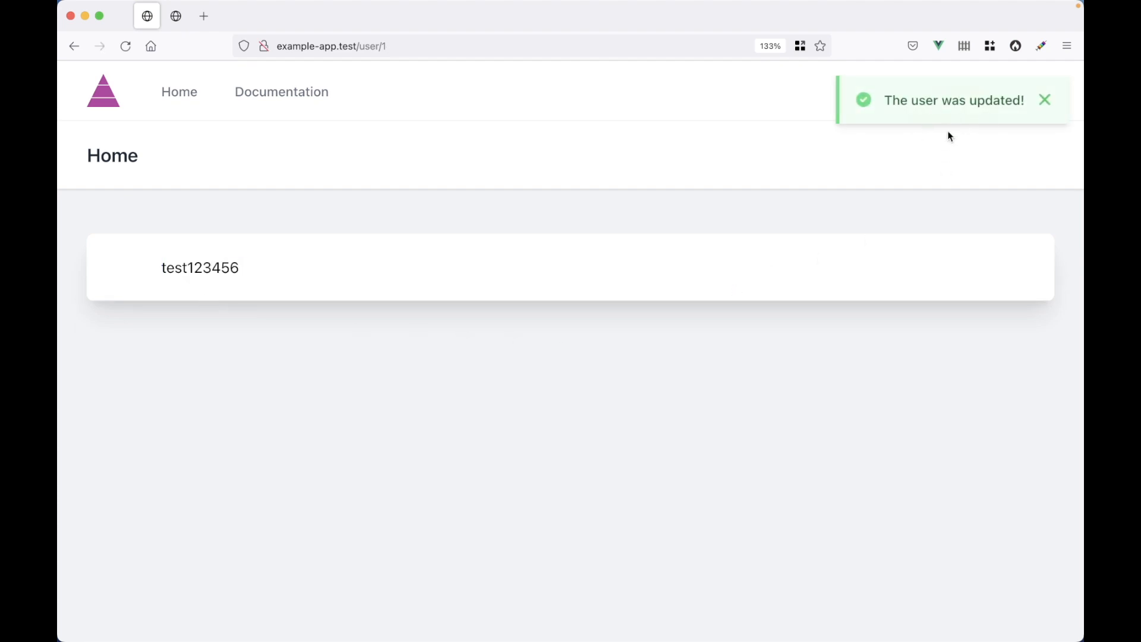
pyautogui.click(1045, 100)
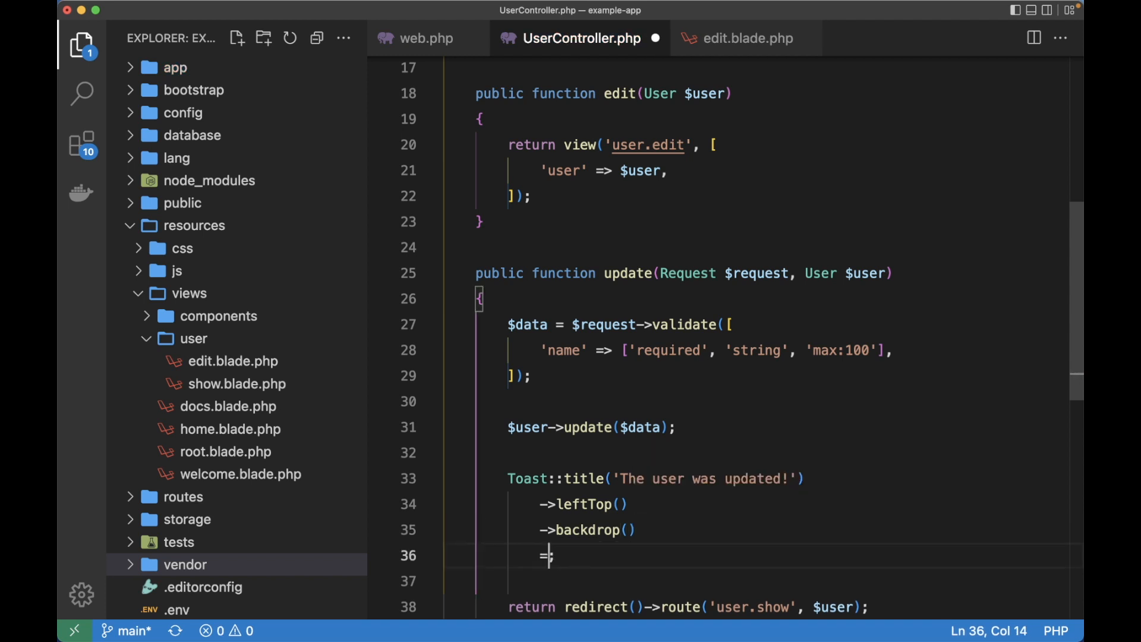
# - Chain ->info() and ->autoDismiss(5) onto the user-updated toast
pyautogui.write('->info()')
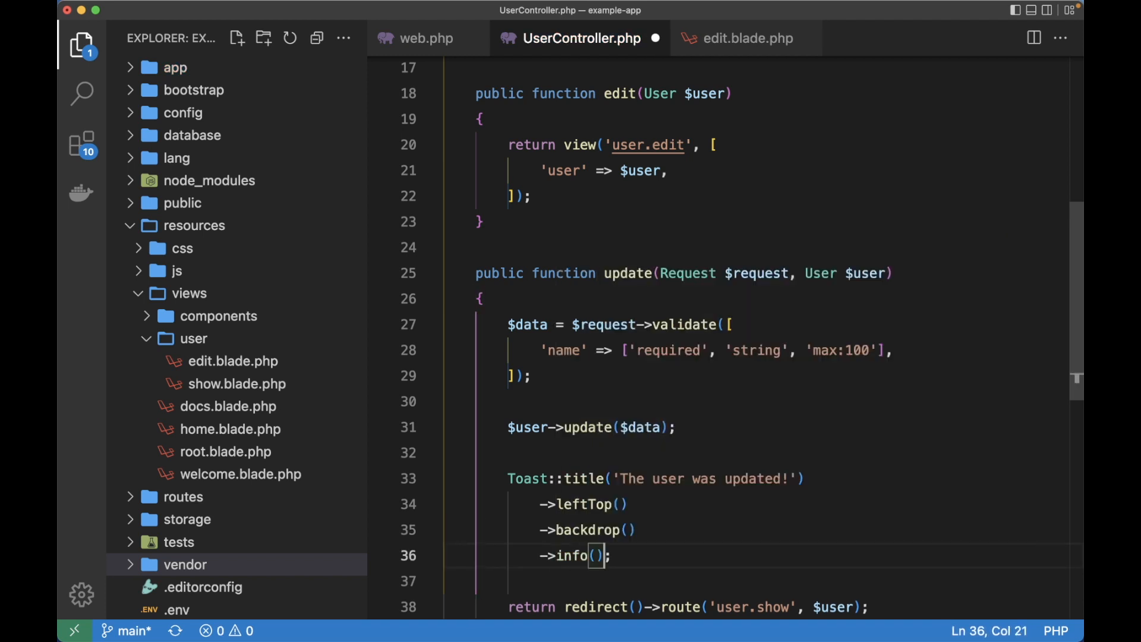
pyautogui.write('->autoDismiss(')
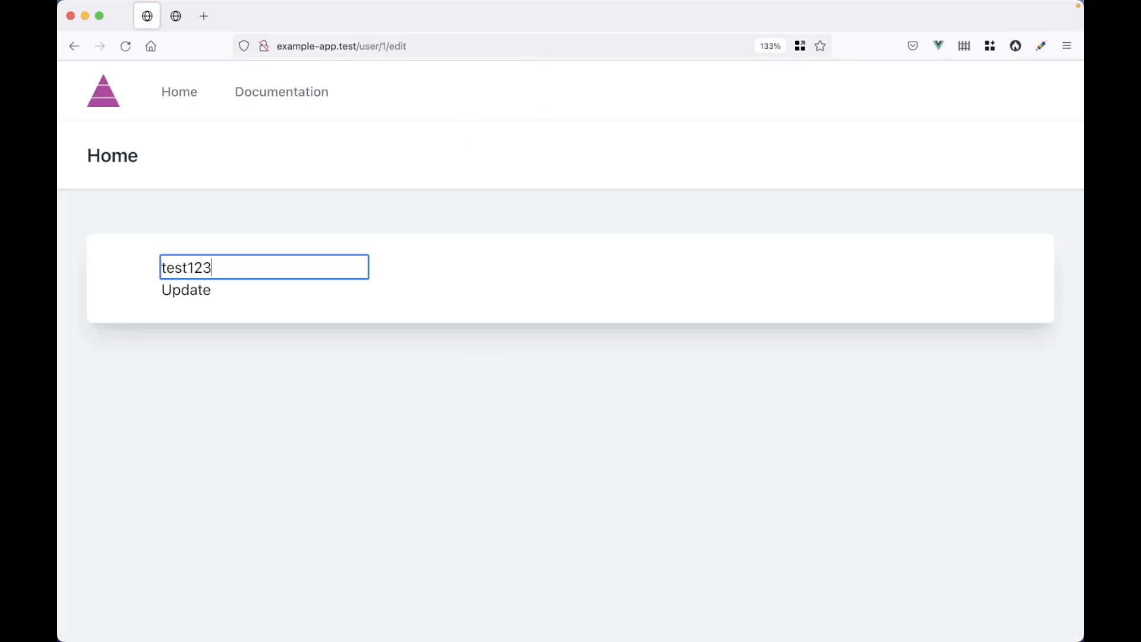
# - Submit test123 and see the info toast at top left over a dimmed backdrop
pyautogui.click(185, 290)
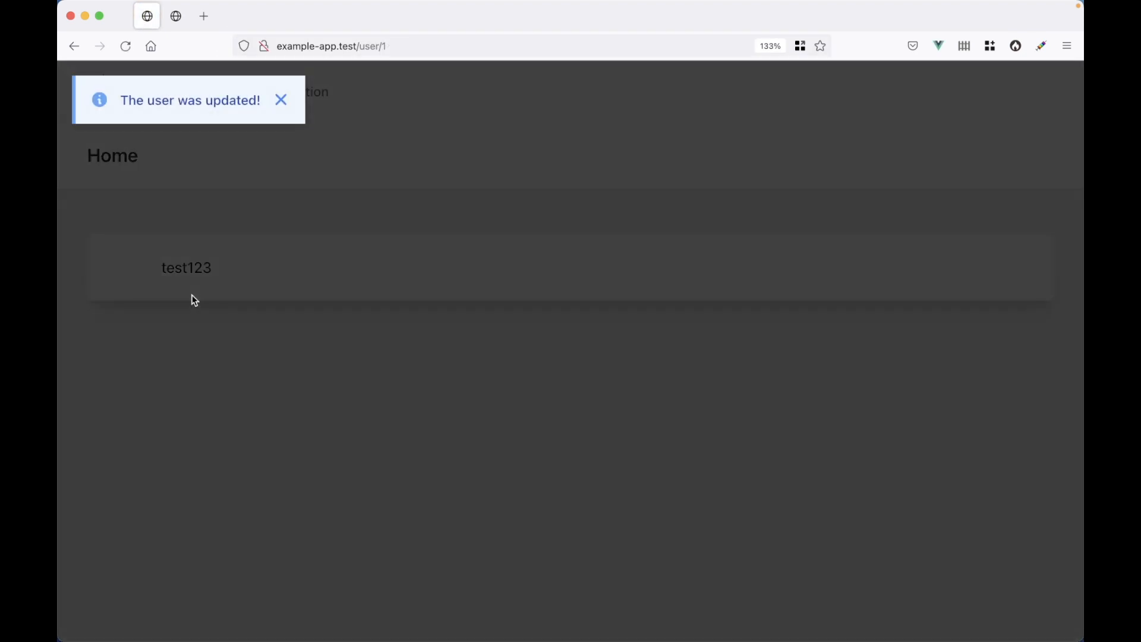
pyautogui.moveTo(254, 180)
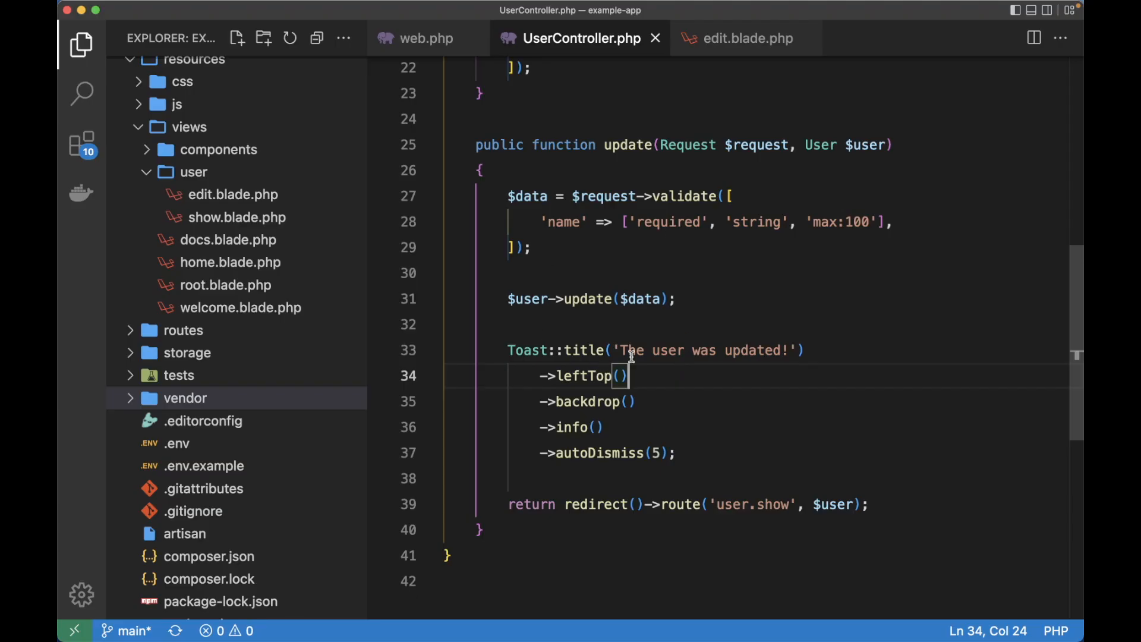
# - In edit.blade.php, remove the extra space after x-splade-form and begin a confirm attribute
pyautogui.click(747, 38)
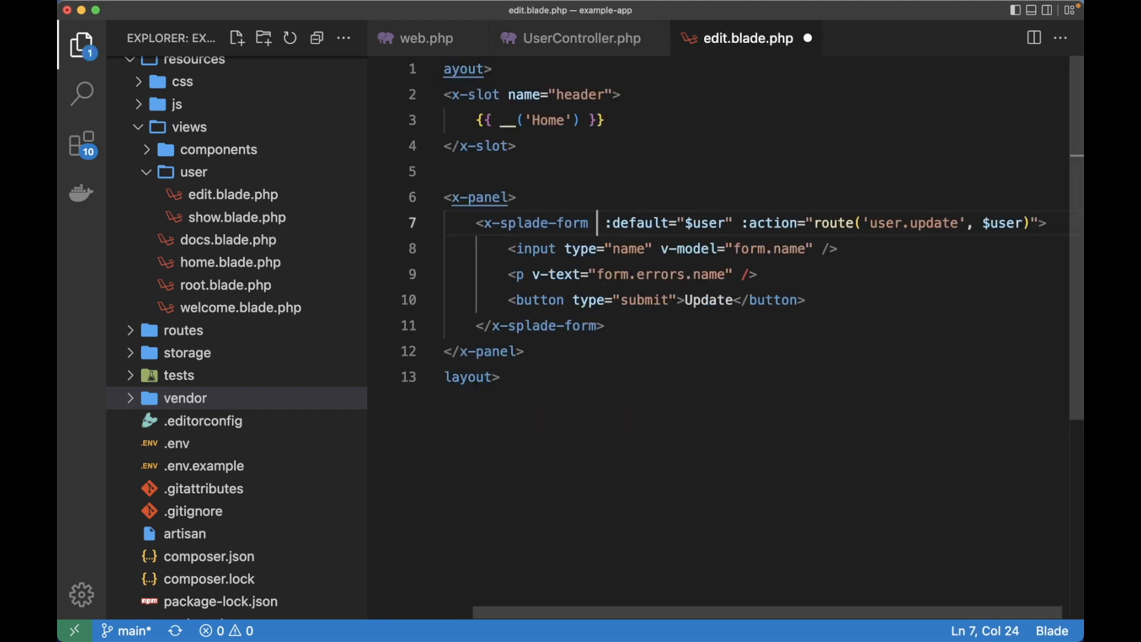
pyautogui.press('Backspace')
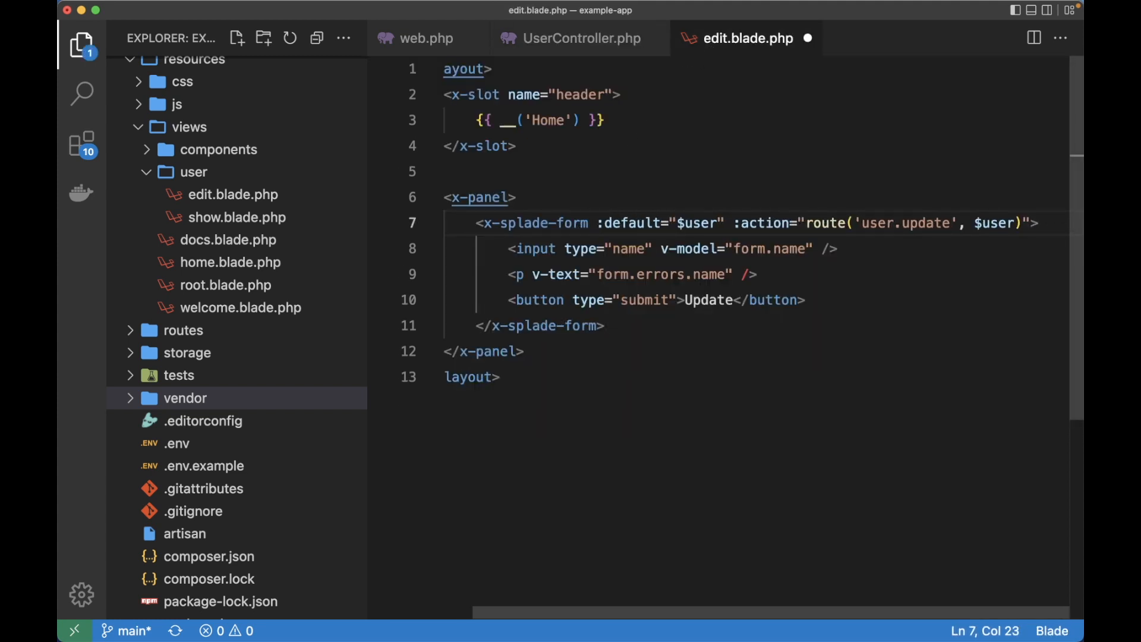
pyautogui.write('confi')
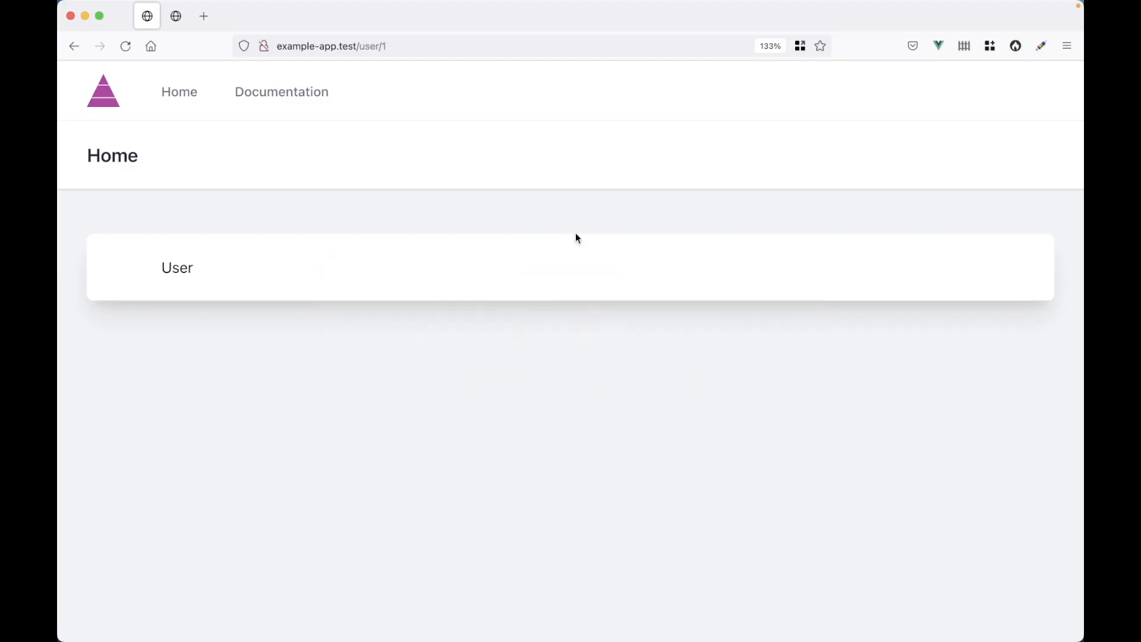
# - Navigate to /user/1/edit and submit the edit form
pyautogui.write('/edit')
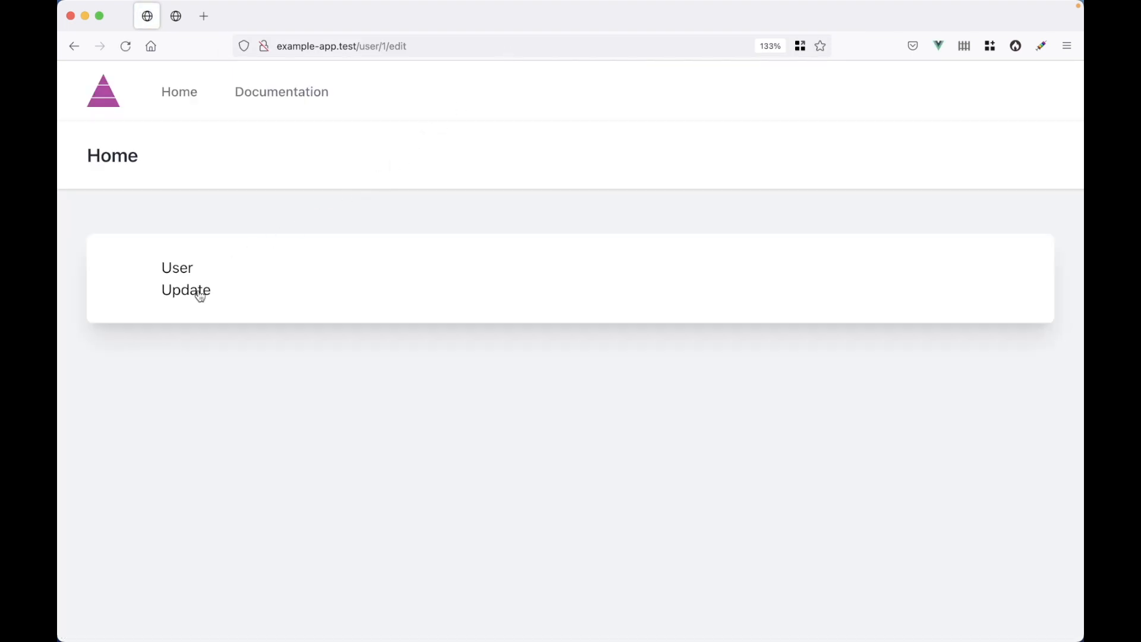
pyautogui.click(185, 290)
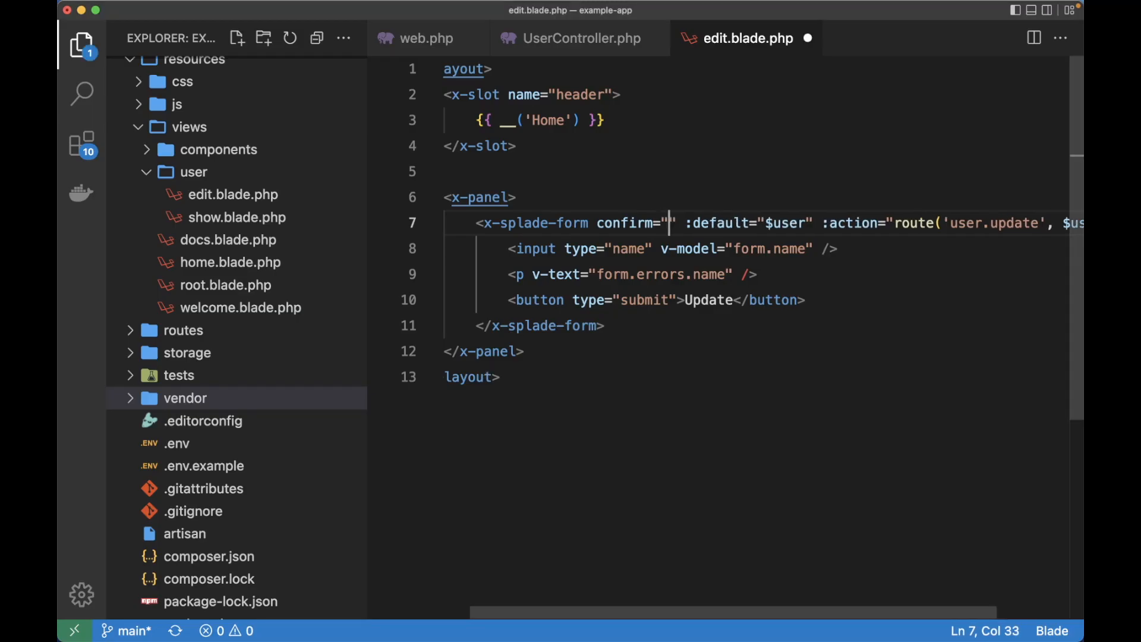
# - Set confirm="Are you sure you want to update this user?" on the x-splade-form tag
pyautogui.write('Are you sure')
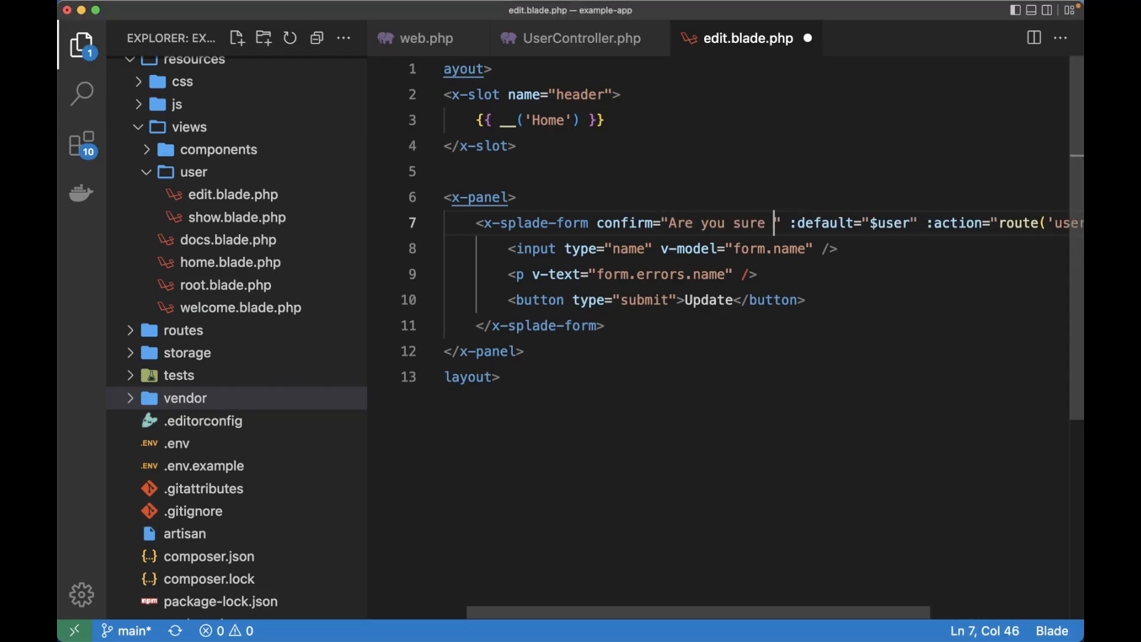
pyautogui.write('you want to upda')
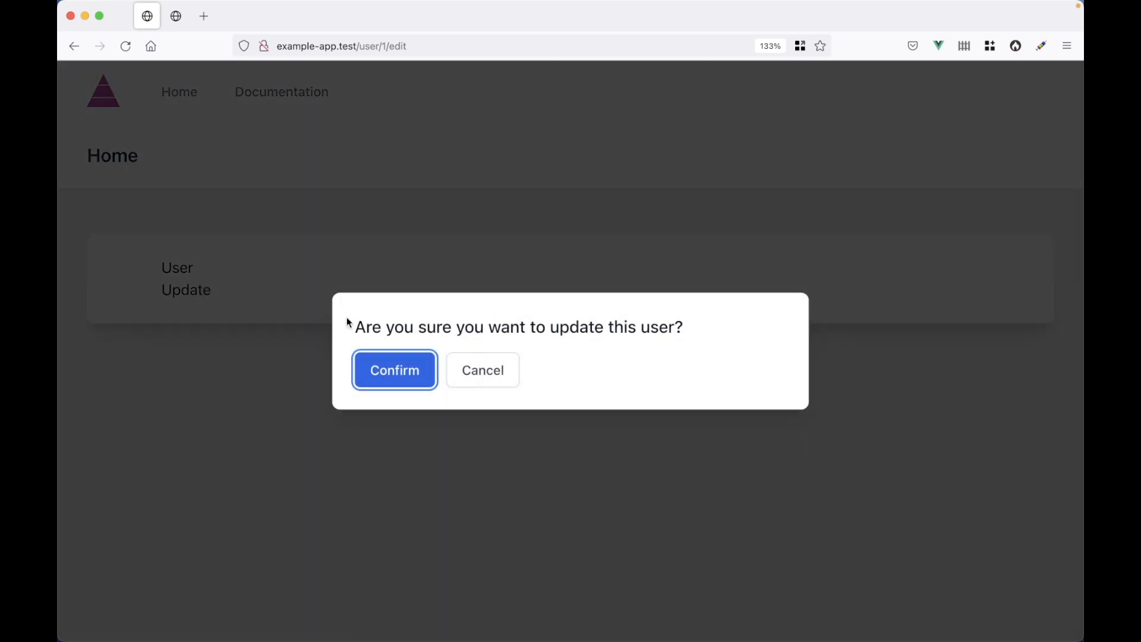
# - Confirm the 'Are you sure you want to update this user?' dialog to save the user
pyautogui.click(482, 369)
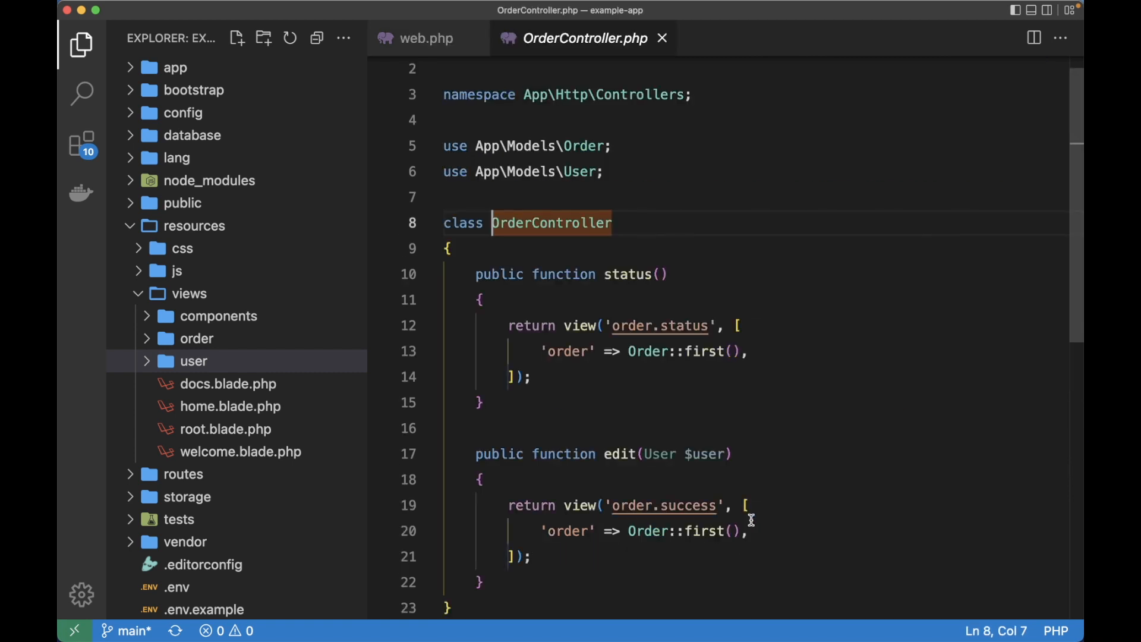
# - Review the OrderController's status() and edit() methods, then move to the terminal
pyautogui.scroll(-3)
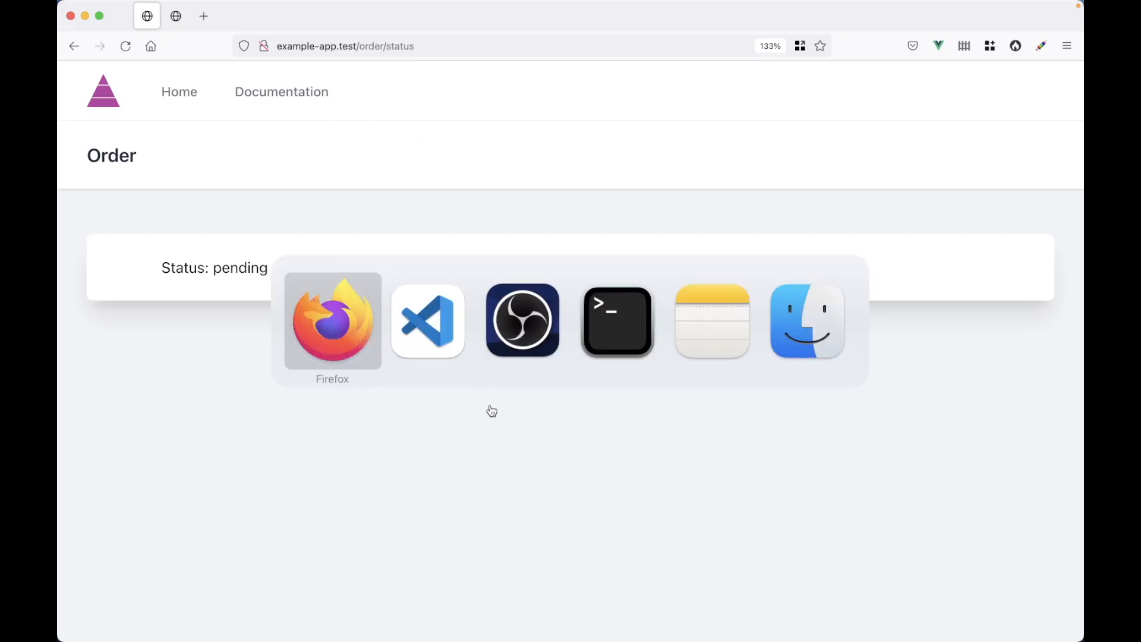
pyautogui.click(617, 320)
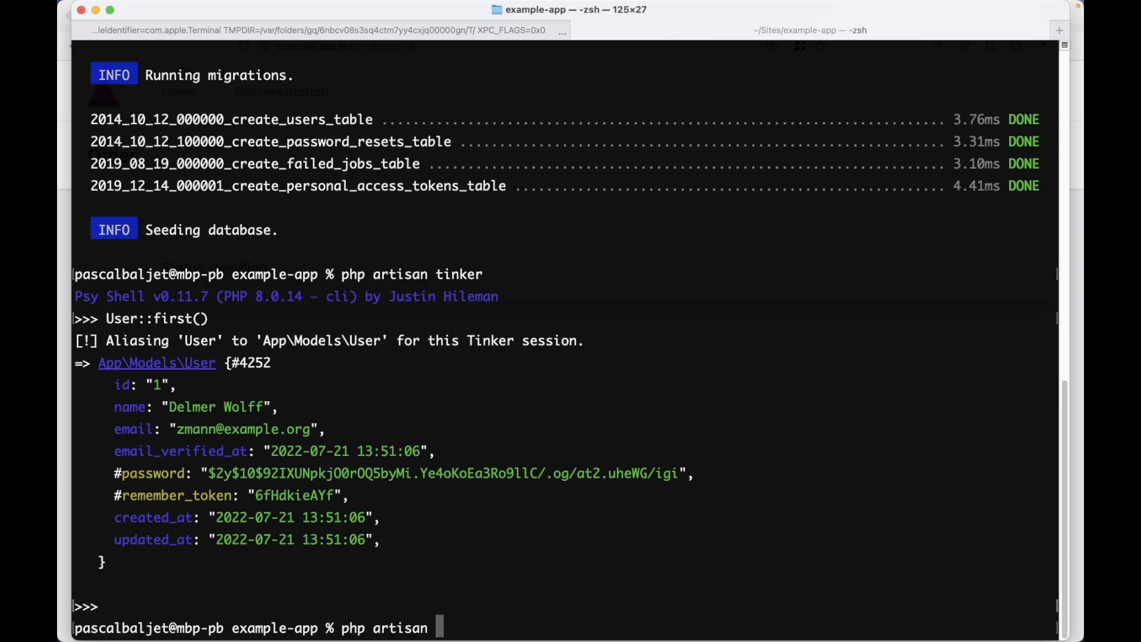
# - Run php artisan order:status paid to mark the order as paid
pyautogui.write('order:status')
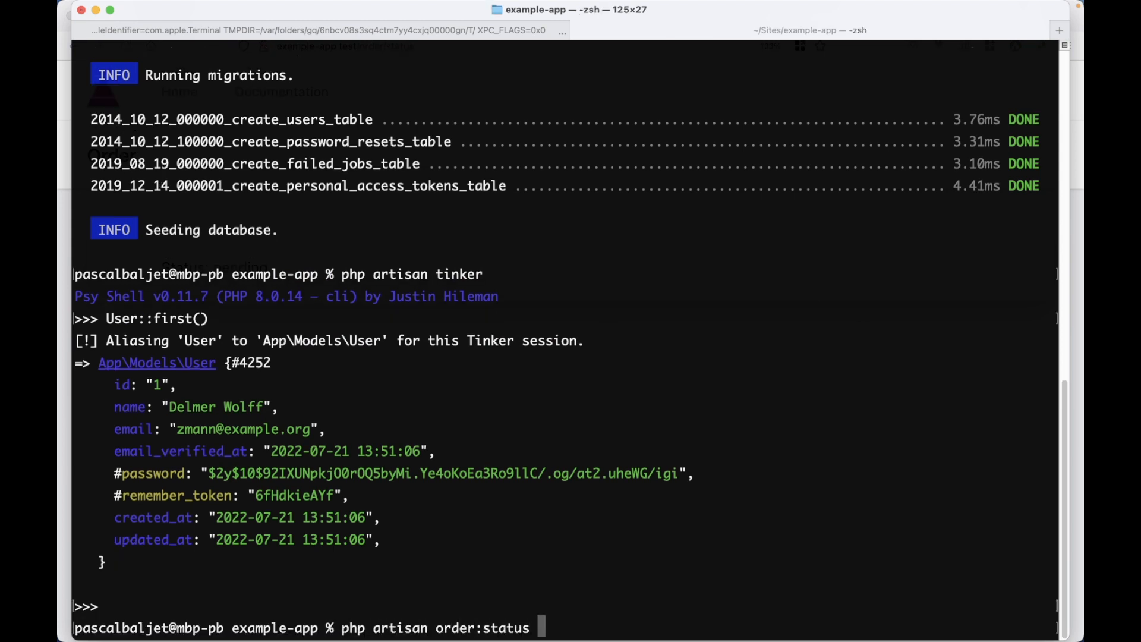
pyautogui.write('paid')
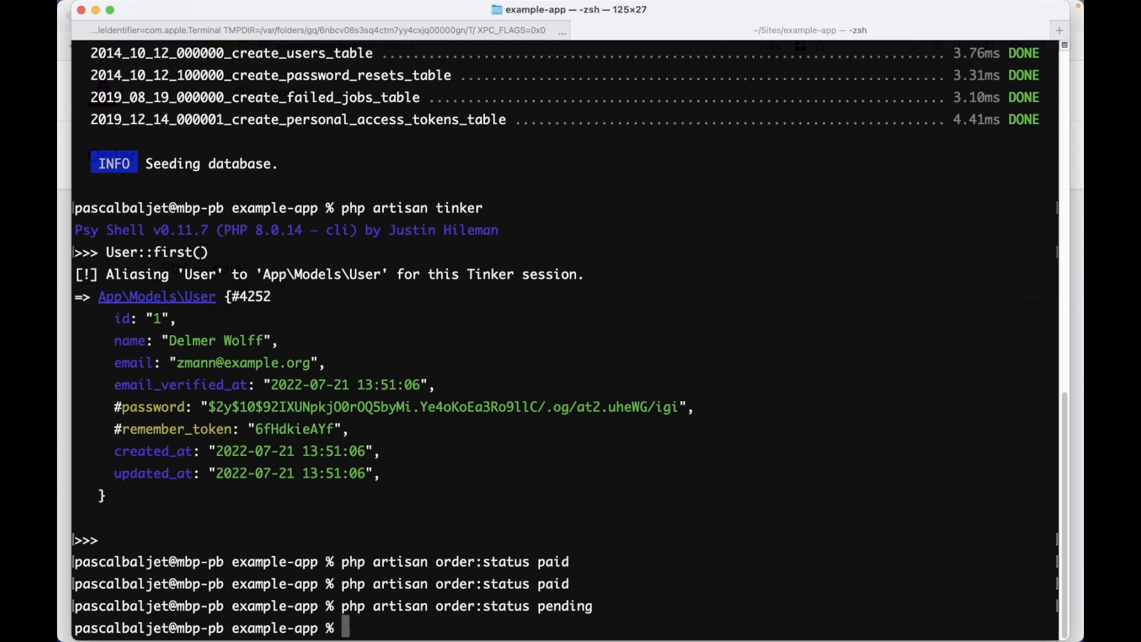
# - Generate a new OrderStatusWasChanged event class with php artisan make:event
pyautogui.write('php artisan make:event')
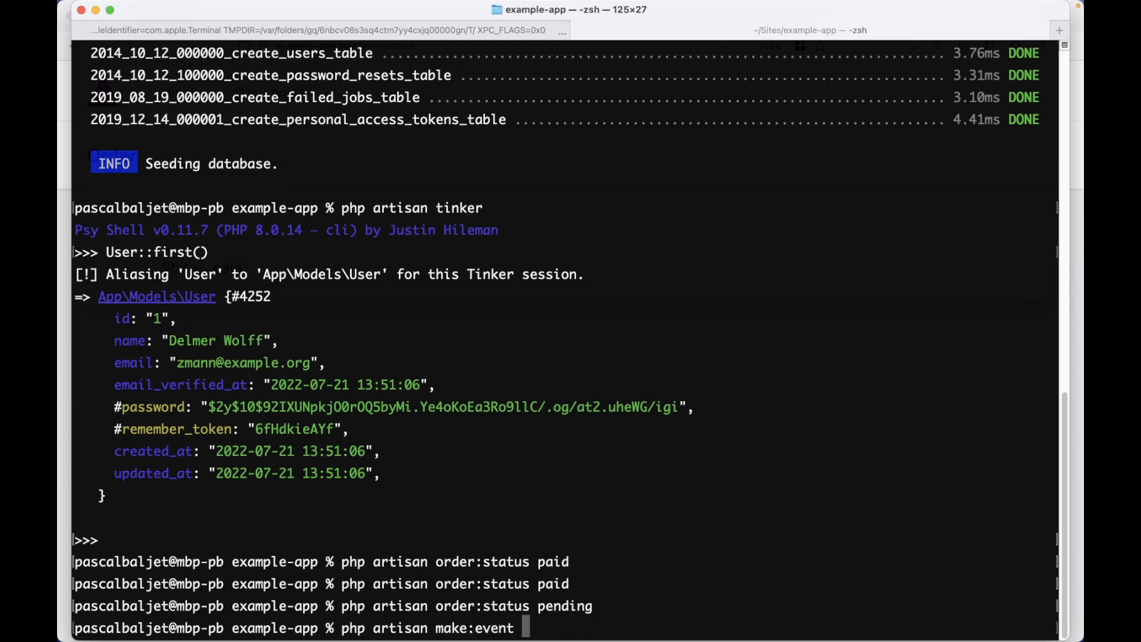
pyautogui.write('OrderS')
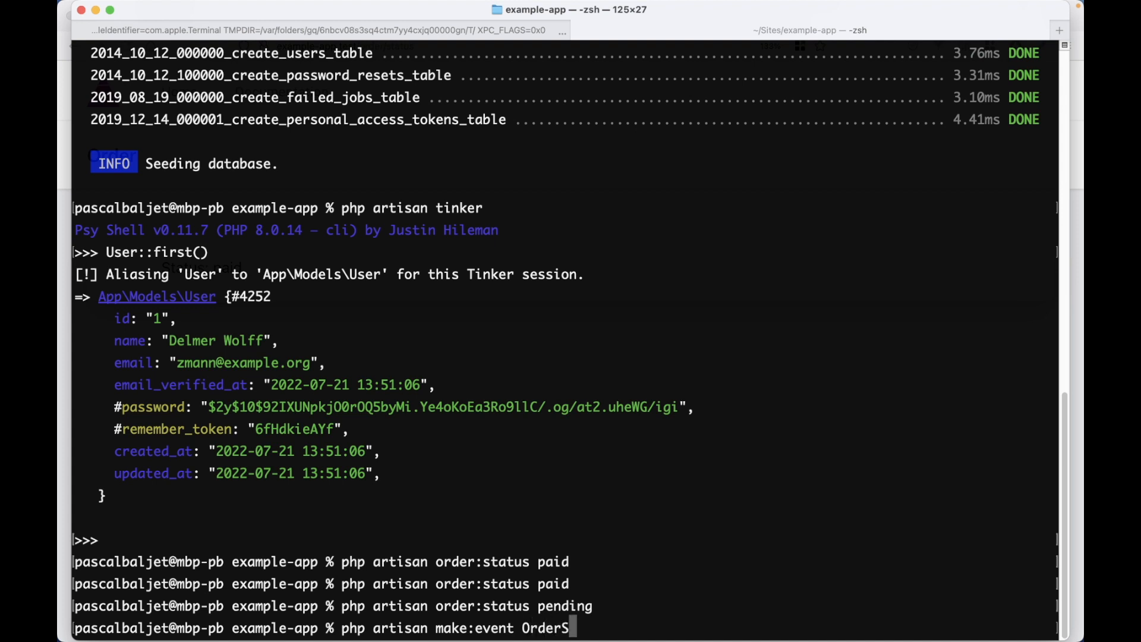
pyautogui.write('tatusWasCha')
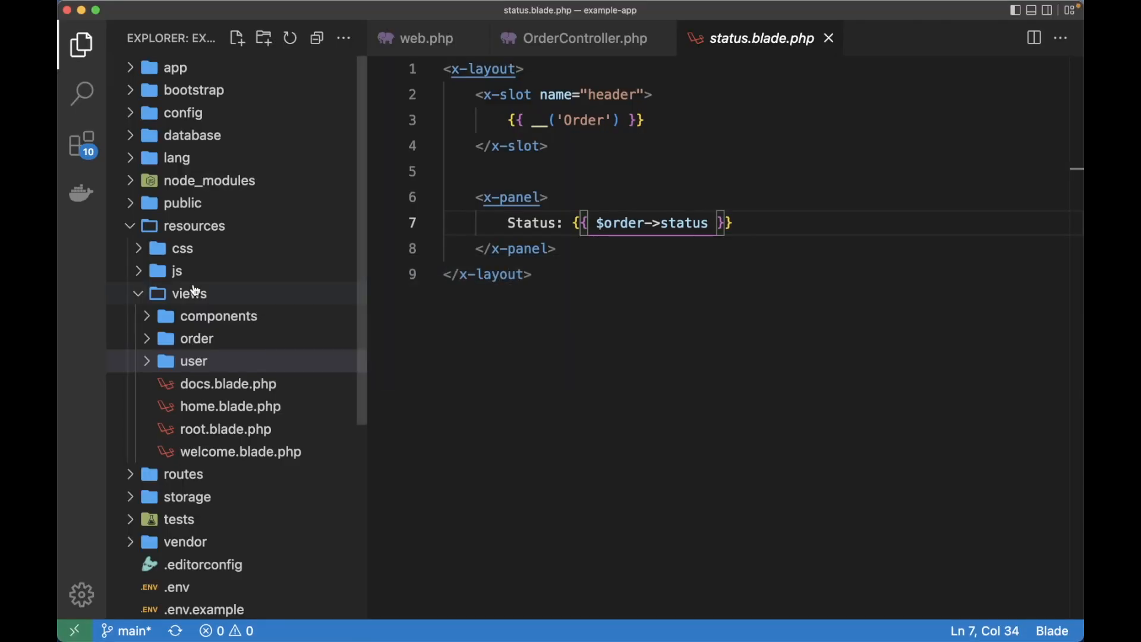
# - Have OrderStatusWasChanged implement ShouldBroadcastNow on PrivateChannel('shop')
pyautogui.click(174, 66)
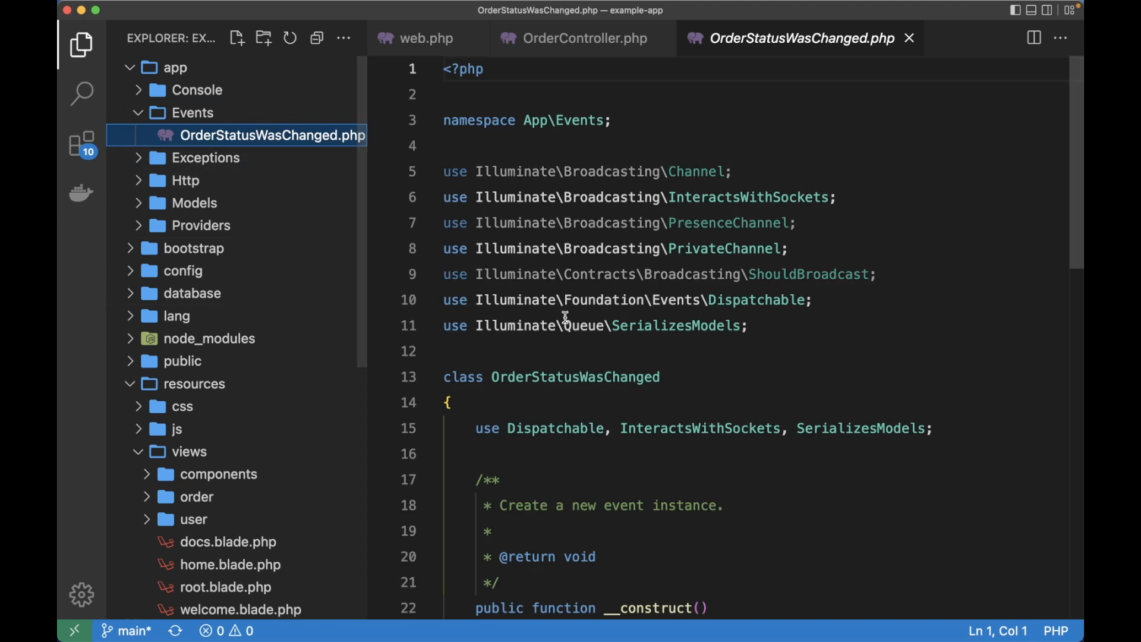
pyautogui.write('im')
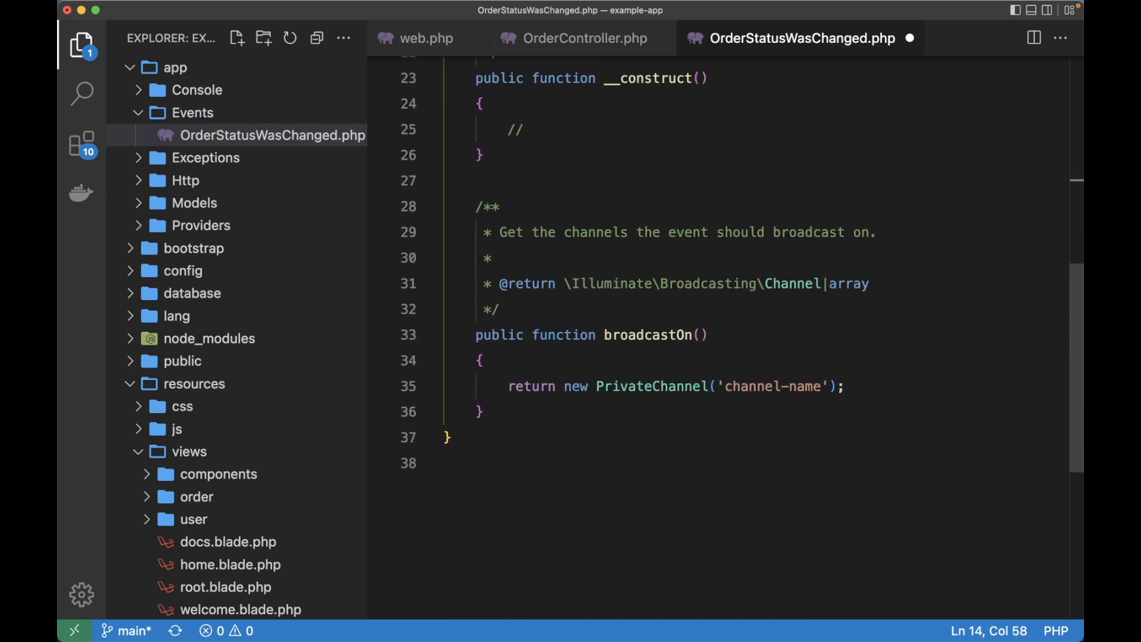
pyautogui.doubleClick(770, 387)
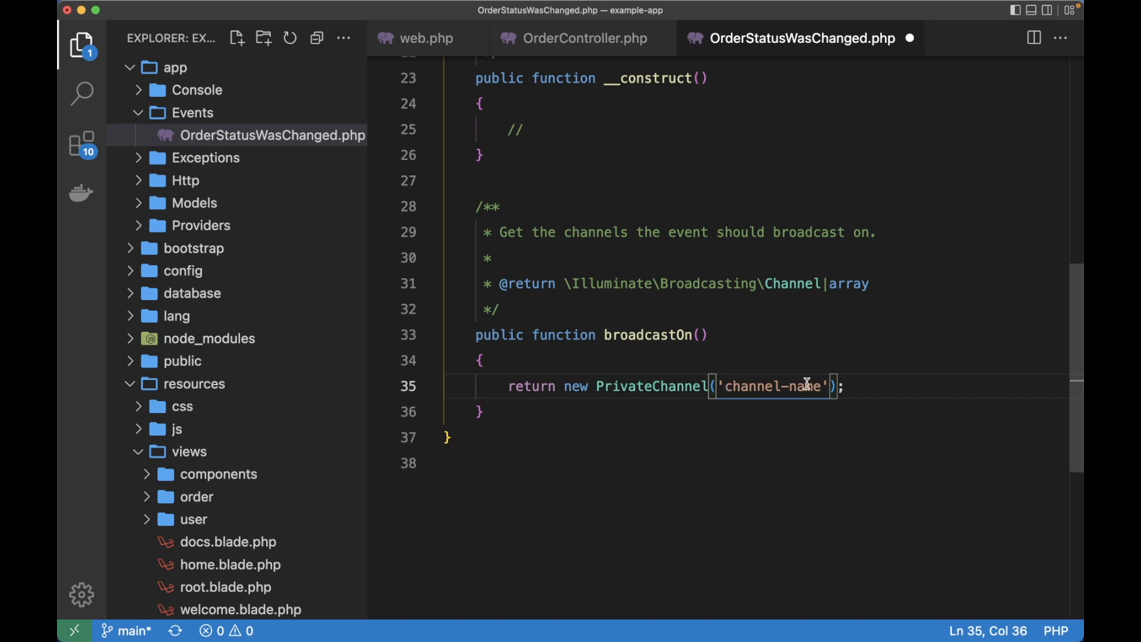
pyautogui.write('shop')
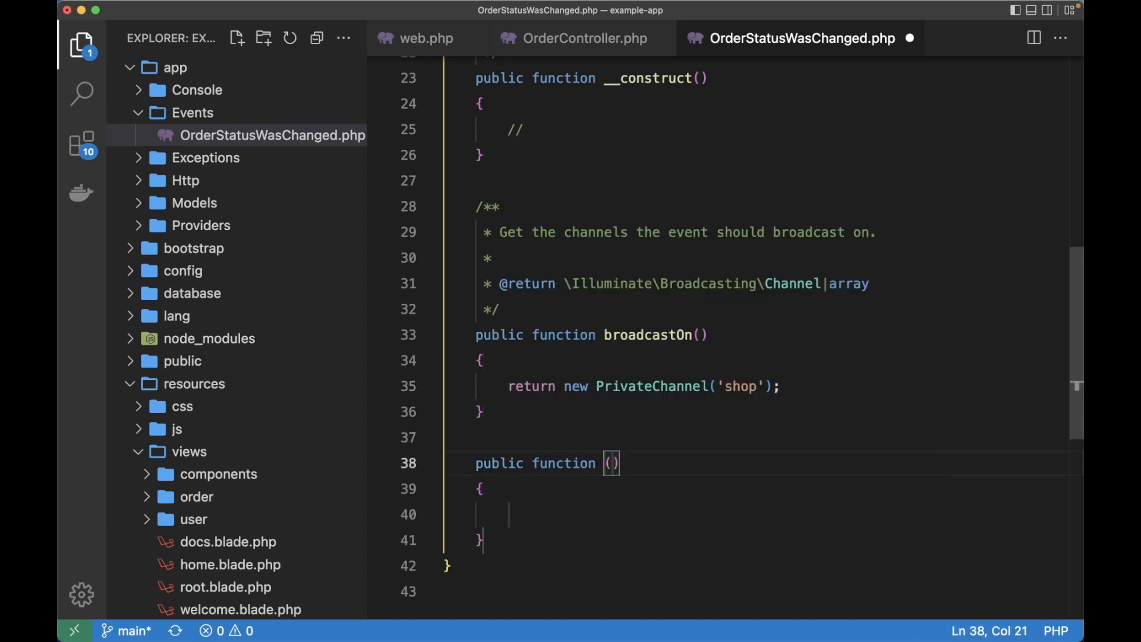
# - Add a broadcastWith() method returning Splade::refreshOnEvent()
pyautogui.write('broadcastWith')
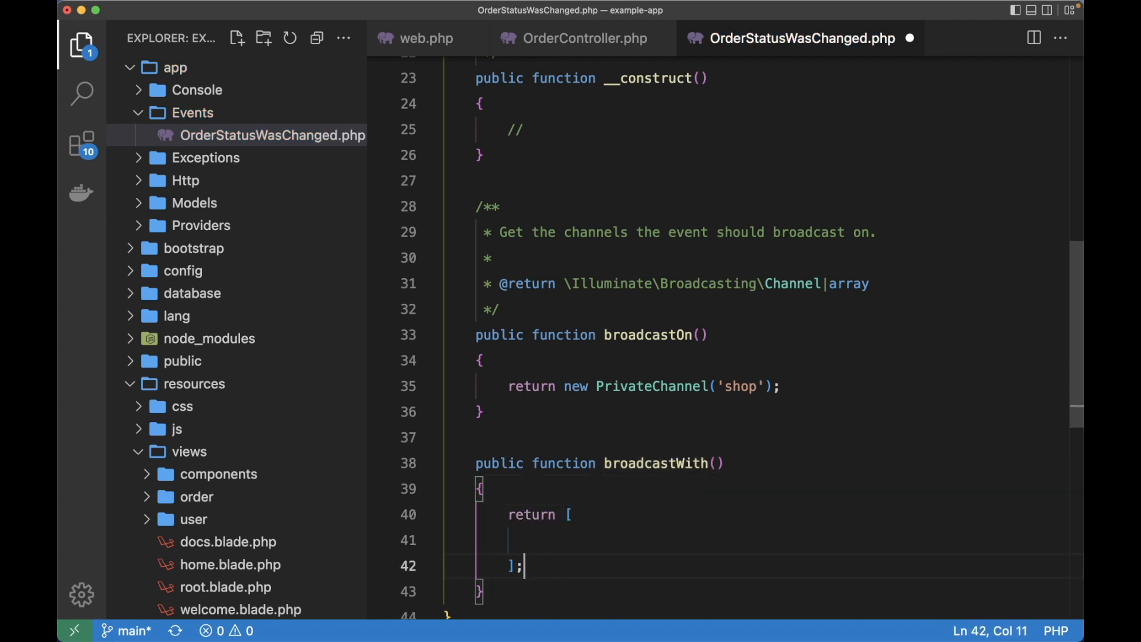
pyautogui.write('Splade')
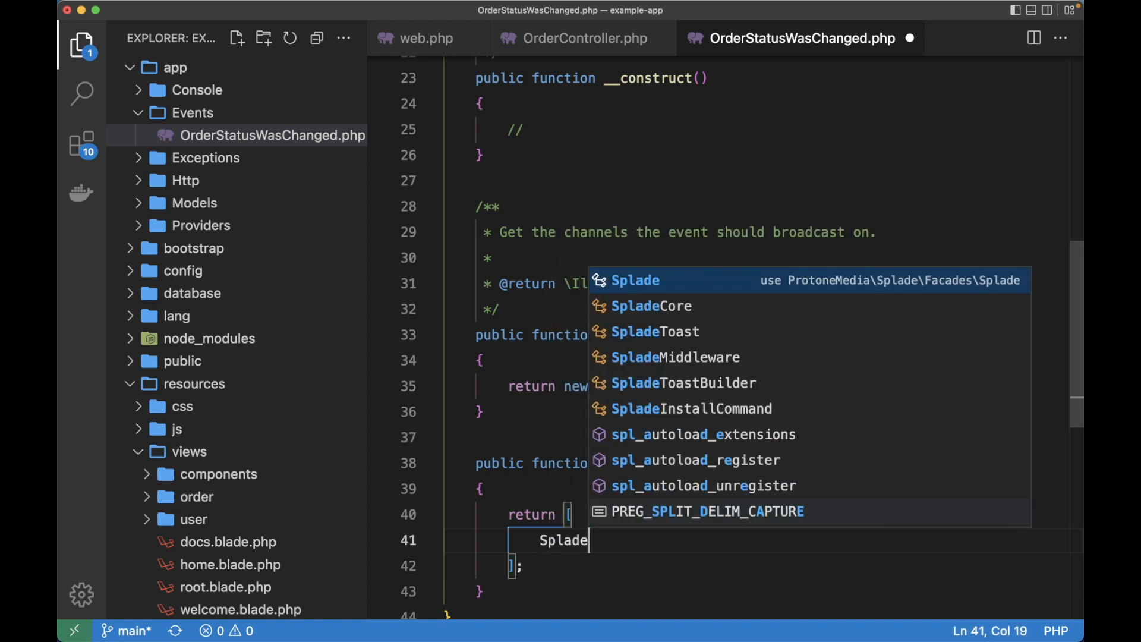
pyautogui.write('::refr')
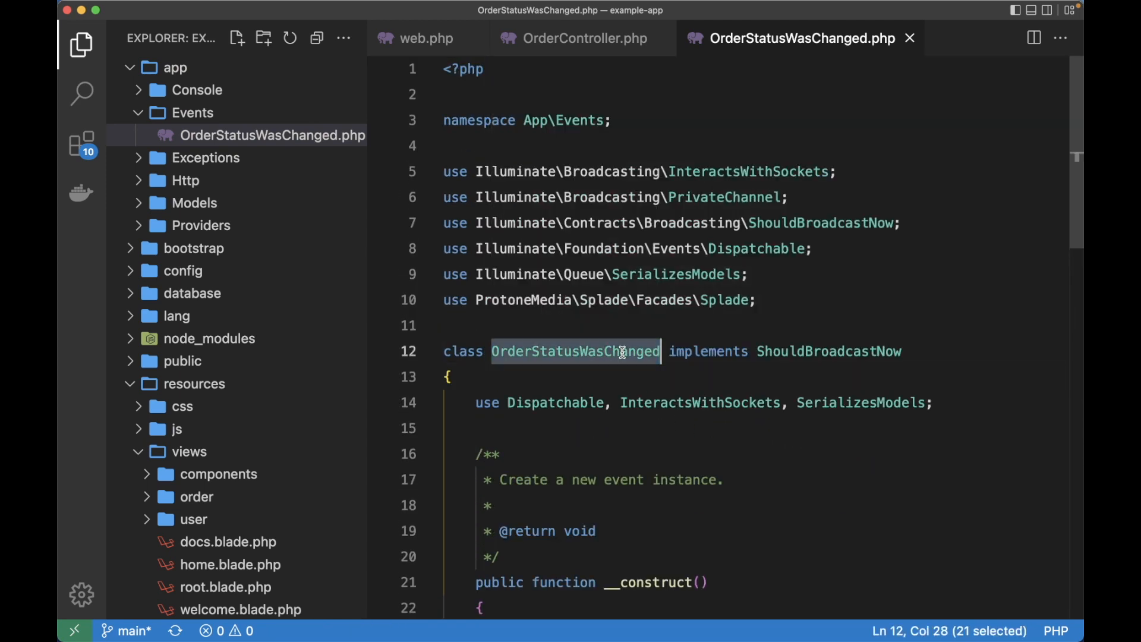
pyautogui.click(196, 89)
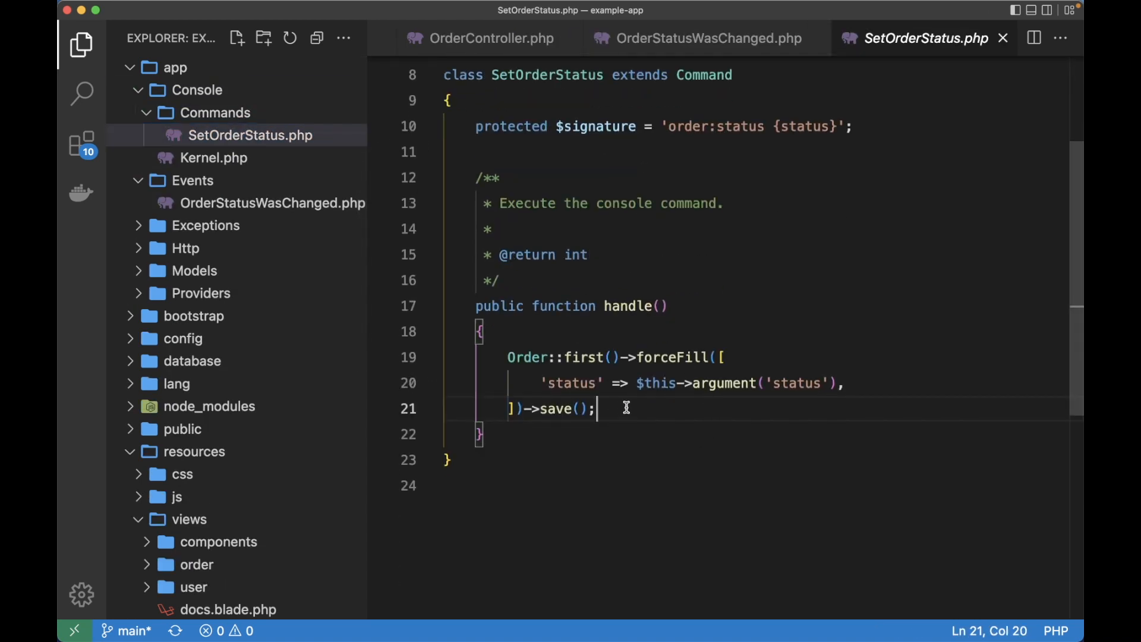
# - Dispatch event(new OrderStatusWasChanged) after the order save in SetOrderStatus and save the file
pyautogui.write('event(')
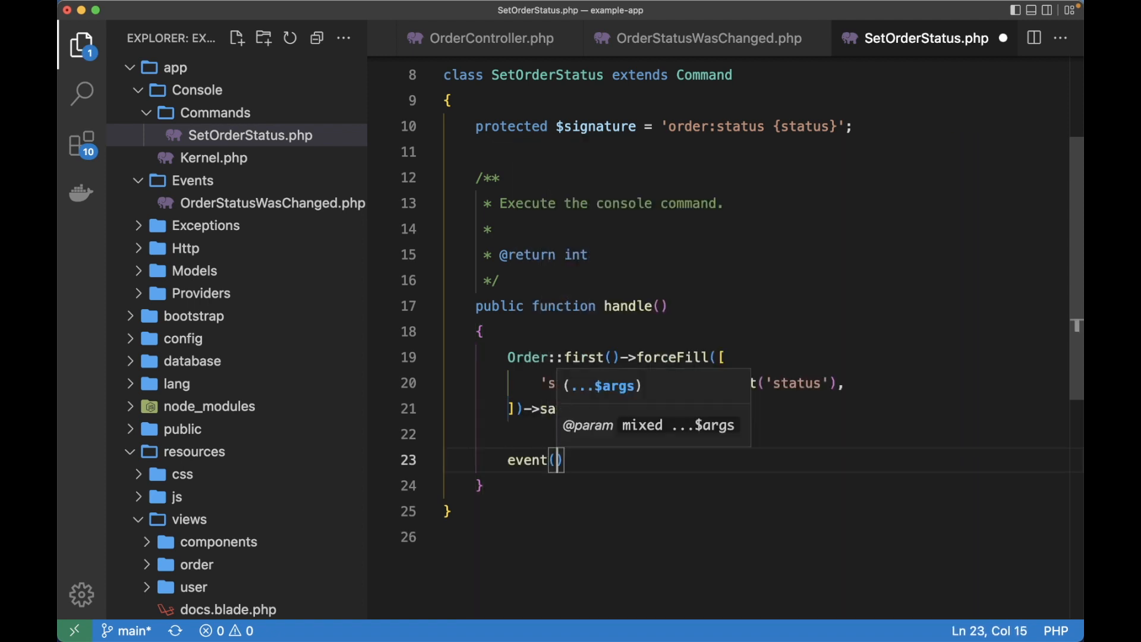
pyautogui.write('new OrderStatusWasChanged')
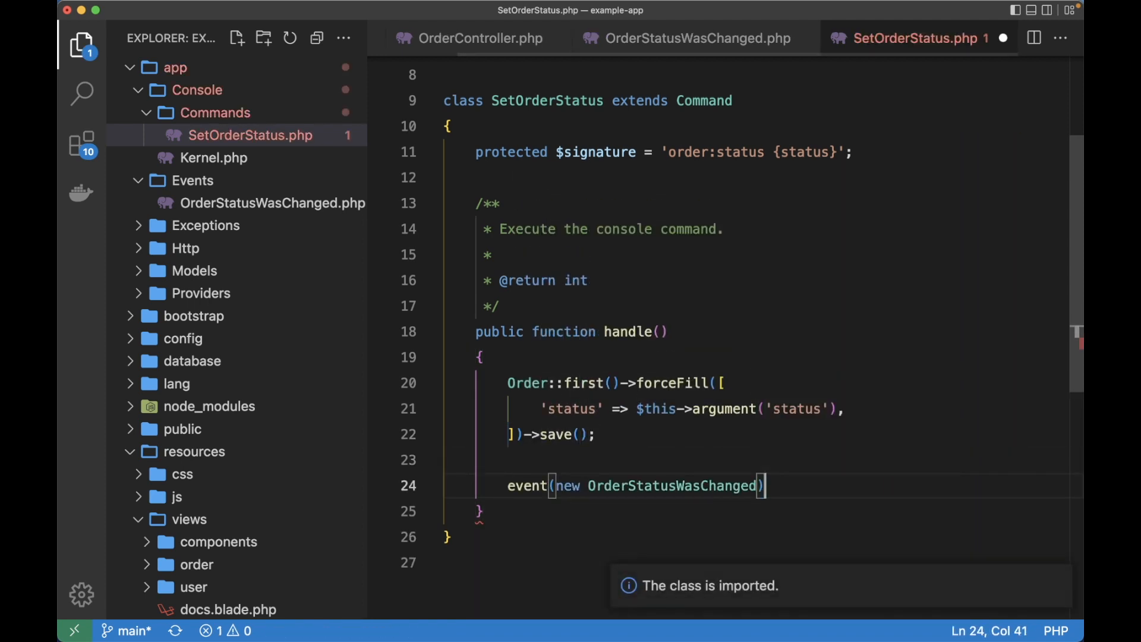
pyautogui.press('cmd+s')
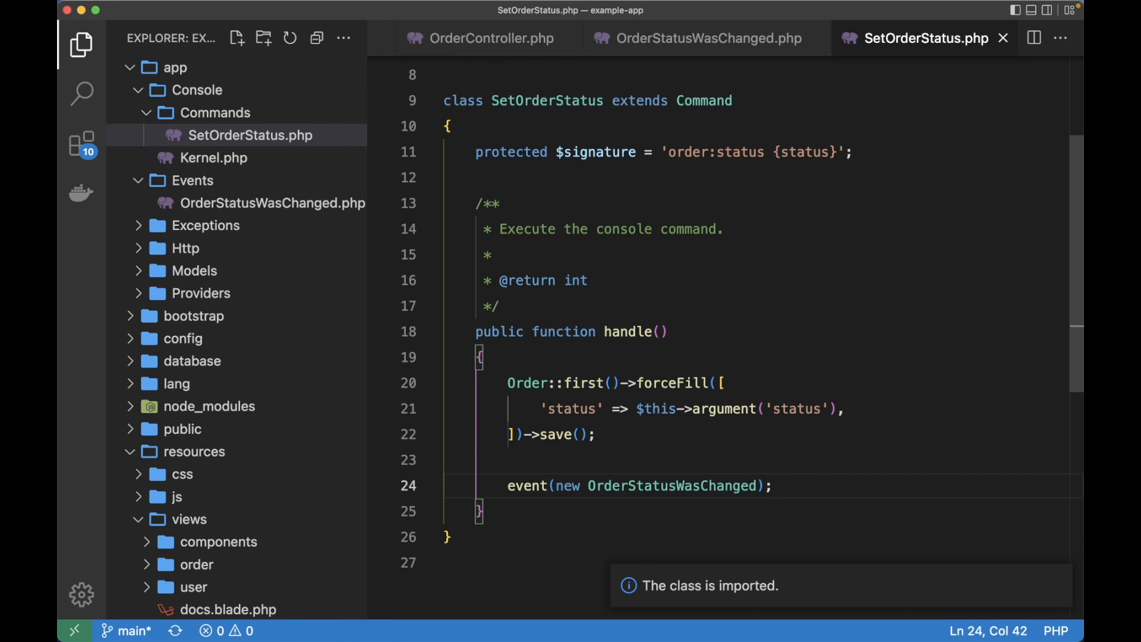
pyautogui.moveTo(497, 65)
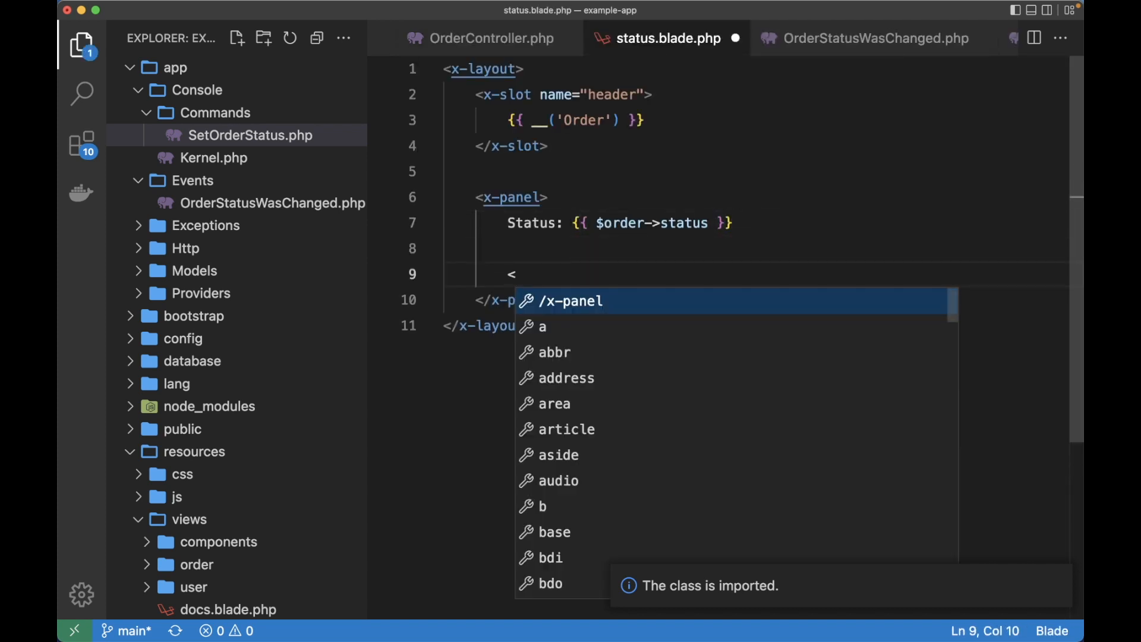
# - Add <x-splade-event private channel="shop" event="OrderStatusWasChanged"> to status.blade.php
pyautogui.write('x-splade-event private')
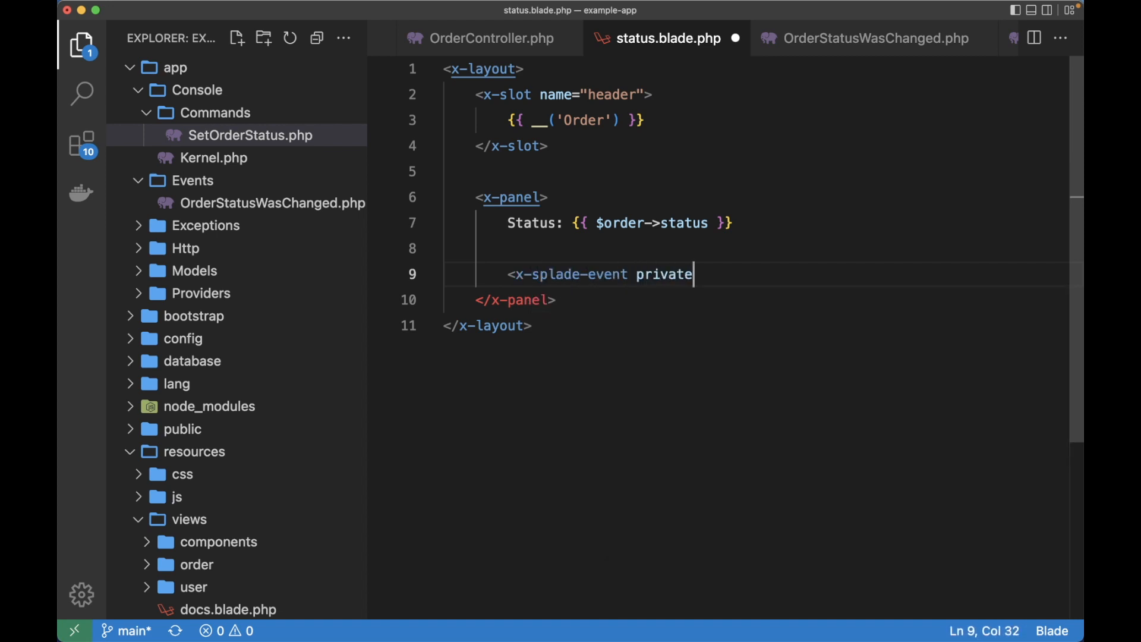
pyautogui.write('channel=""')
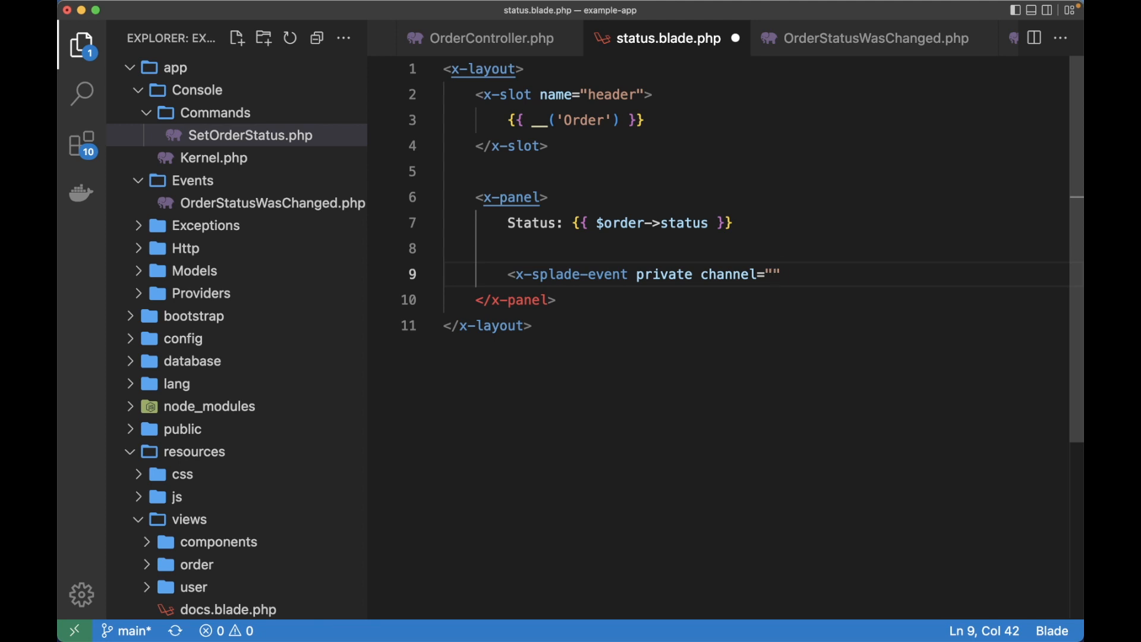
pyautogui.write('shop" event=""')
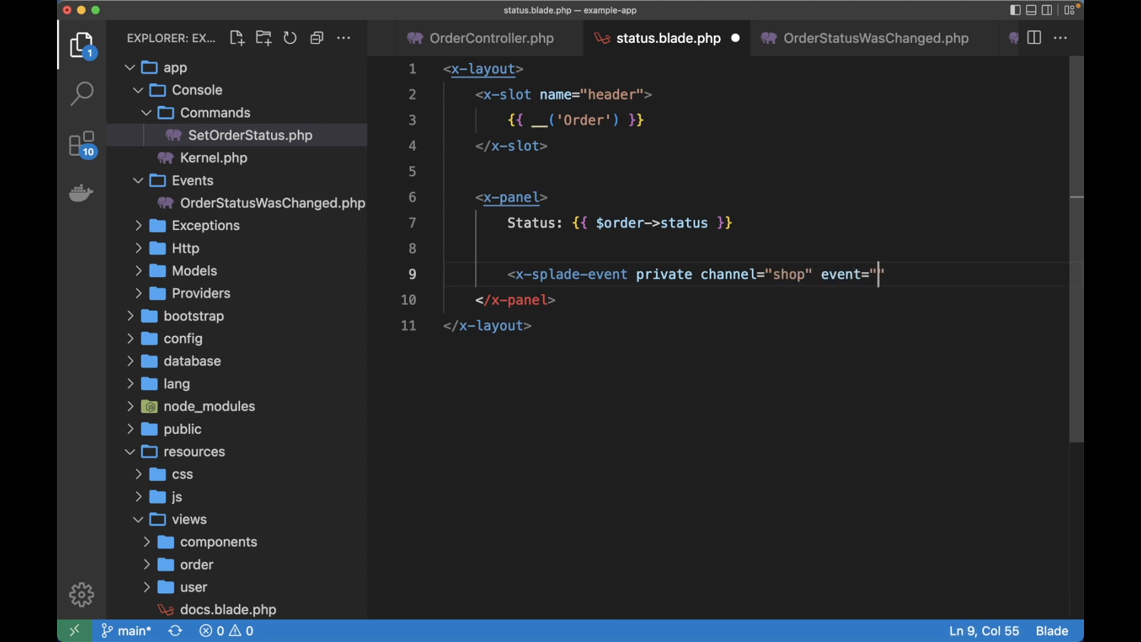
pyautogui.write('OrderStatusWsa')
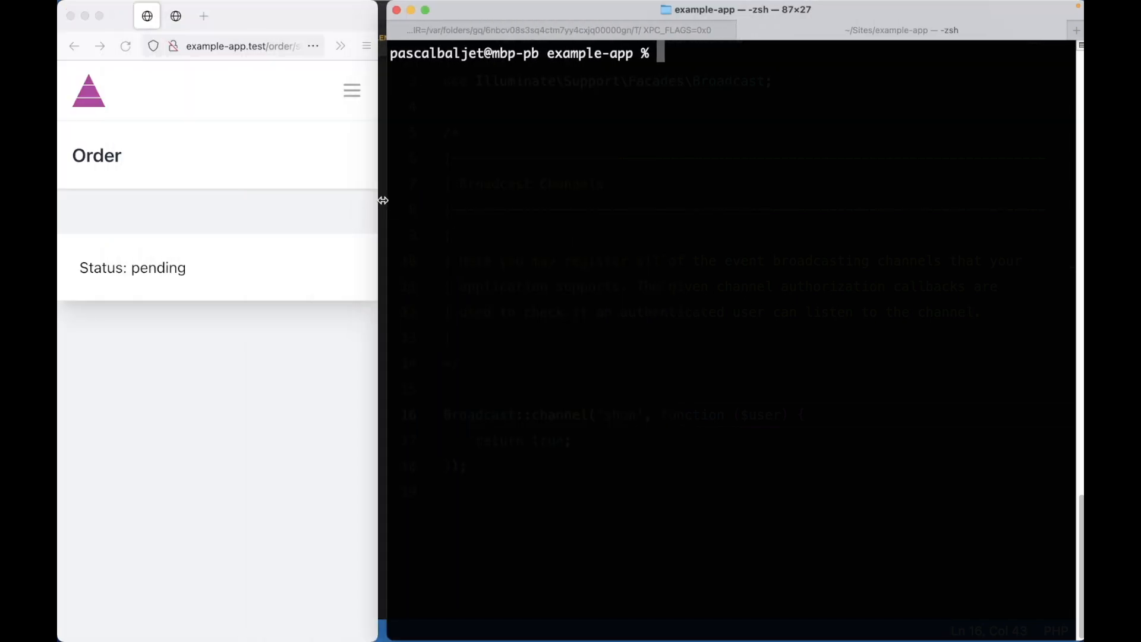
# - Run php artisan order:status paid so the browser's order page refreshes live to Status: paid
pyautogui.write('php artisan order:status pending')
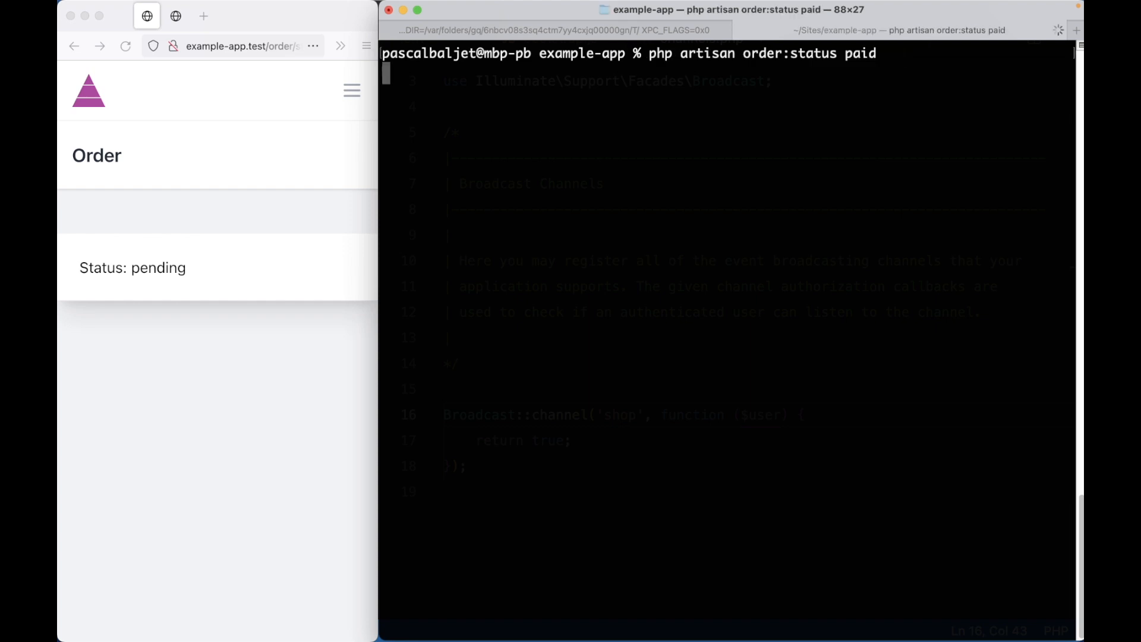
pyautogui.press('Return')
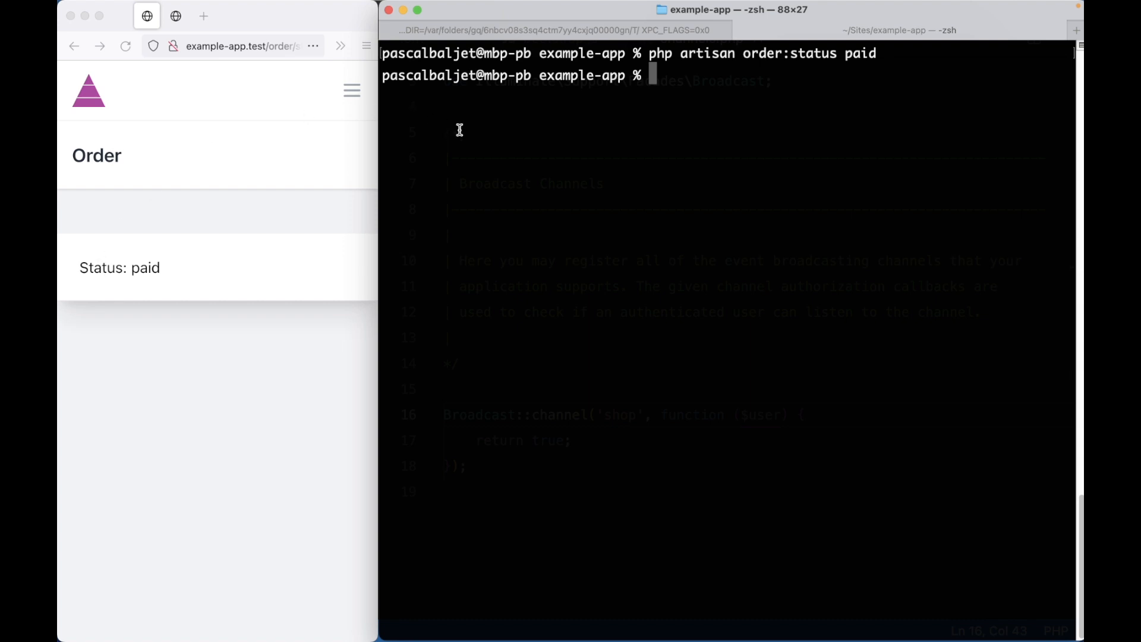
pyautogui.write('php artisan order:status pending')
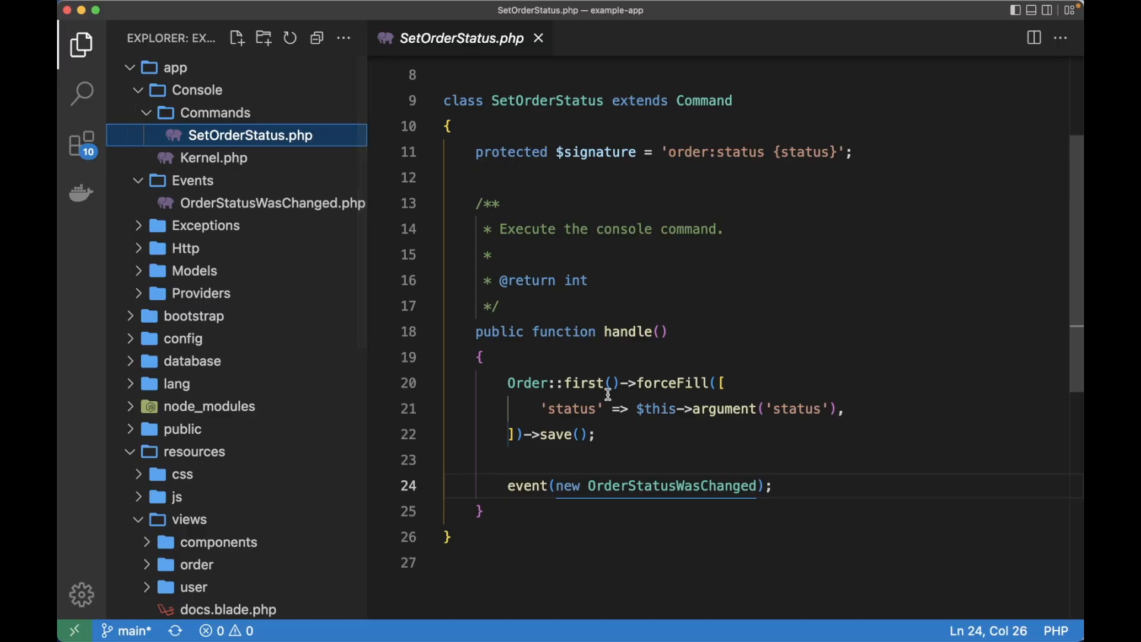
# - Add Splade::toastOnEvent('The status was changed!')->centerTop() to the broadcastWith array
pyautogui.click(273, 202)
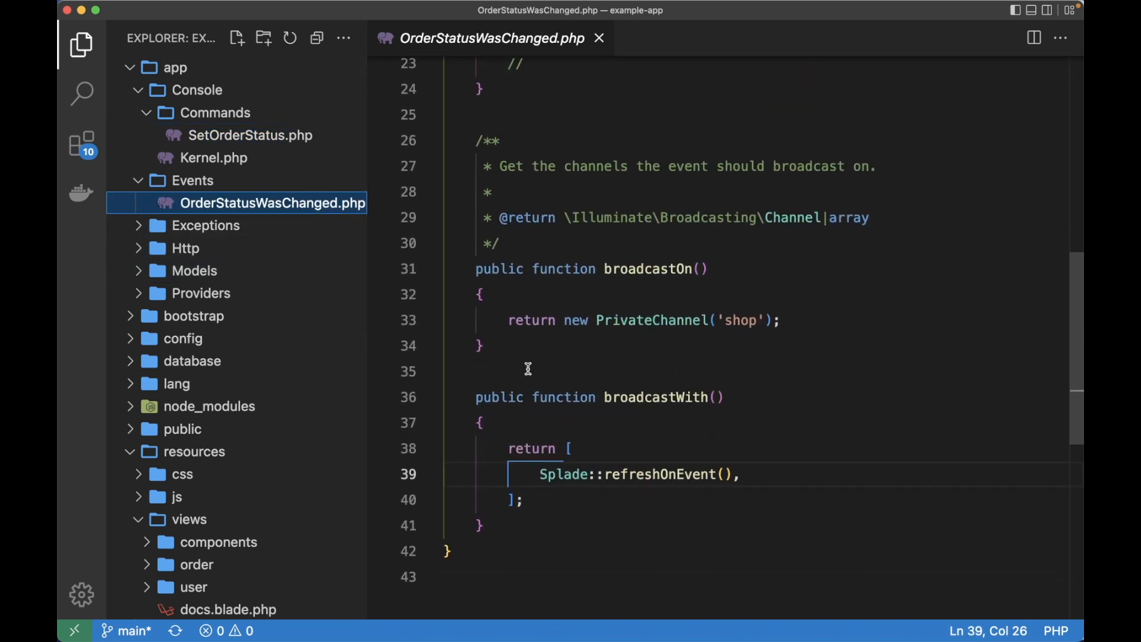
pyautogui.write('Splade::')
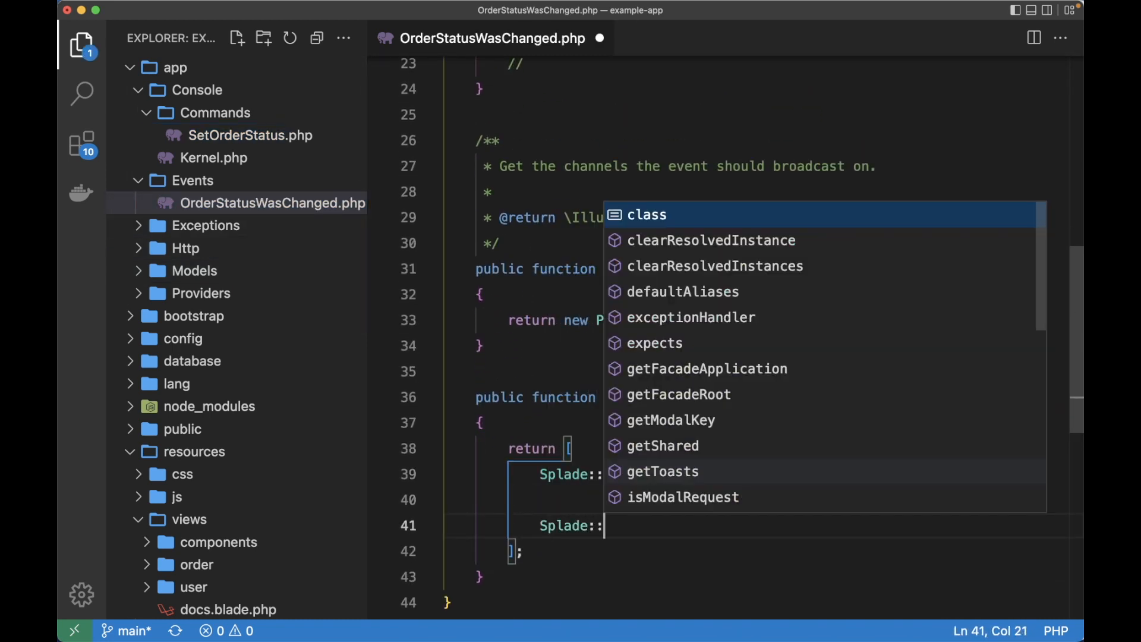
pyautogui.write("toastOnEvent('The")
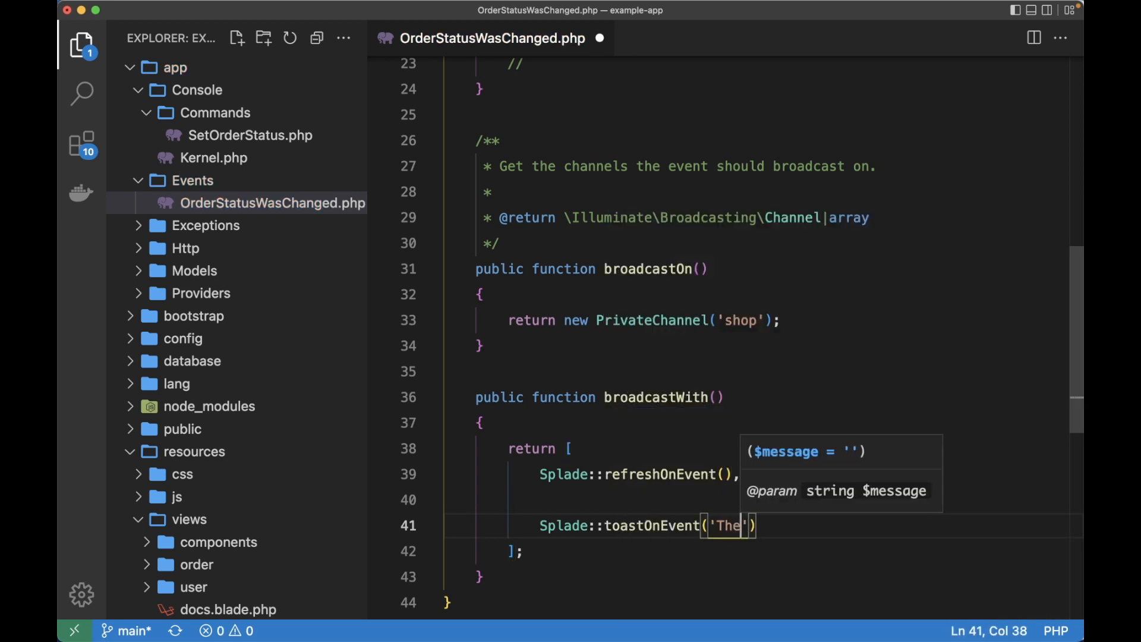
pyautogui.write('status was chagned!')
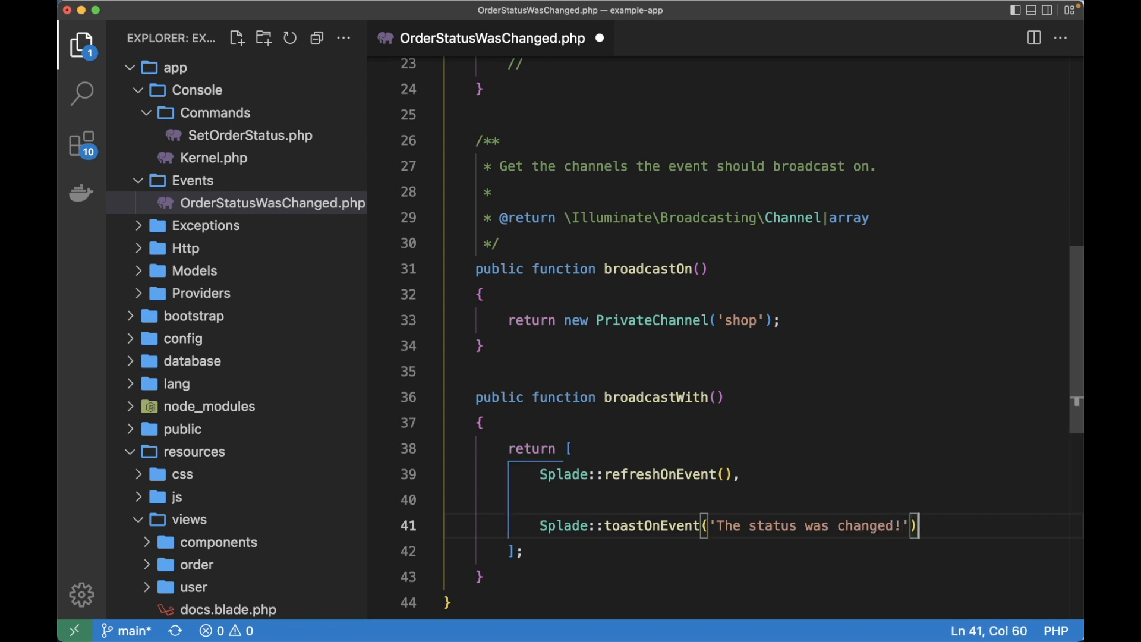
pyautogui.write('->centerTop()')
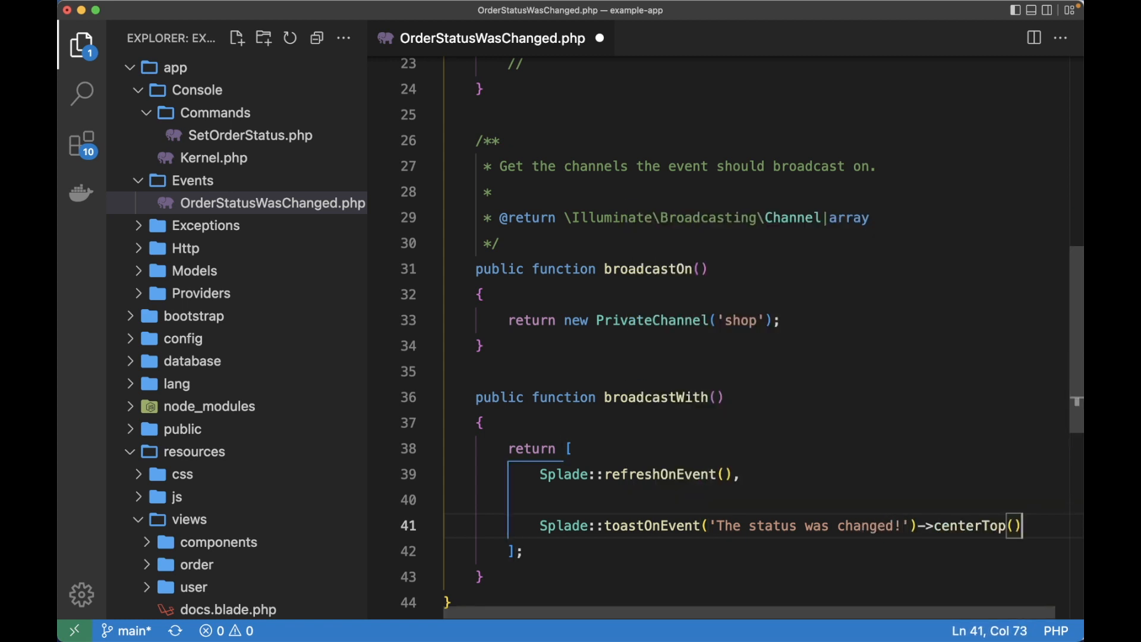
pyautogui.write(',')
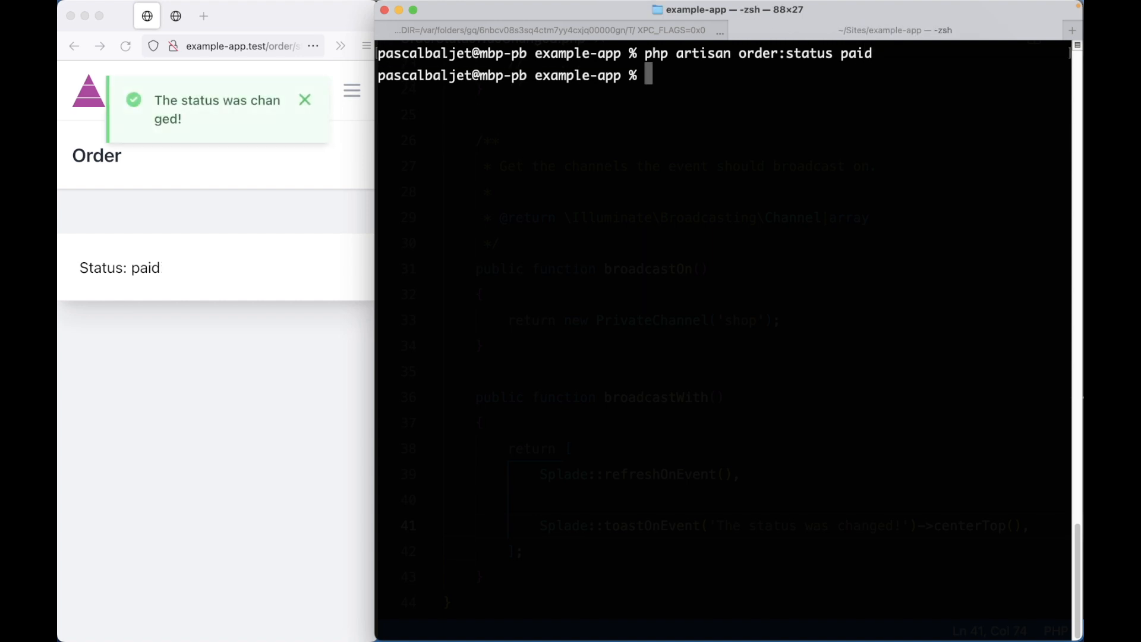
pyautogui.moveTo(293, 107)
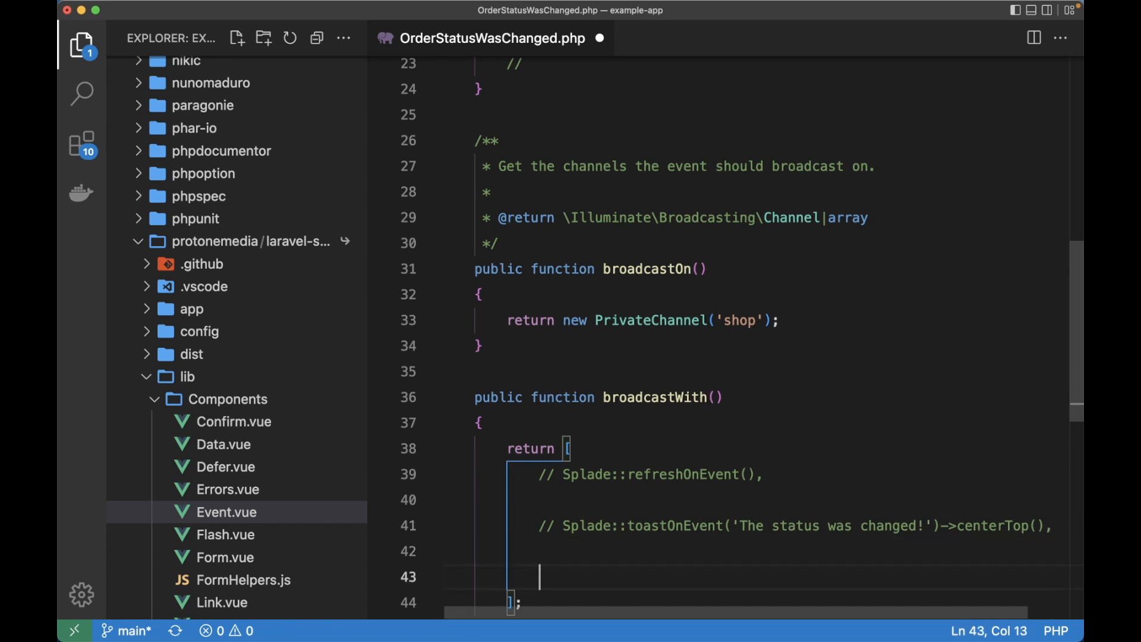
# - Add Splade::redirectOnEvent()->route('order...') to broadcastWith, picking the order route
pyautogui.write('Splade:')
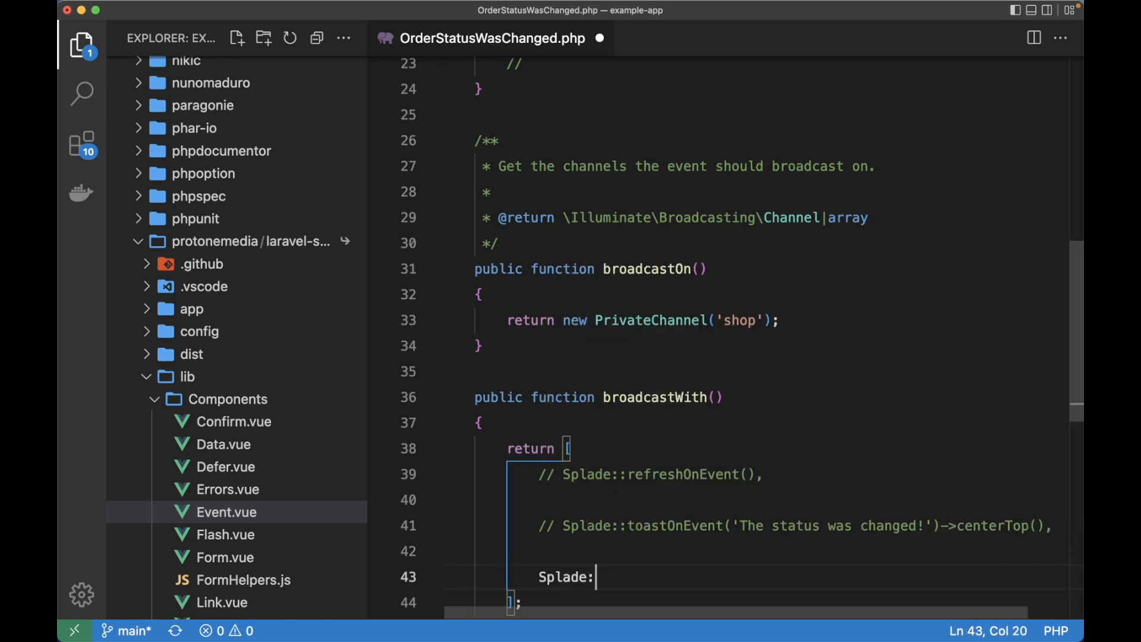
pyautogui.write(':redirectOnEvent()->')
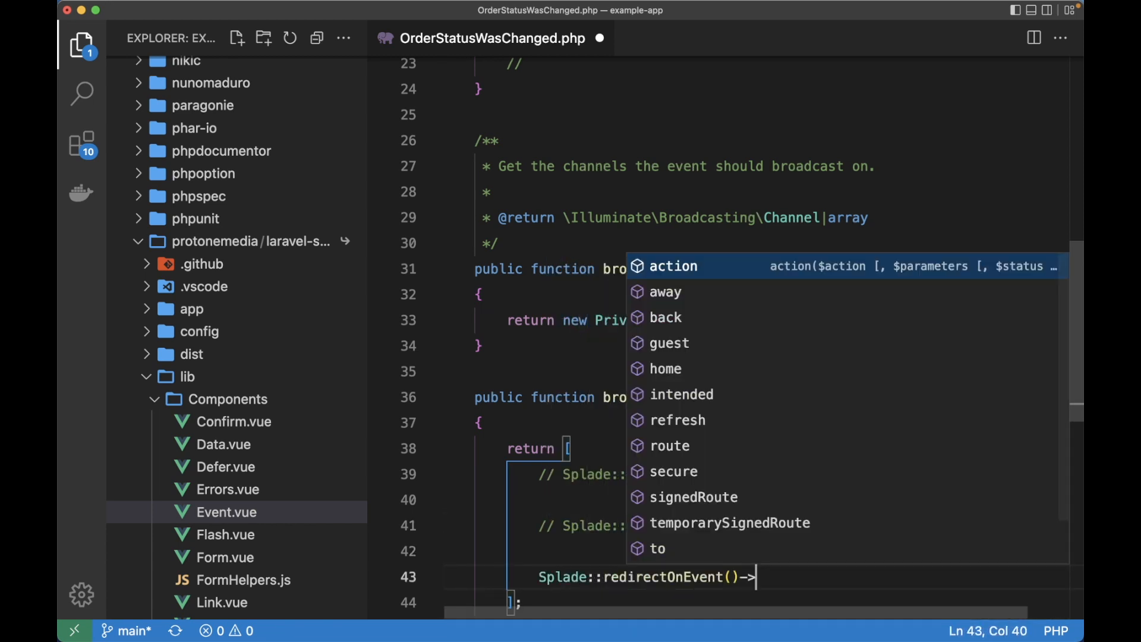
pyautogui.write("route('")
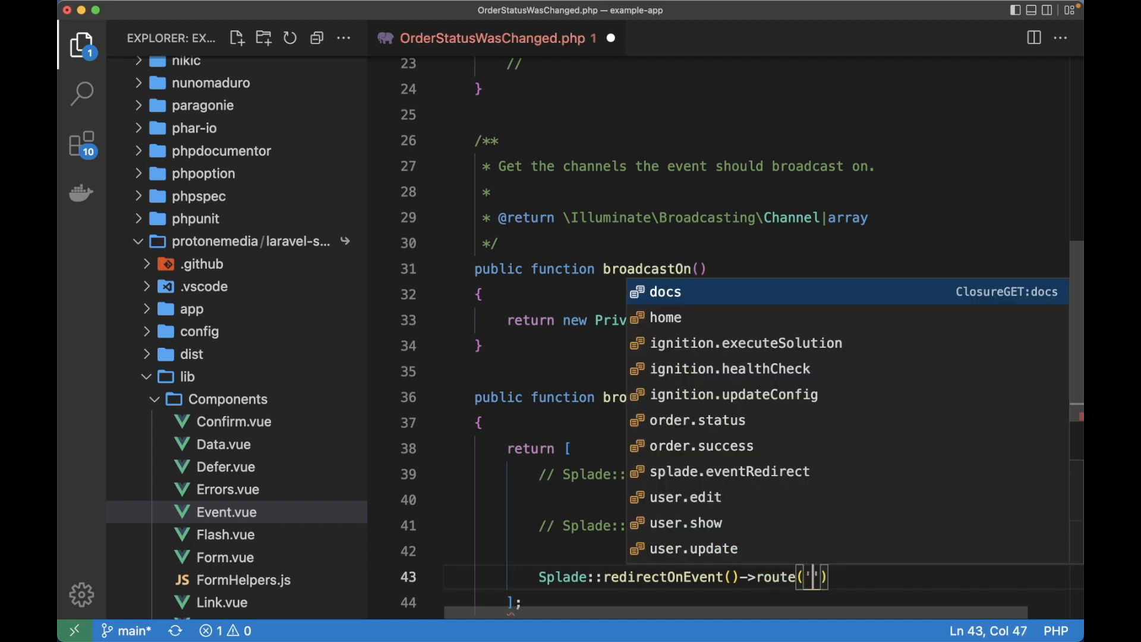
pyautogui.write('order')
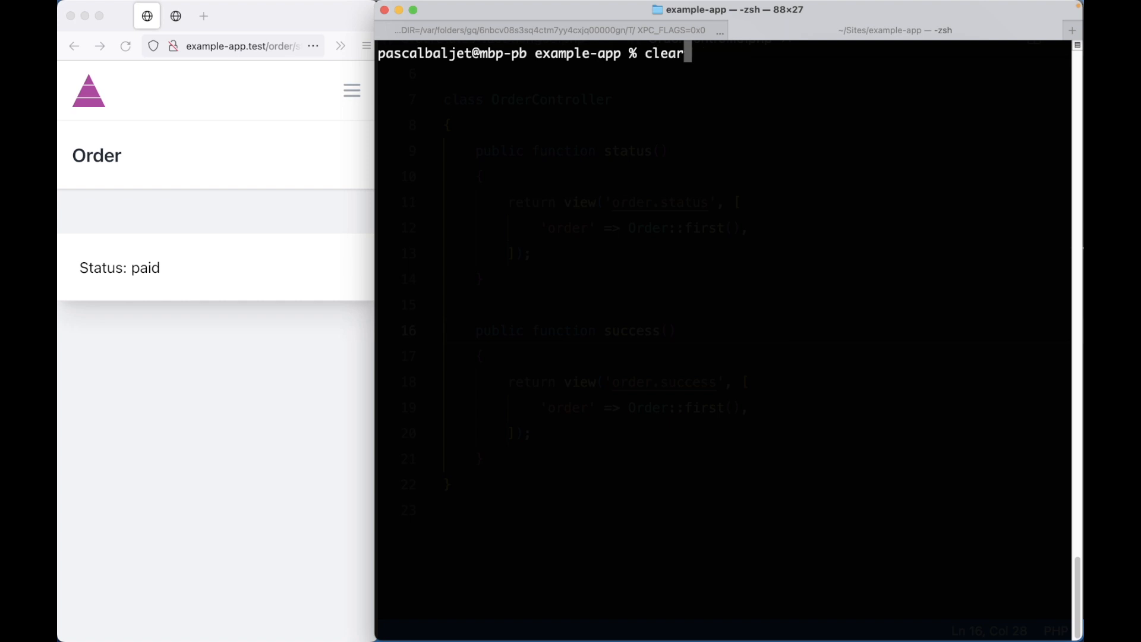
# - Retype php artisan order:status with a new status value beginning 'compl'
pyautogui.write('php artisan order:status paid')
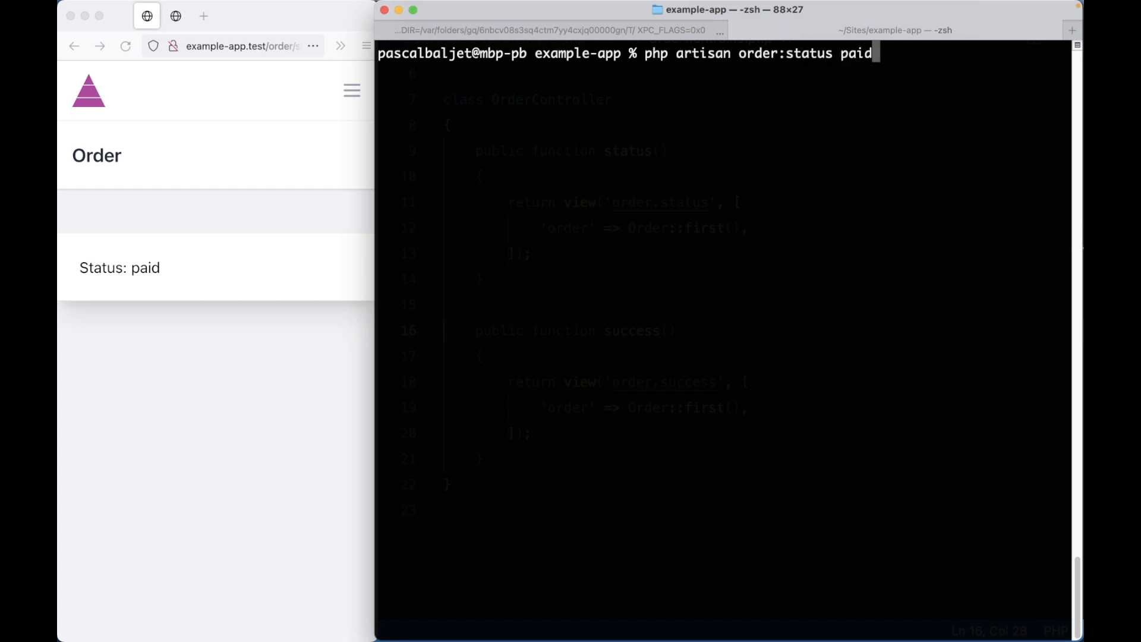
pyautogui.write('compl')
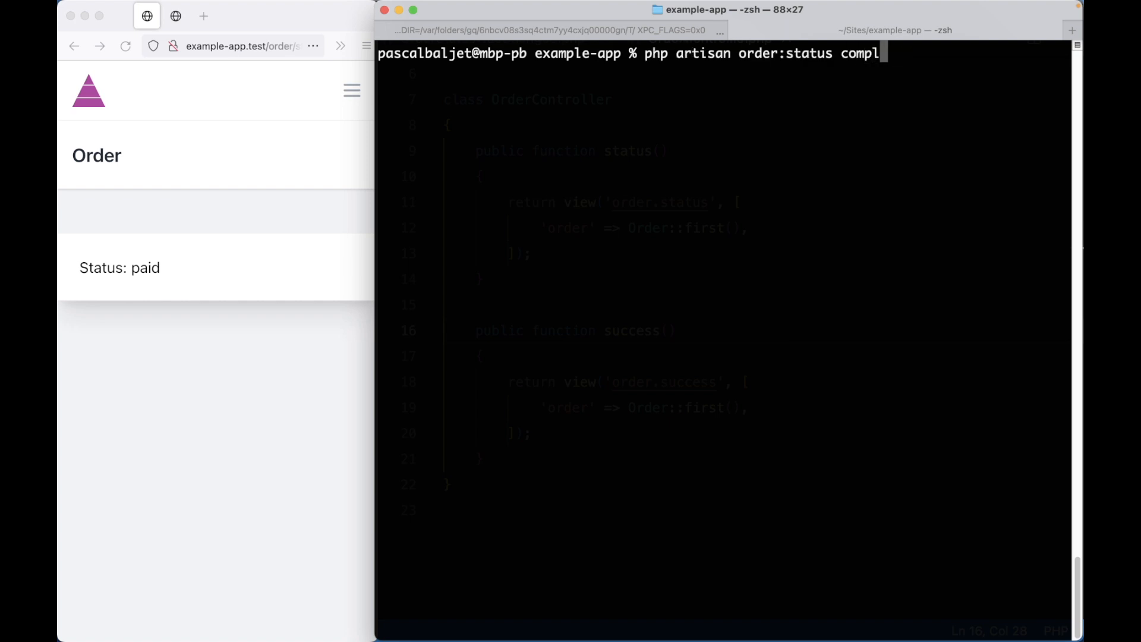